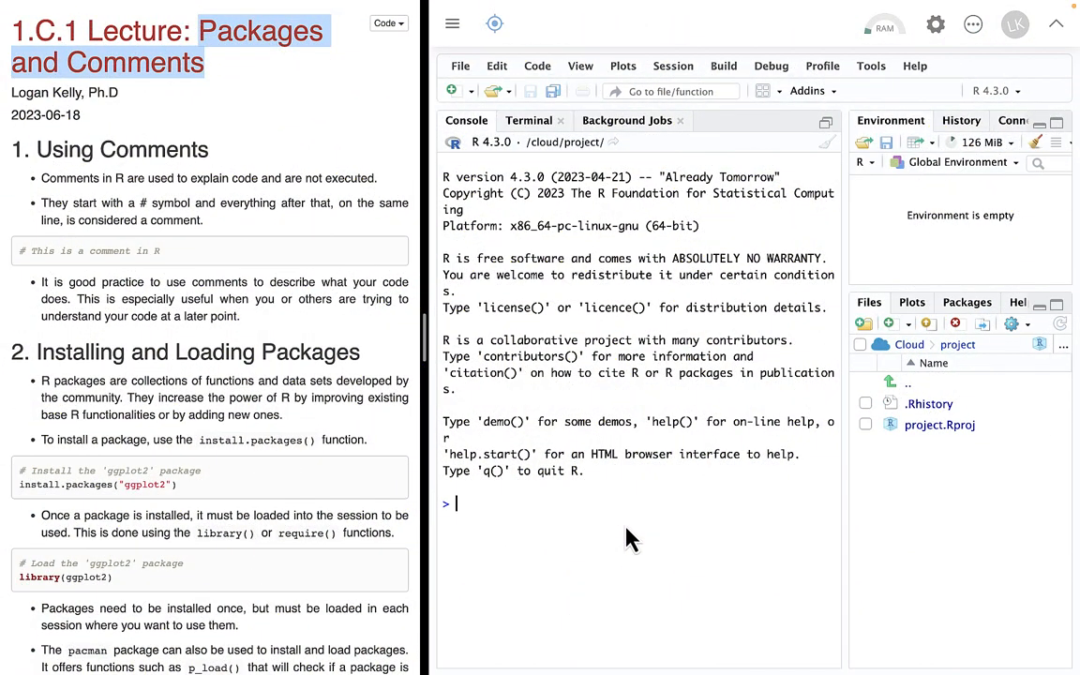
{"action": "mouse_move", "coordinate": [504, 247]}
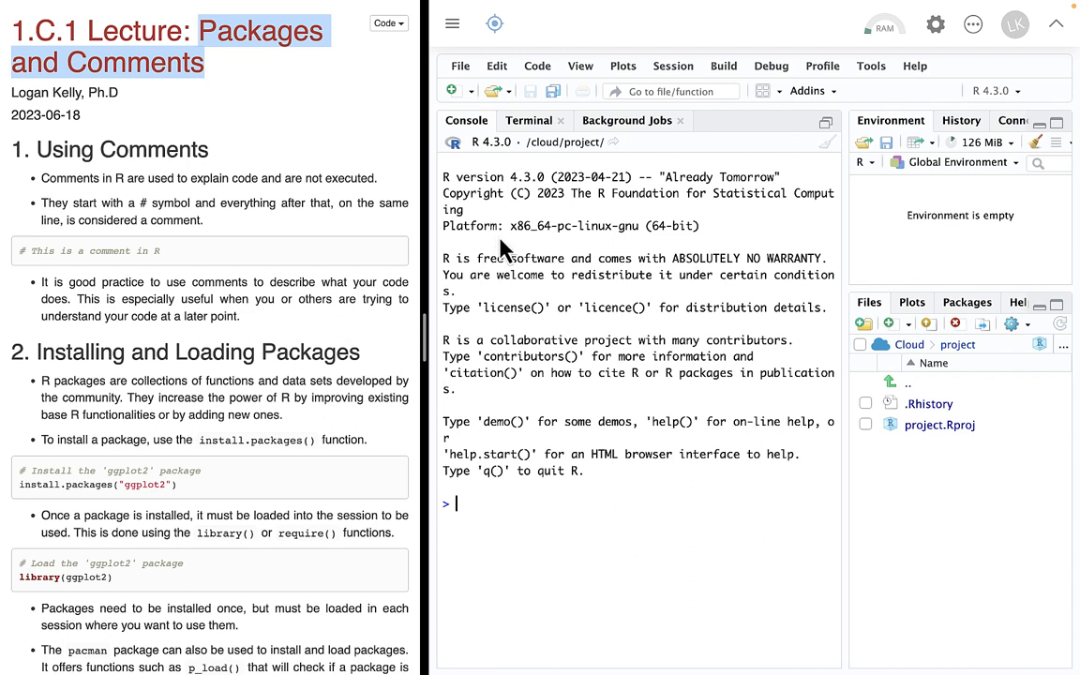
{"action": "mouse_move", "coordinate": [214, 154]}
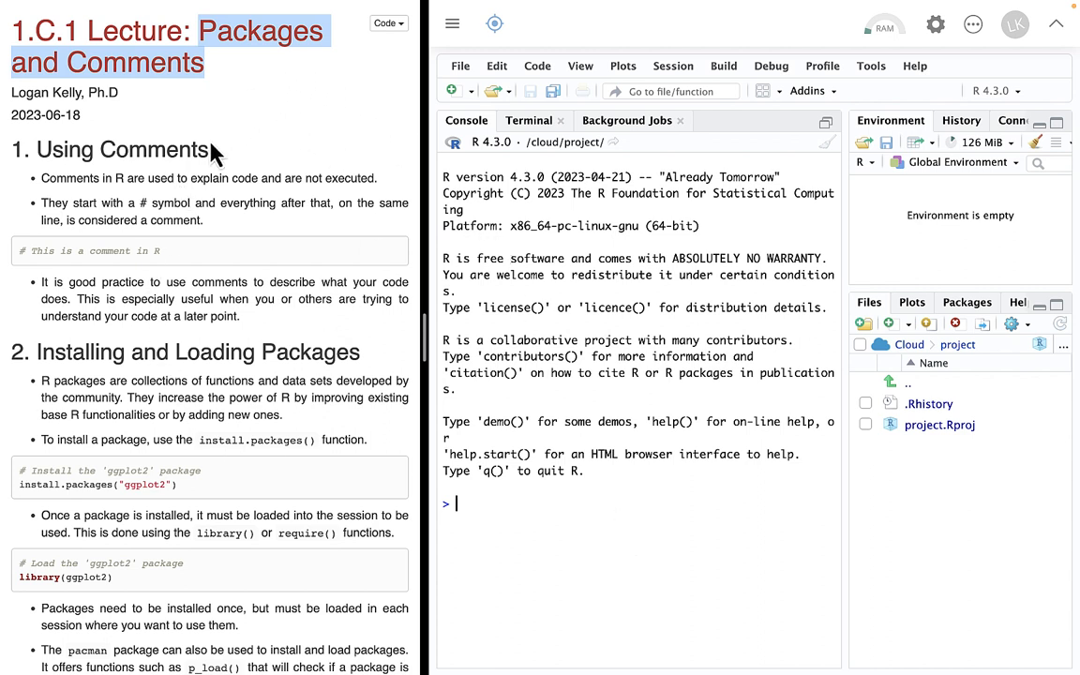
{"action": "mouse_move", "coordinate": [150, 237]}
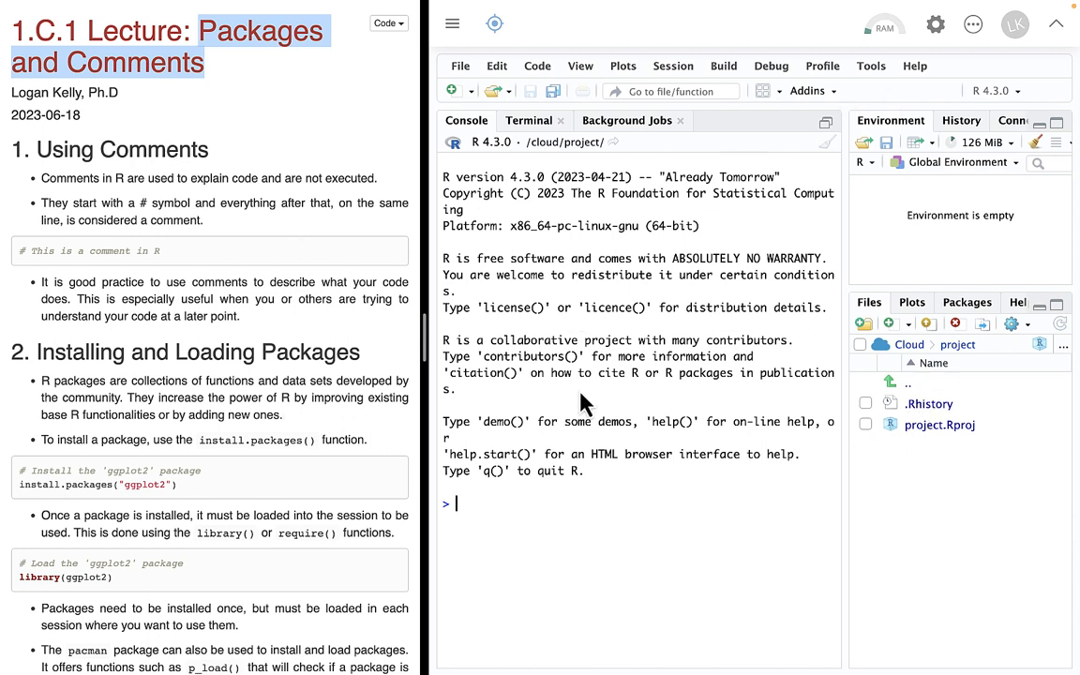
{"action": "mouse_move", "coordinate": [669, 540]}
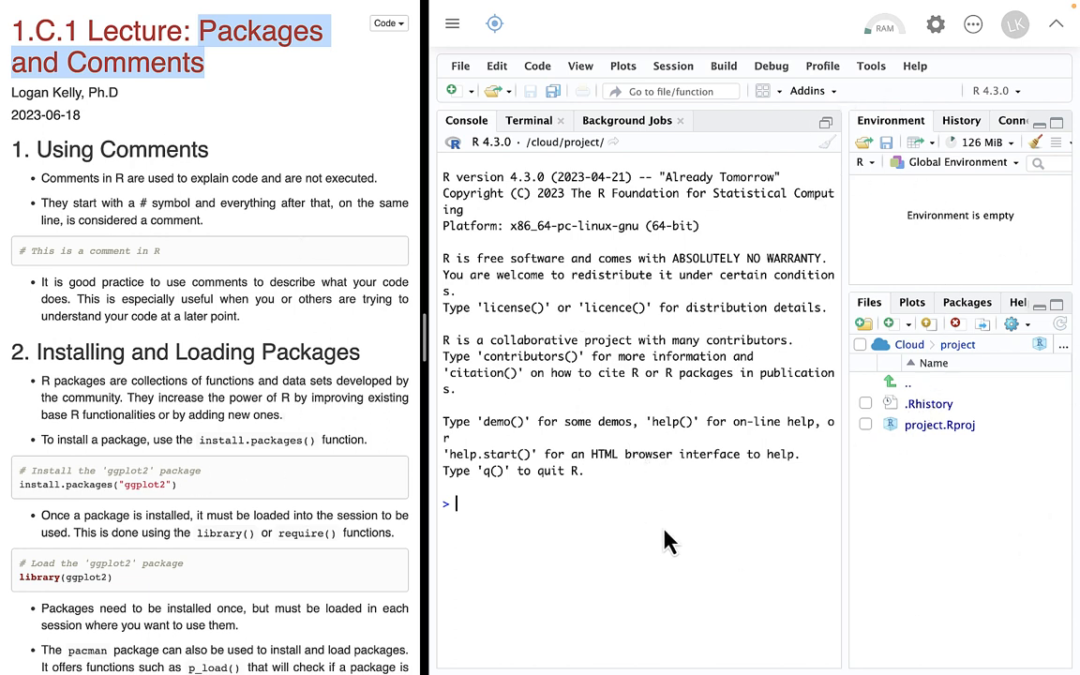
{"action": "mouse_move", "coordinate": [641, 266]}
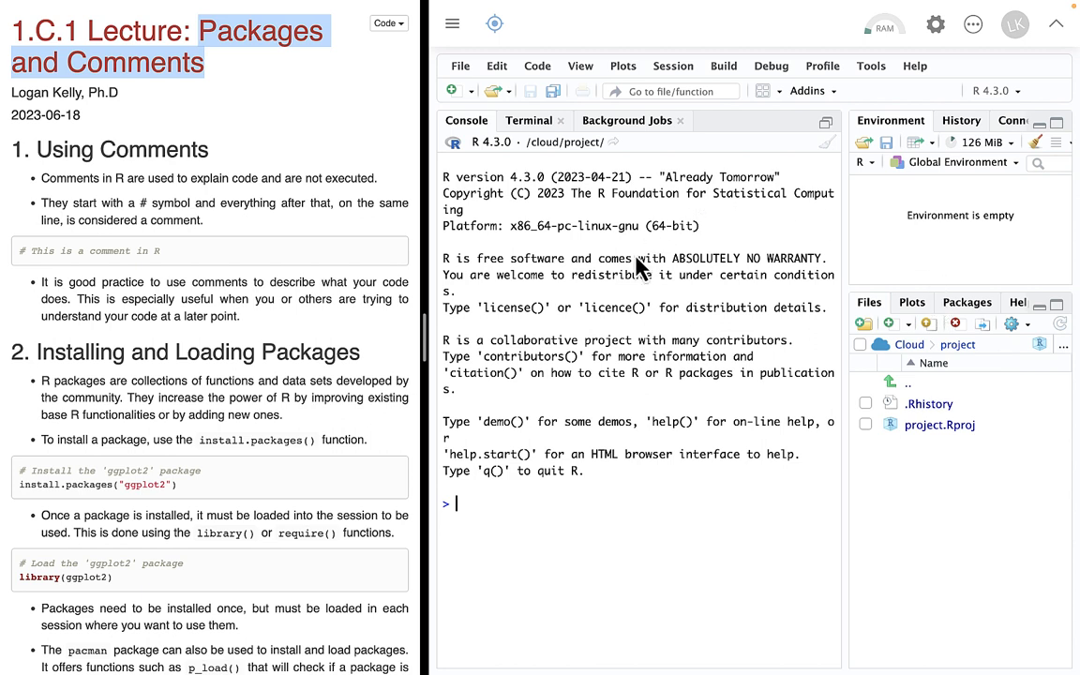
{"action": "mouse_move", "coordinate": [947, 487]}
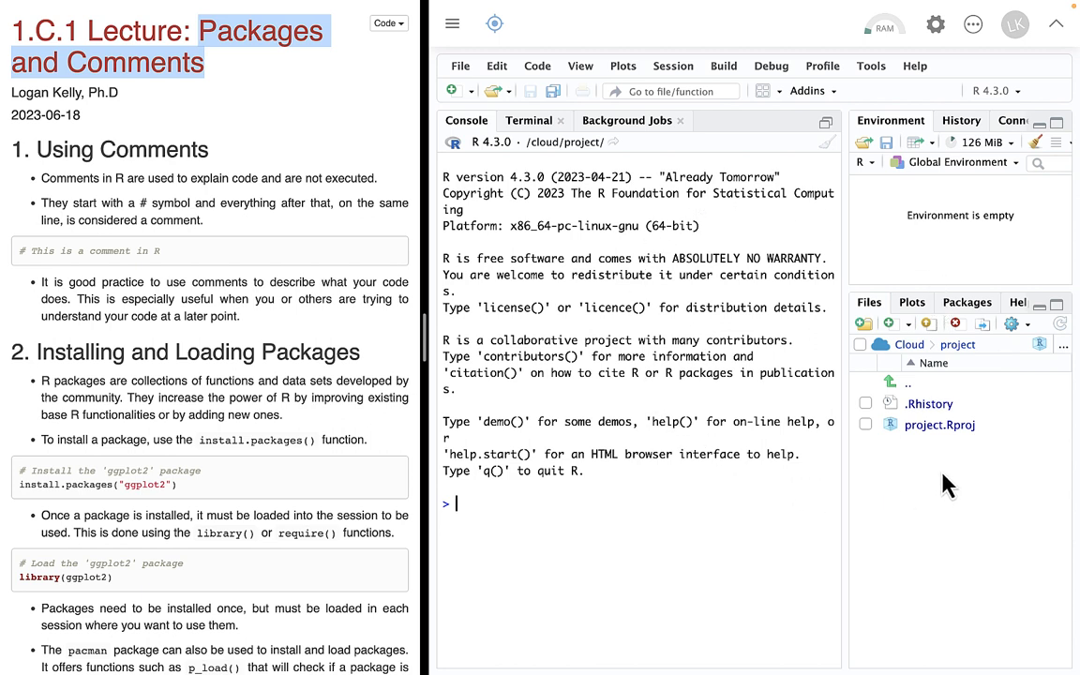
{"action": "mouse_move", "coordinate": [978, 309]}
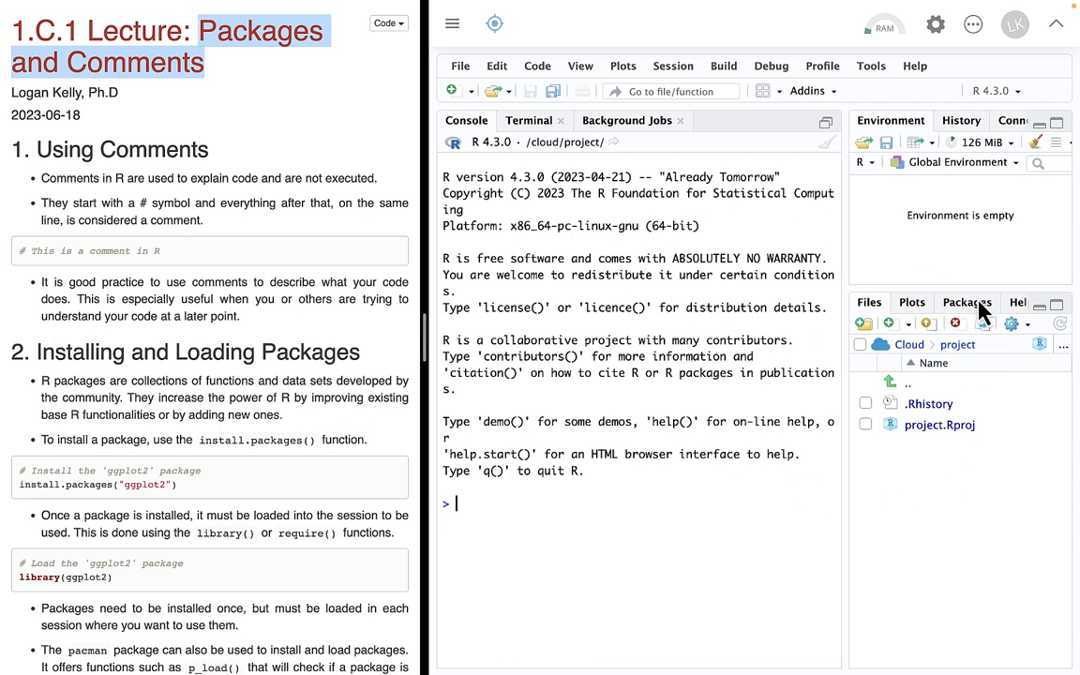
{"action": "mouse_move", "coordinate": [836, 247]}
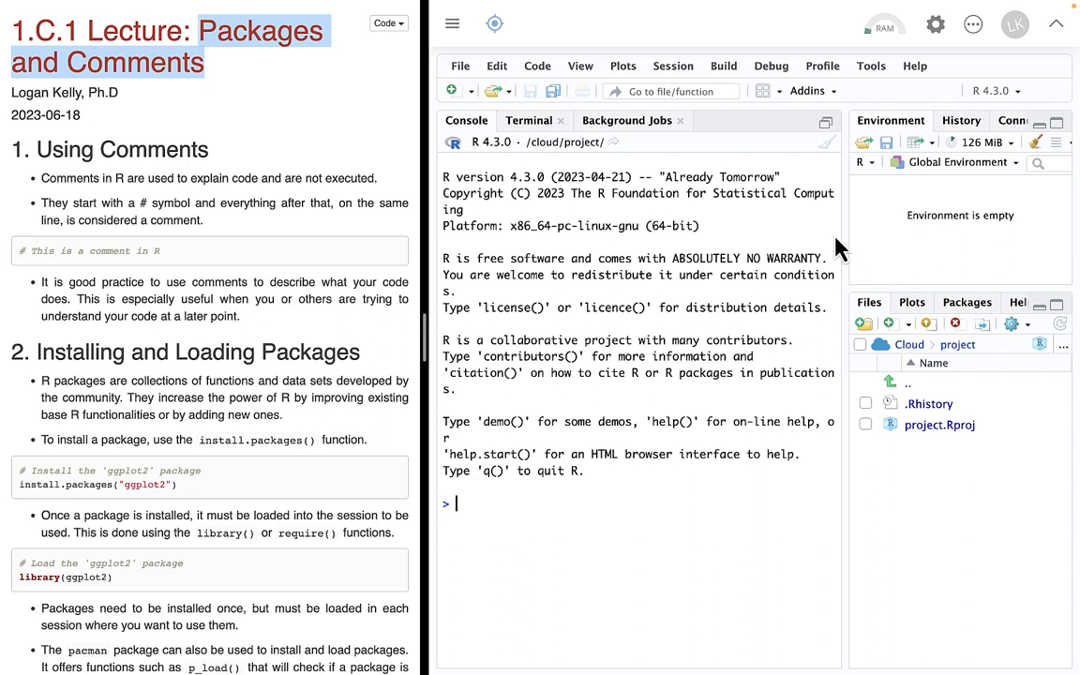
{"action": "mouse_move", "coordinate": [262, 115]}
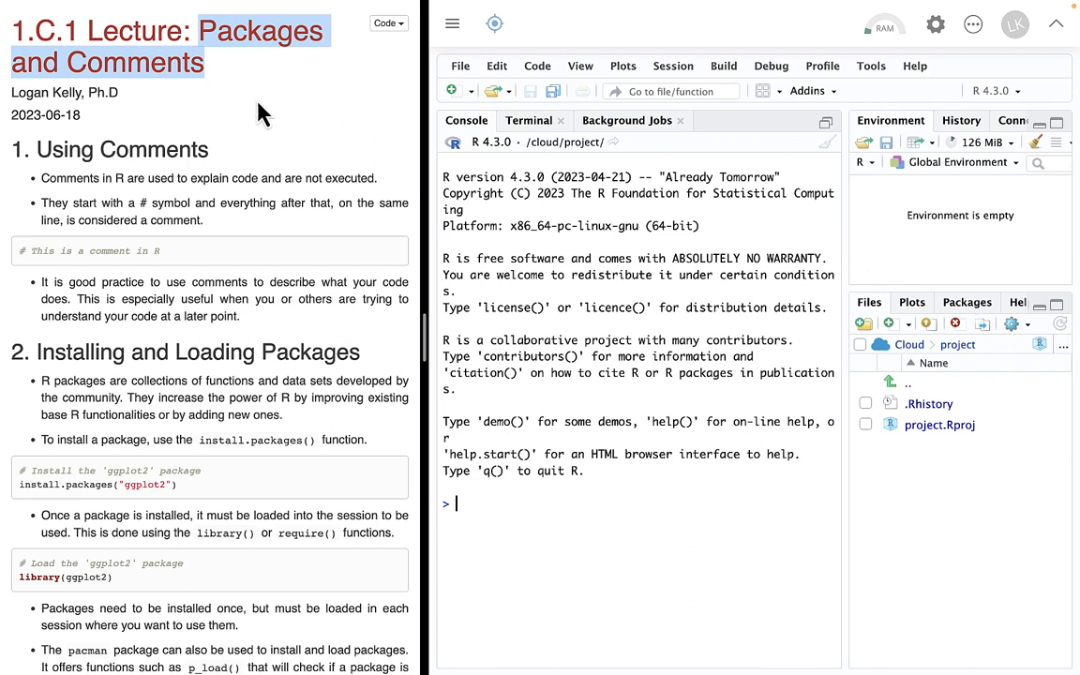
{"action": "mouse_move", "coordinate": [66, 157]}
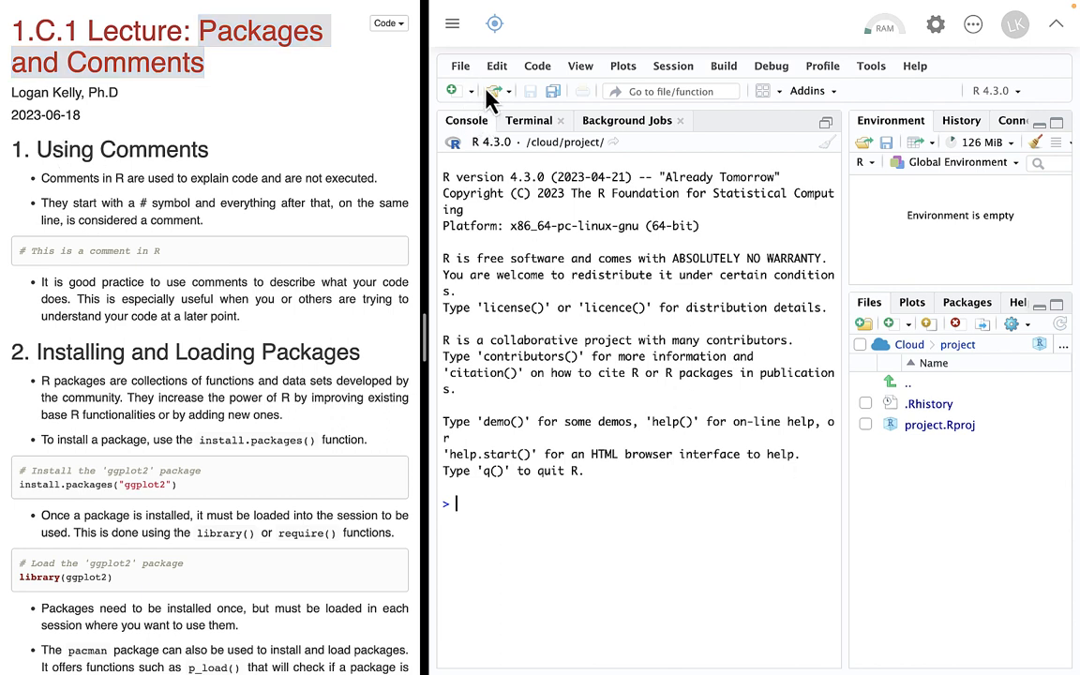
Start a new R Markdown document from the New File dropdown
{"action": "left_click", "coordinate": [453, 90]}
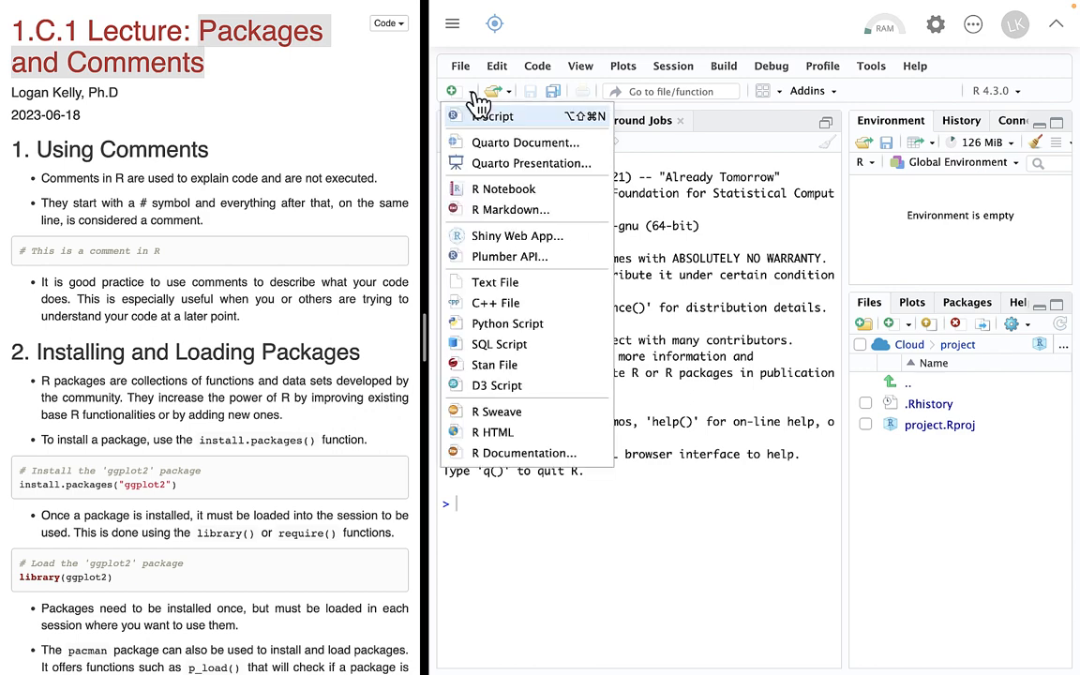
{"action": "mouse_move", "coordinate": [504, 188]}
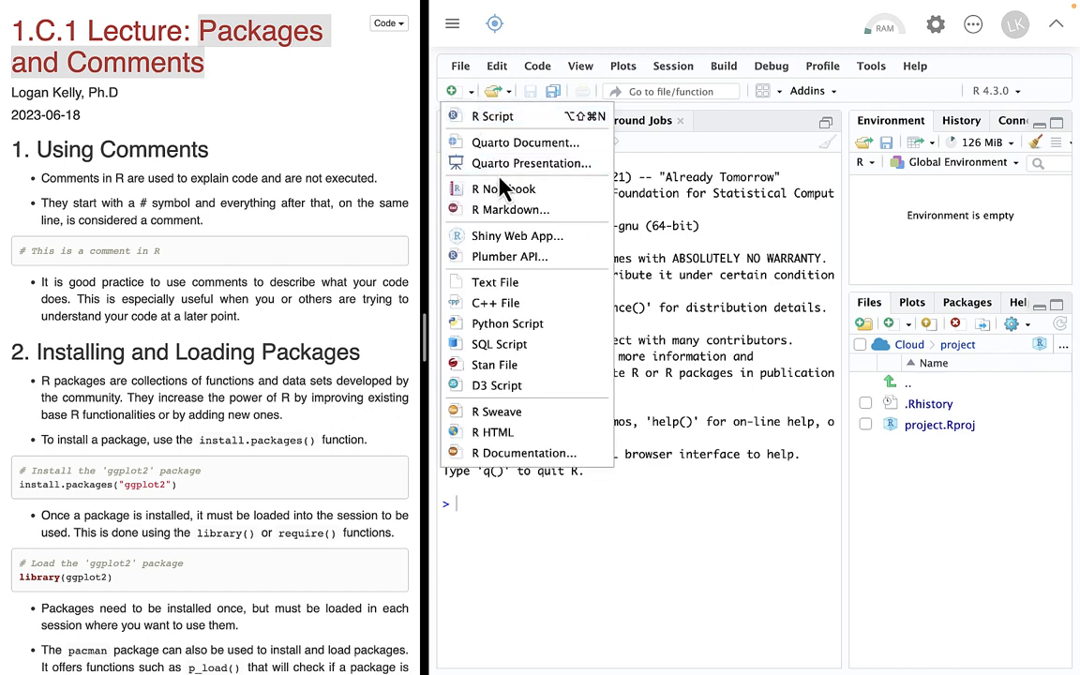
{"action": "mouse_move", "coordinate": [534, 210]}
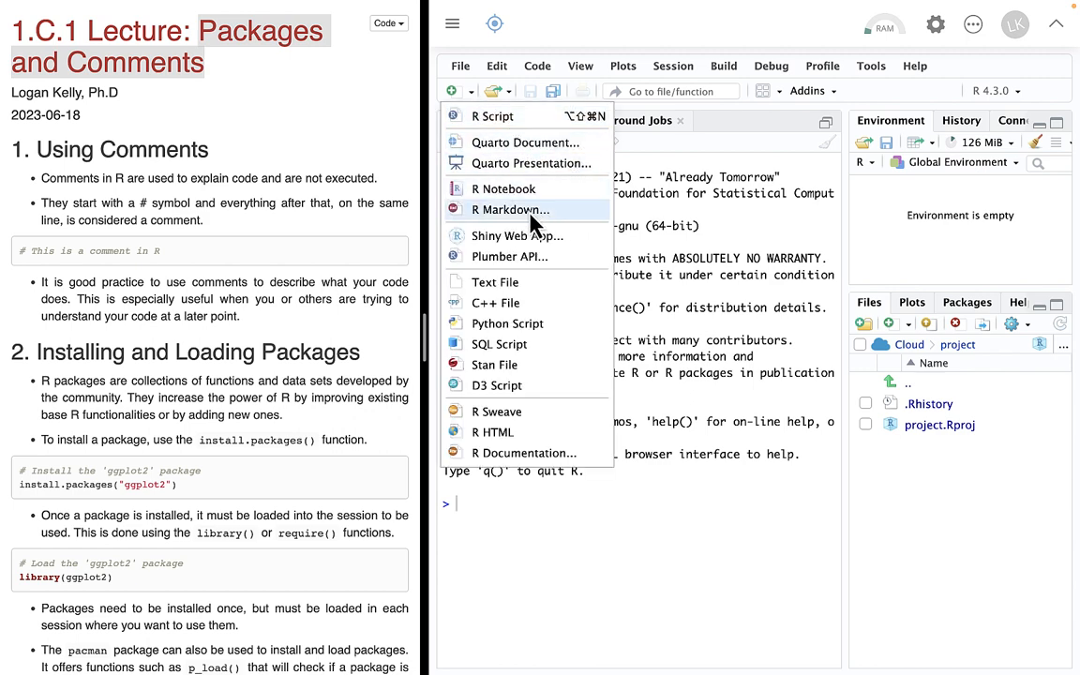
{"action": "left_click", "coordinate": [509, 210]}
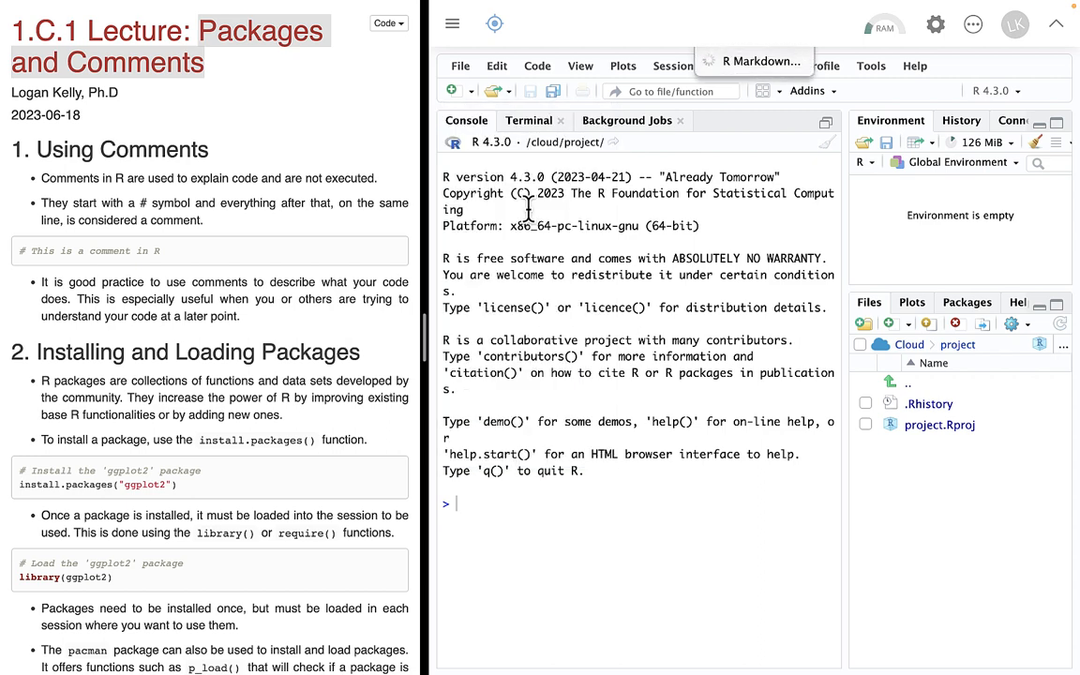
Review the prompt listing packages required for R Markdown (base64enc, knitr, rmarkdown)
{"action": "left_click", "coordinate": [754, 60]}
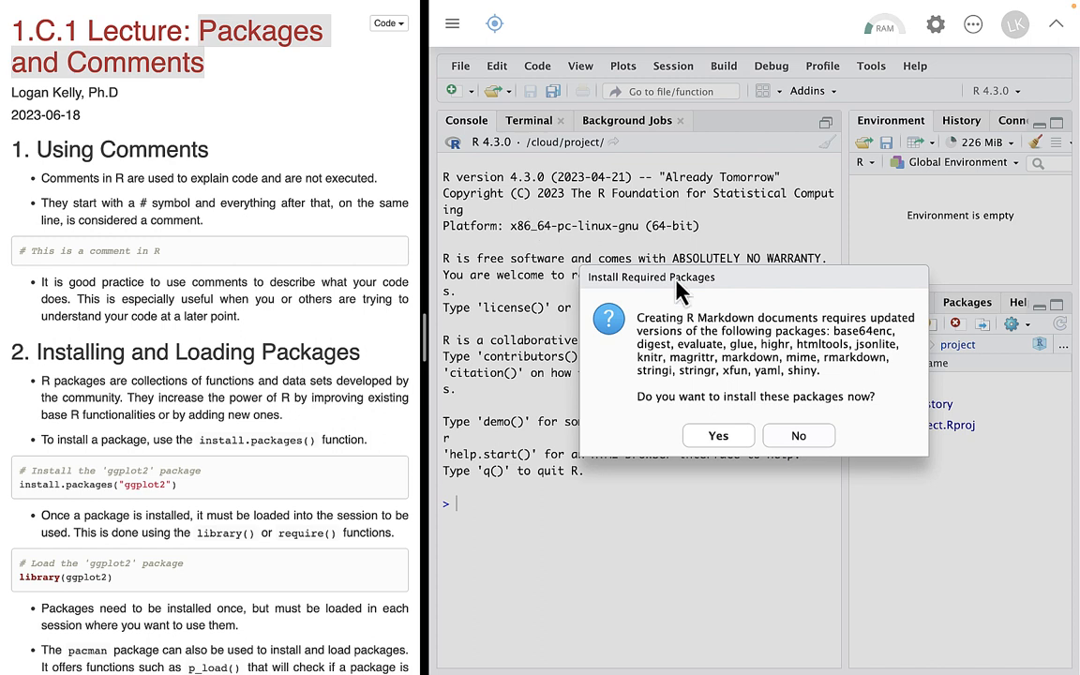
{"action": "mouse_move", "coordinate": [754, 617]}
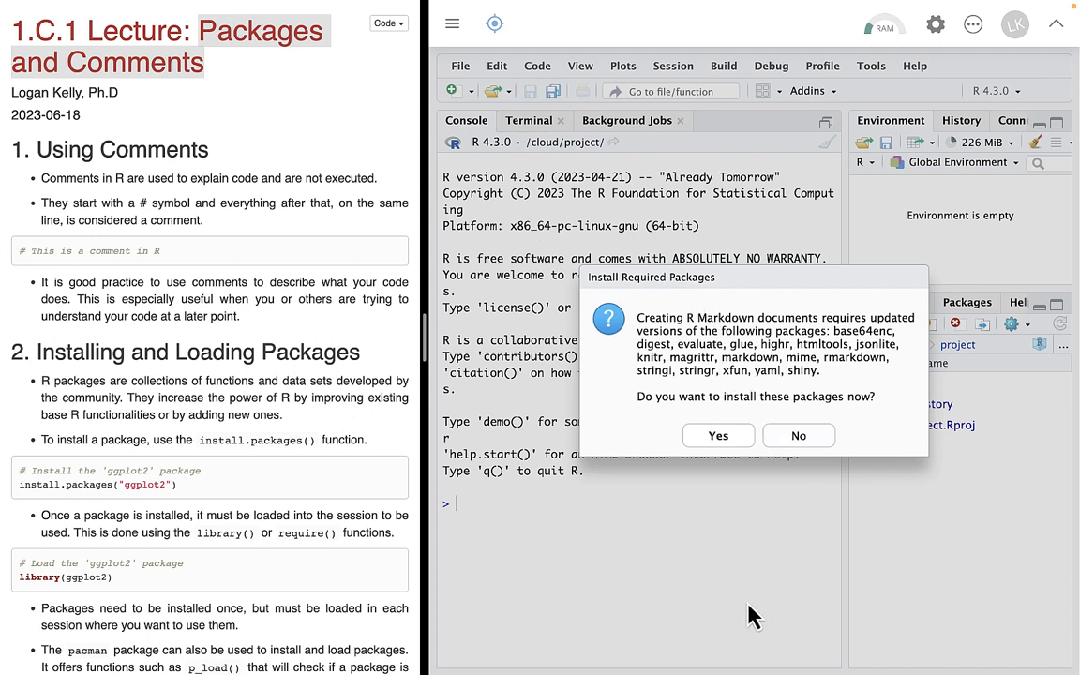
{"action": "mouse_move", "coordinate": [731, 478]}
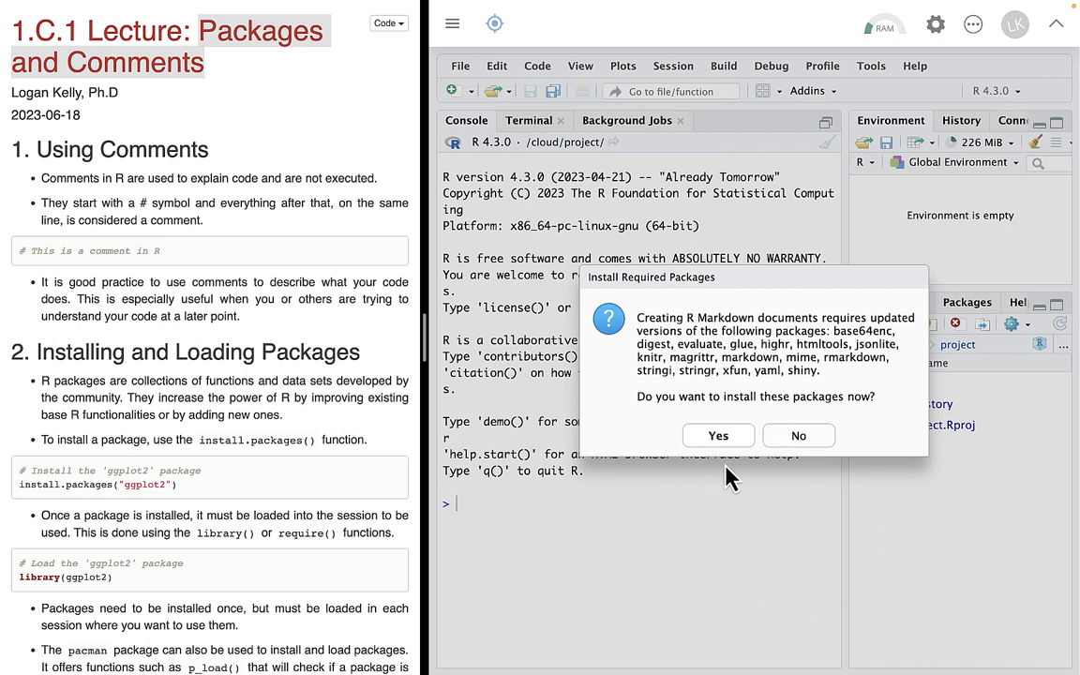
{"action": "mouse_move", "coordinate": [674, 408]}
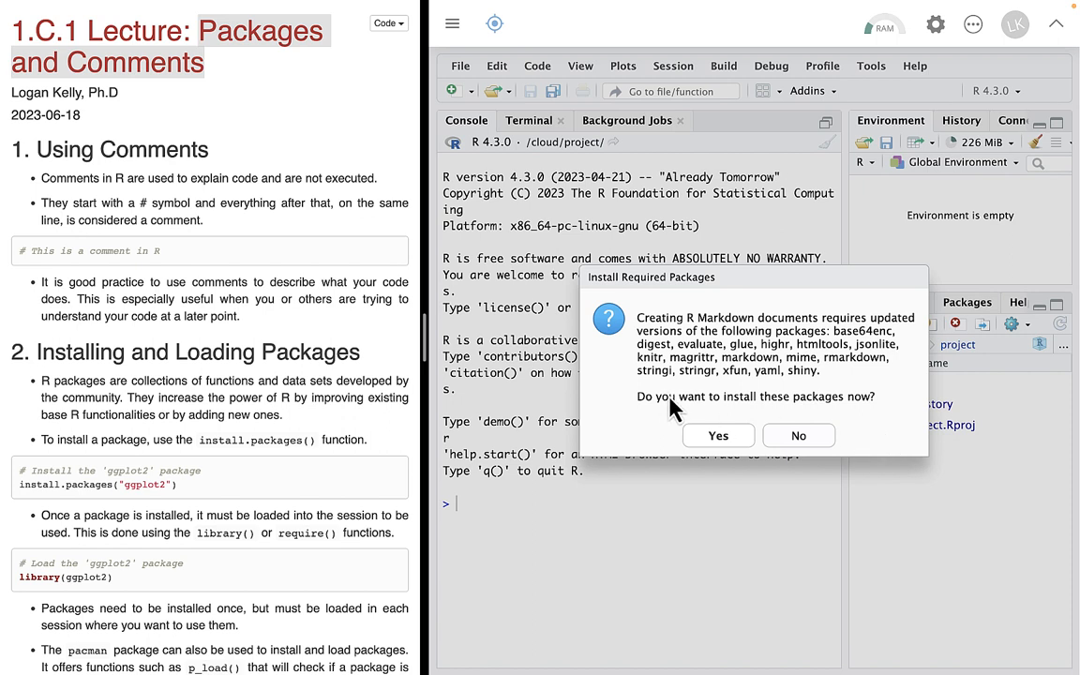
{"action": "mouse_move", "coordinate": [848, 413]}
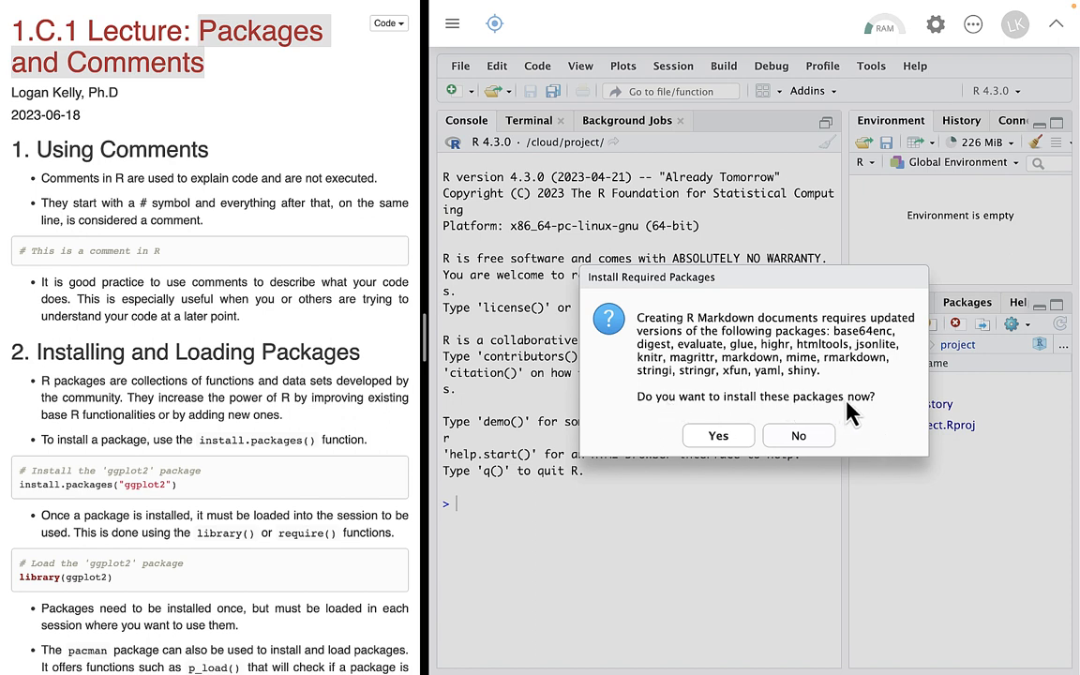
{"action": "mouse_move", "coordinate": [232, 384]}
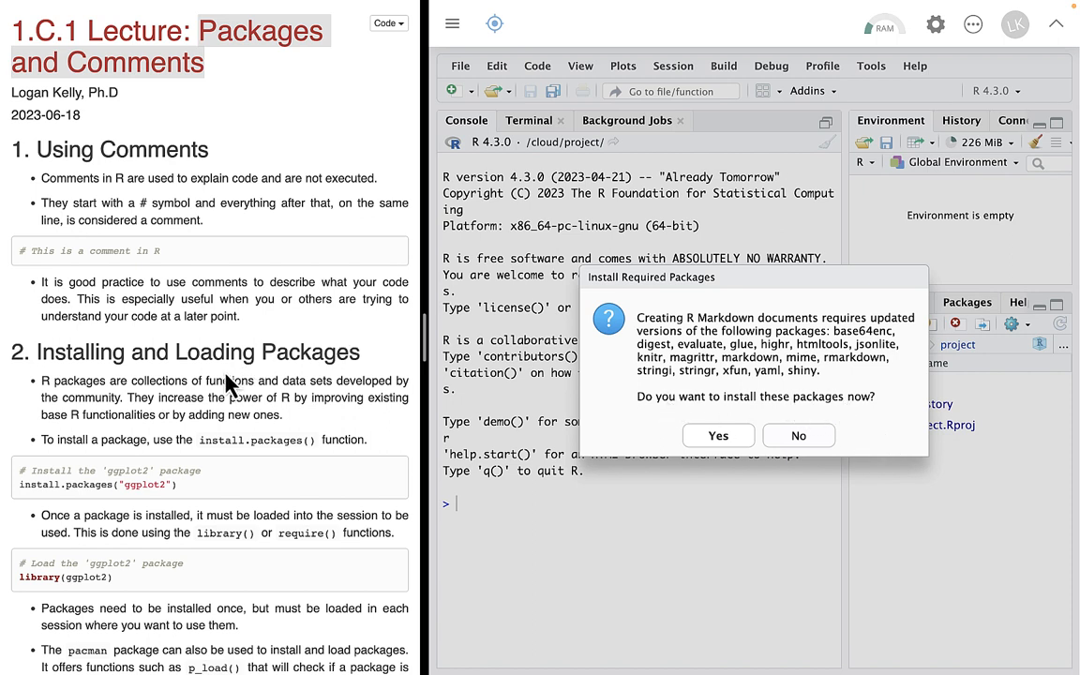
{"action": "mouse_move", "coordinate": [796, 375]}
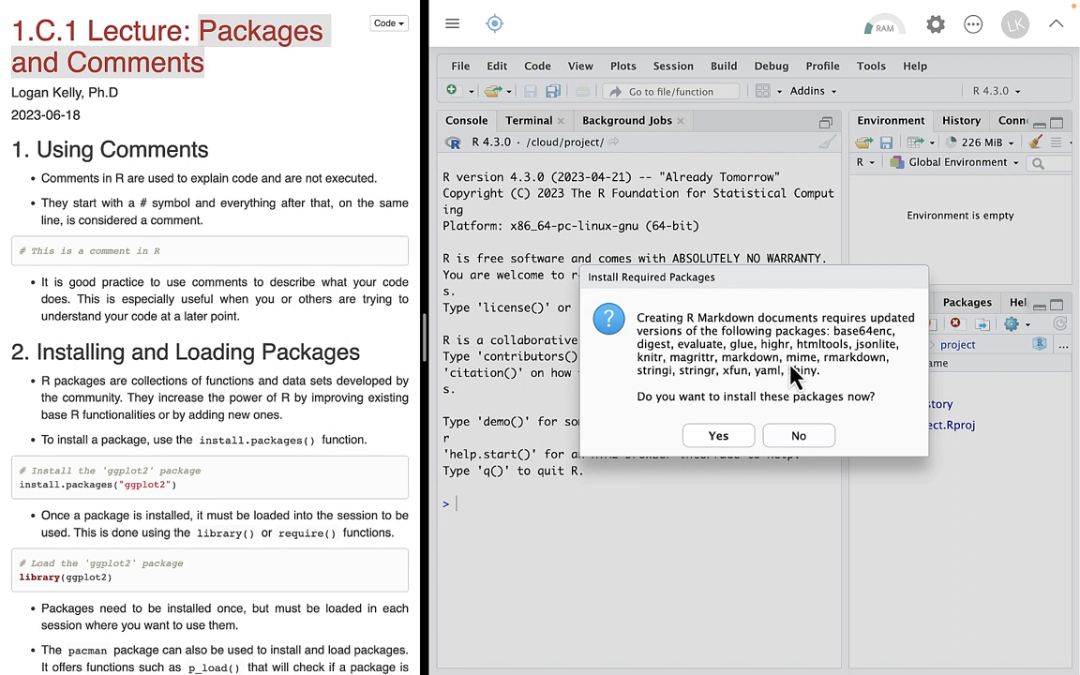
{"action": "mouse_move", "coordinate": [652, 416]}
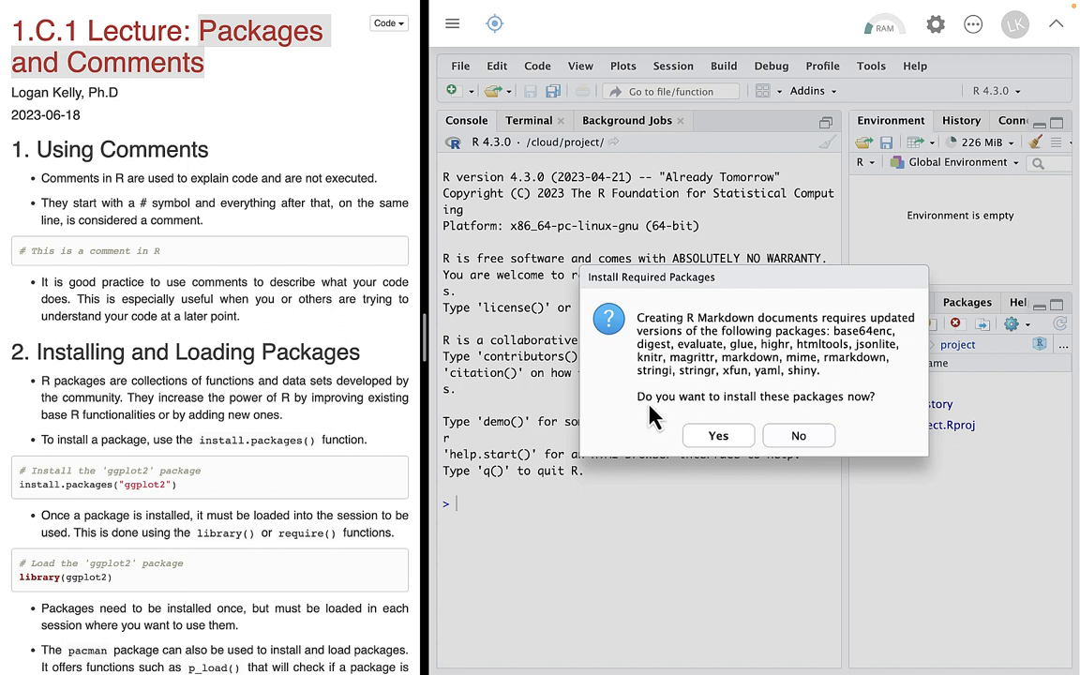
{"action": "mouse_move", "coordinate": [690, 341]}
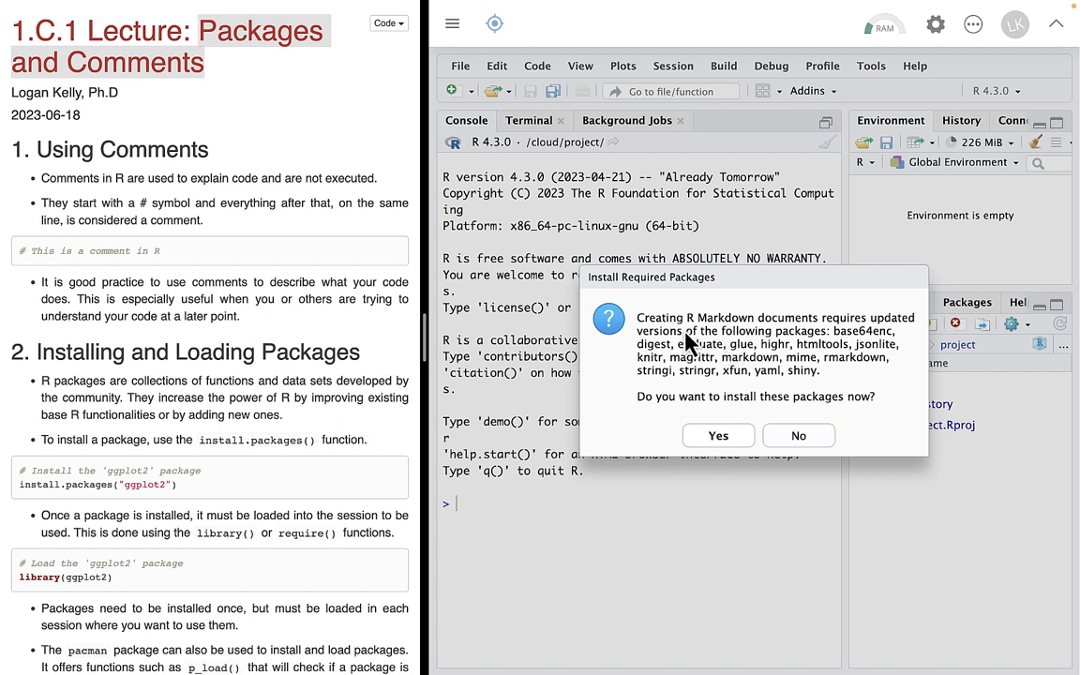
{"action": "mouse_move", "coordinate": [855, 348]}
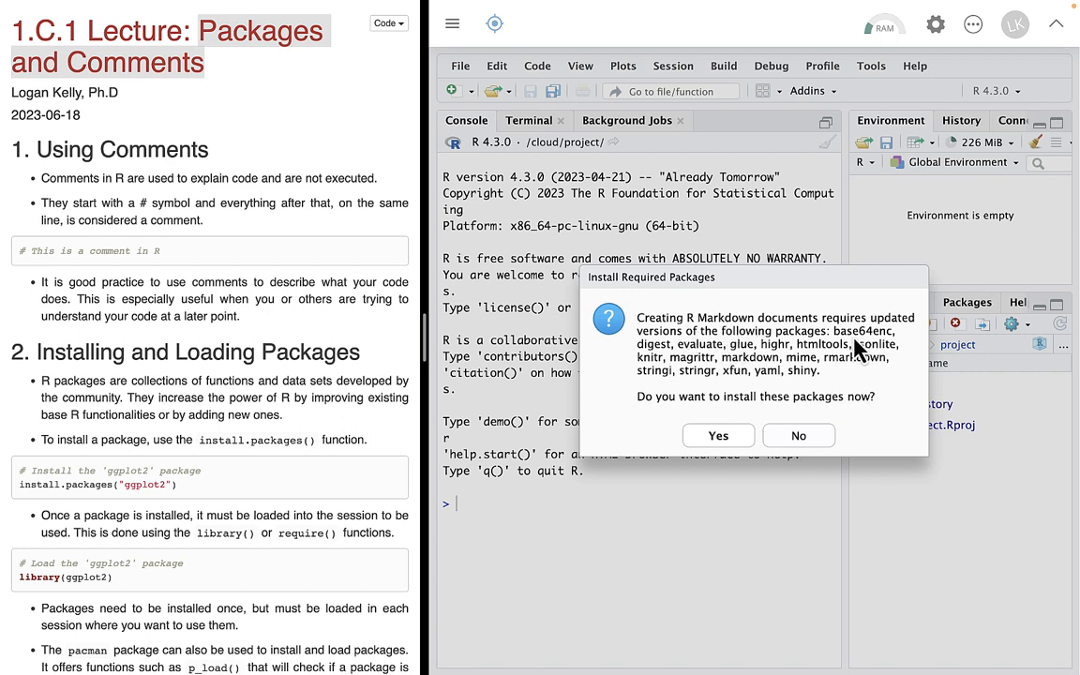
{"action": "mouse_move", "coordinate": [829, 388]}
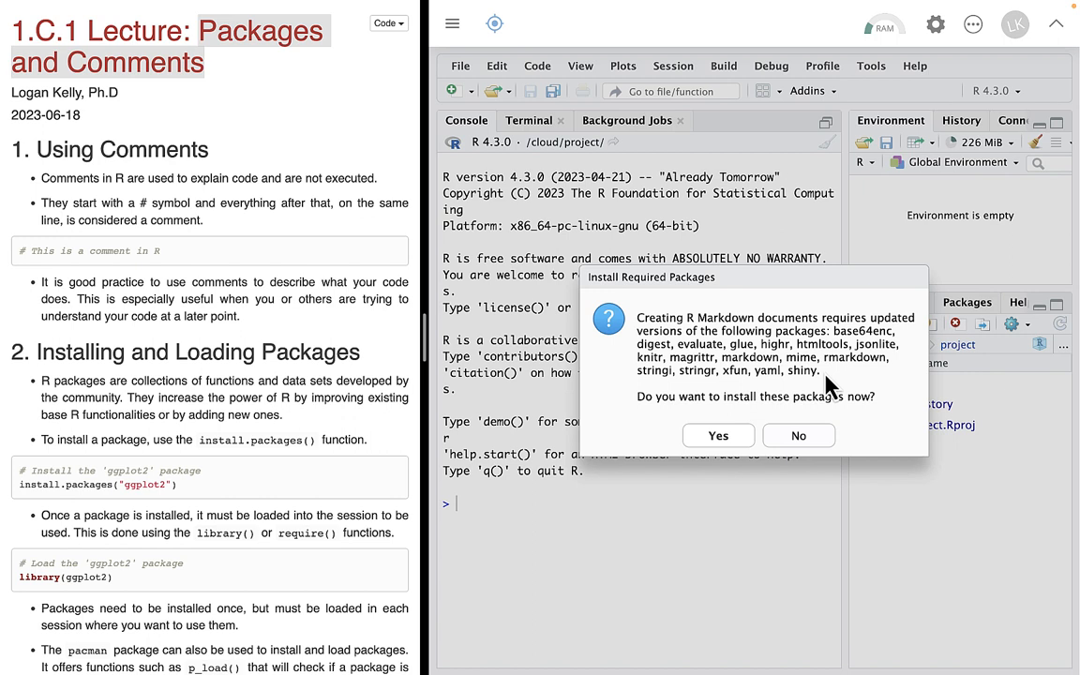
{"action": "mouse_move", "coordinate": [829, 417]}
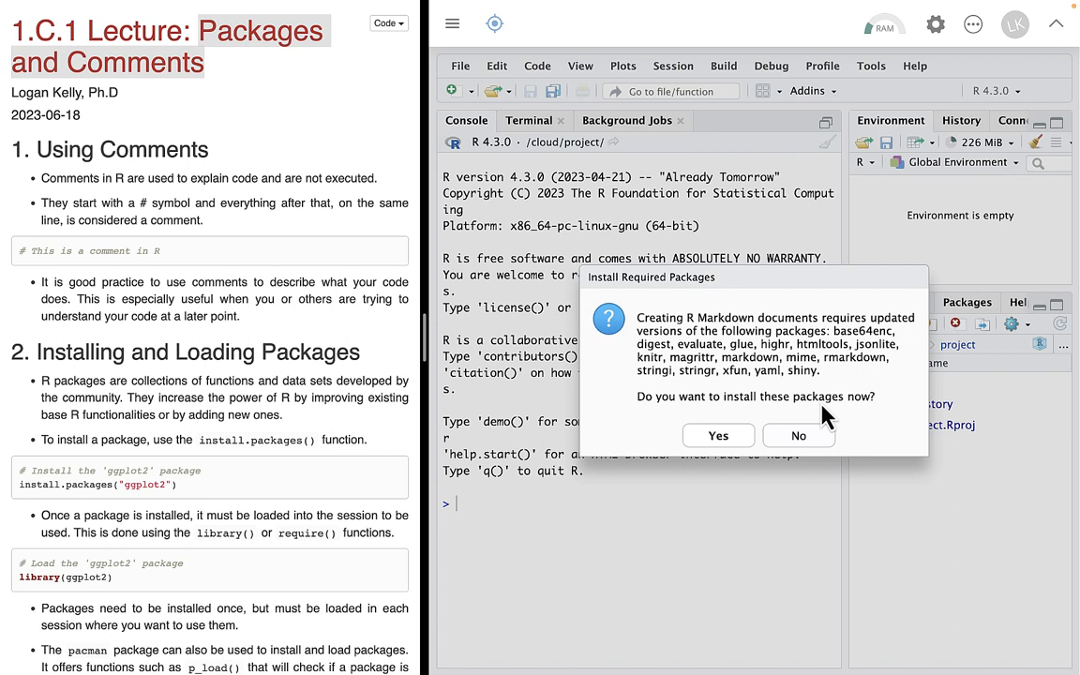
{"action": "mouse_move", "coordinate": [718, 435]}
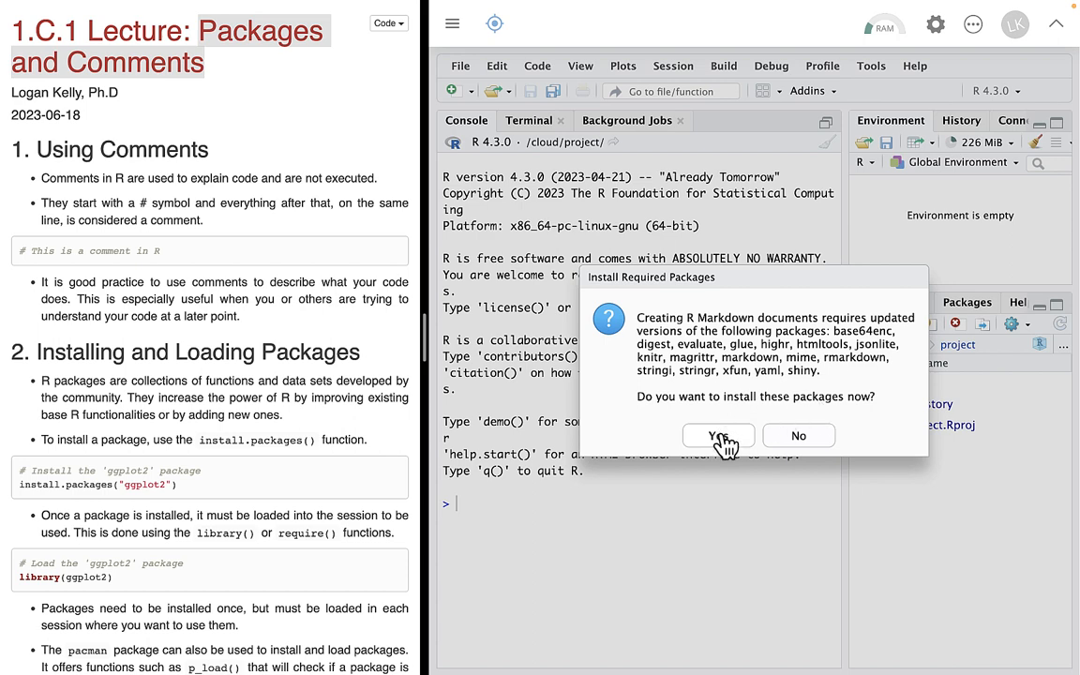
Agree to install the required R Markdown packages
{"action": "left_click", "coordinate": [718, 434]}
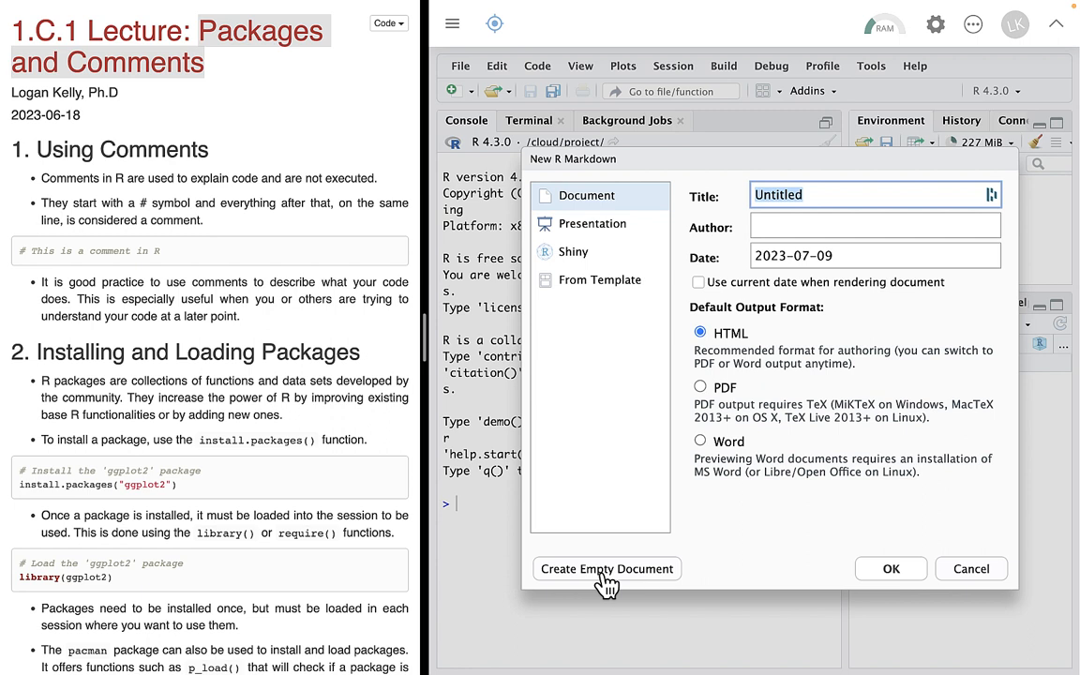
{"action": "mouse_move", "coordinate": [731, 536]}
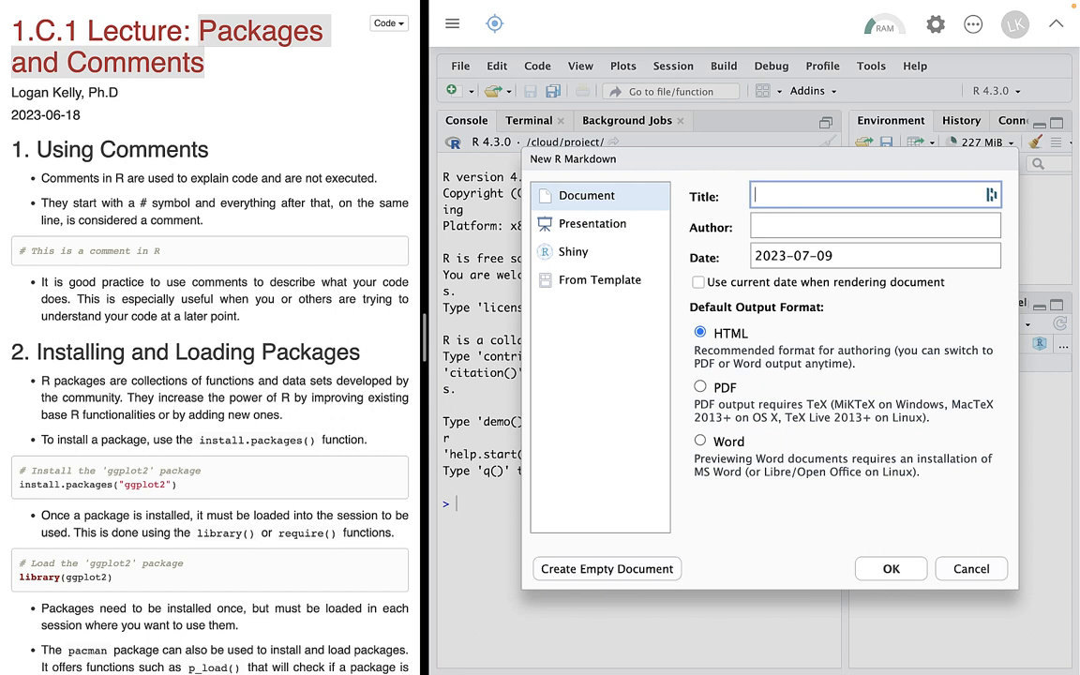
Create the document titled 'Notes for Module 1 Part 2' by Logan Kelly using the current date
{"action": "type", "text": "Notes for Mo"}
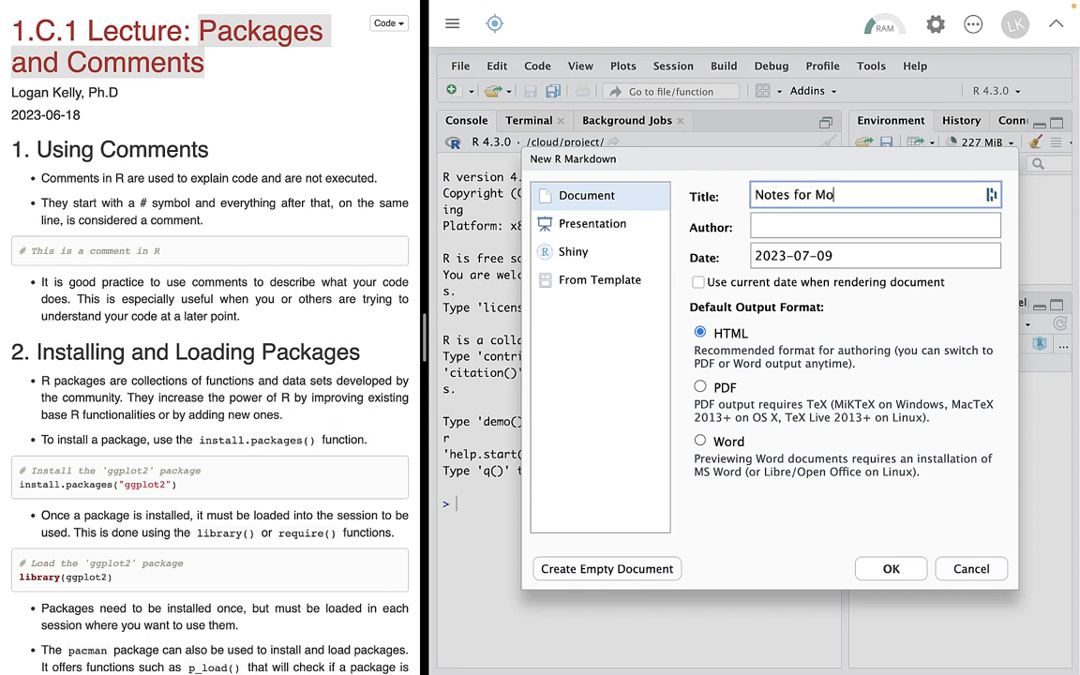
{"action": "type", "text": "dule 1"}
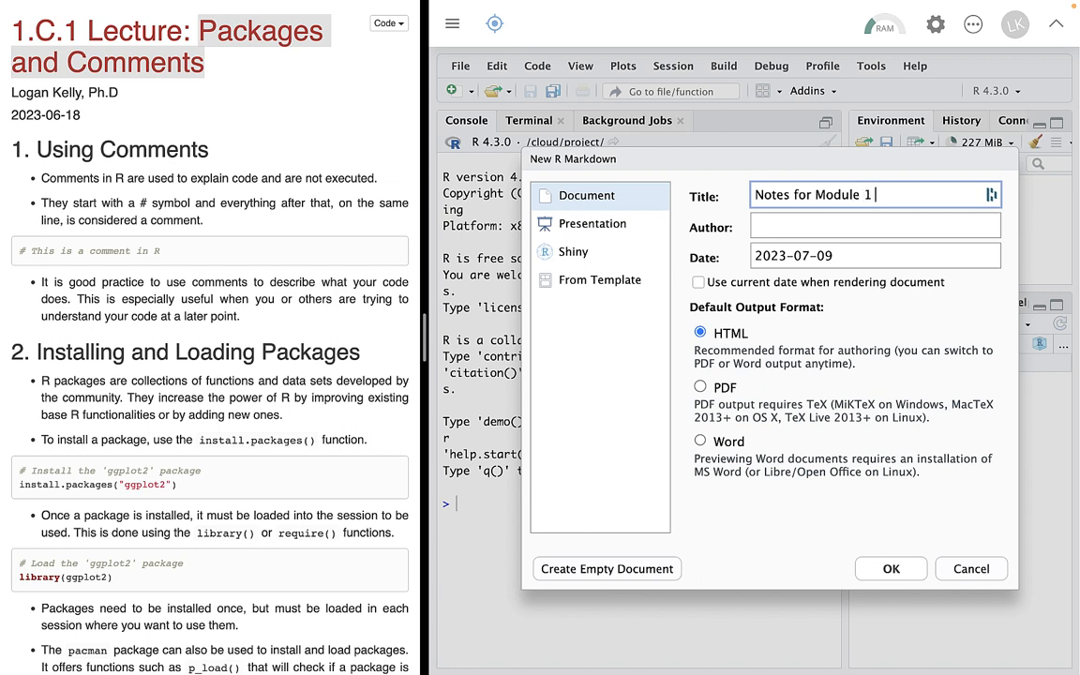
{"action": "type", "text": "Part"}
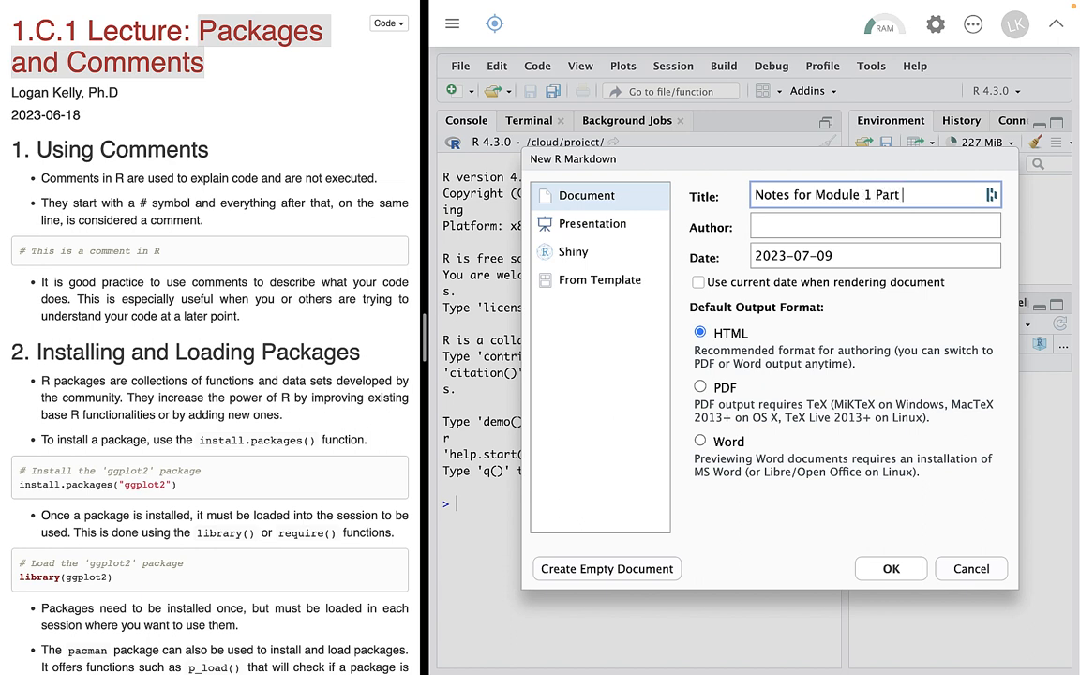
{"action": "type", "text": "2"}
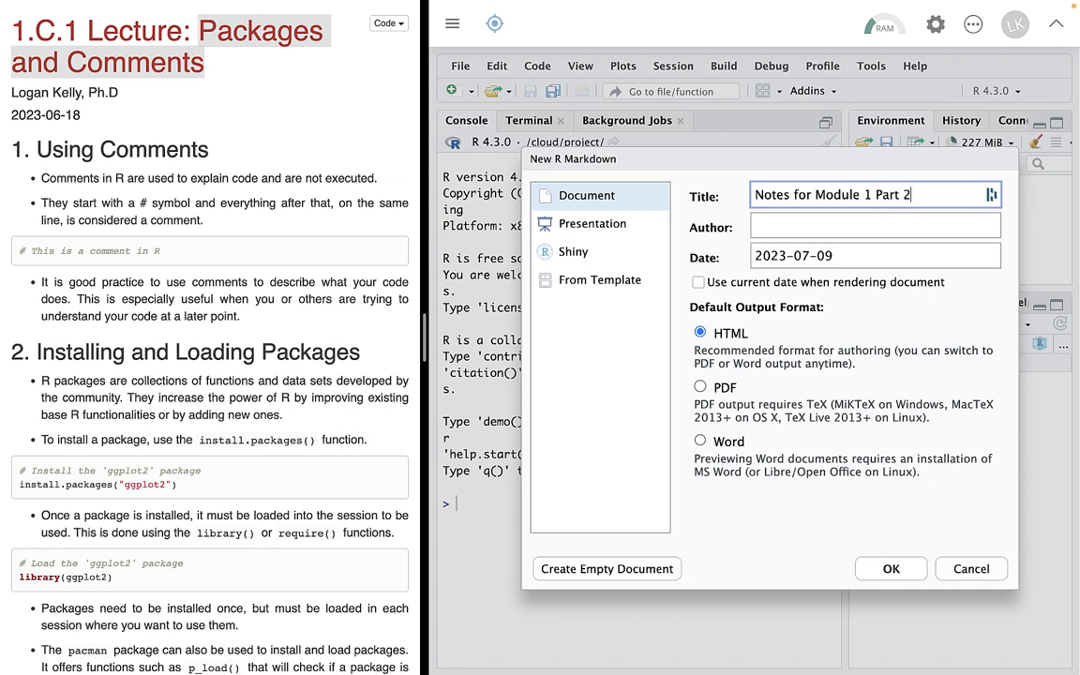
{"action": "left_click", "coordinate": [873, 227]}
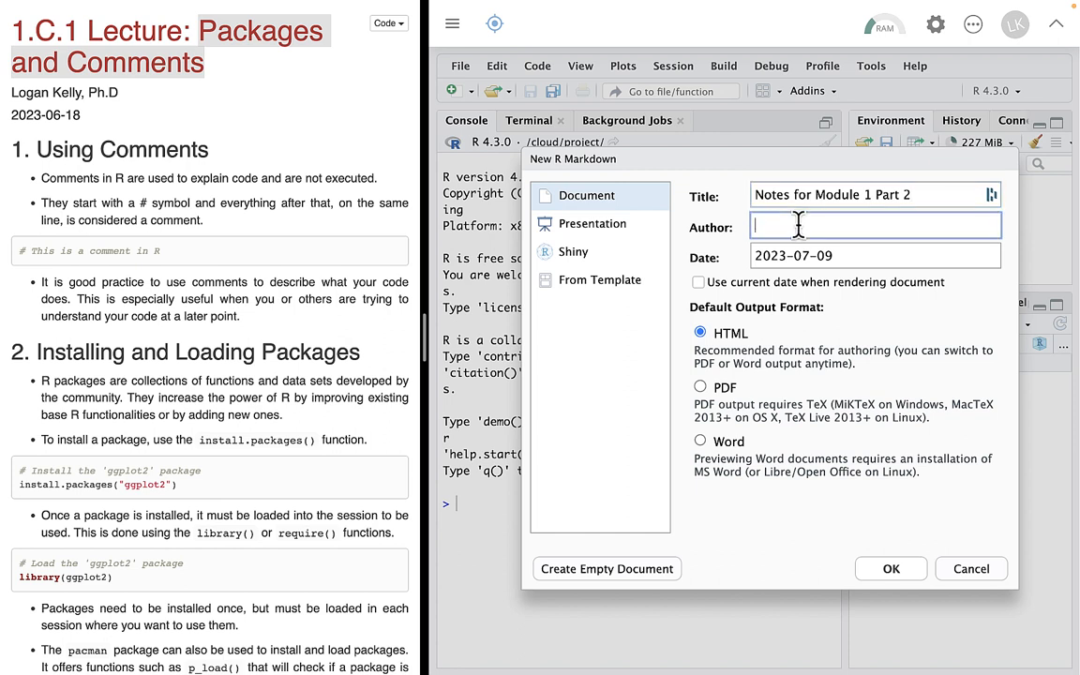
{"action": "type", "text": "Logan"}
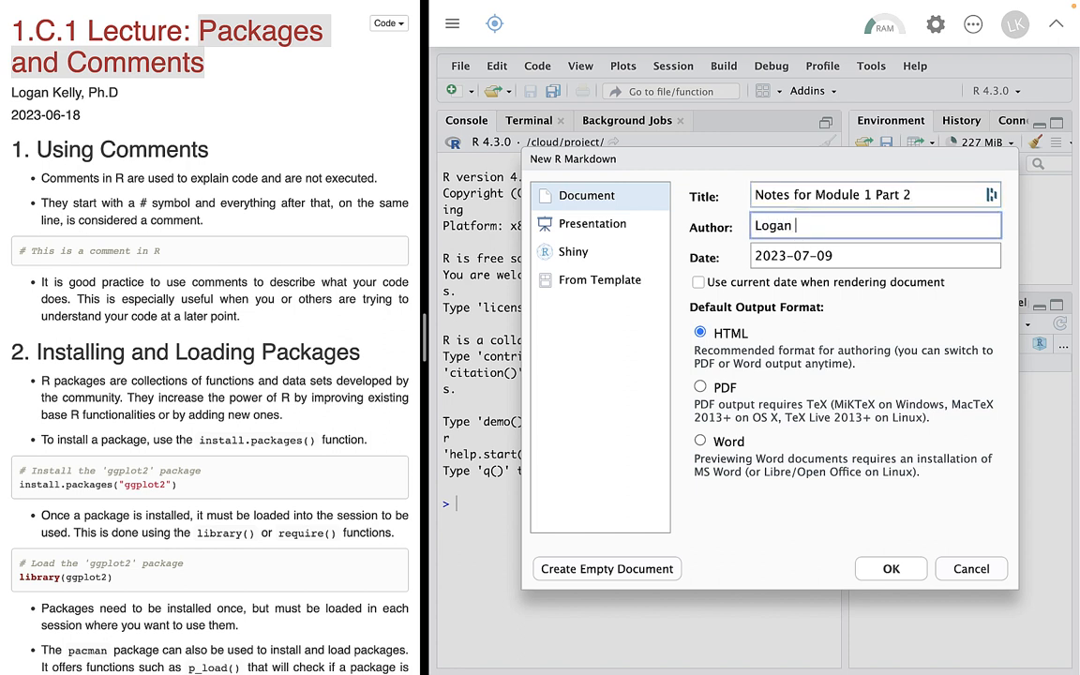
{"action": "type", "text": "Kelly"}
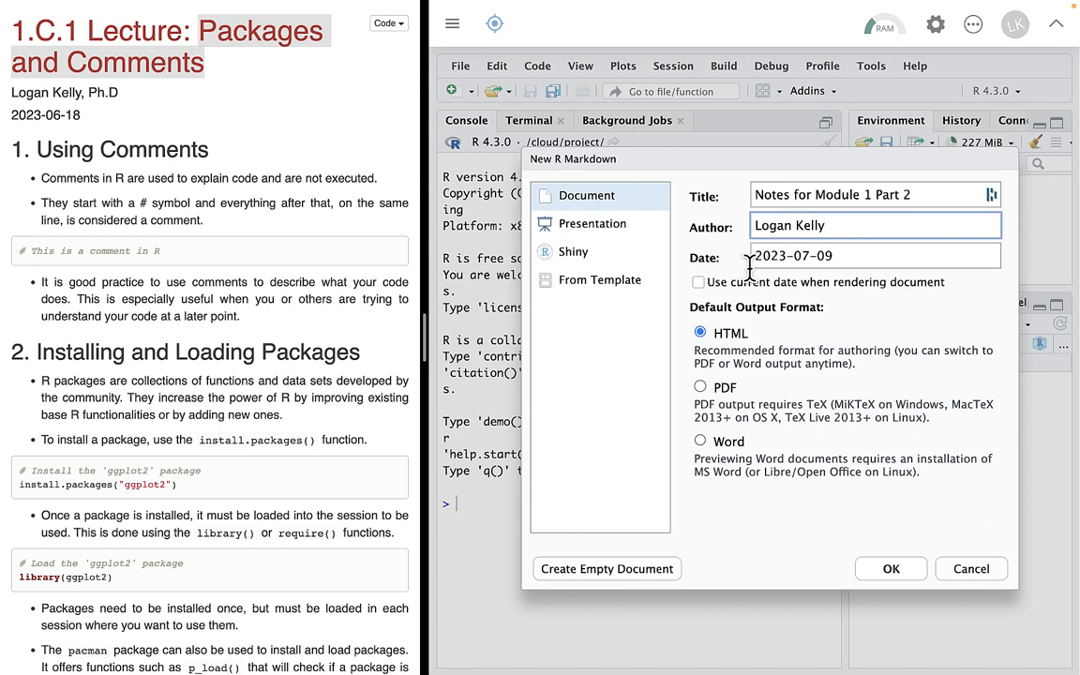
{"action": "left_click", "coordinate": [697, 281]}
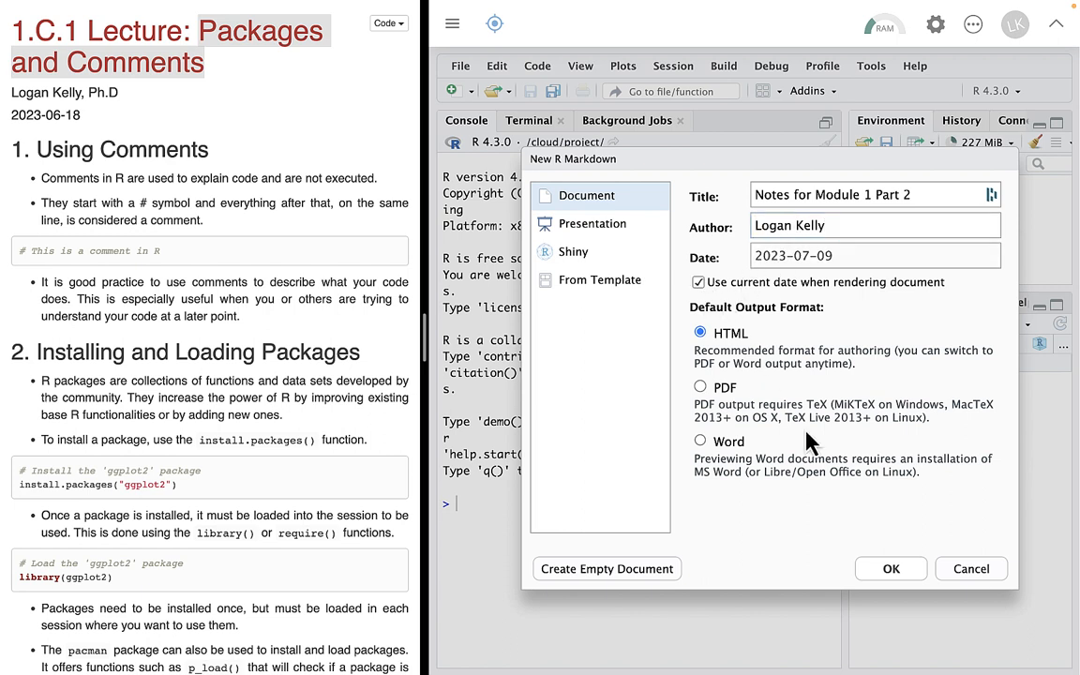
{"action": "mouse_move", "coordinate": [900, 575]}
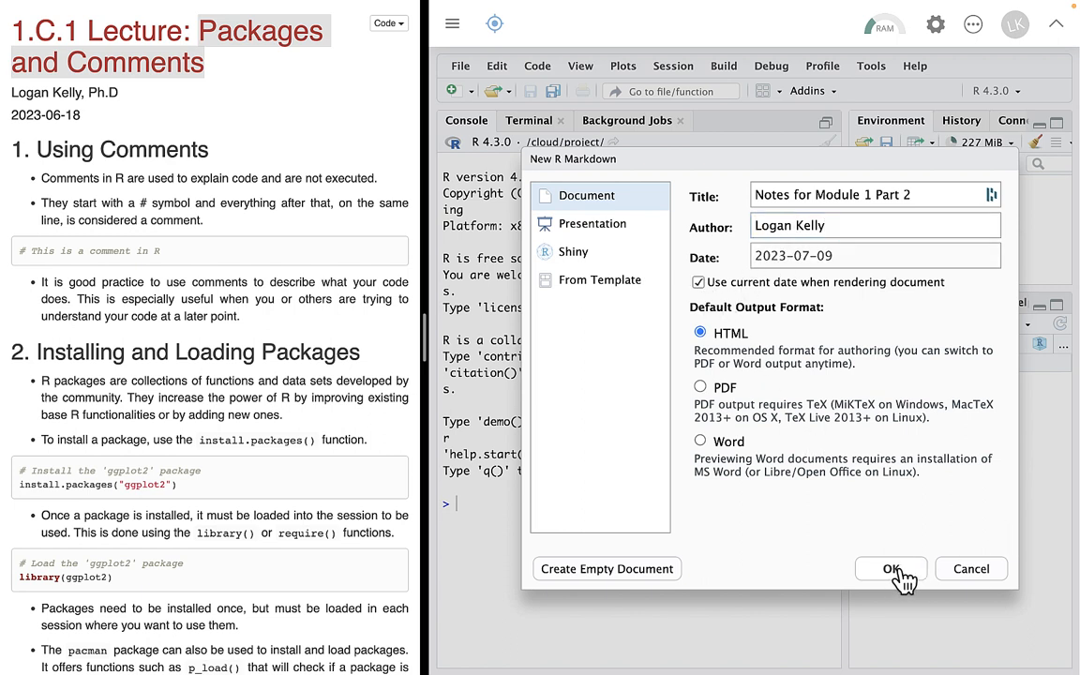
{"action": "left_click", "coordinate": [888, 568]}
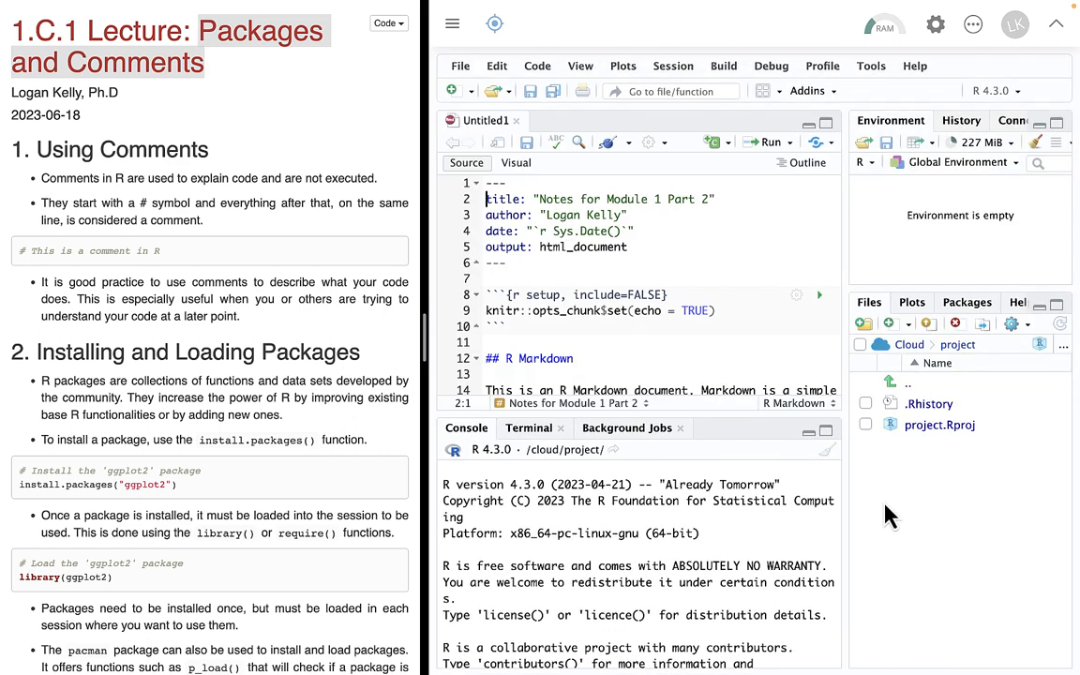
{"action": "mouse_move", "coordinate": [851, 323]}
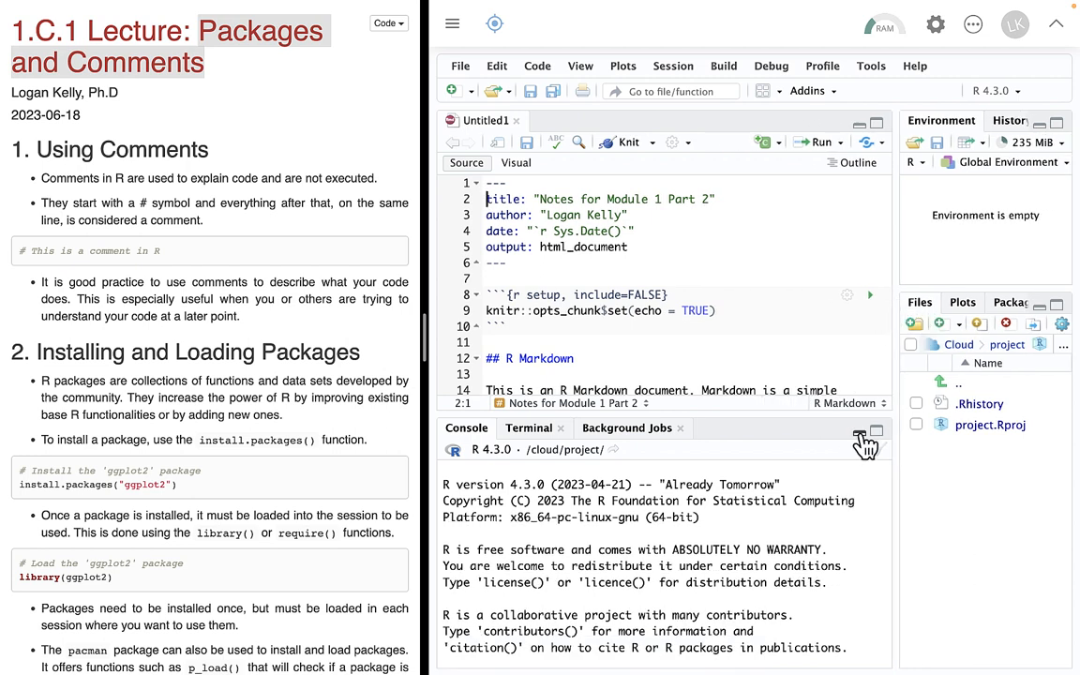
Collapse the console so the editor shows the full default template
{"action": "left_click", "coordinate": [874, 429]}
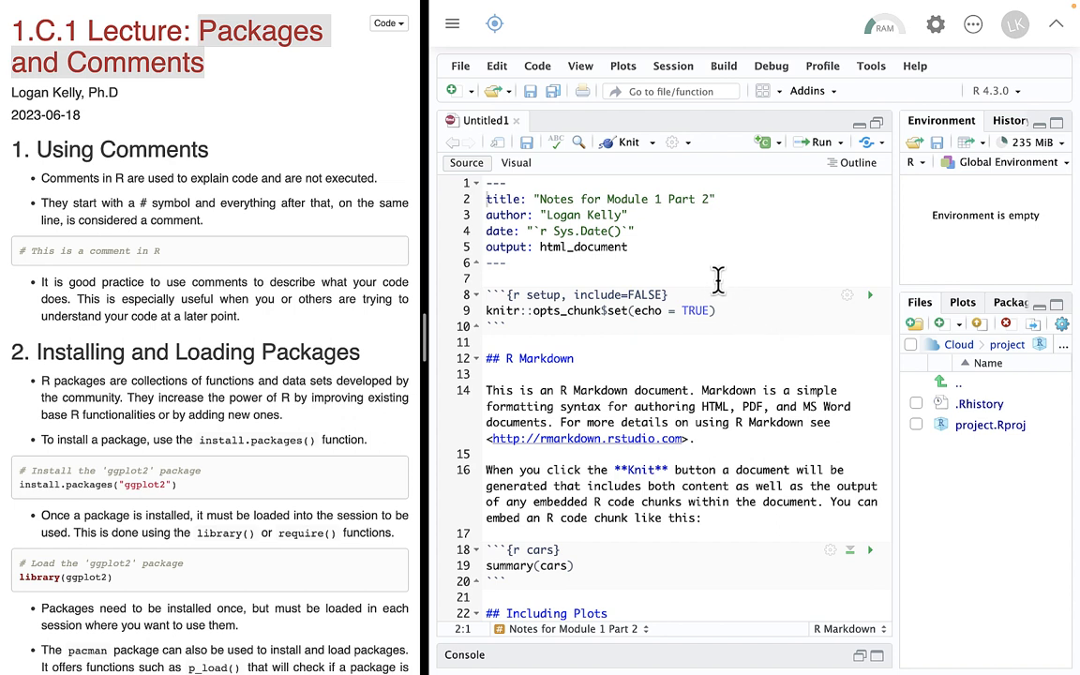
{"action": "mouse_move", "coordinate": [648, 263]}
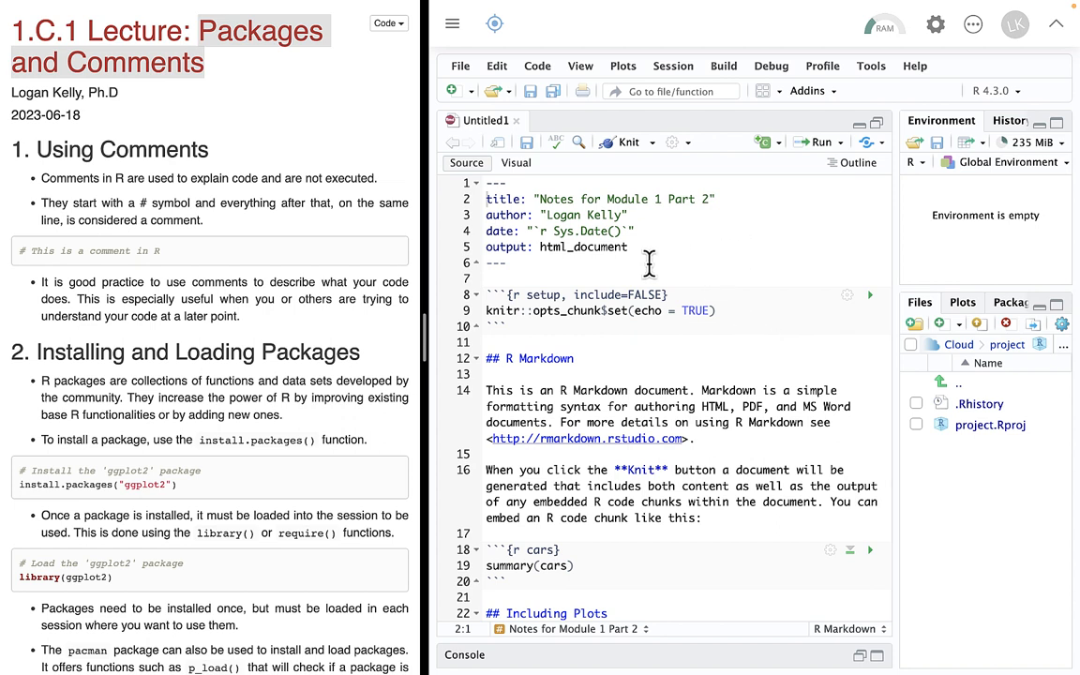
{"action": "scroll", "scroll_direction": "down", "scroll_amount": 3}
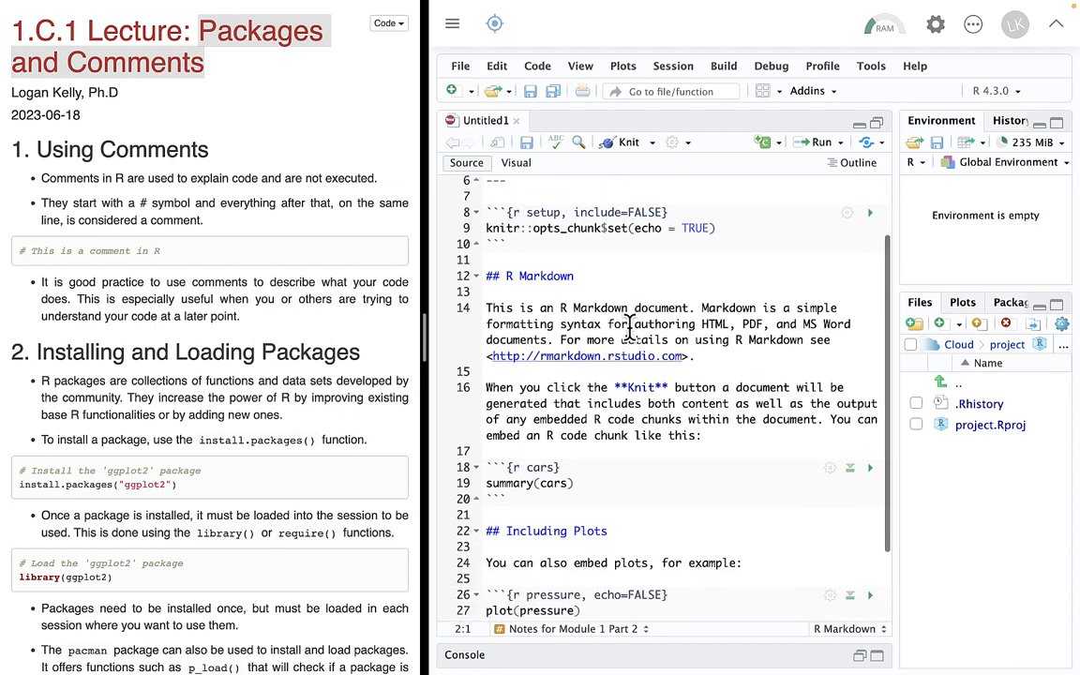
{"action": "scroll", "scroll_direction": "down", "scroll_amount": 3}
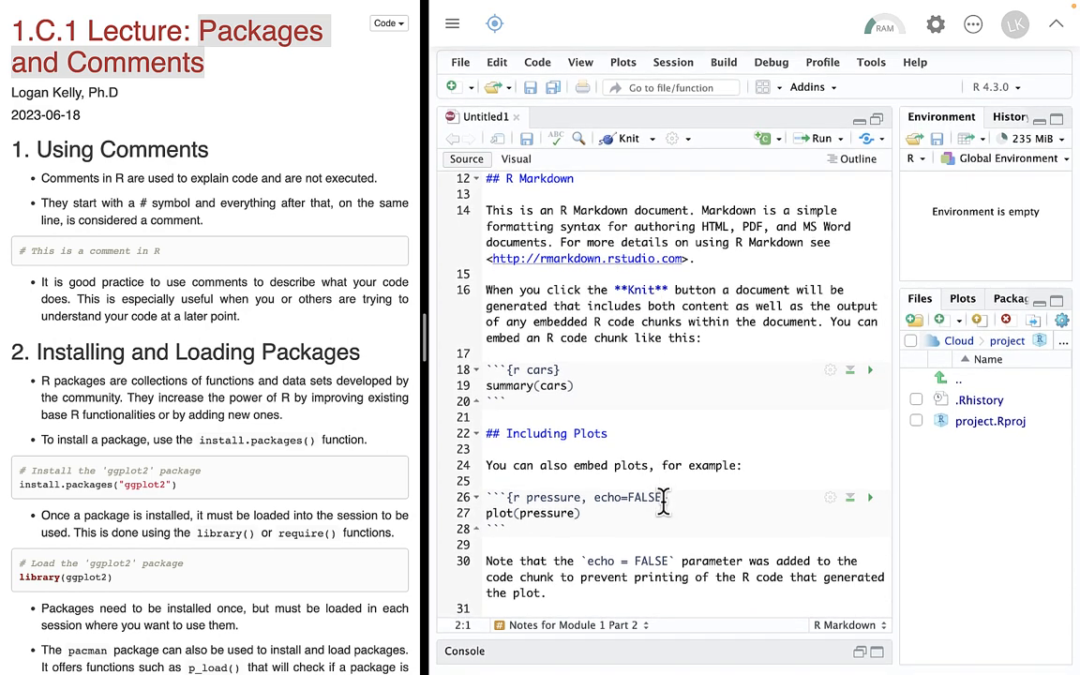
{"action": "scroll", "scroll_direction": "up", "scroll_amount": 3}
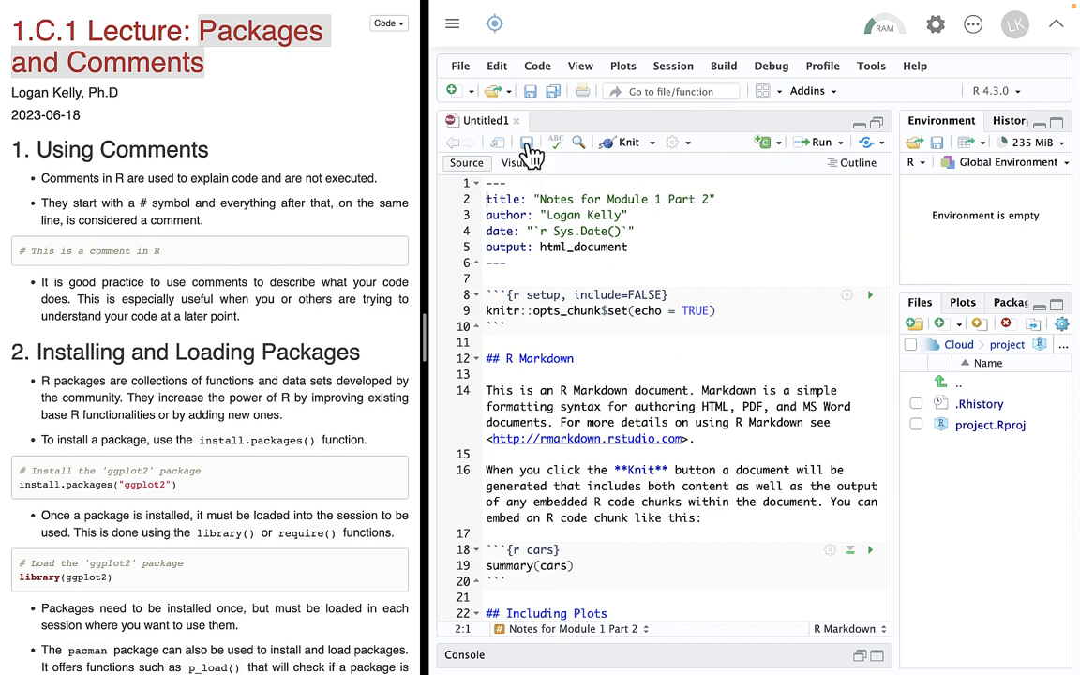
Save the document as Notes.Rmd in the project folder
{"action": "left_click", "coordinate": [527, 143]}
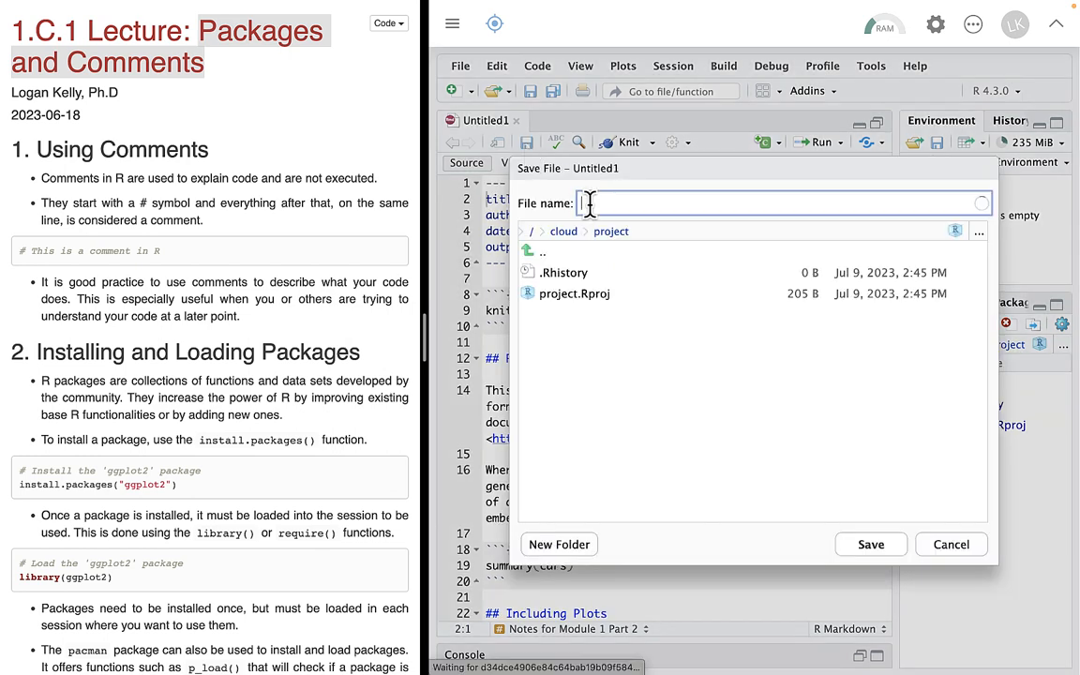
{"action": "type", "text": "Notes"}
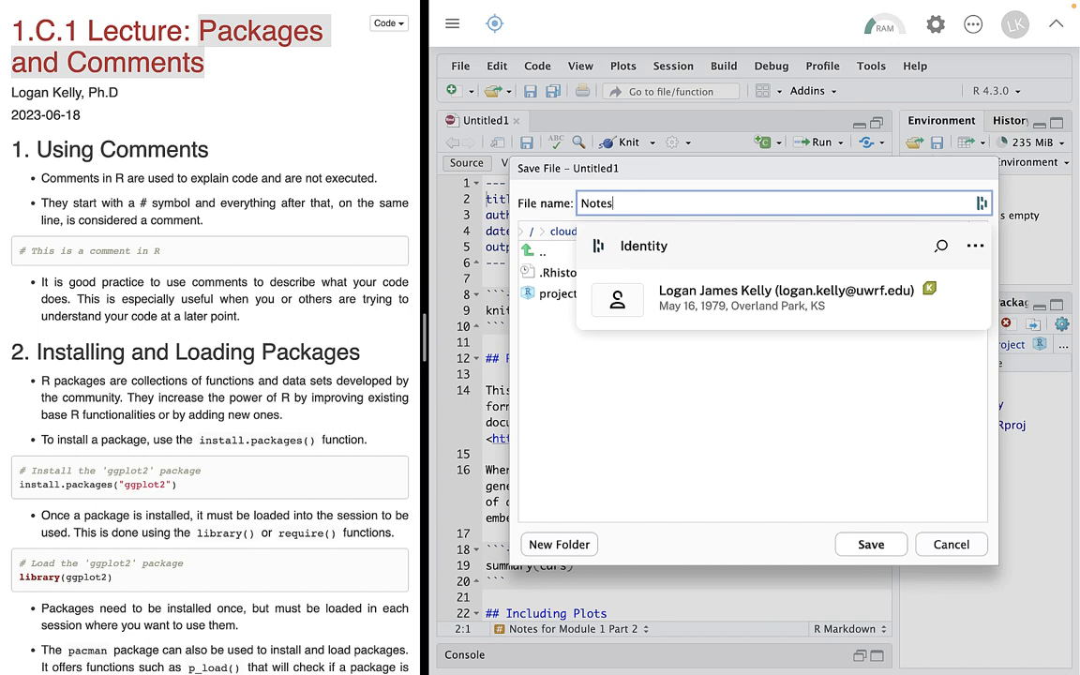
{"action": "left_click", "coordinate": [869, 543]}
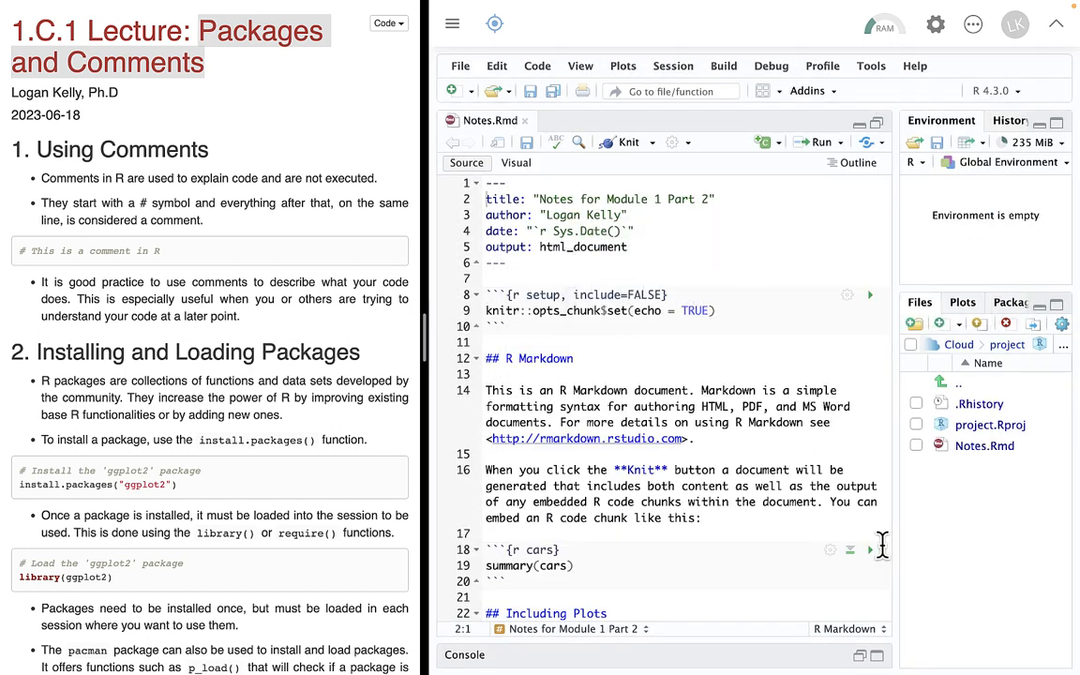
{"action": "mouse_move", "coordinate": [1005, 480]}
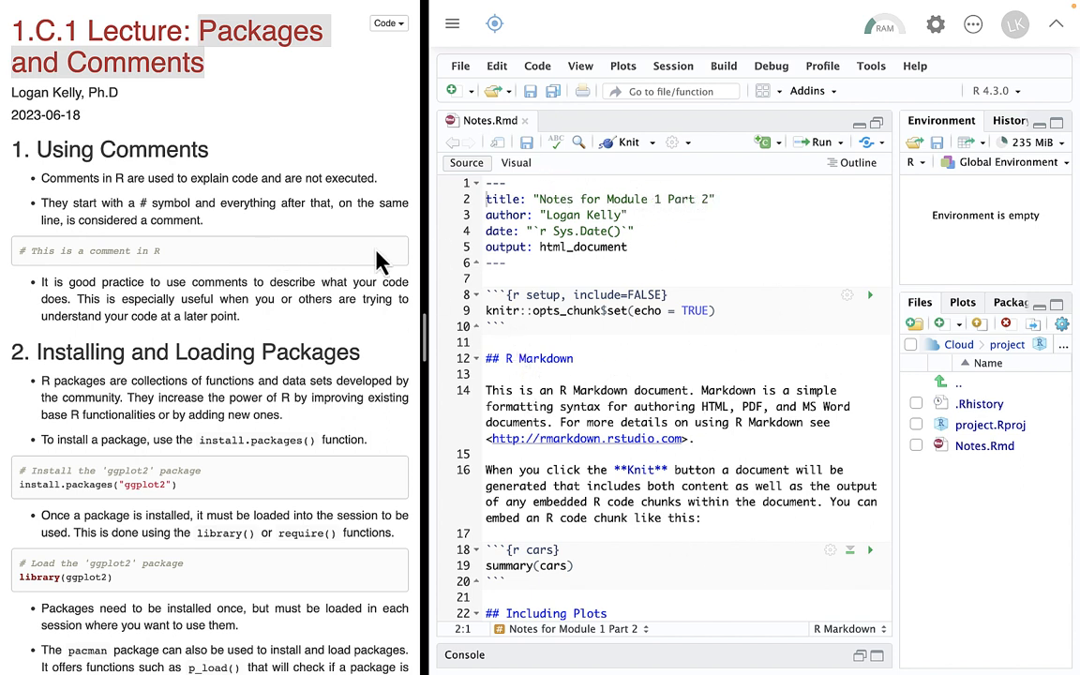
{"action": "scroll", "scroll_direction": "down", "scroll_amount": 3}
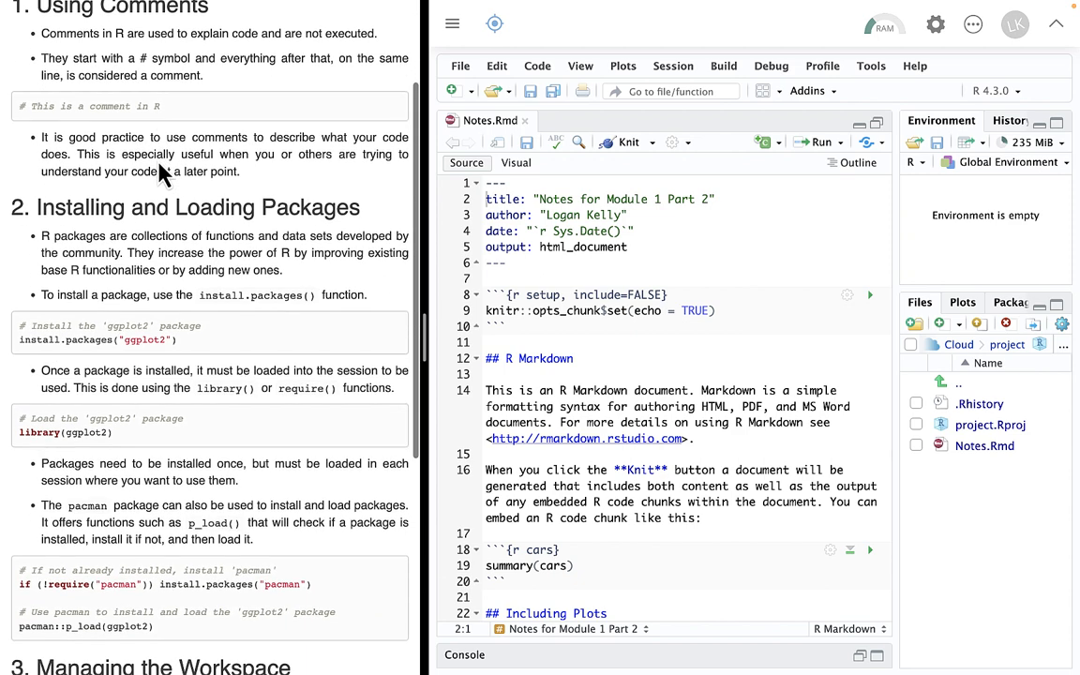
{"action": "scroll", "scroll_direction": "up", "scroll_amount": 3}
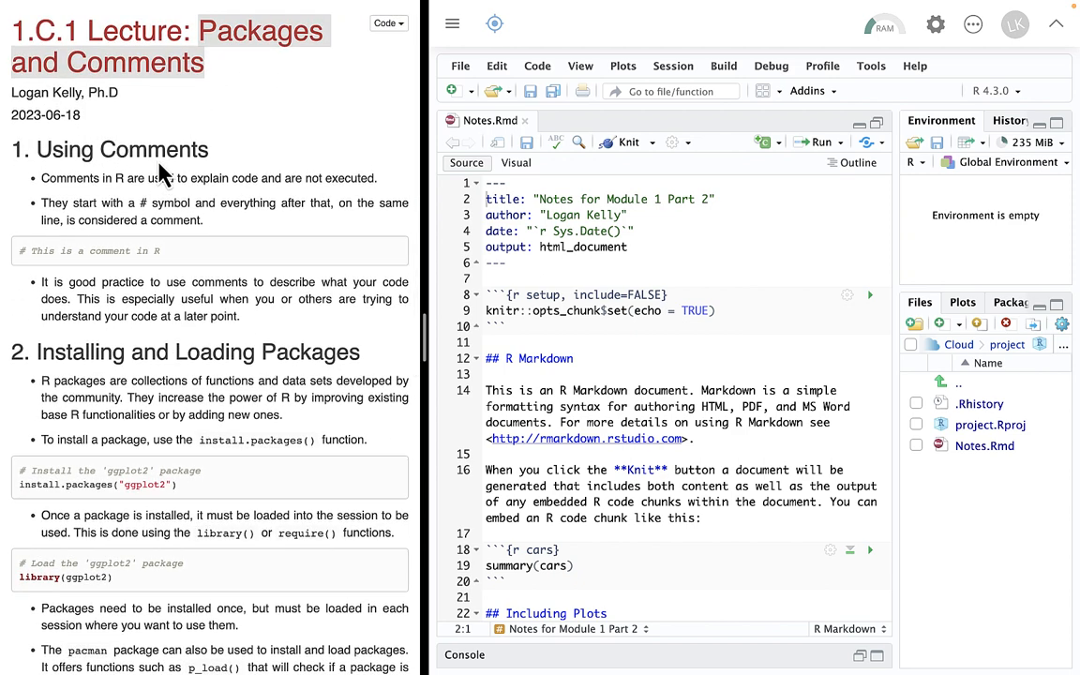
{"action": "mouse_move", "coordinate": [225, 172]}
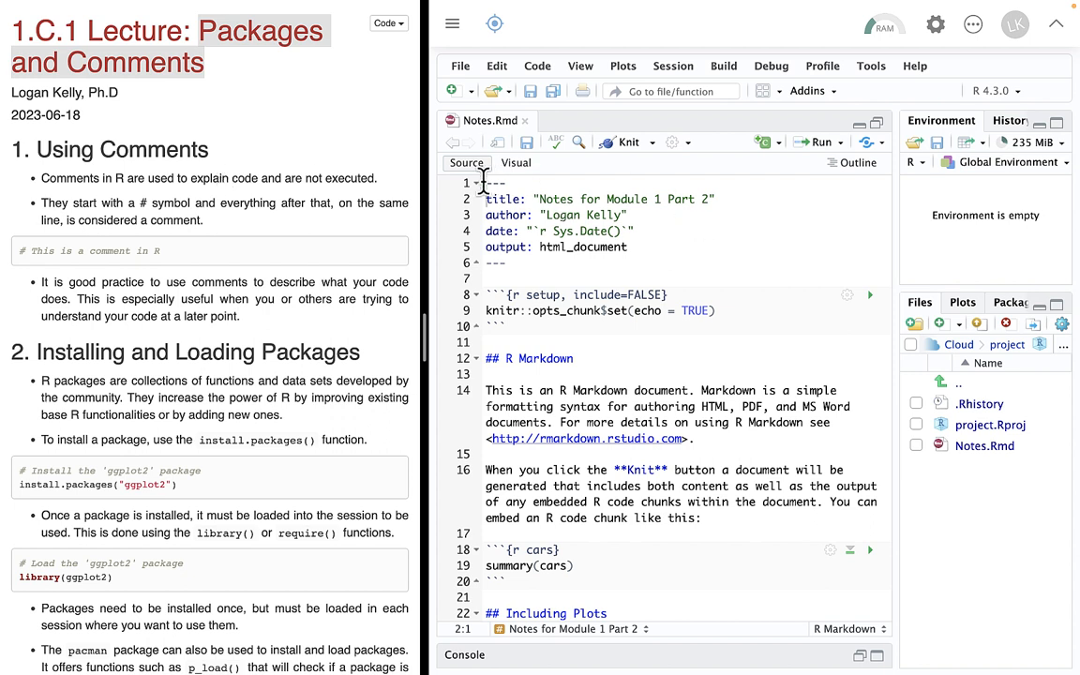
{"action": "left_click_drag", "start_coordinate": [507, 182], "coordinate": [516, 263]}
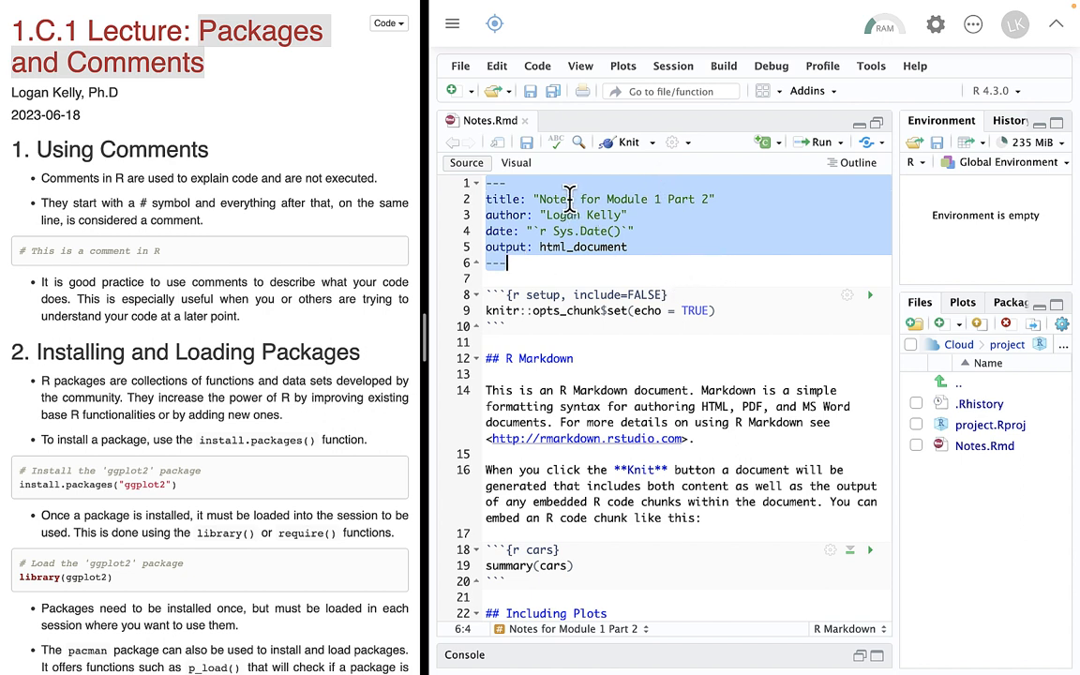
{"action": "mouse_move", "coordinate": [600, 178]}
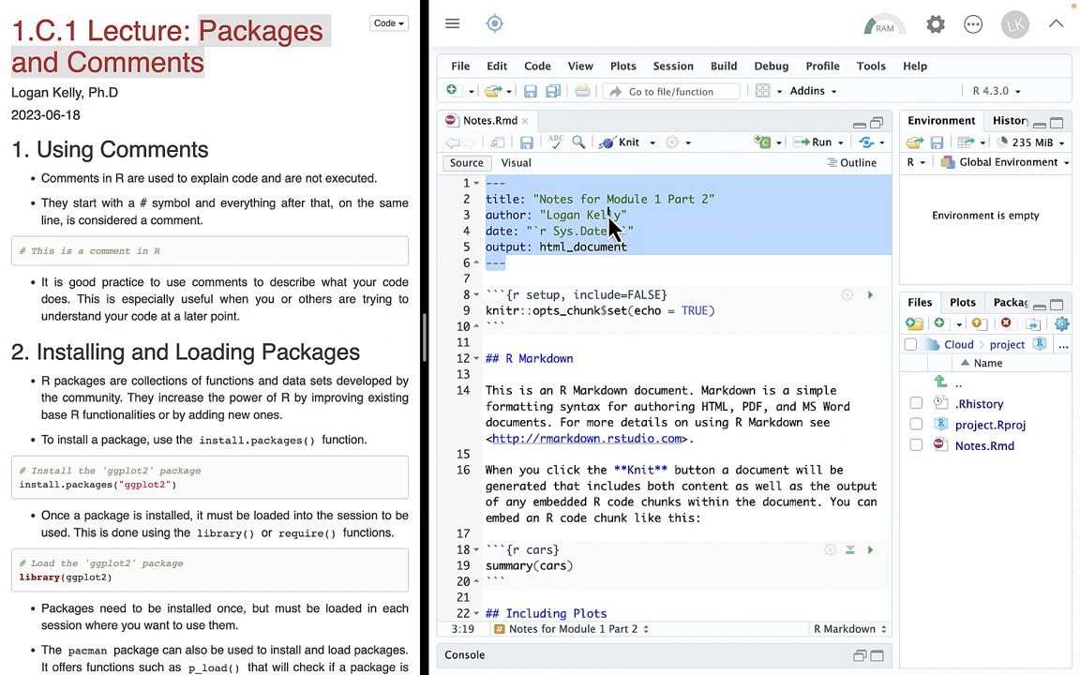
{"action": "left_click", "coordinate": [540, 213]}
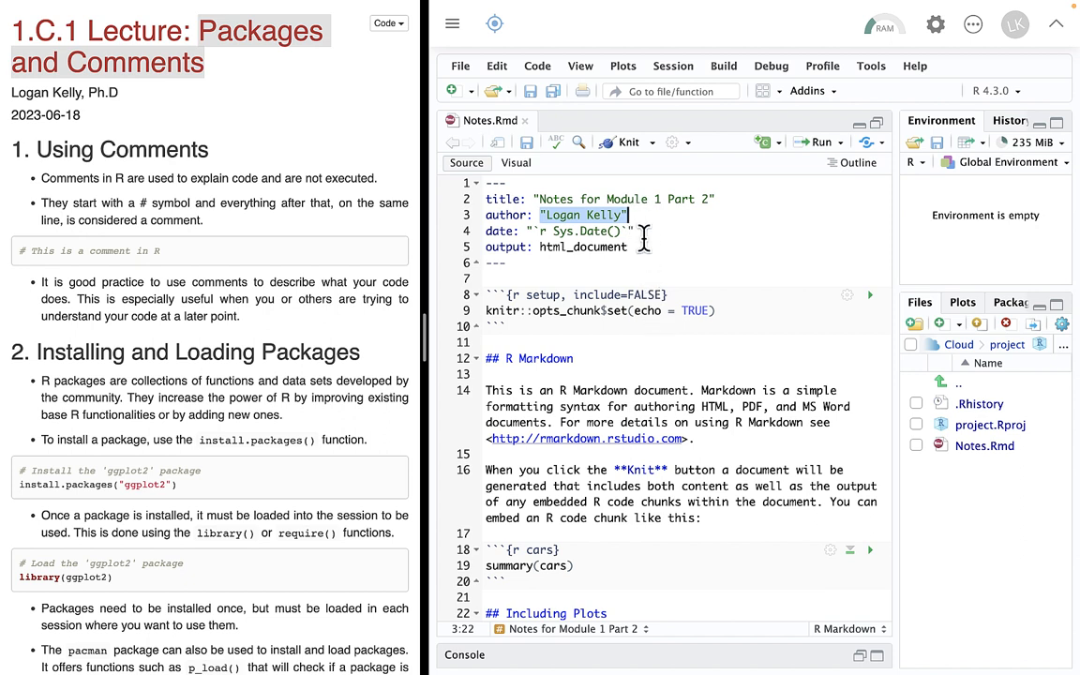
{"action": "scroll", "scroll_direction": "down", "scroll_amount": 3}
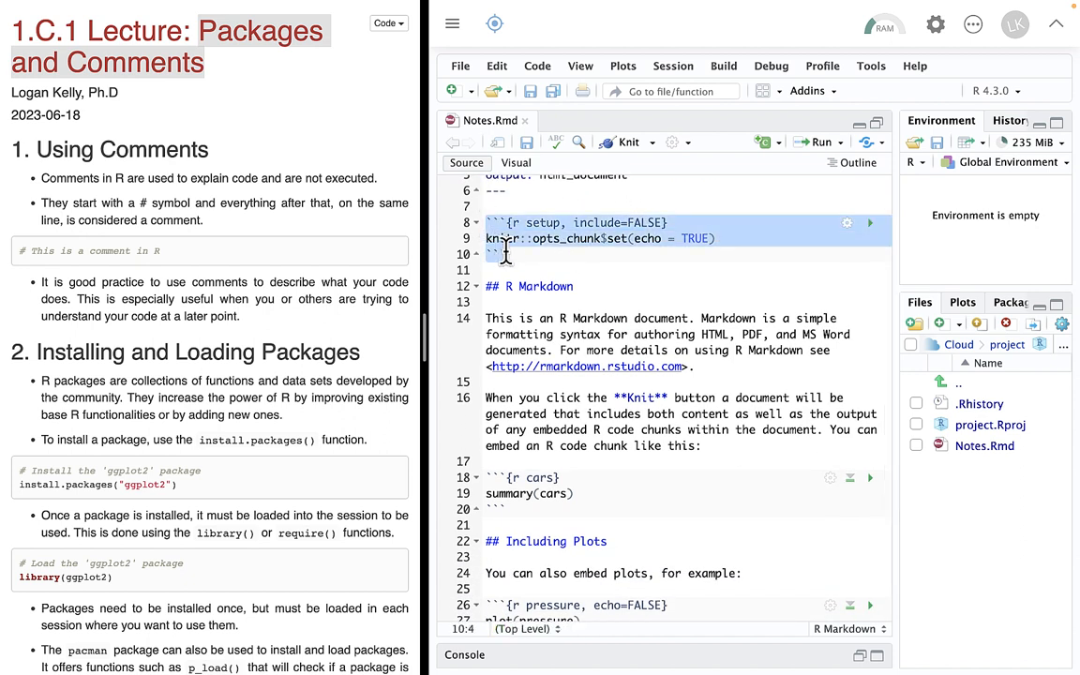
Review the setup chunk and the R Markdown text with the cars chunk
{"action": "left_click", "coordinate": [491, 285]}
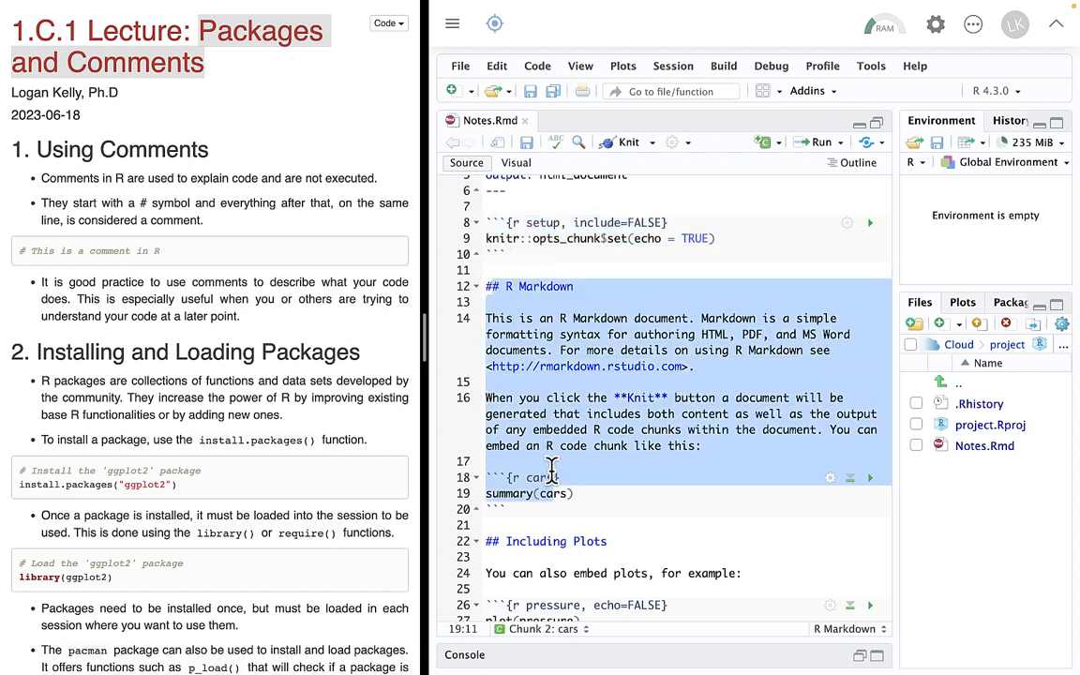
{"action": "left_click", "coordinate": [557, 319]}
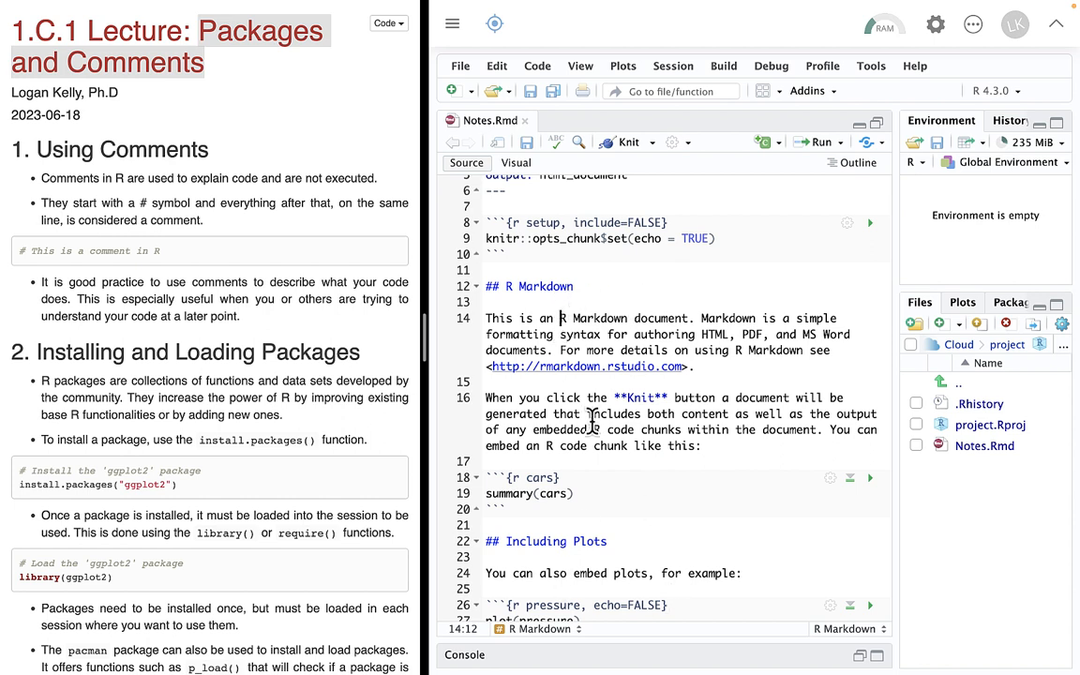
{"action": "scroll", "scroll_direction": "up", "scroll_amount": 3}
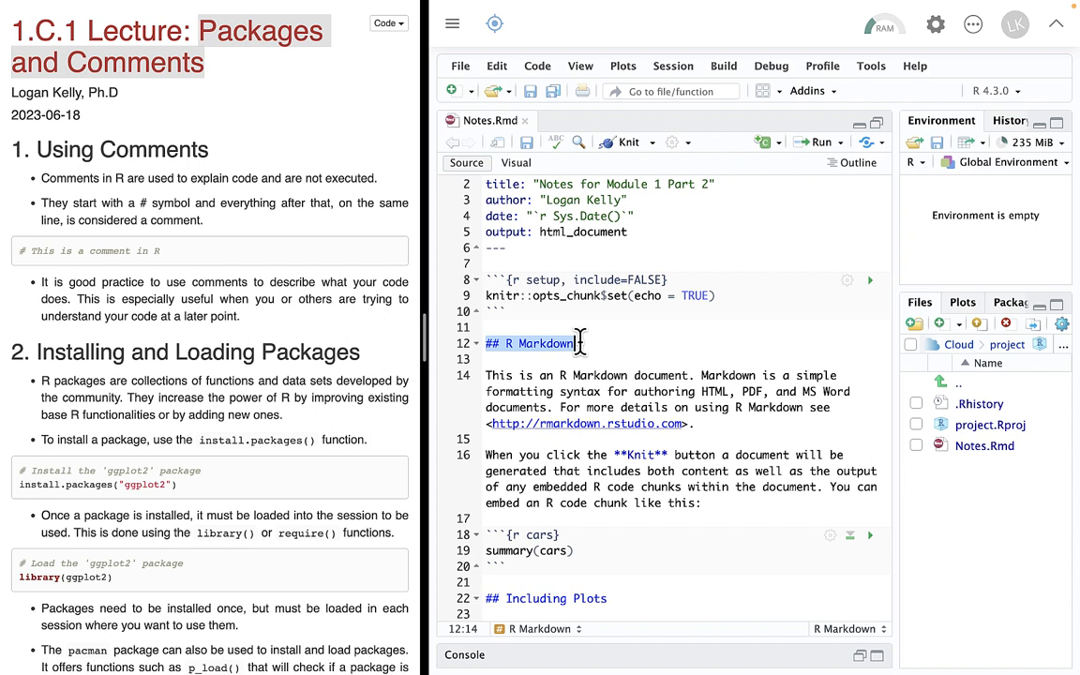
{"action": "scroll", "scroll_direction": "down", "scroll_amount": 3}
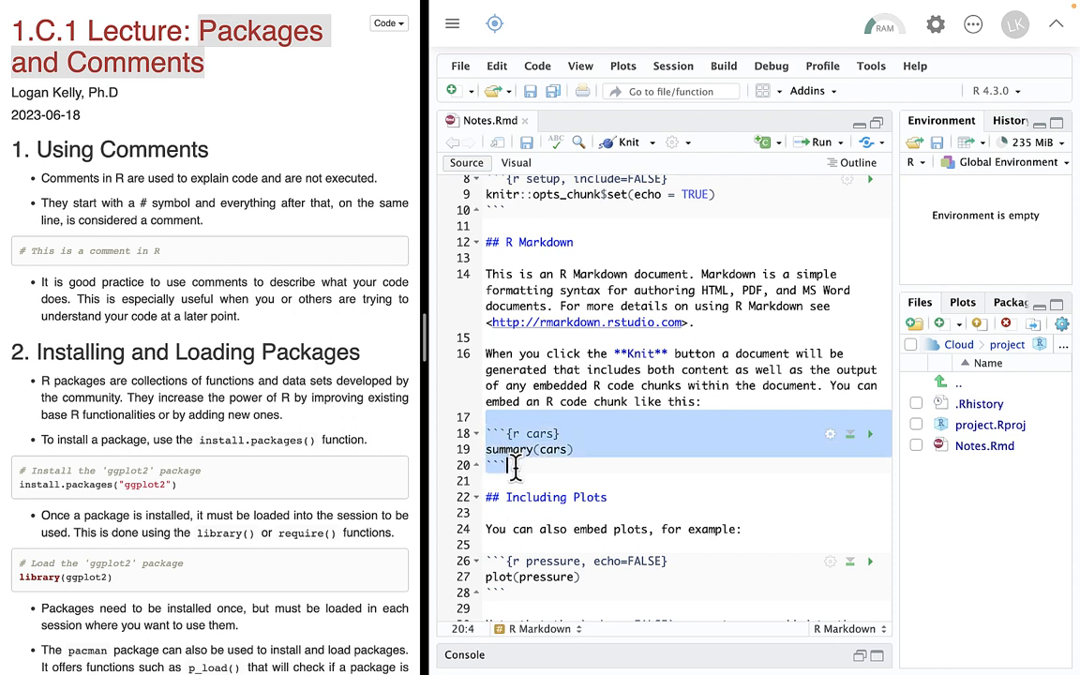
Remove the 'cars' label so the chunk header reads just {r}
{"action": "left_click", "coordinate": [494, 433]}
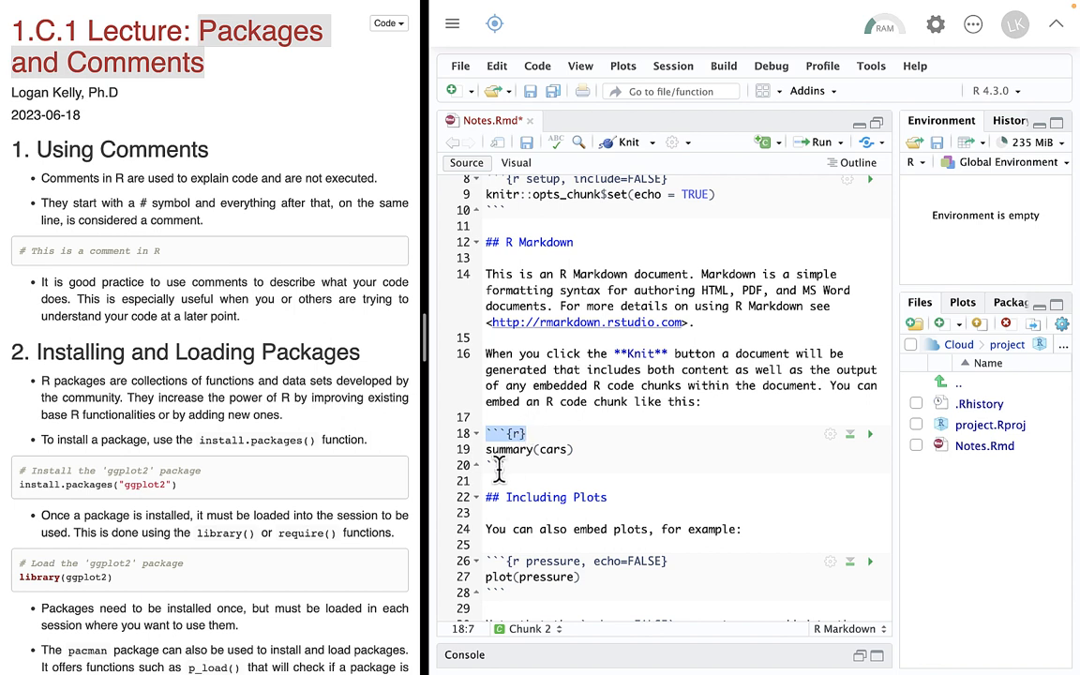
{"action": "left_click", "coordinate": [499, 465]}
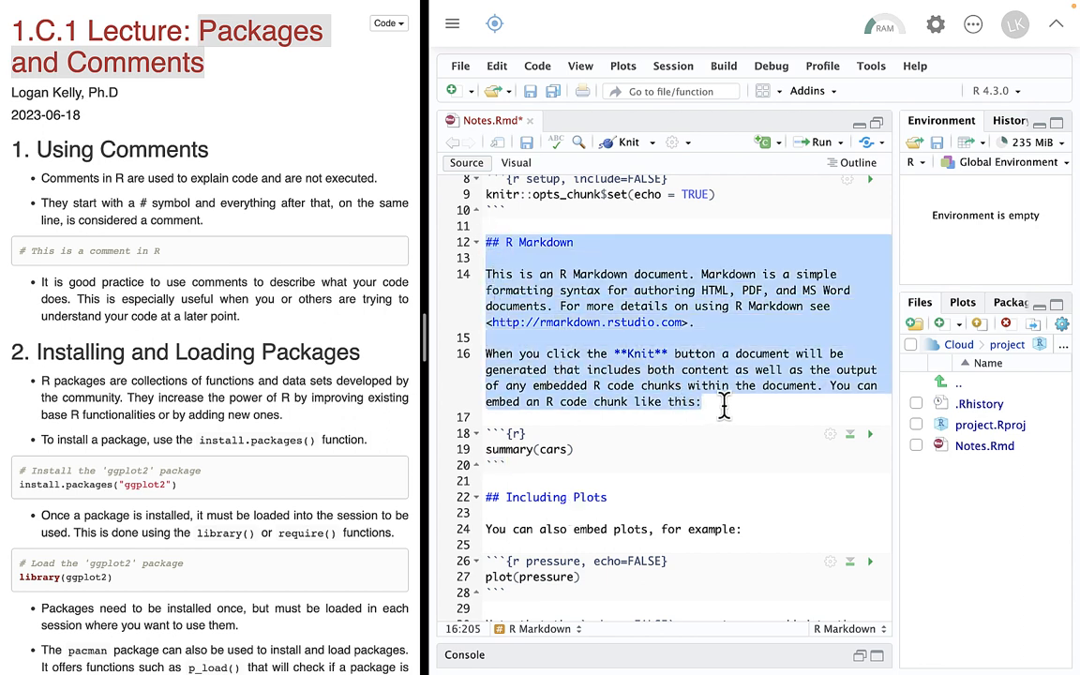
{"action": "mouse_move", "coordinate": [591, 450]}
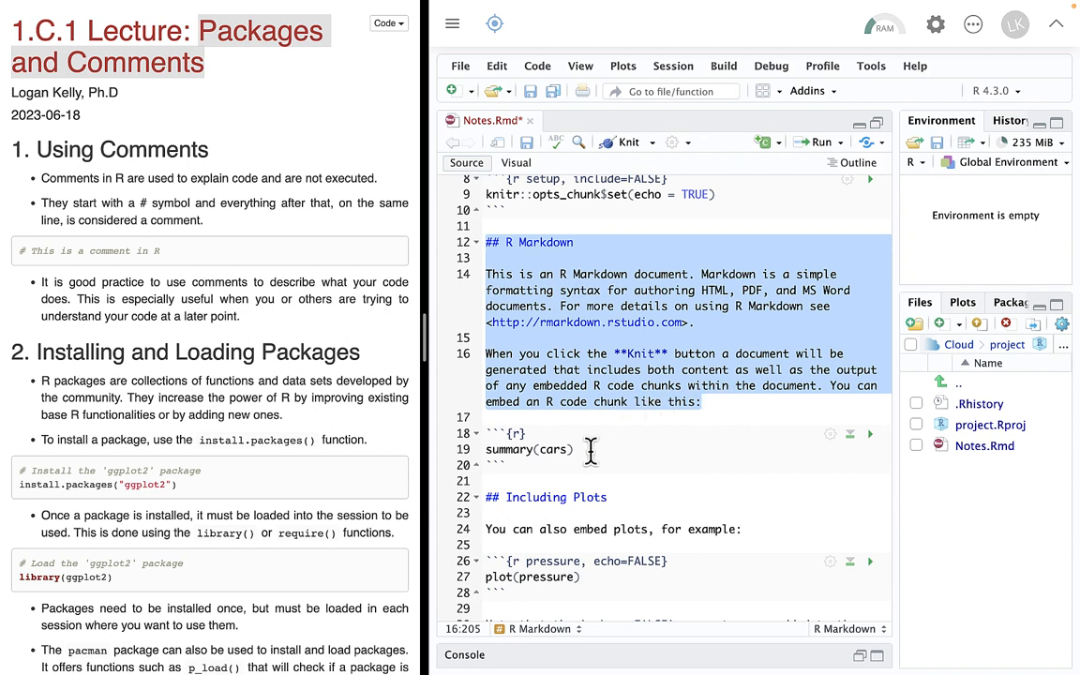
{"action": "left_click", "coordinate": [588, 449]}
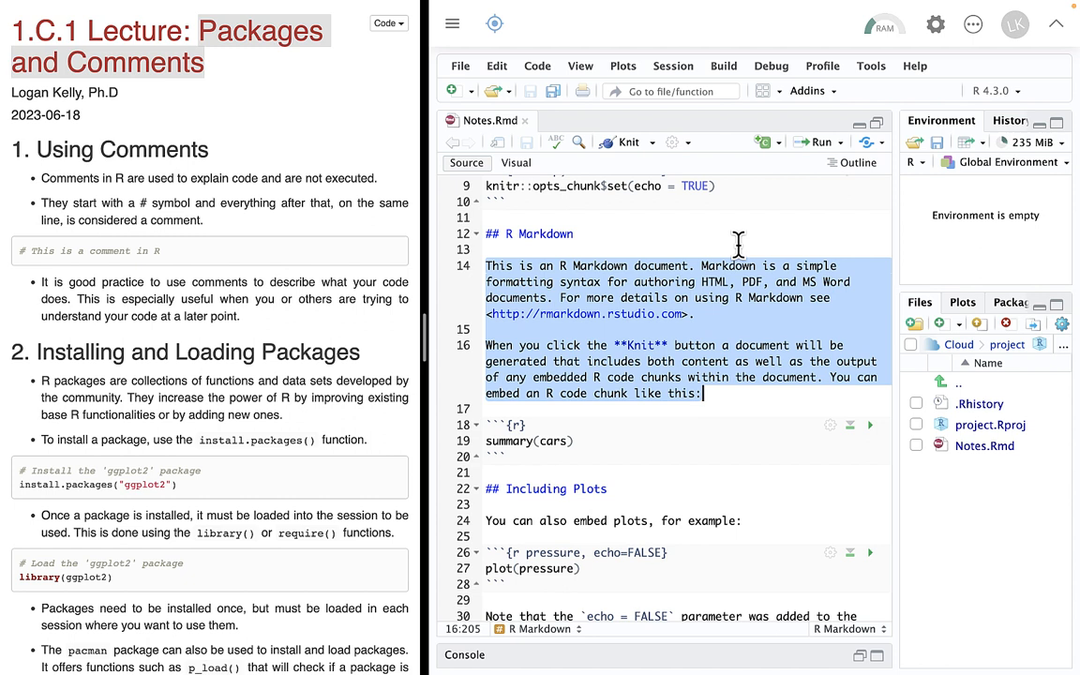
{"action": "mouse_move", "coordinate": [540, 315]}
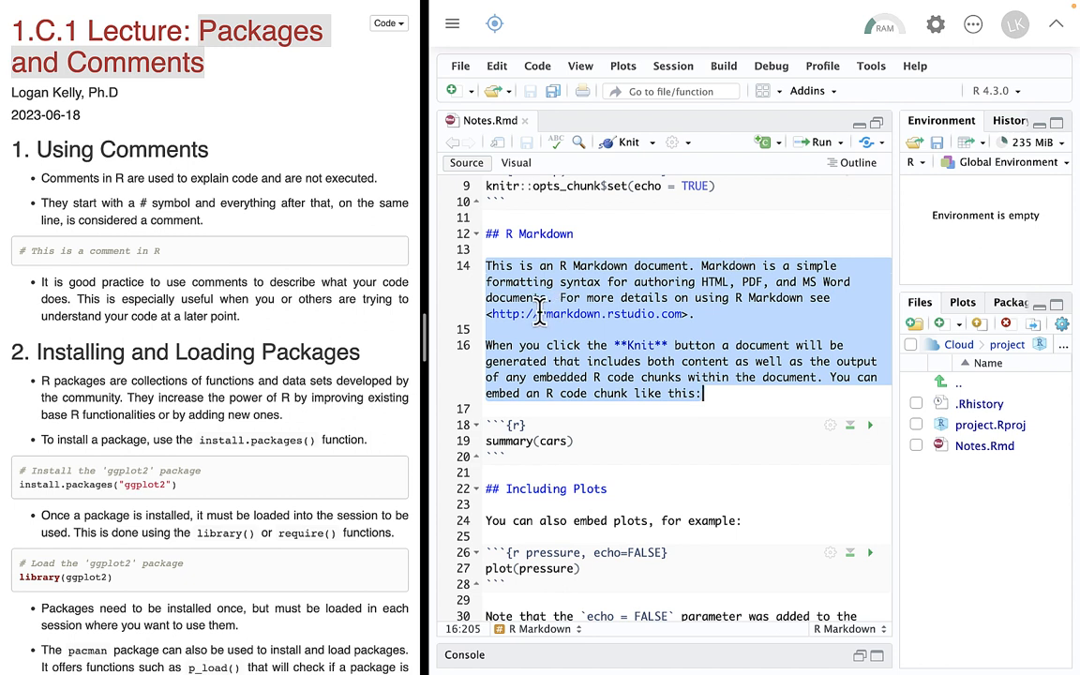
{"action": "scroll", "scroll_direction": "up", "scroll_amount": 3}
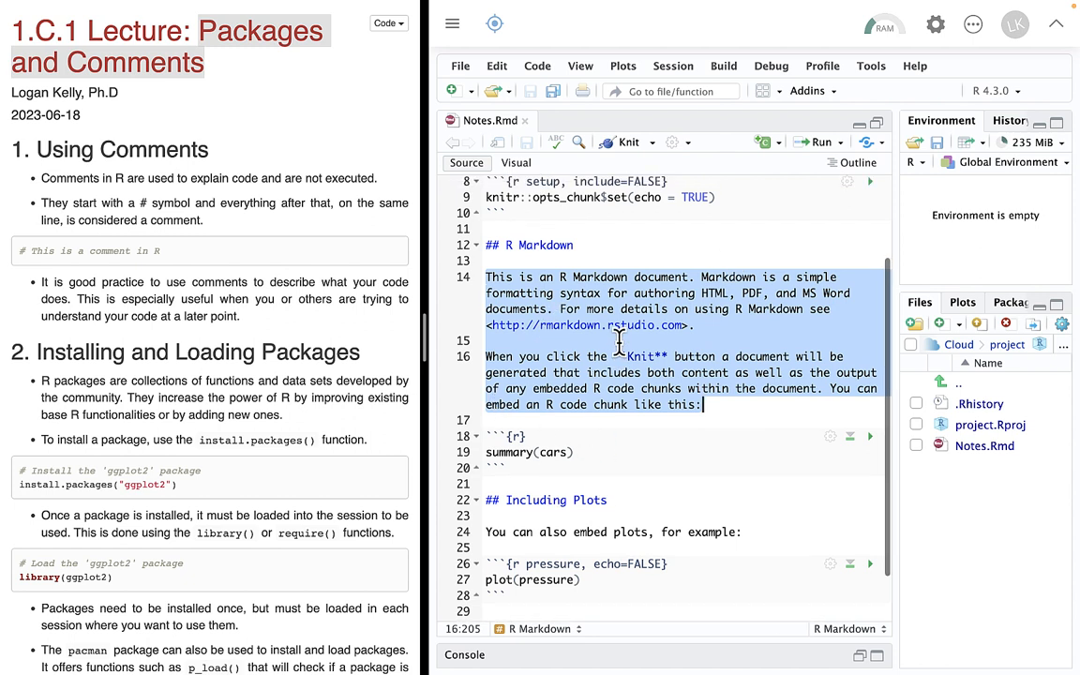
{"action": "scroll", "scroll_direction": "up", "scroll_amount": 3}
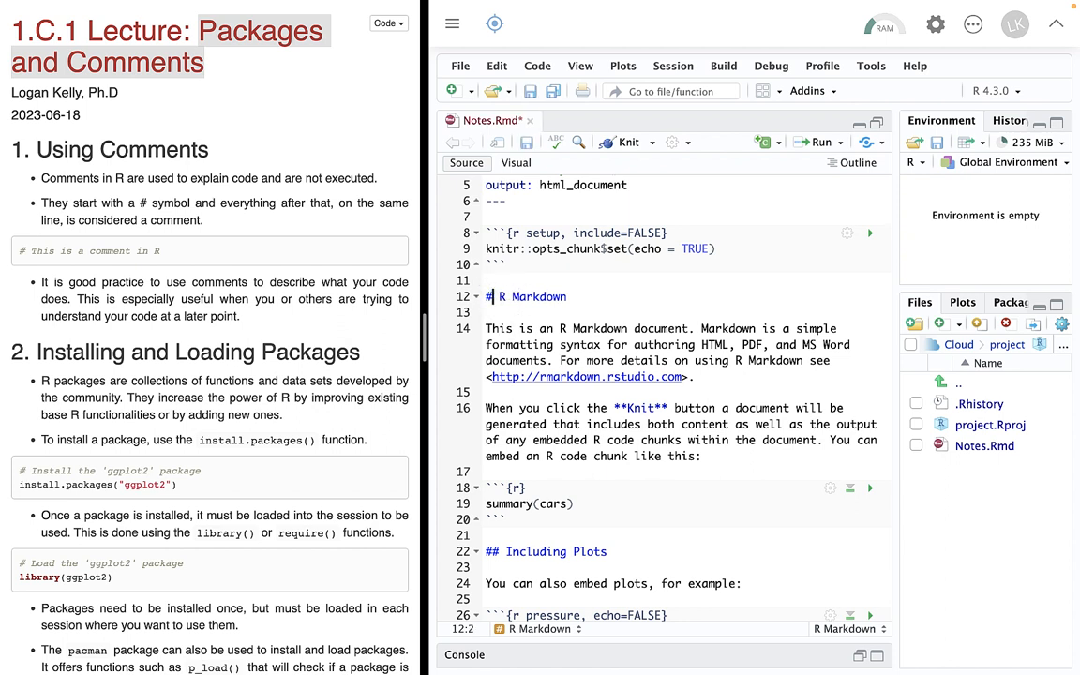
Make '### R Markdown' a level-three heading and comment out summary(cars) with #
{"action": "type", "text": "##"}
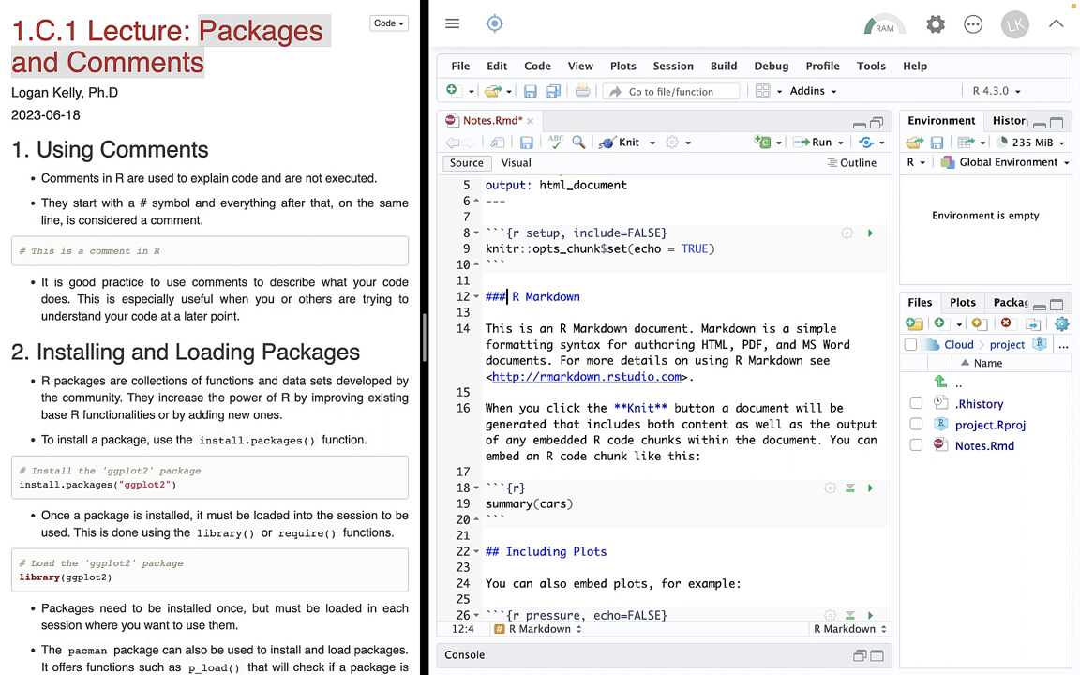
{"action": "left_click", "coordinate": [485, 502]}
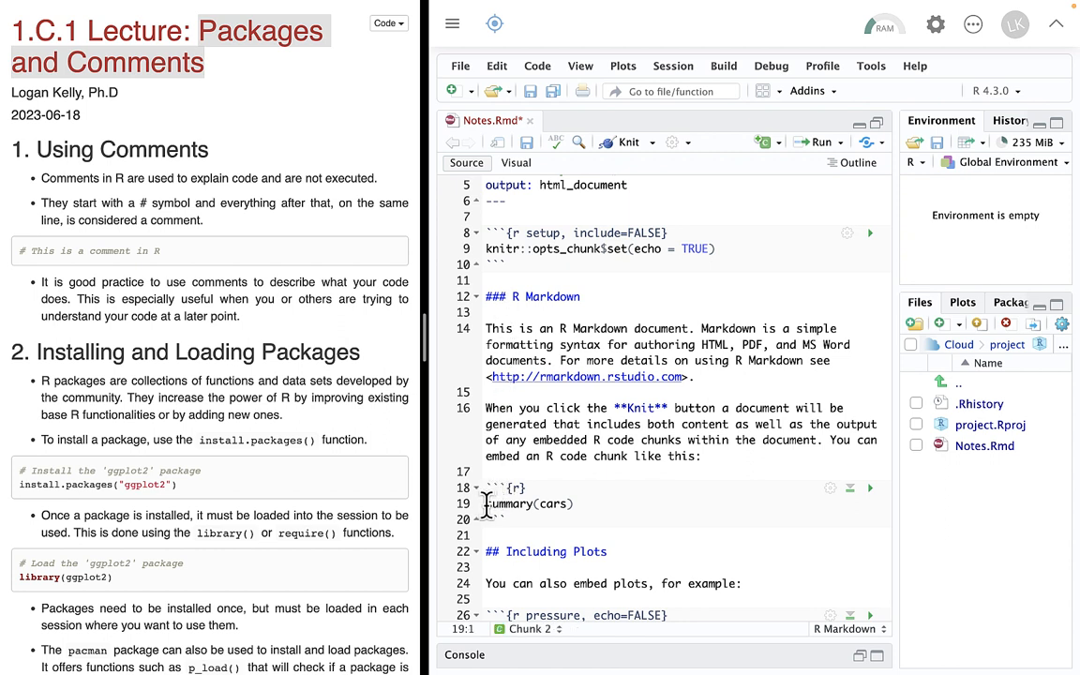
{"action": "type", "text": "#"}
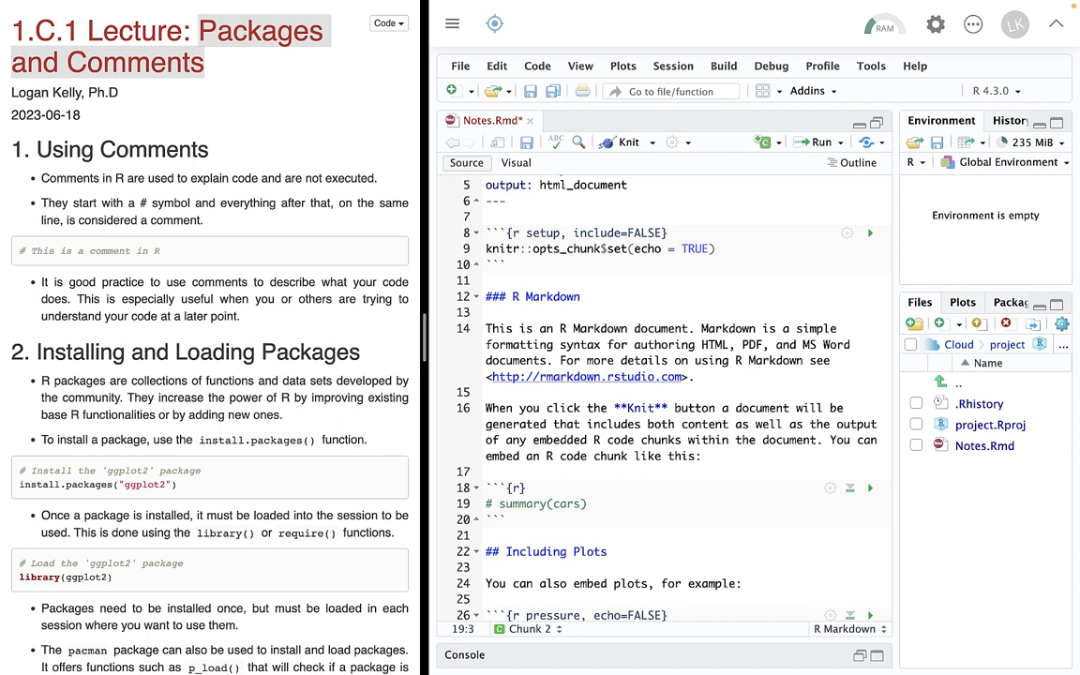
{"action": "scroll", "scroll_direction": "down", "scroll_amount": 3}
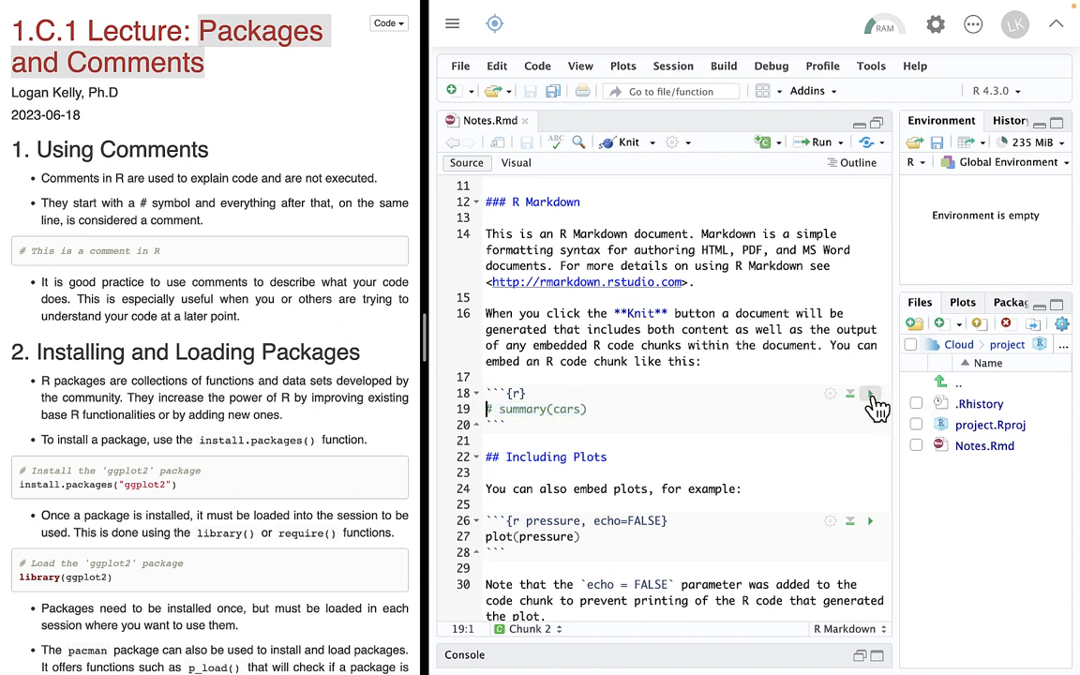
Run the cars chunk to show the speed and dist summary inline
{"action": "scroll", "scroll_direction": "up", "scroll_amount": 3}
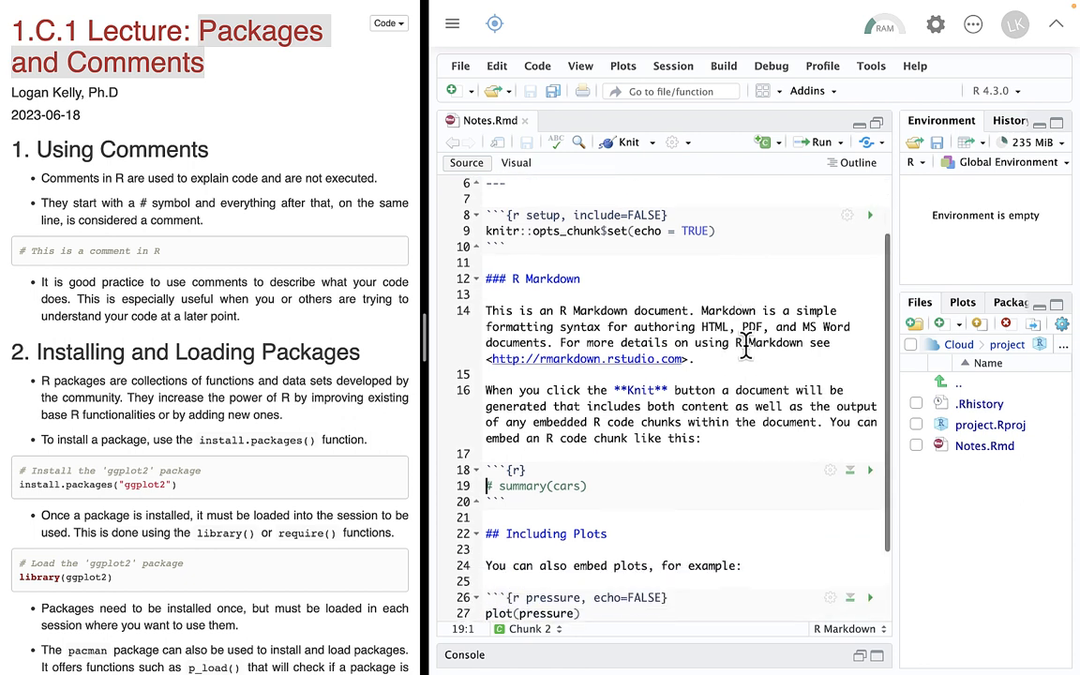
{"action": "scroll", "scroll_direction": "down", "scroll_amount": 3}
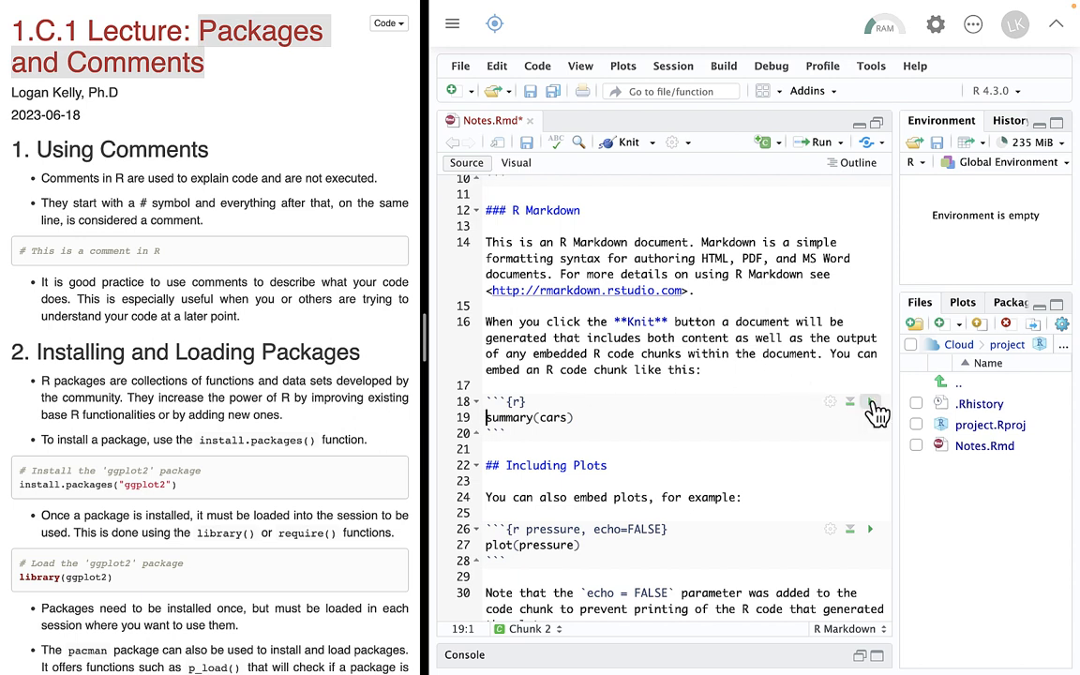
{"action": "left_click", "coordinate": [868, 402]}
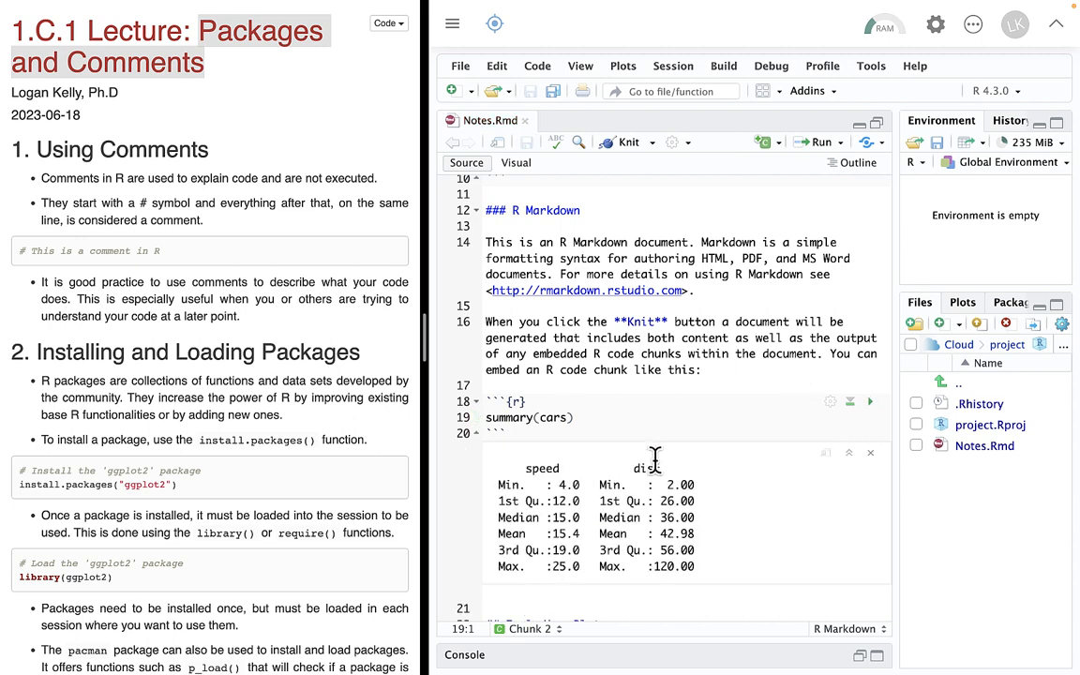
{"action": "scroll", "scroll_direction": "down", "scroll_amount": 3}
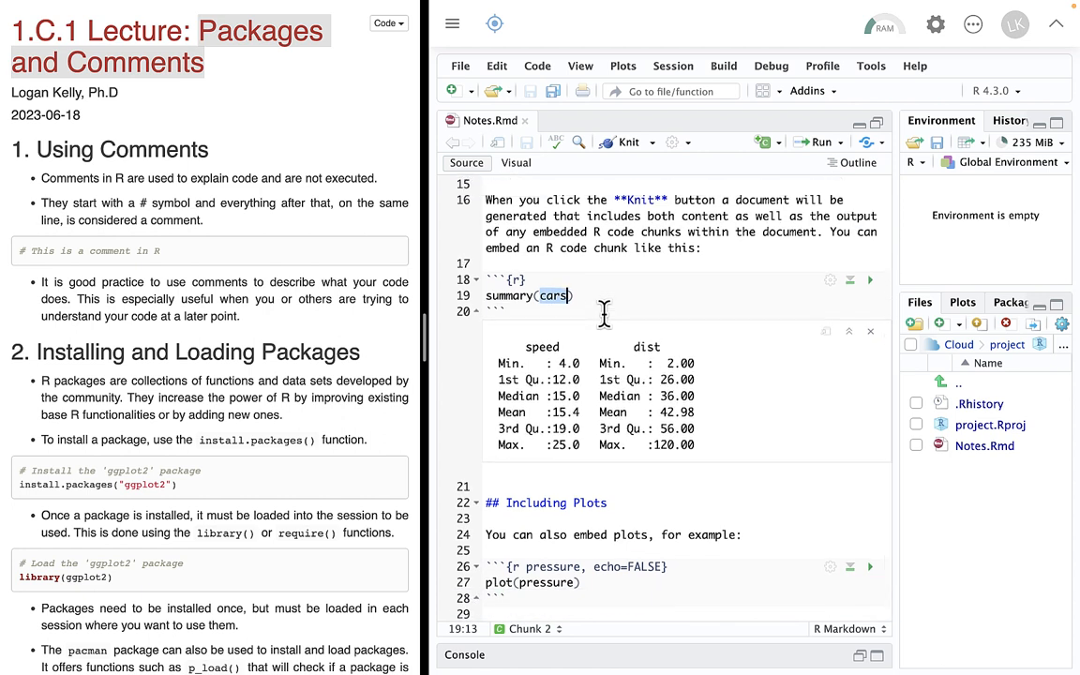
{"action": "scroll", "scroll_direction": "up", "scroll_amount": 3}
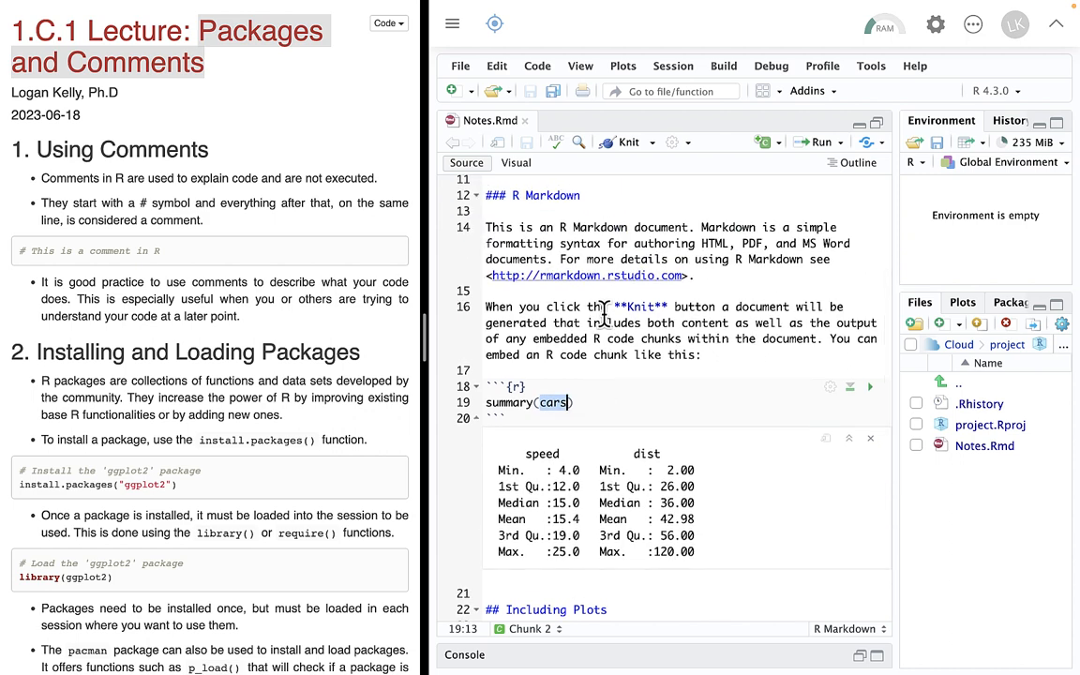
{"action": "scroll", "scroll_direction": "up", "scroll_amount": 3}
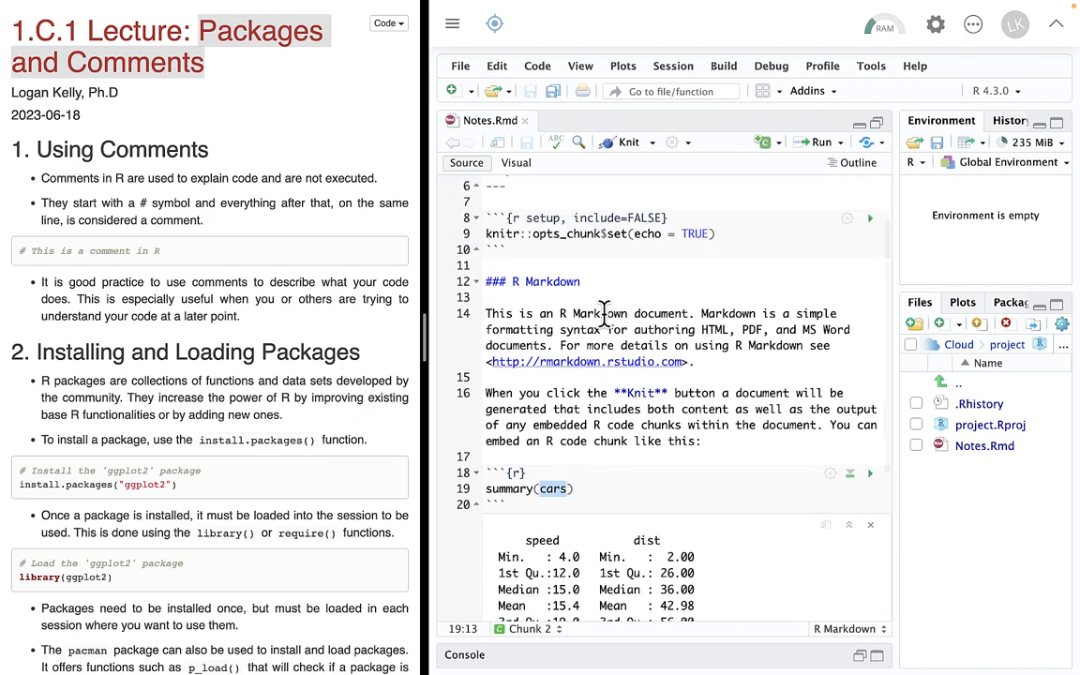
{"action": "scroll", "scroll_direction": "up", "scroll_amount": 3}
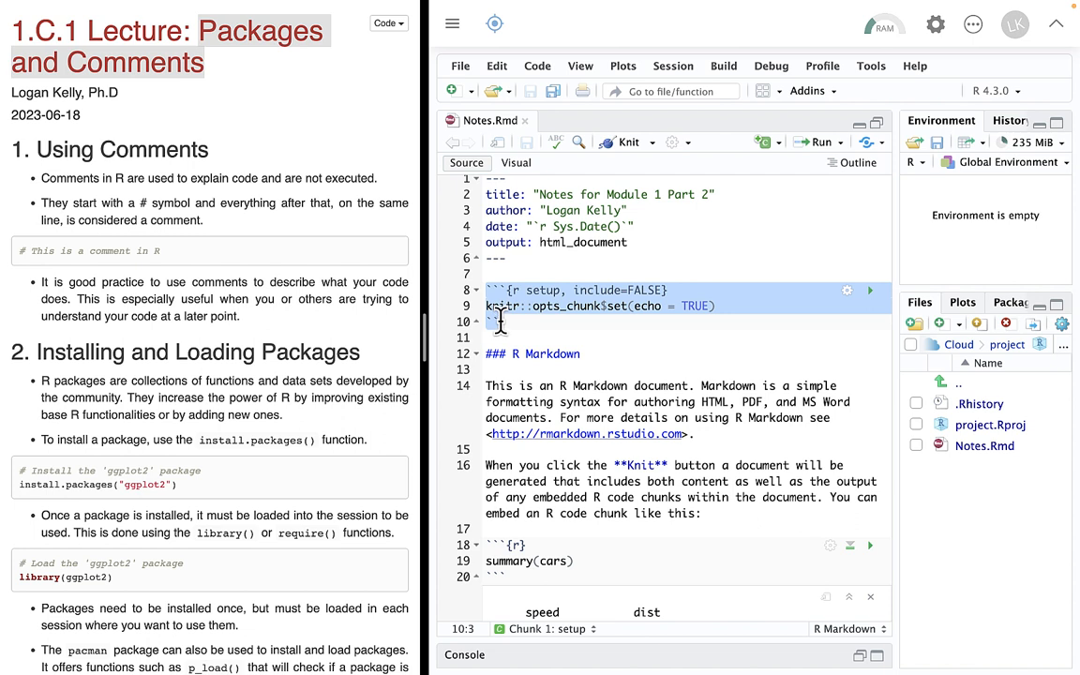
Delete all template content below the setup chunk and save Notes.Rmd
{"action": "left_click", "coordinate": [495, 322]}
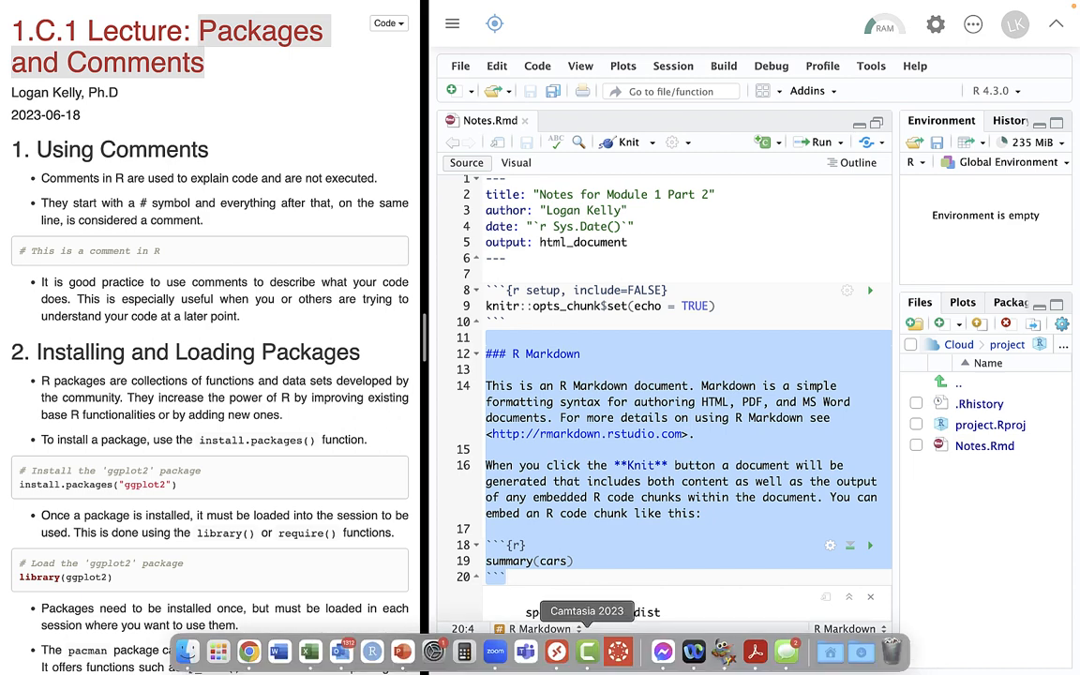
{"action": "scroll", "scroll_direction": "down", "scroll_amount": 3}
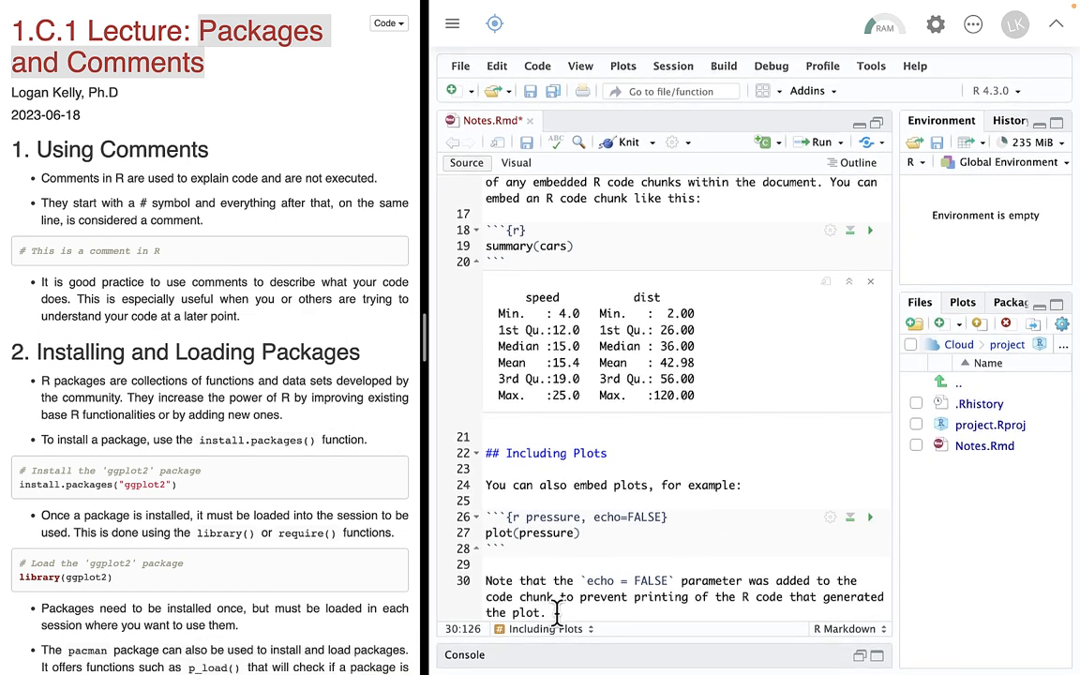
{"action": "scroll", "scroll_direction": "up", "scroll_amount": 3}
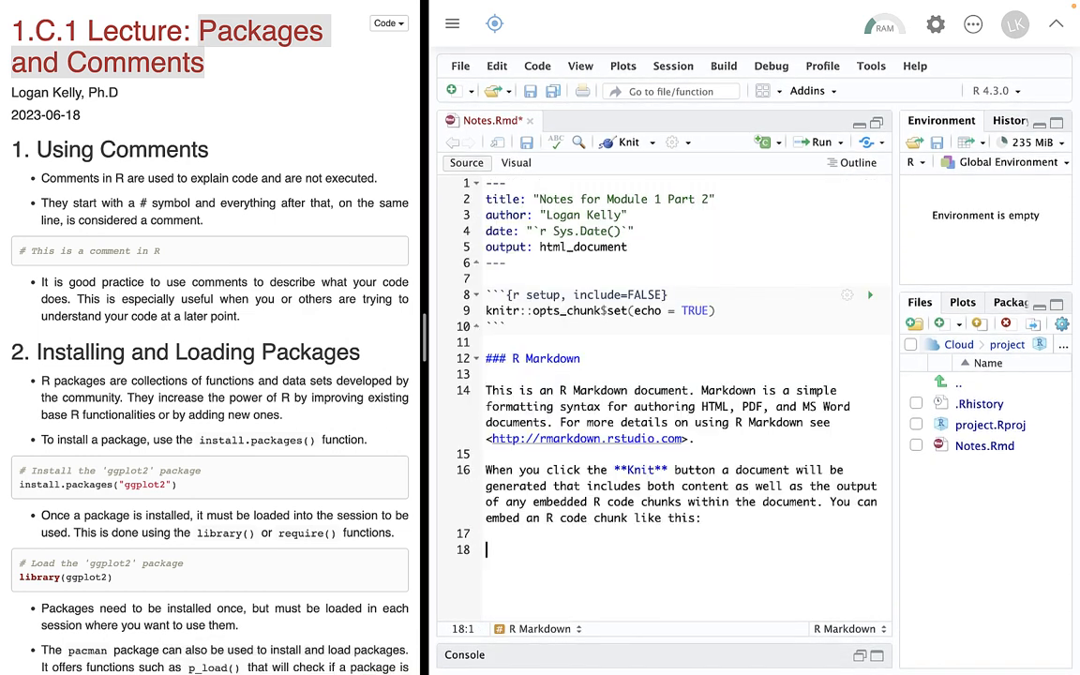
{"action": "left_click", "coordinate": [484, 358]}
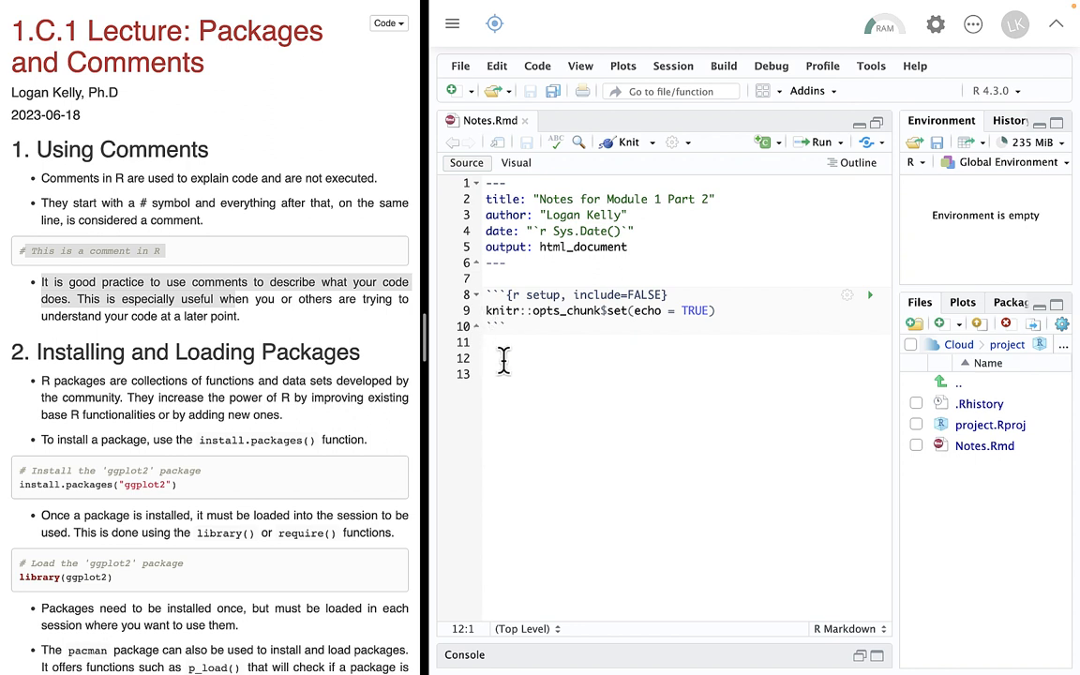
{"action": "mouse_move", "coordinate": [454, 403]}
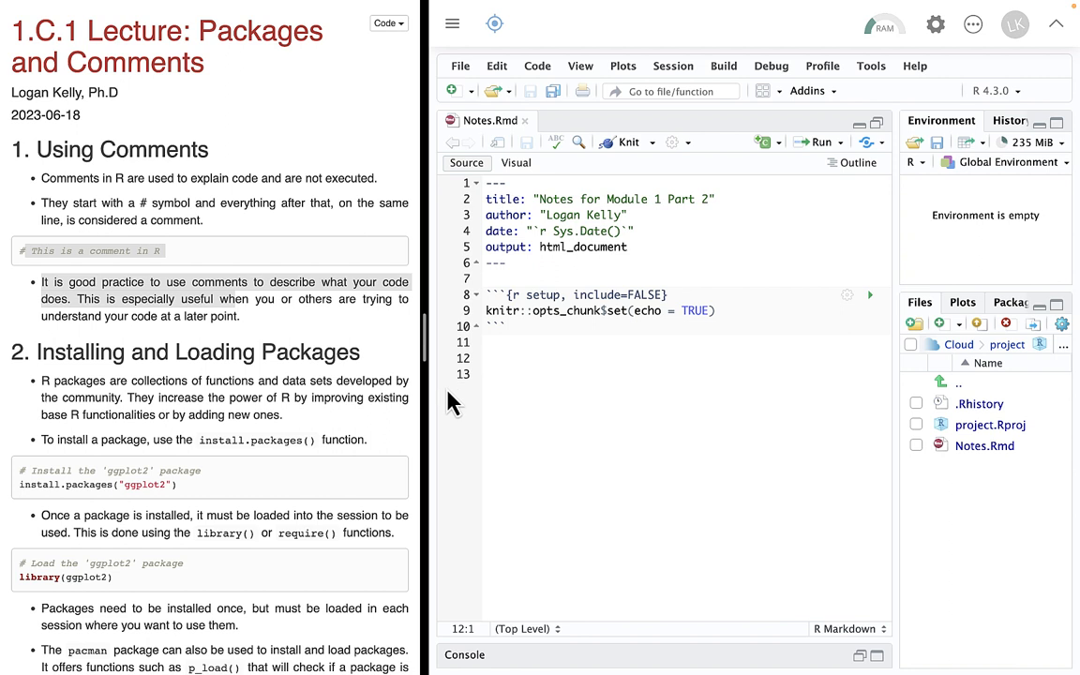
{"action": "mouse_move", "coordinate": [735, 135]}
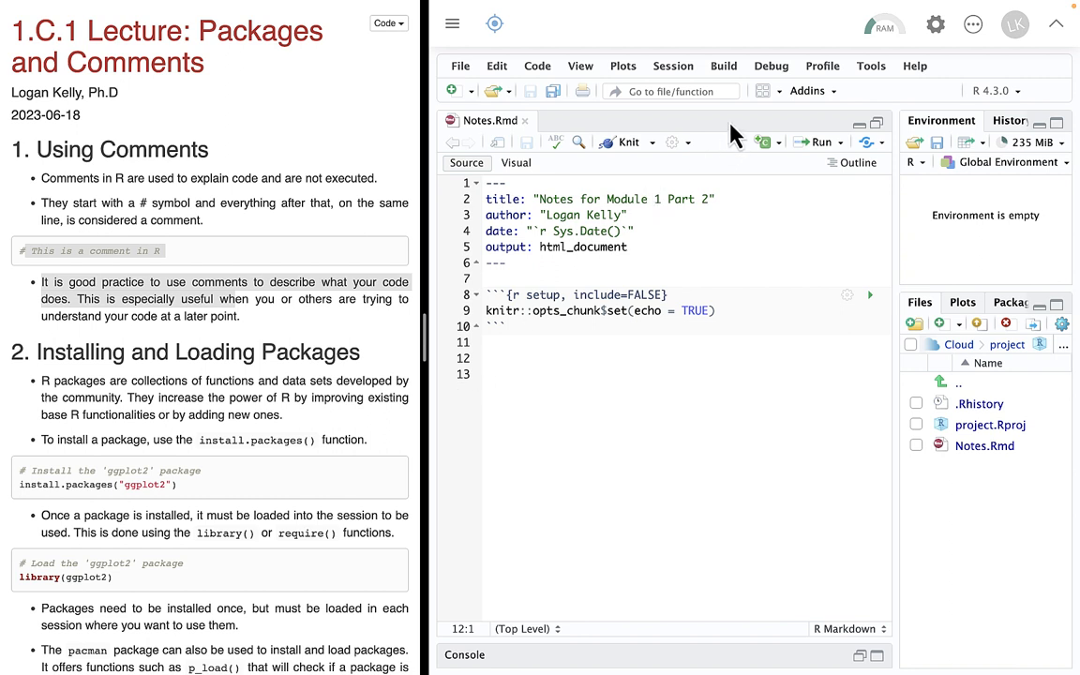
{"action": "left_click", "coordinate": [762, 143]}
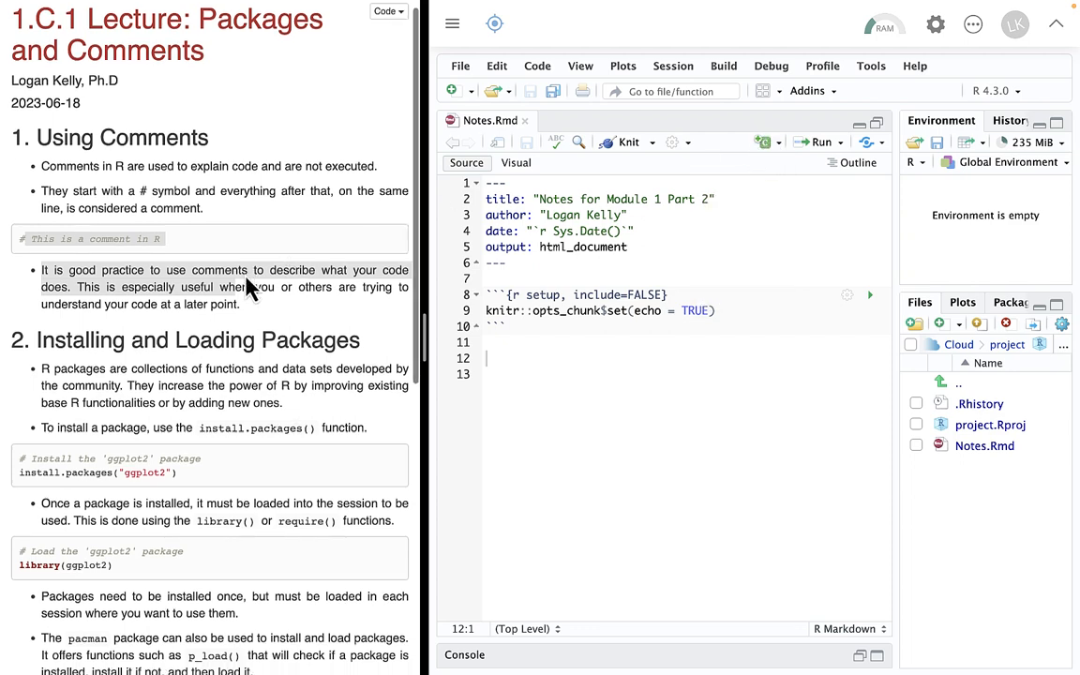
{"action": "scroll", "scroll_direction": "down", "scroll_amount": 3}
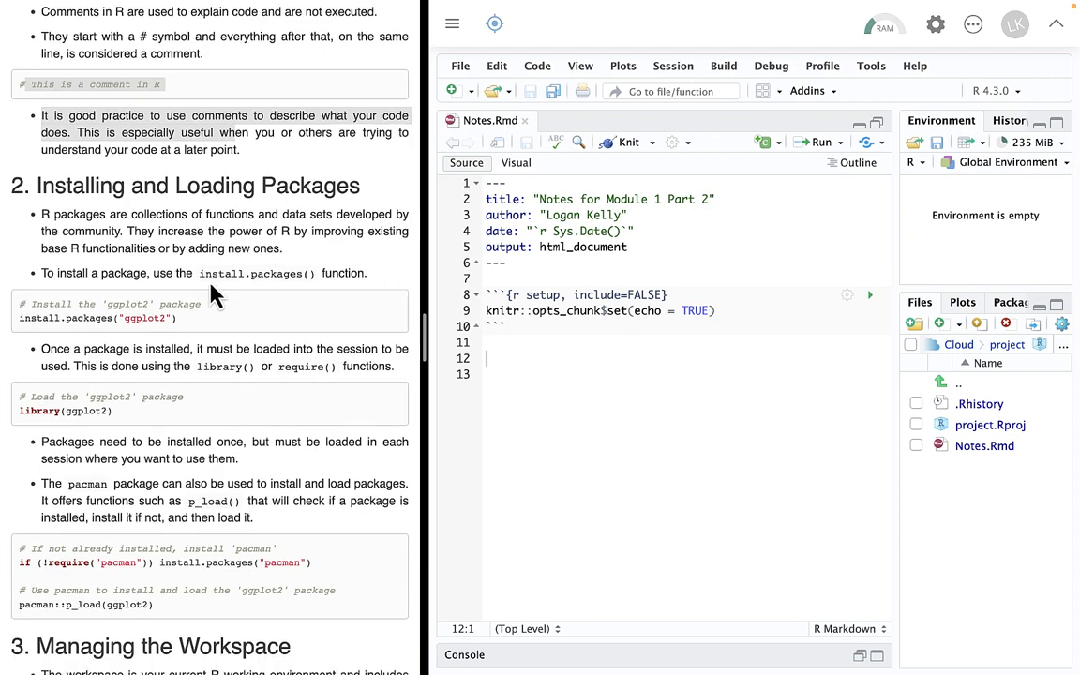
{"action": "mouse_move", "coordinate": [210, 273]}
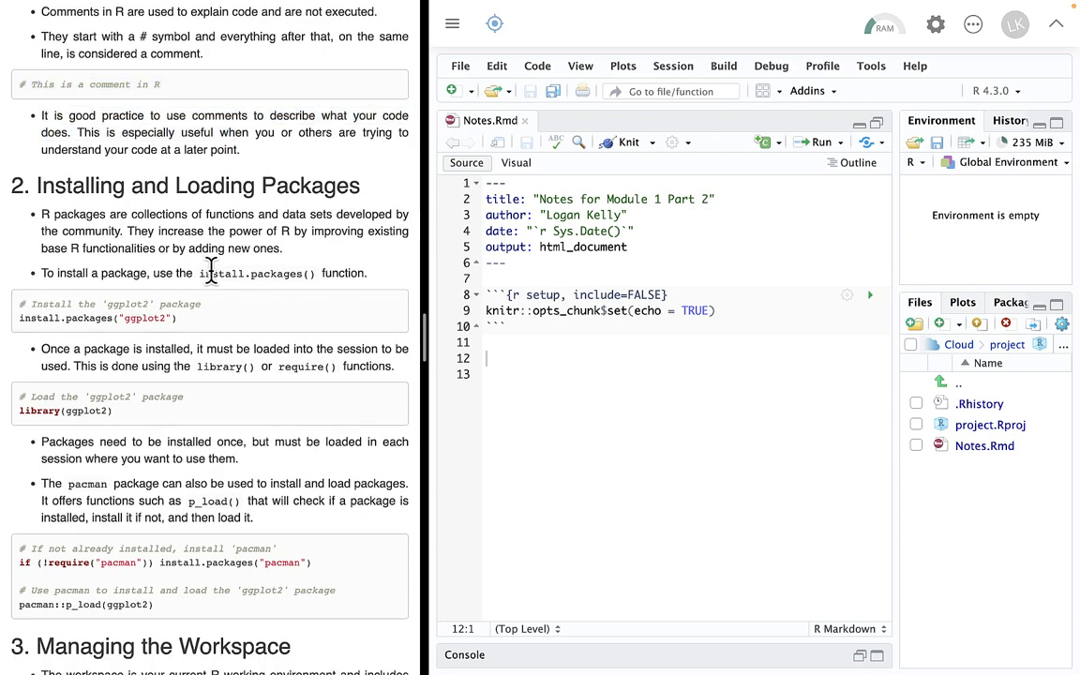
{"action": "double_click", "coordinate": [255, 273]}
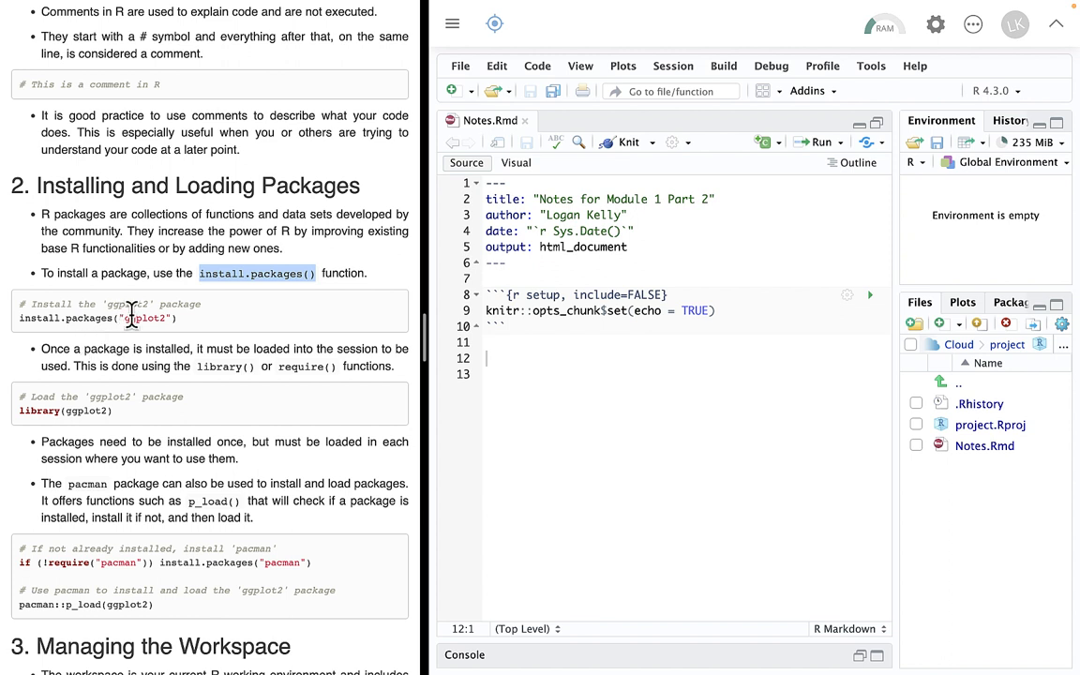
{"action": "scroll", "scroll_direction": "up", "scroll_amount": 3}
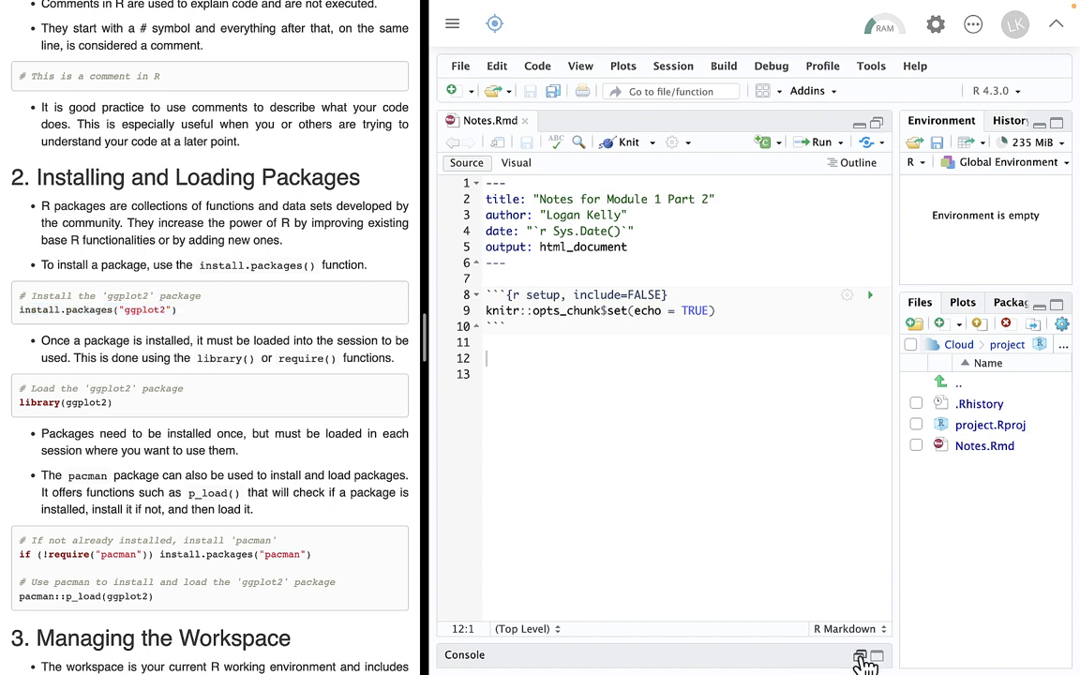
Run install.packages("ggplot2") in the maximized console to install ggplot2 and dependencies
{"action": "left_click", "coordinate": [859, 656]}
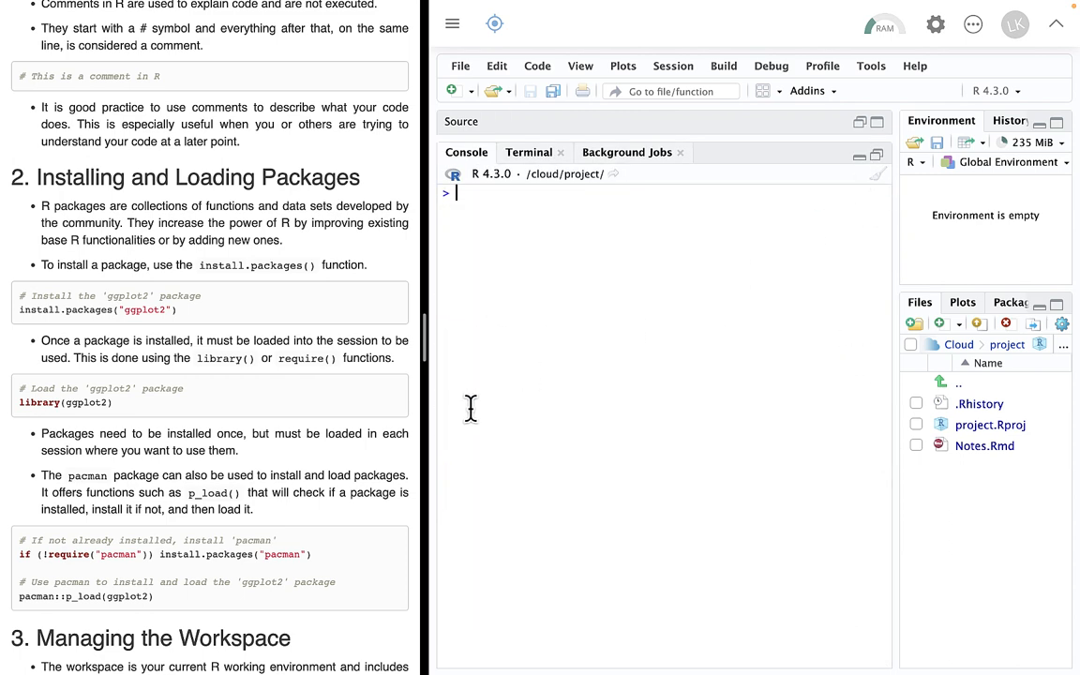
{"action": "mouse_move", "coordinate": [113, 480]}
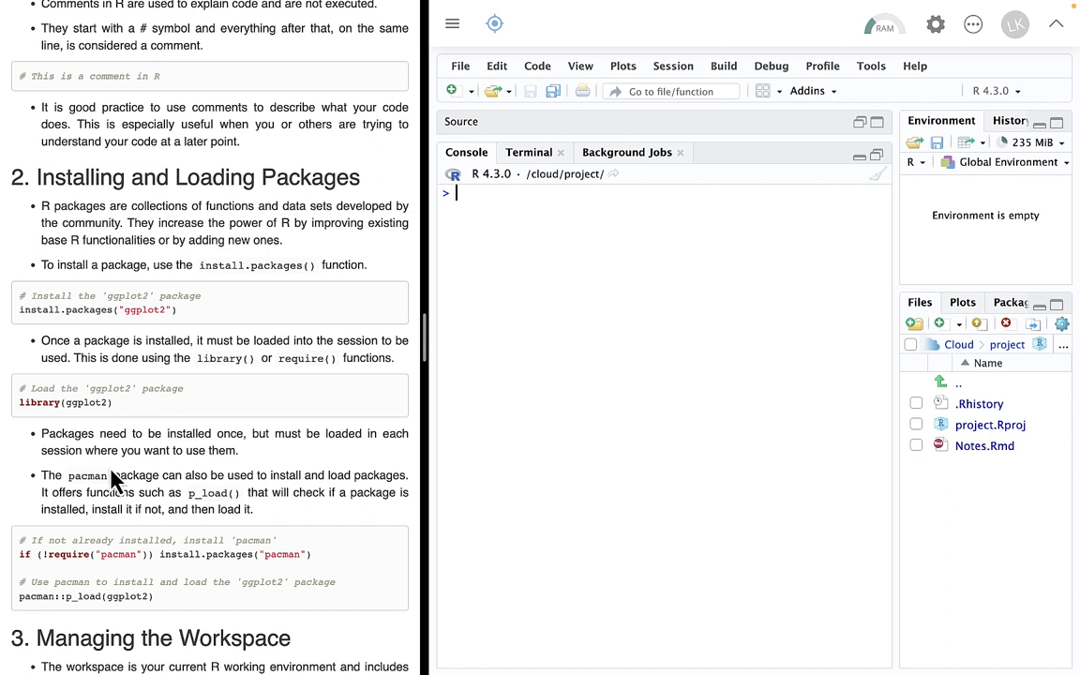
{"action": "type", "text": "install.pa"}
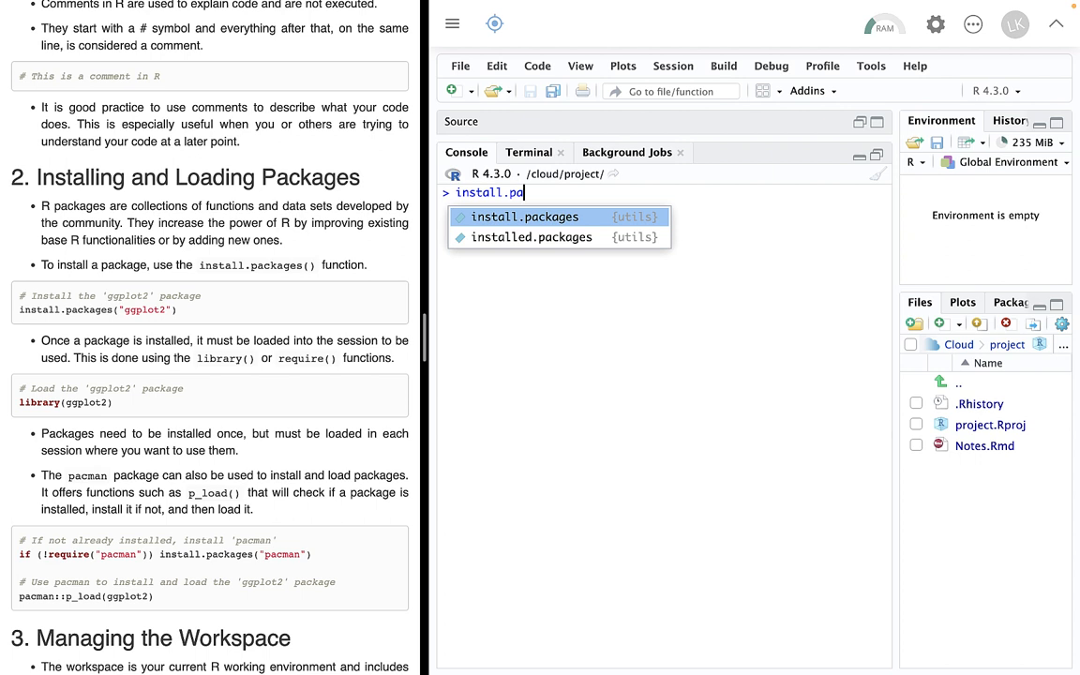
{"action": "left_click", "coordinate": [525, 217]}
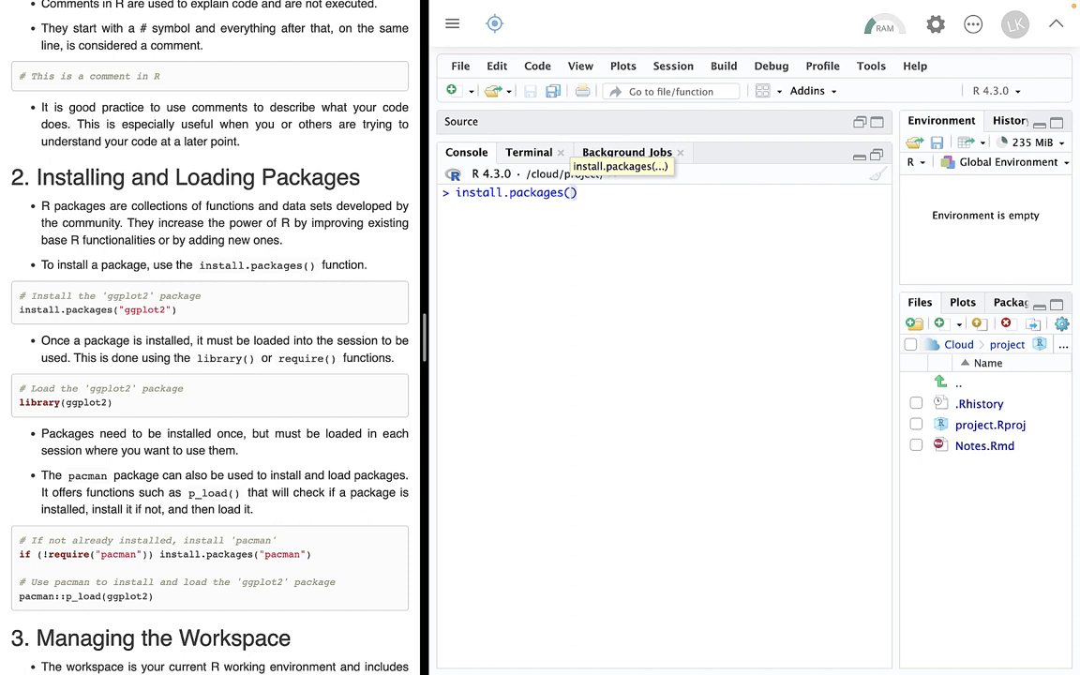
{"action": "type", "text": "\""}
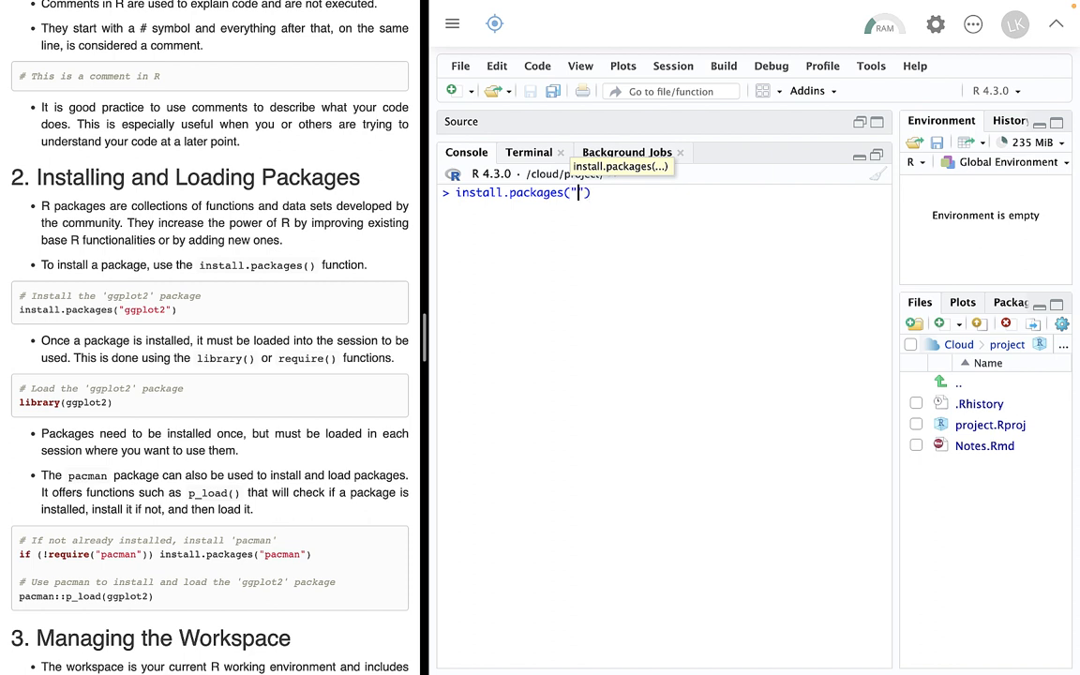
{"action": "type", "text": "ggplot"}
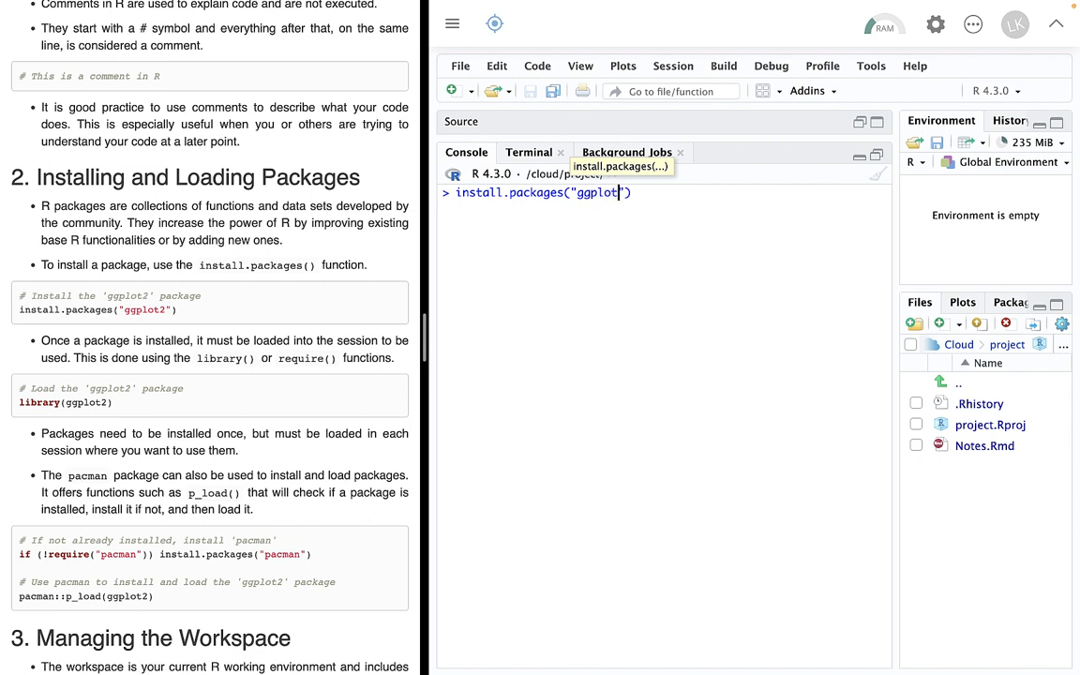
{"action": "type", "text": "2"}
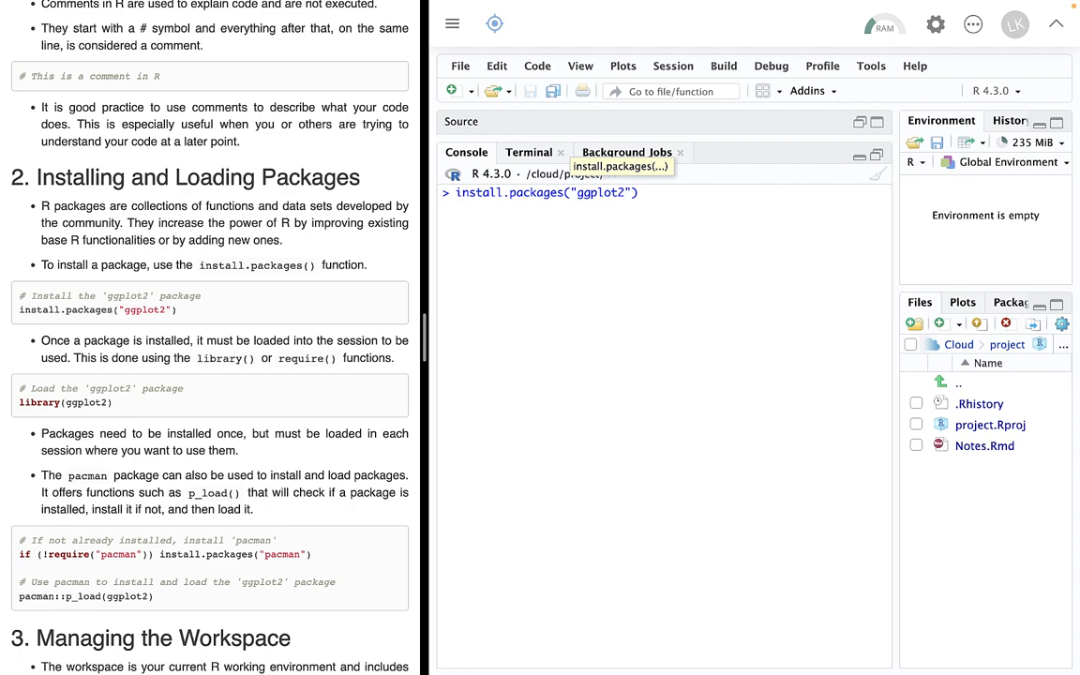
{"action": "key", "text": "Return"}
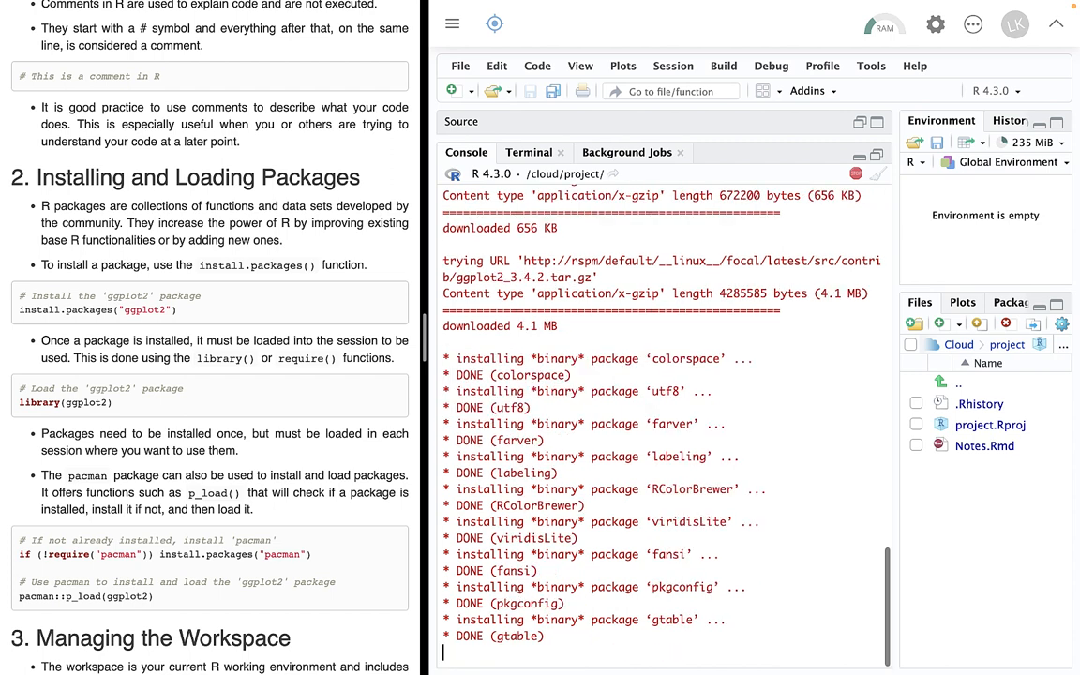
{"action": "scroll", "scroll_direction": "down", "scroll_amount": 3}
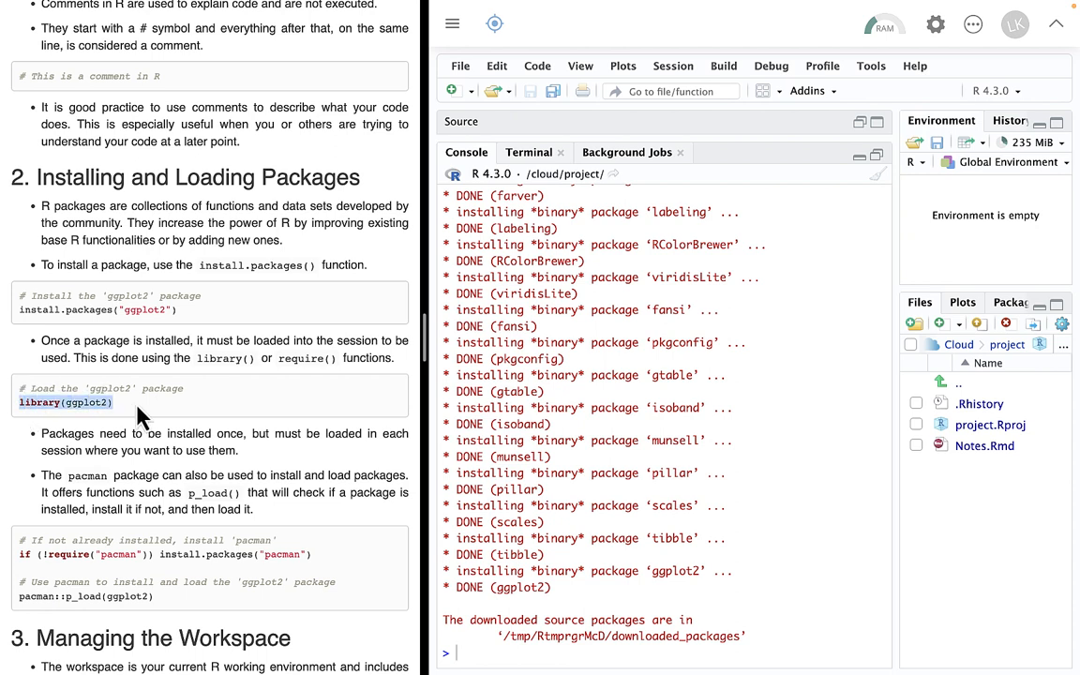
{"action": "mouse_move", "coordinate": [232, 476]}
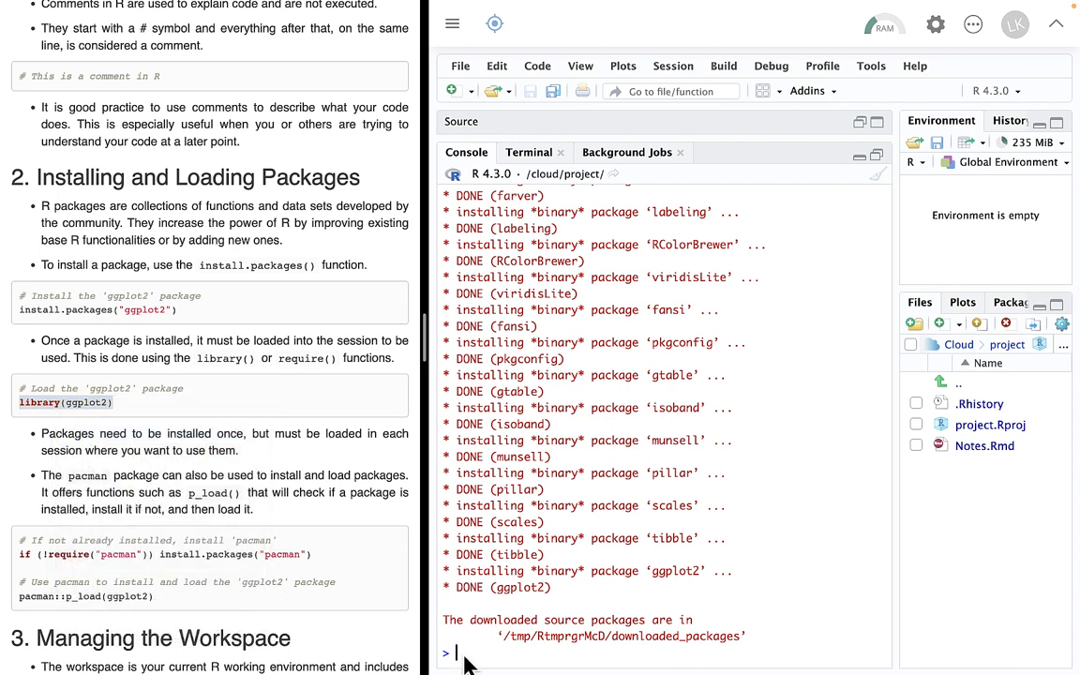
Paste the copied library(ggplot2) line into the console
{"action": "right_click", "coordinate": [459, 653]}
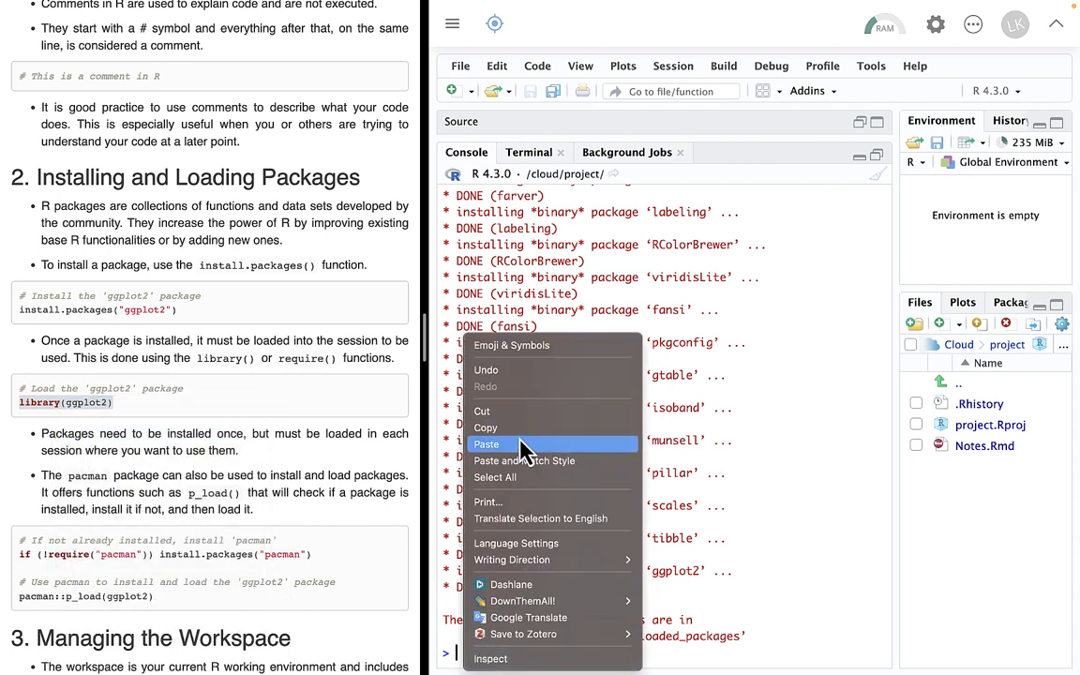
{"action": "left_click", "coordinate": [487, 442]}
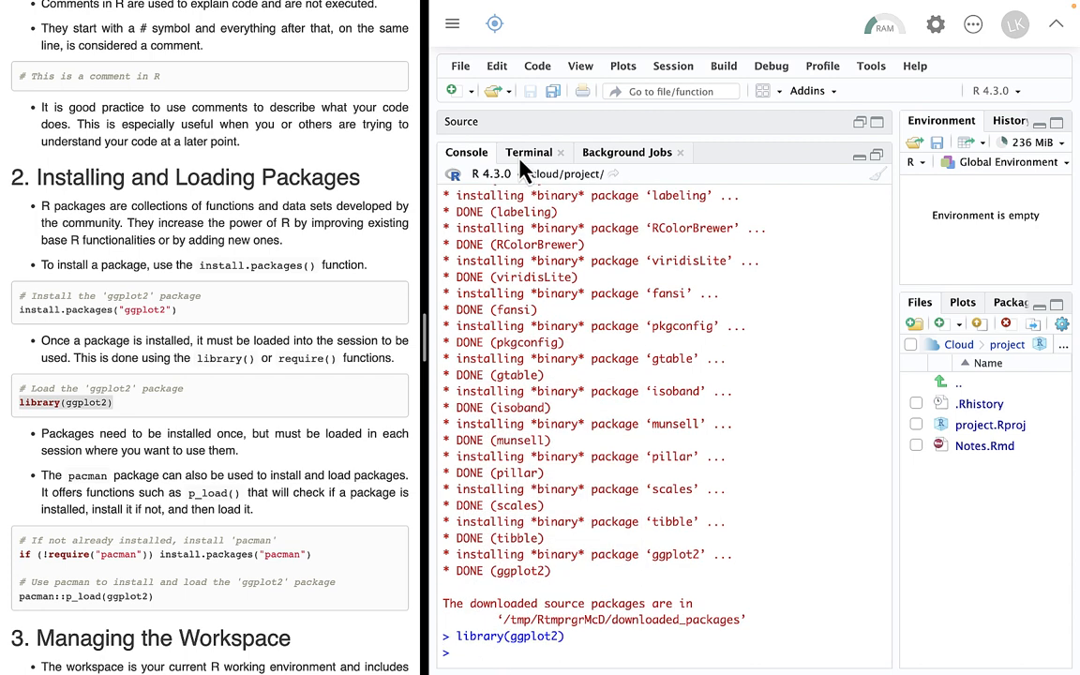
{"action": "mouse_move", "coordinate": [916, 205]}
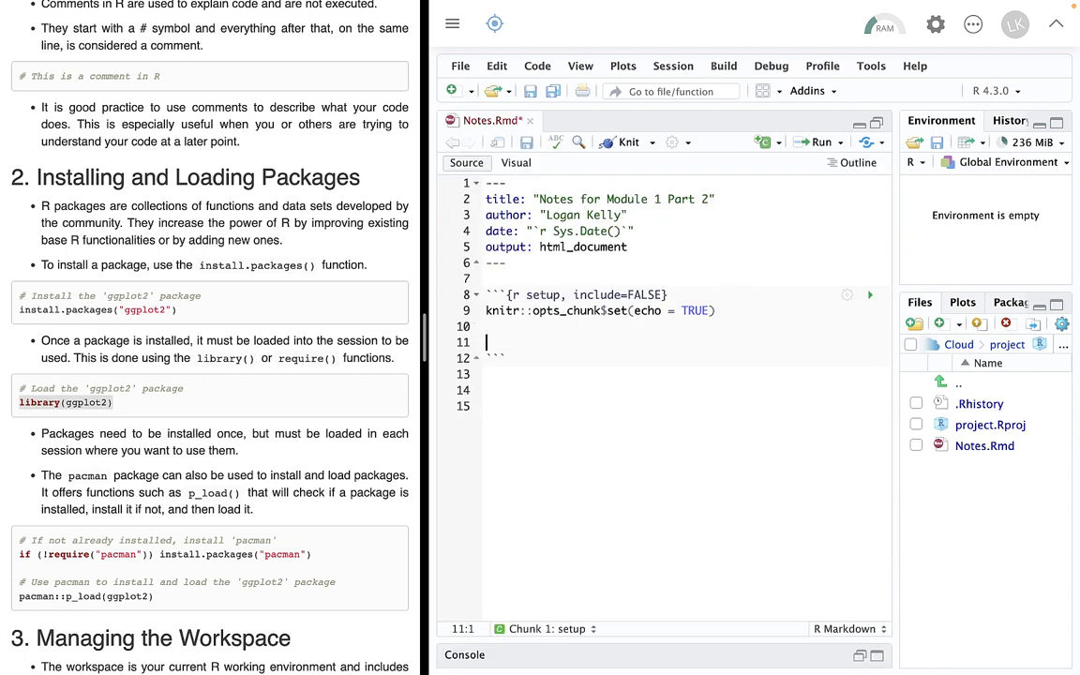
Add library(ggplot2) to the setup chunk, run it, then choose Don't Run for the pending execution
{"action": "type", "text": "library(ggplot2)"}
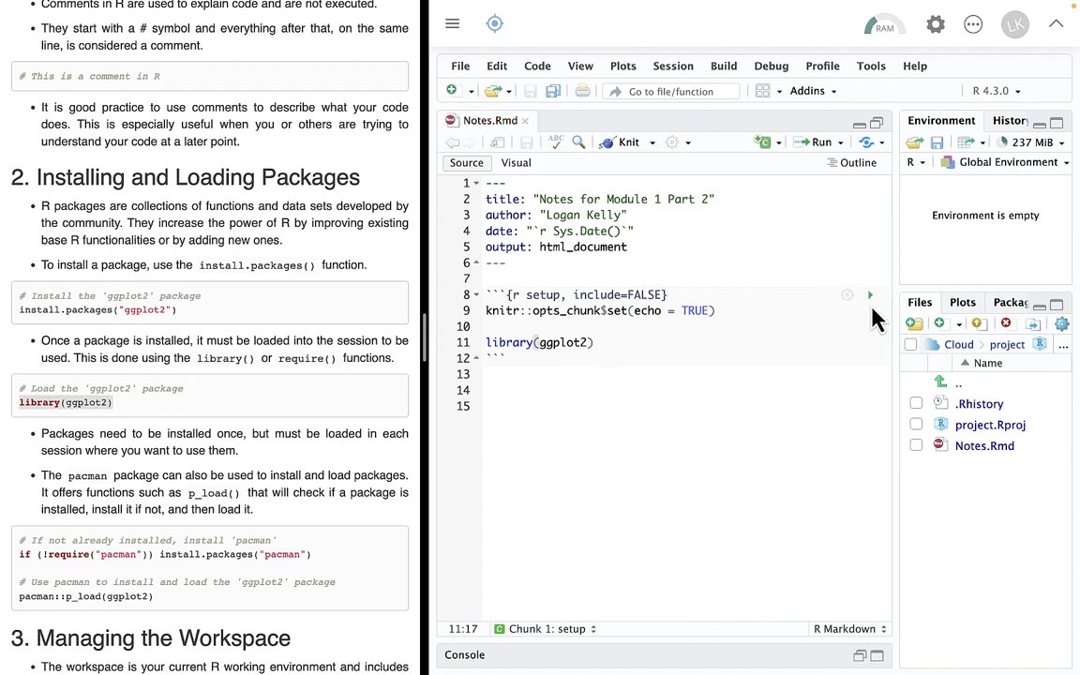
{"action": "left_click", "coordinate": [870, 294]}
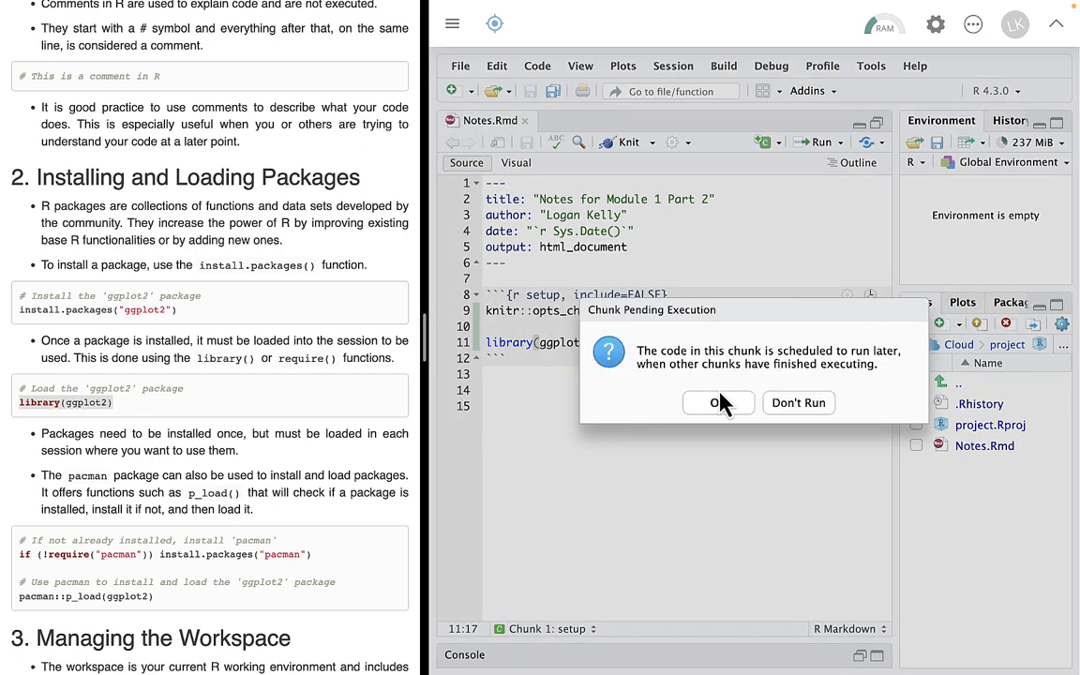
{"action": "mouse_move", "coordinate": [798, 412]}
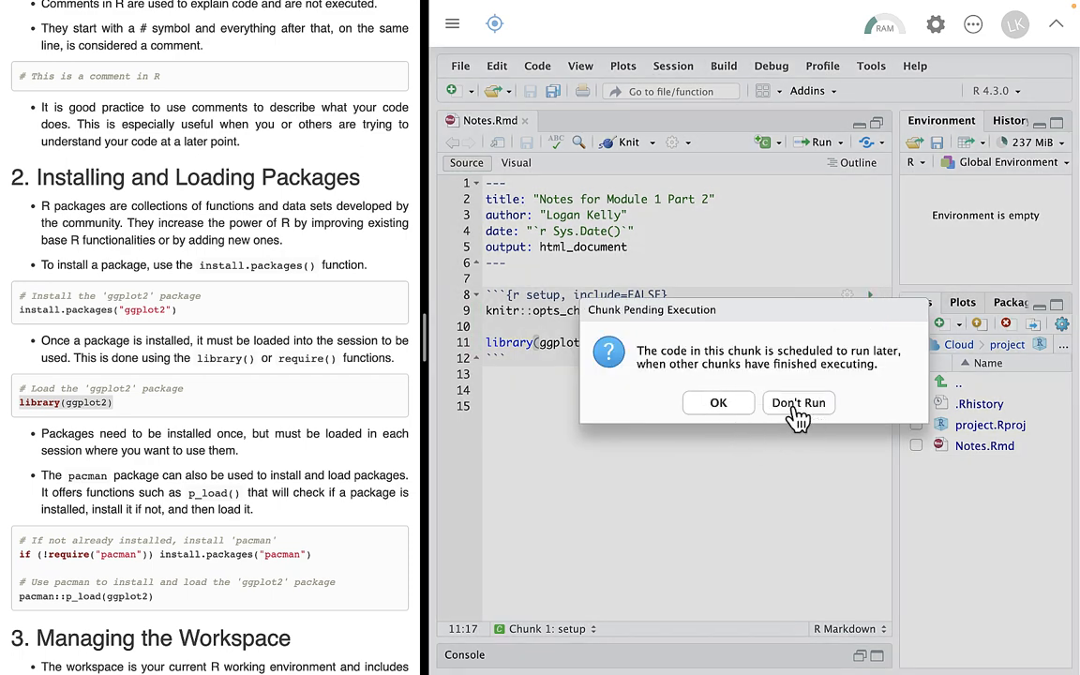
{"action": "left_click", "coordinate": [798, 401]}
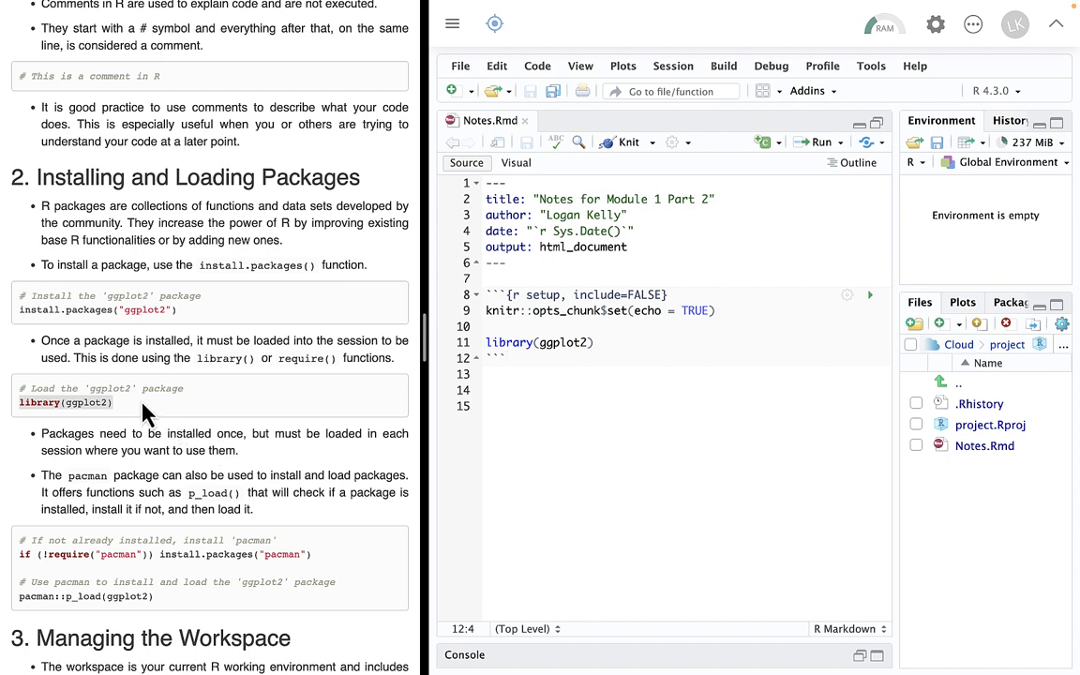
{"action": "left_click", "coordinate": [596, 341]}
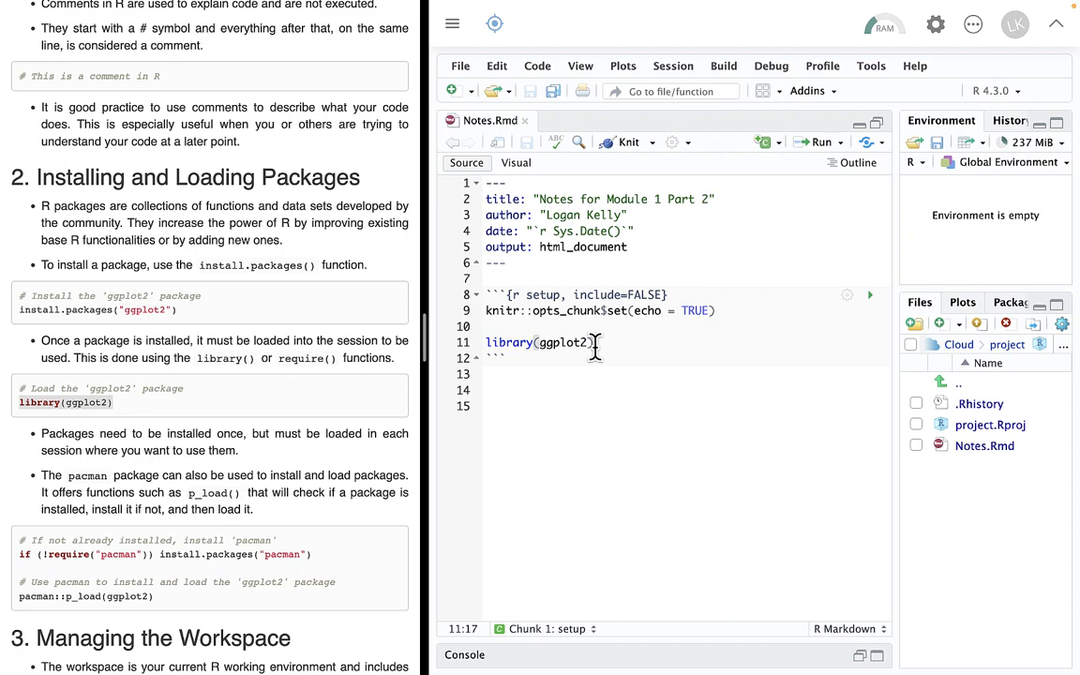
{"action": "mouse_move", "coordinate": [347, 441]}
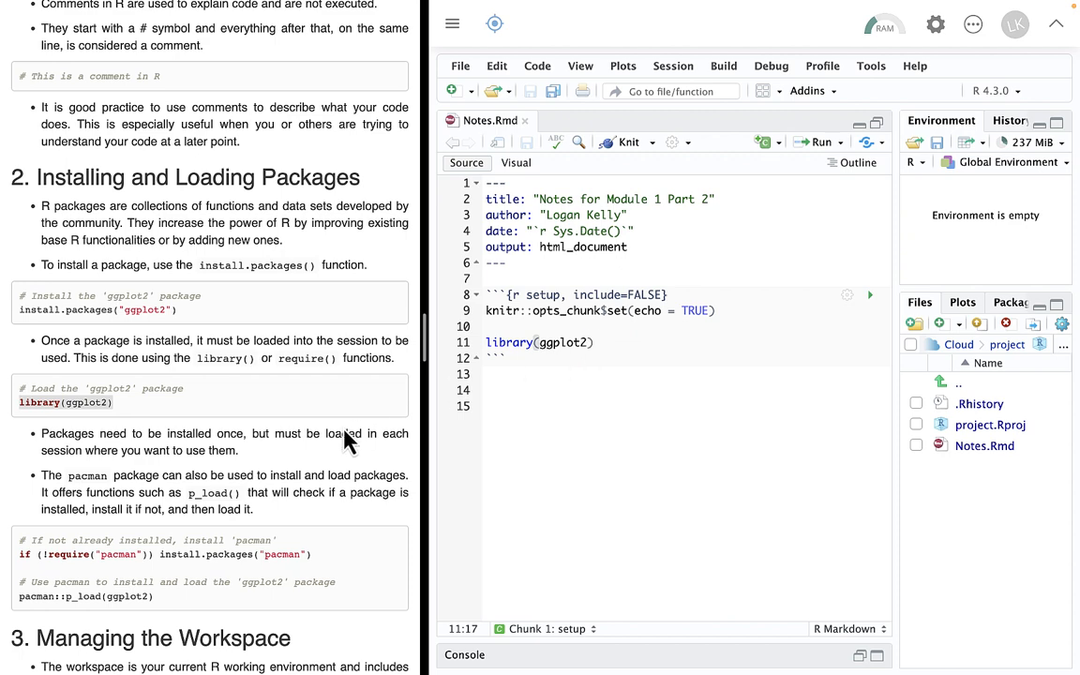
Change the setup chunk to load dplyr and run it, getting the 'no package called dplyr' error
{"action": "scroll", "scroll_direction": "down", "scroll_amount": 3}
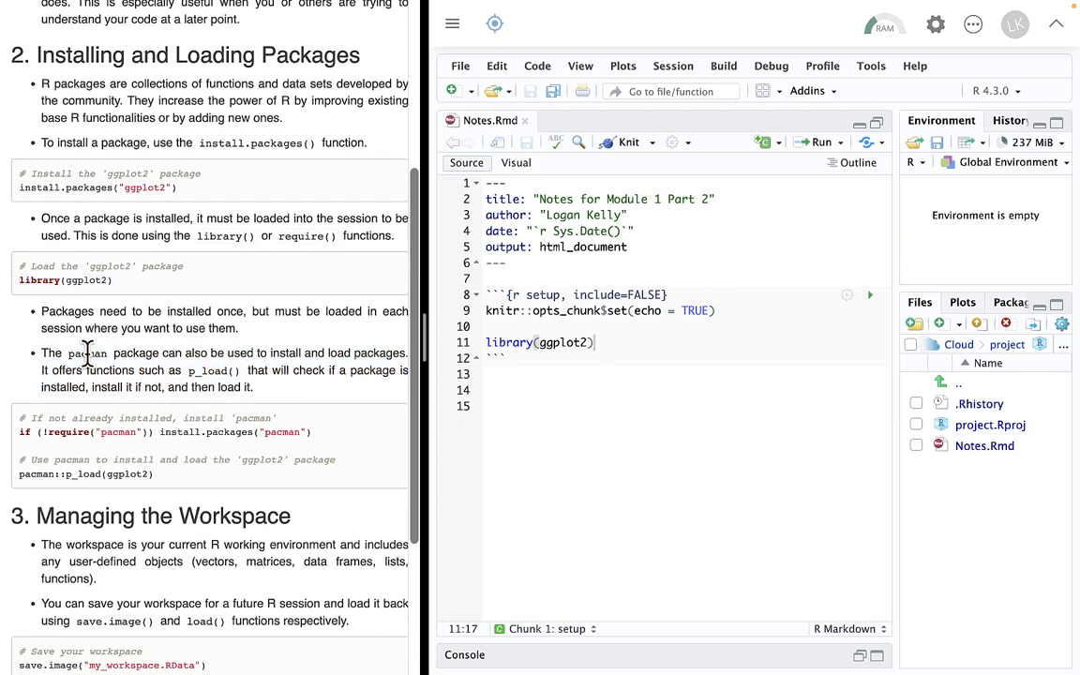
{"action": "double_click", "coordinate": [86, 352]}
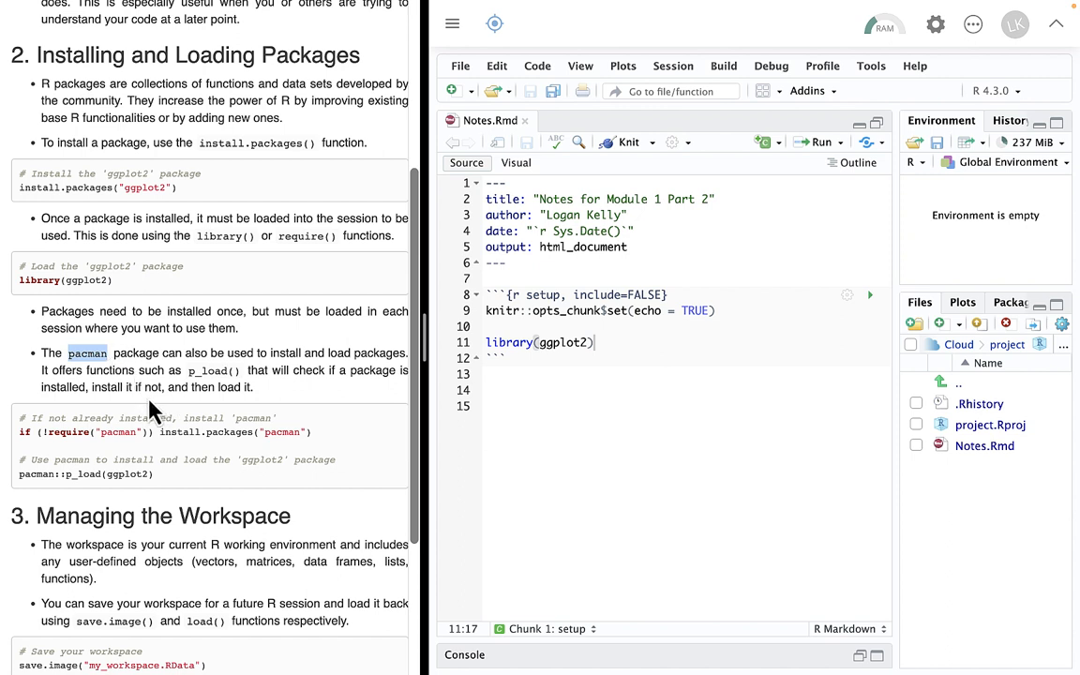
{"action": "mouse_move", "coordinate": [197, 354]}
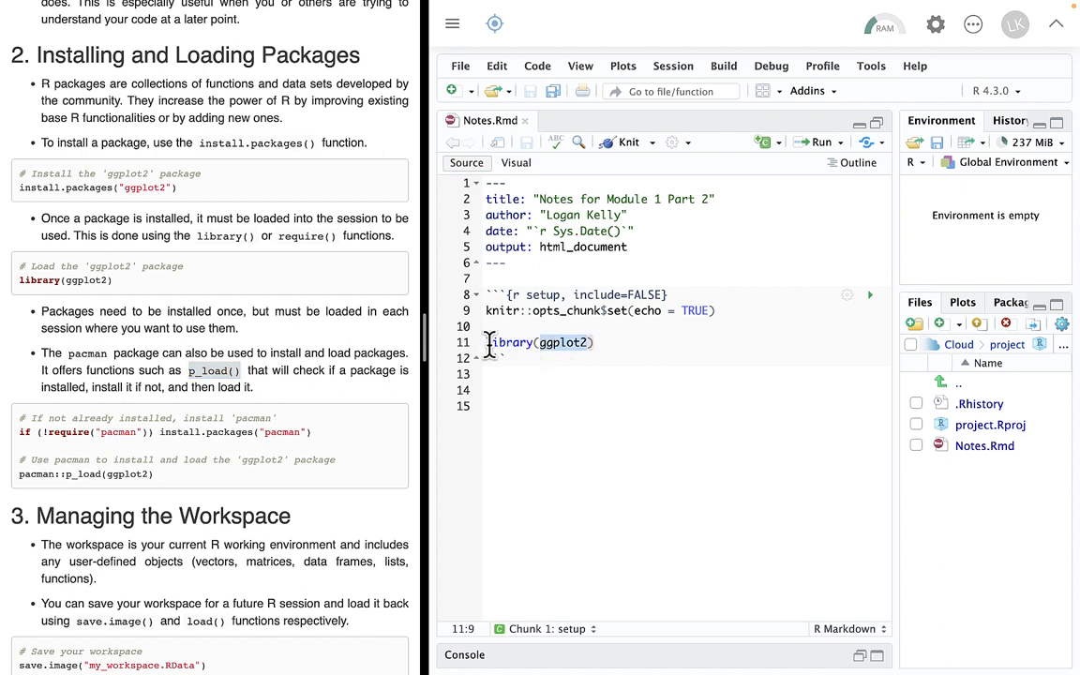
{"action": "mouse_move", "coordinate": [607, 405]}
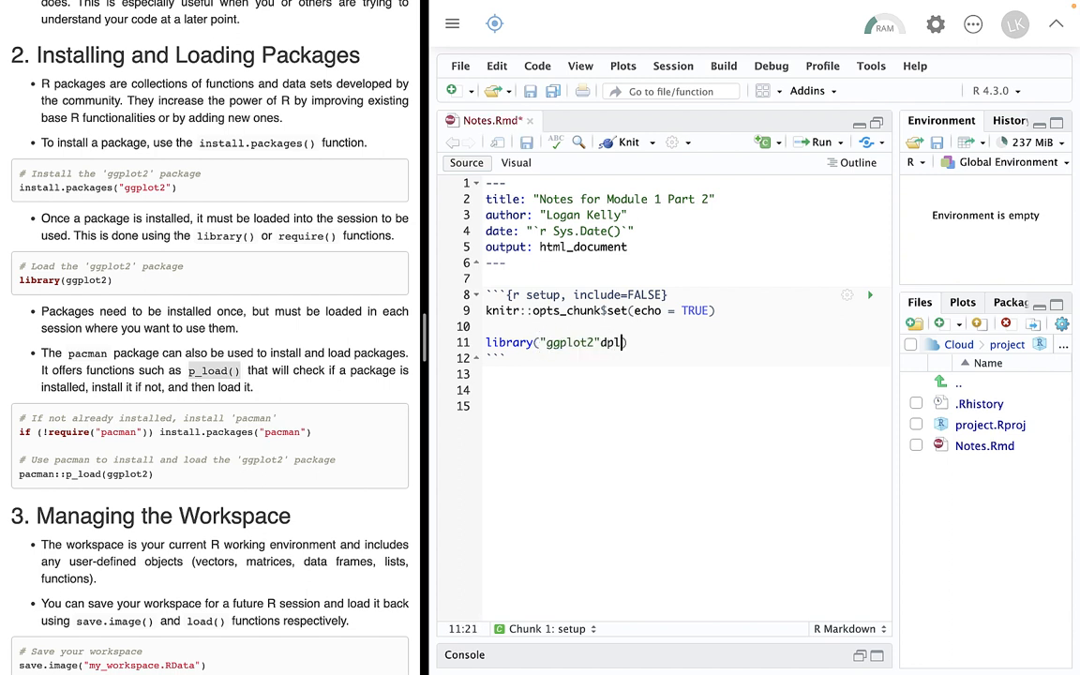
{"action": "type", "text": "yr\""}
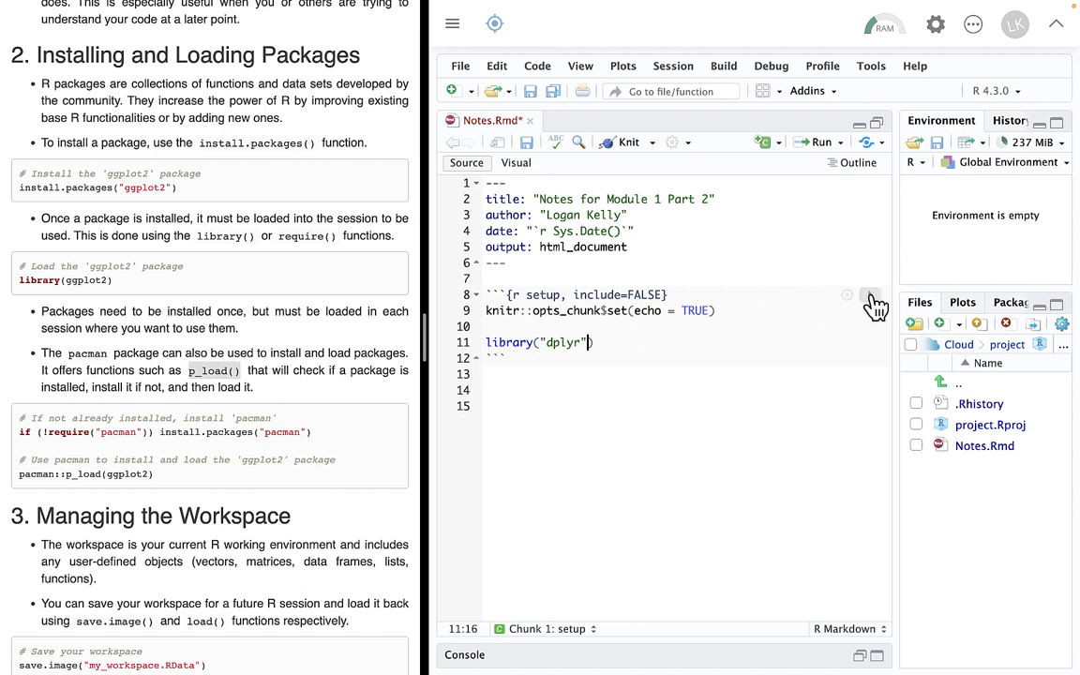
{"action": "left_click", "coordinate": [868, 311]}
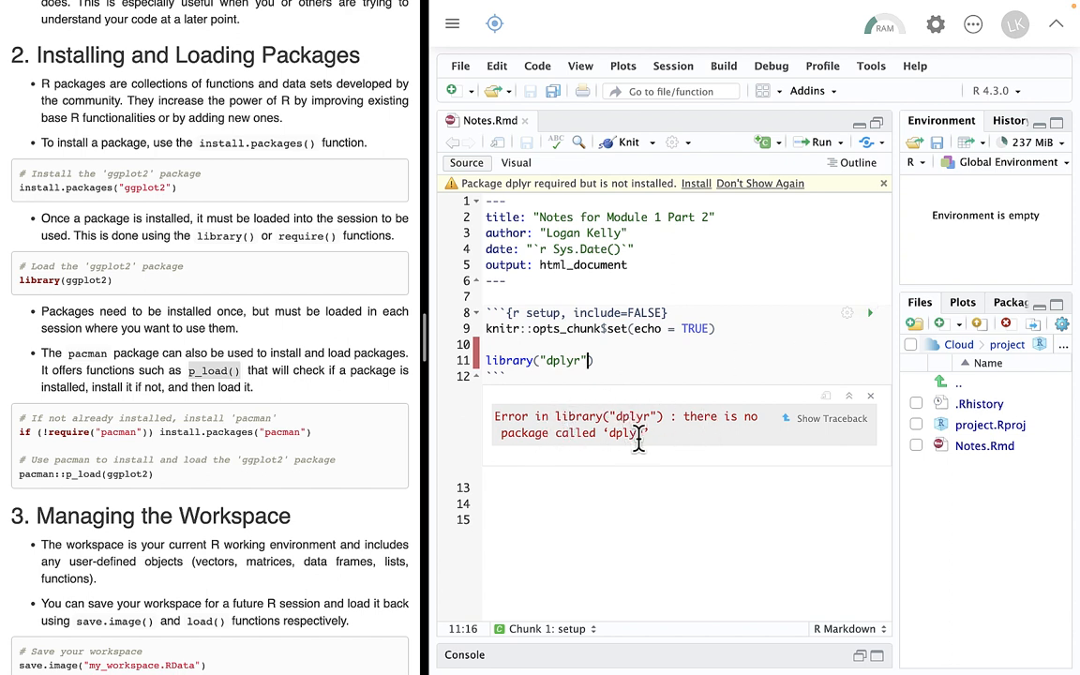
{"action": "mouse_move", "coordinate": [471, 249]}
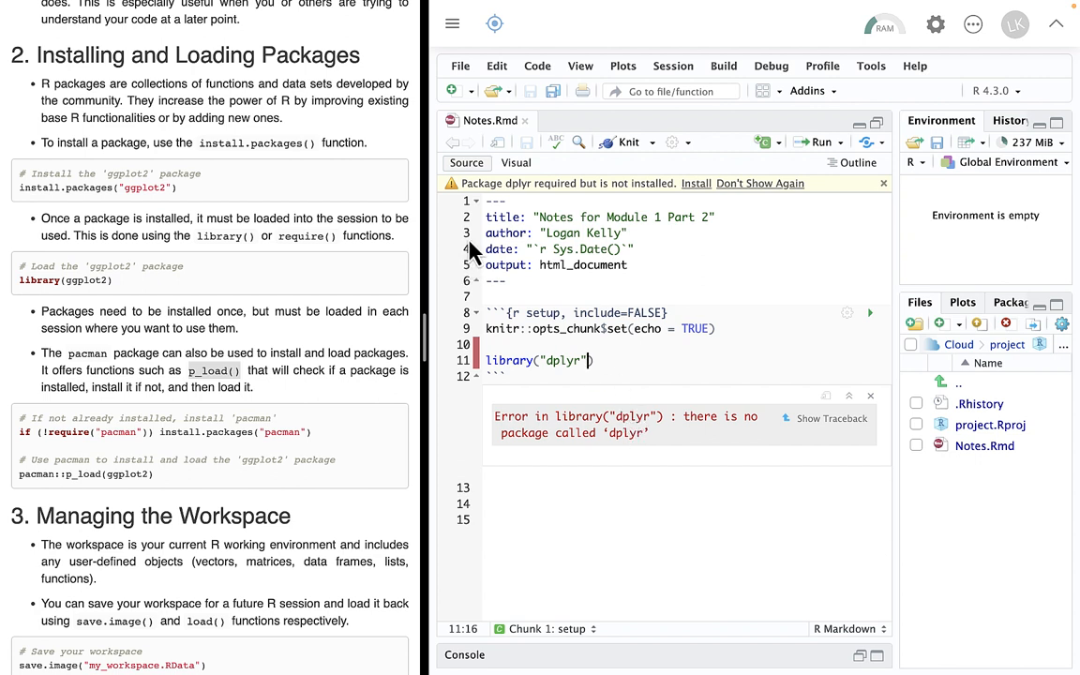
{"action": "mouse_move", "coordinate": [626, 193]}
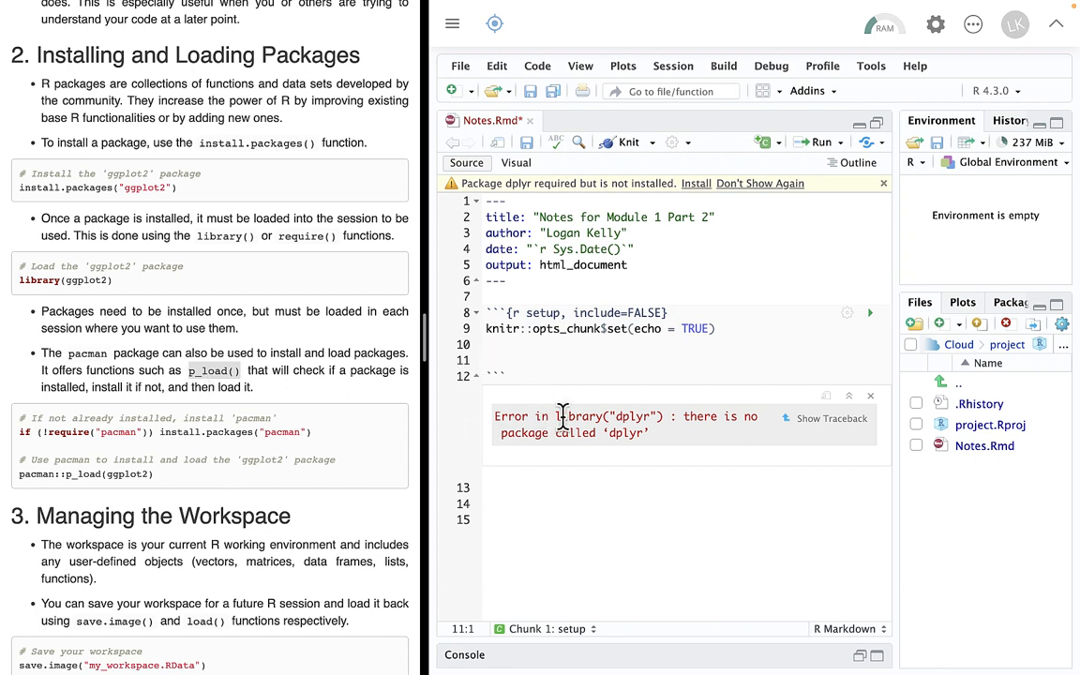
Add if (!require("pacman")) install.packages("pacman") to the setup chunk and rerun it
{"action": "type", "text": "pac"}
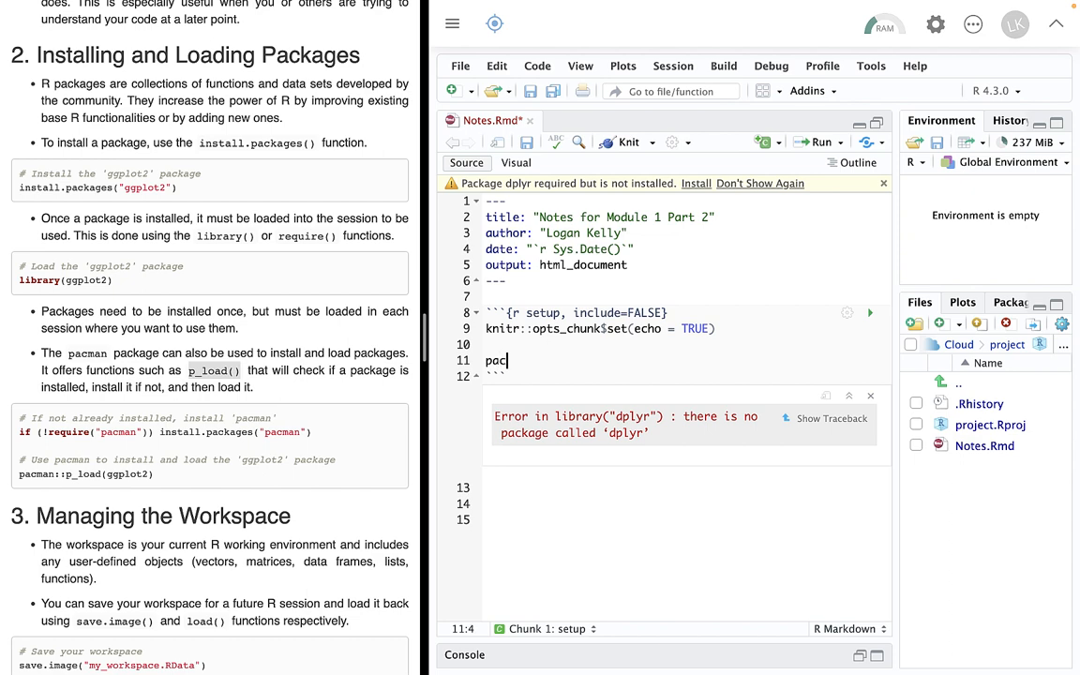
{"action": "type", "text": "man"}
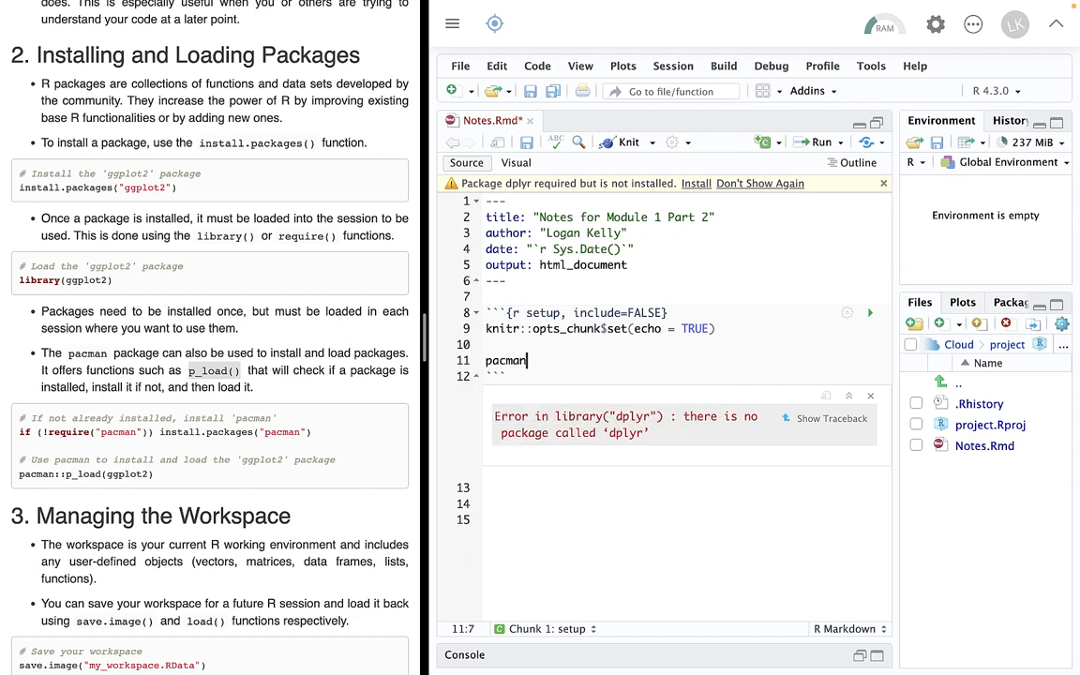
{"action": "key", "text": "Backspace"}
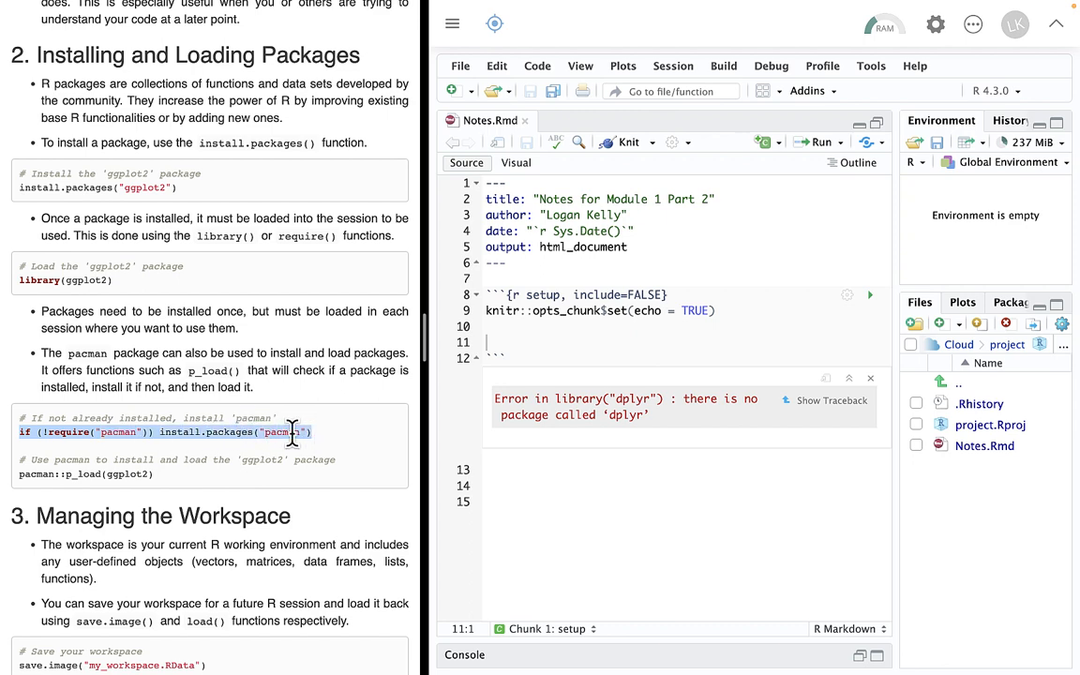
{"action": "mouse_move", "coordinate": [516, 375]}
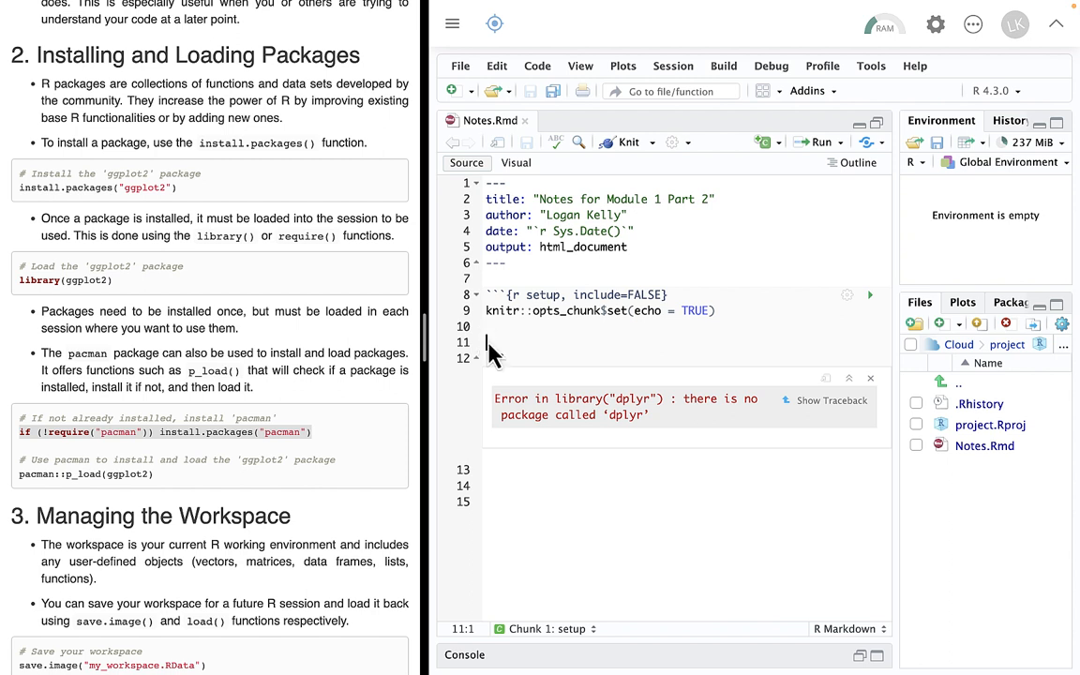
{"action": "right_click", "coordinate": [491, 352]}
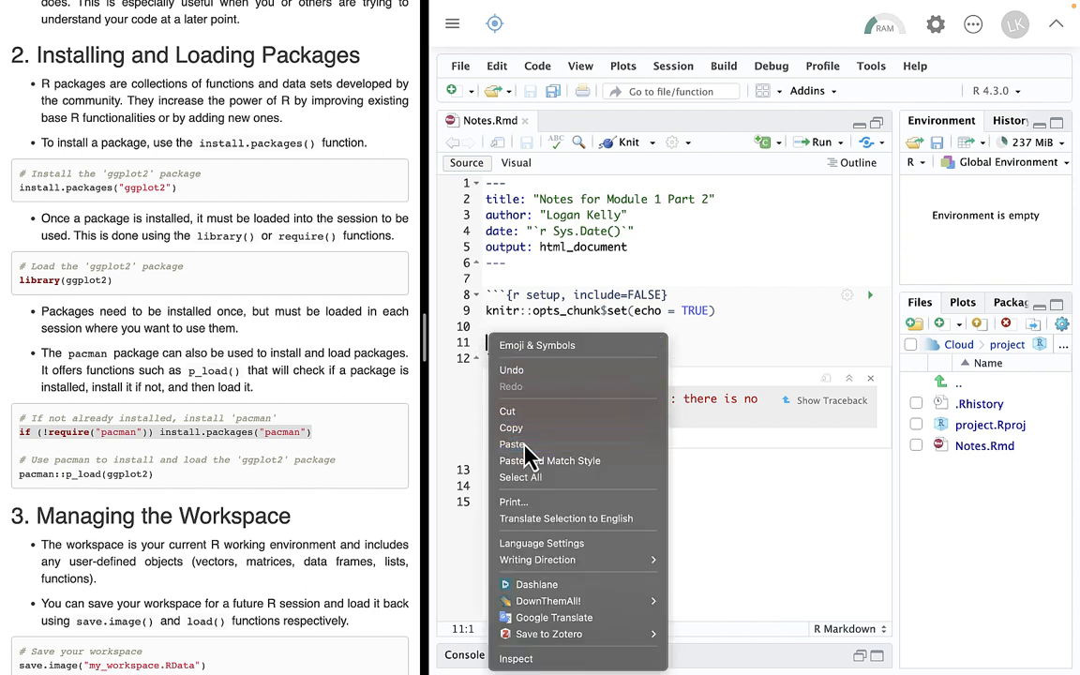
{"action": "left_click", "coordinate": [514, 442]}
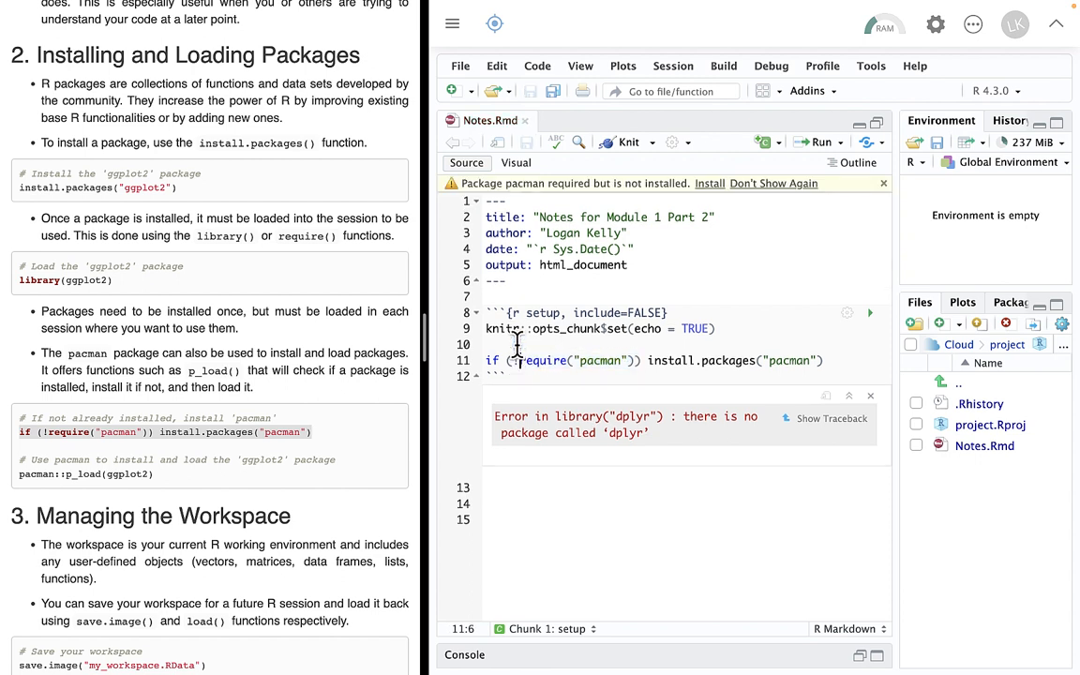
{"action": "mouse_move", "coordinate": [797, 379]}
{"action": "type", "text": "!"}
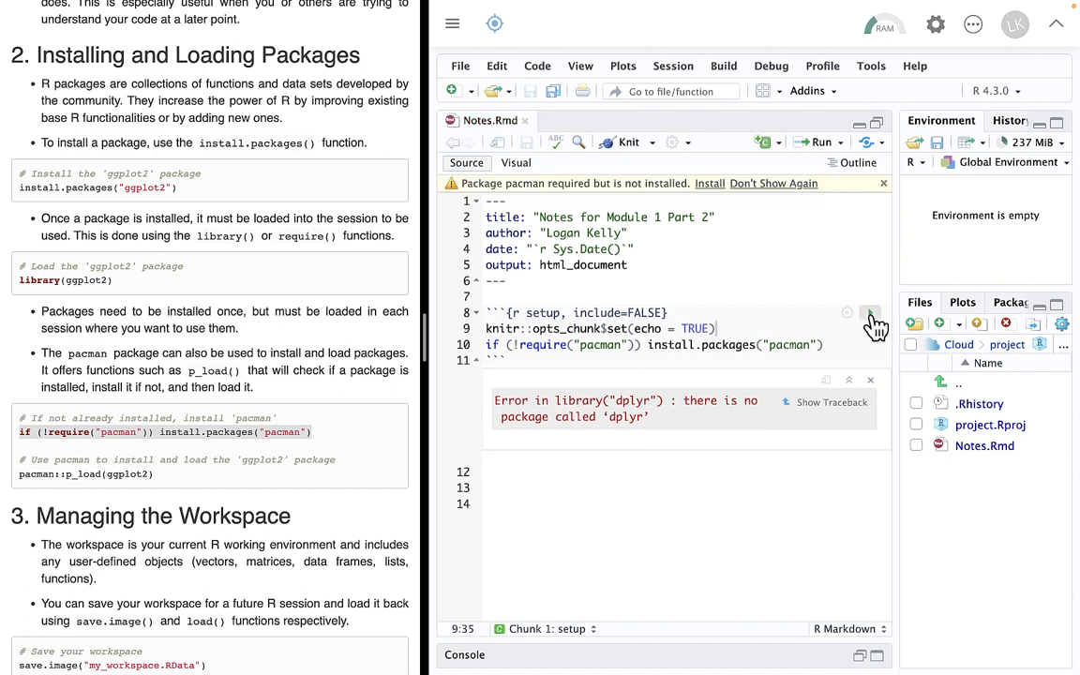
{"action": "left_click", "coordinate": [870, 294]}
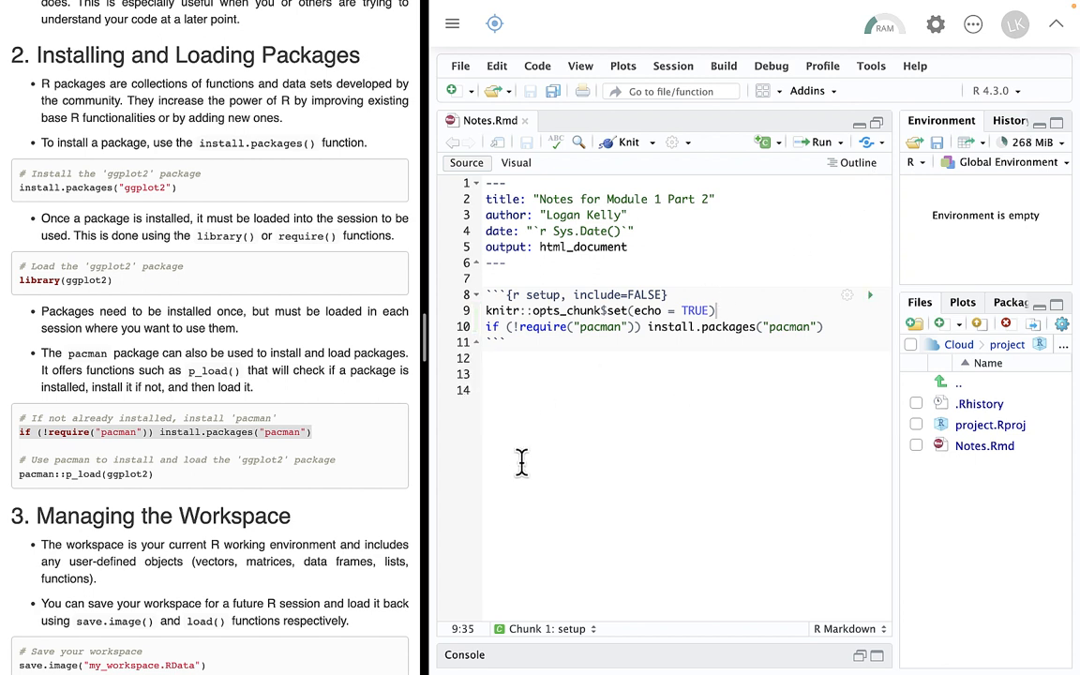
{"action": "mouse_move", "coordinate": [834, 326]}
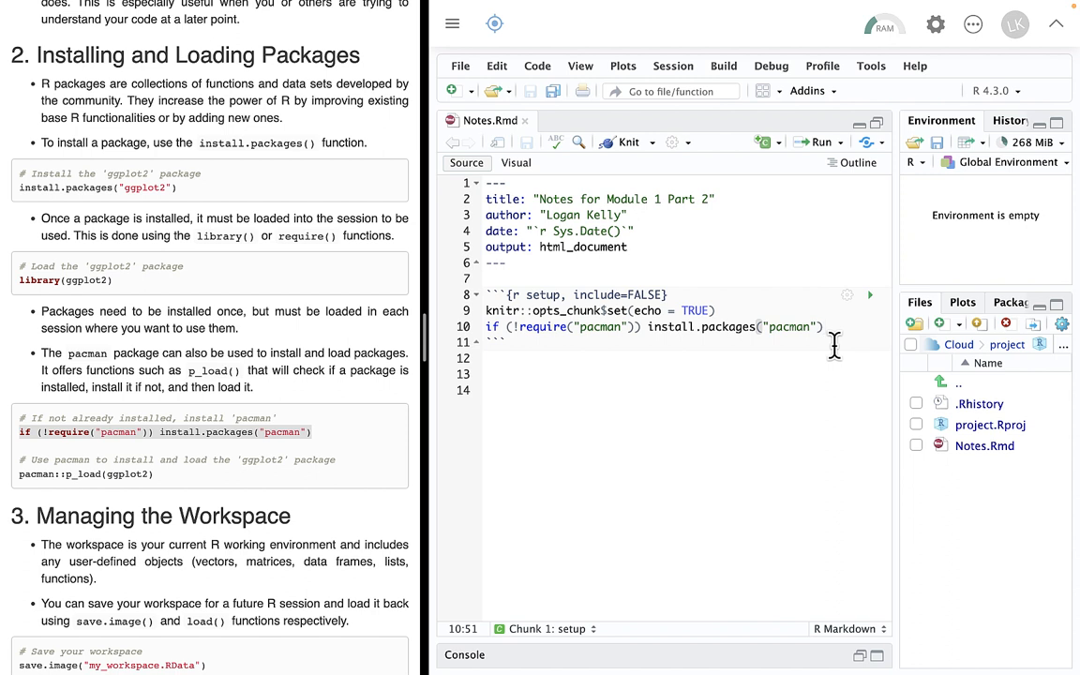
Add pacman::p_load("dplyr") below the pacman install line and run the chunk
{"action": "key", "text": "enter"}
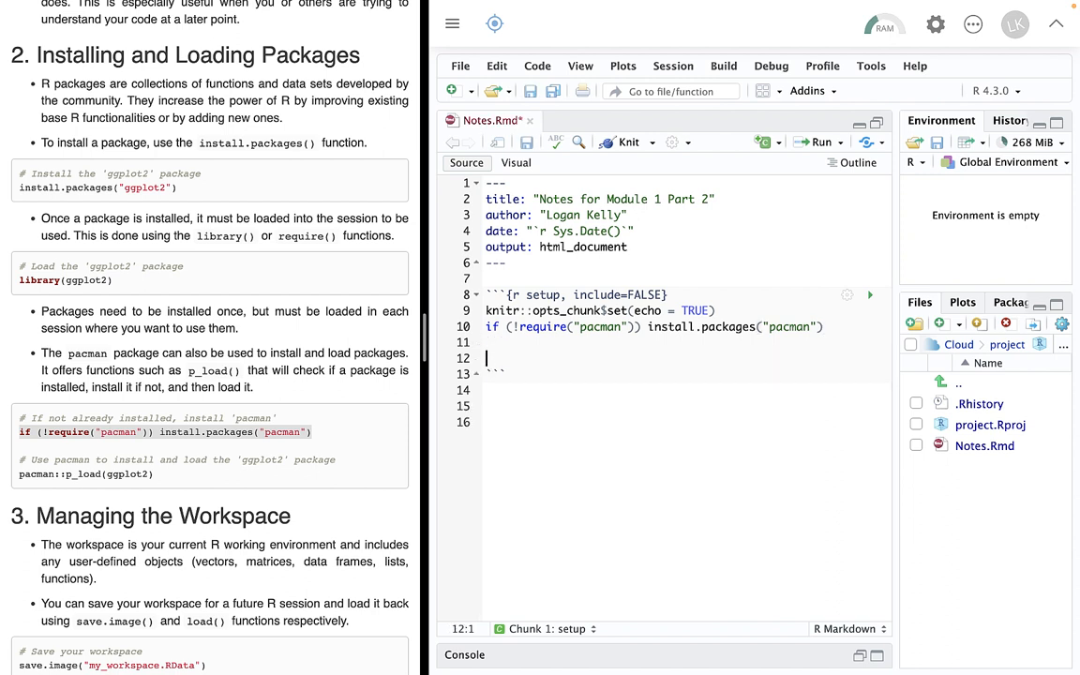
{"action": "type", "text": "pac"}
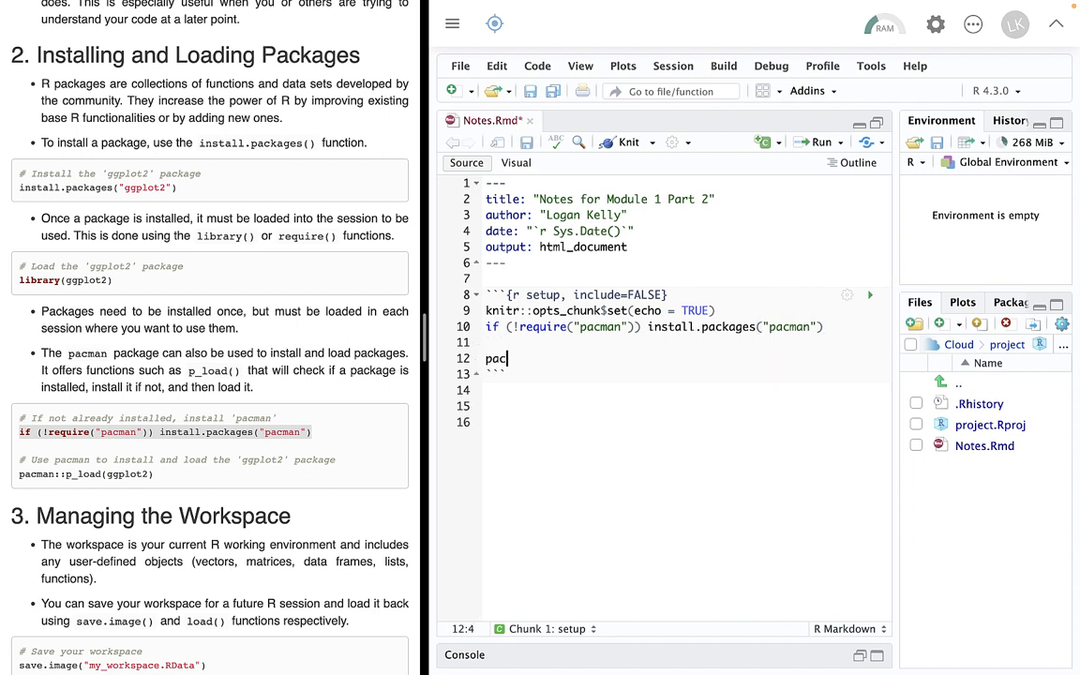
{"action": "type", "text": "man"}
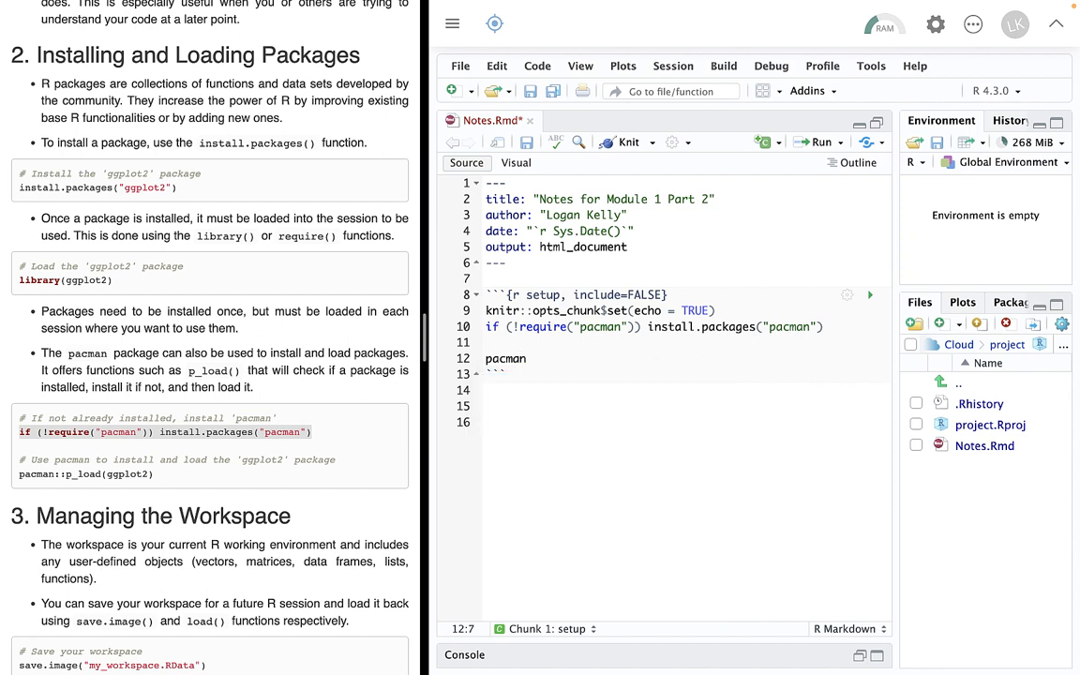
{"action": "type", "text": "::"}
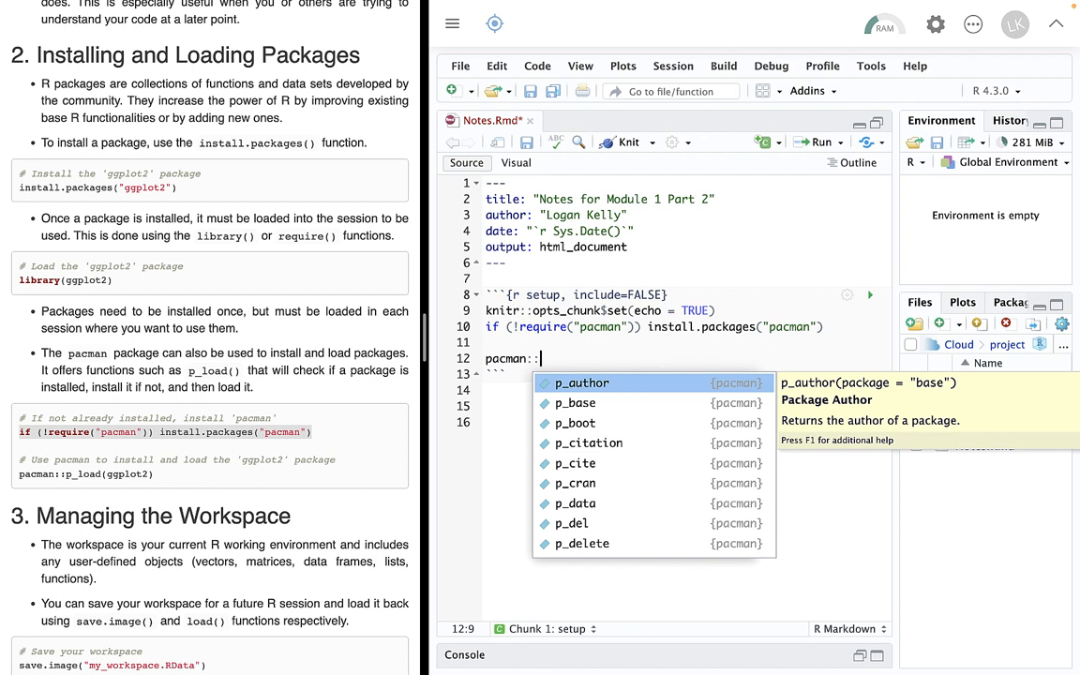
{"action": "type", "text": "p_lo"}
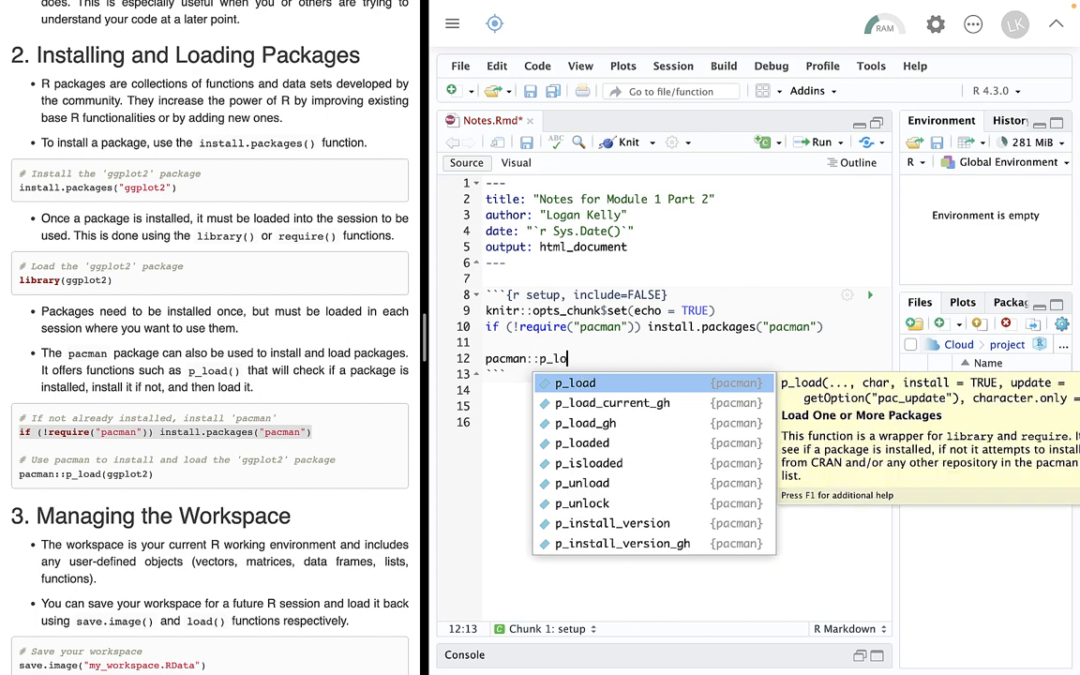
{"action": "type", "text": "ad(\"dpl"}
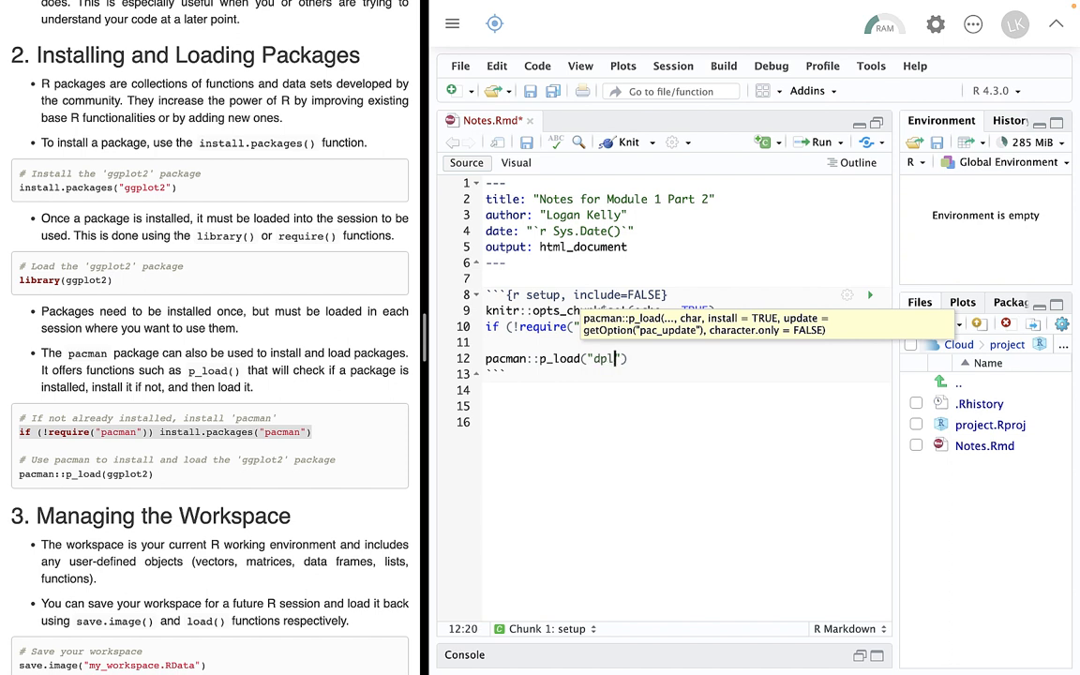
{"action": "type", "text": "yr"}
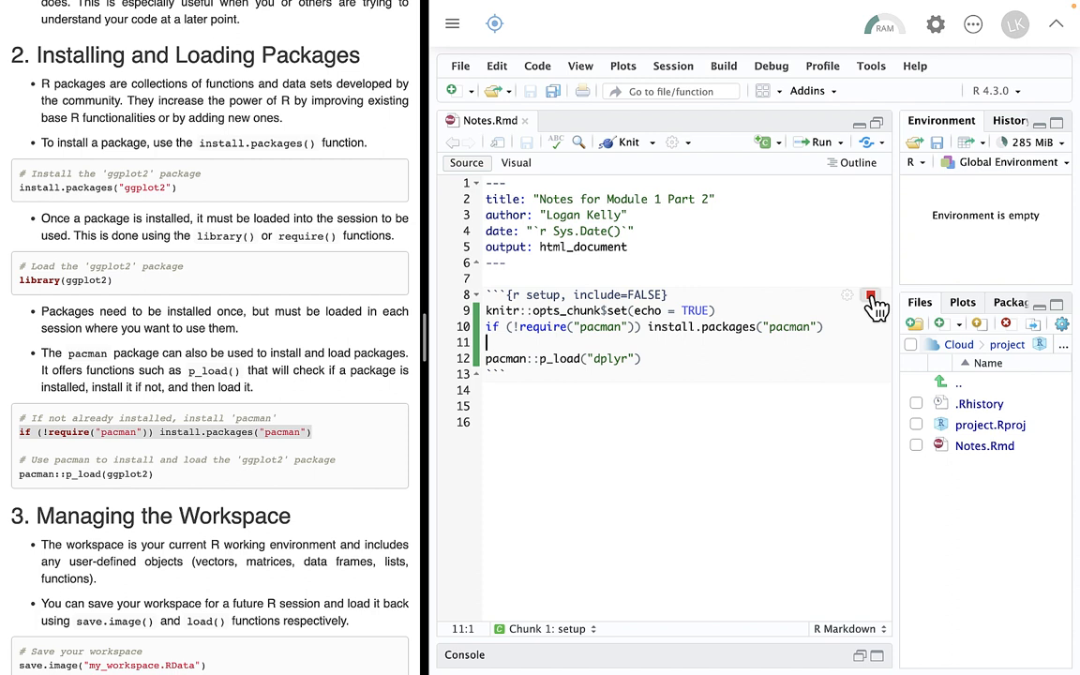
{"action": "left_click", "coordinate": [870, 296]}
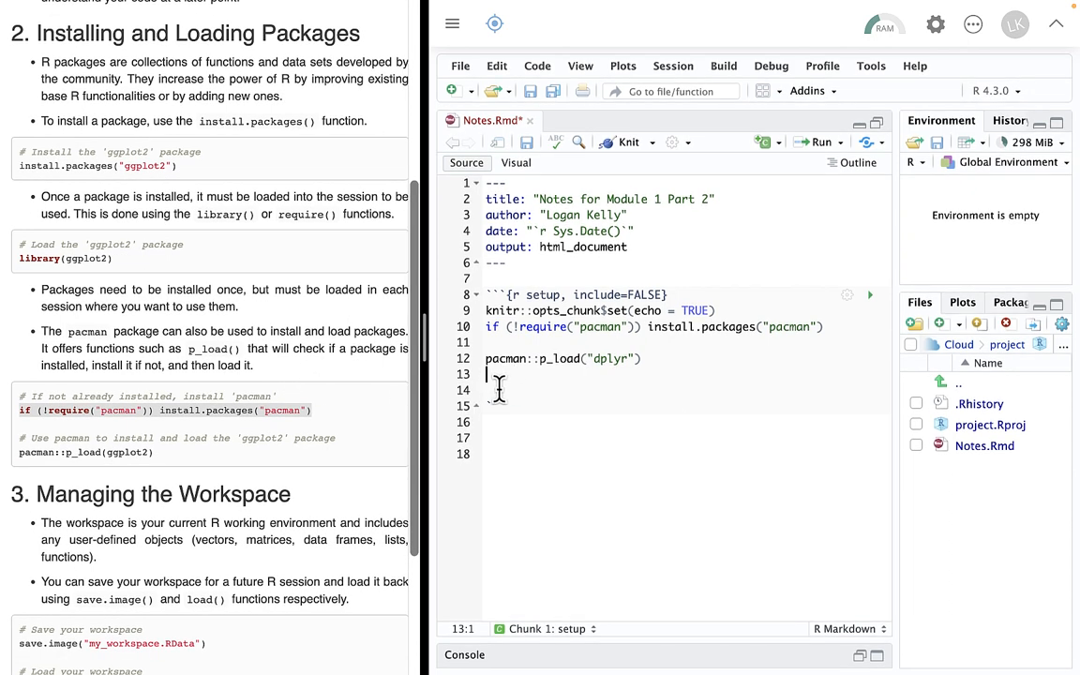
Insert dplyr:: via autocomplete on a blank line, then erase it again
{"action": "left_click", "coordinate": [495, 390]}
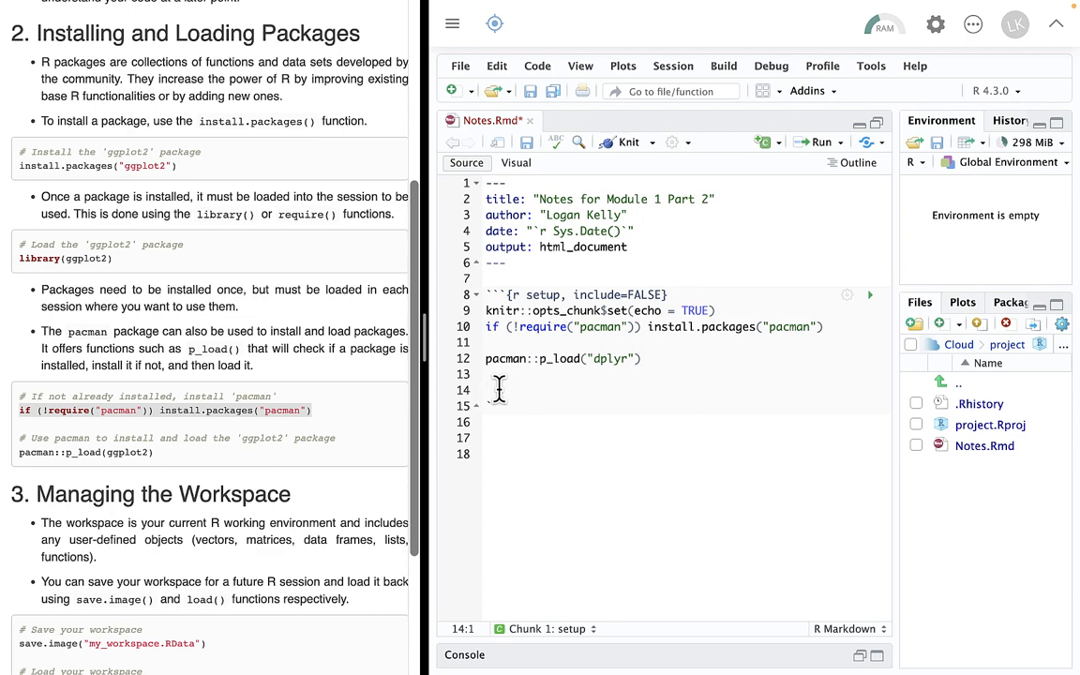
{"action": "type", "text": "dplyr"}
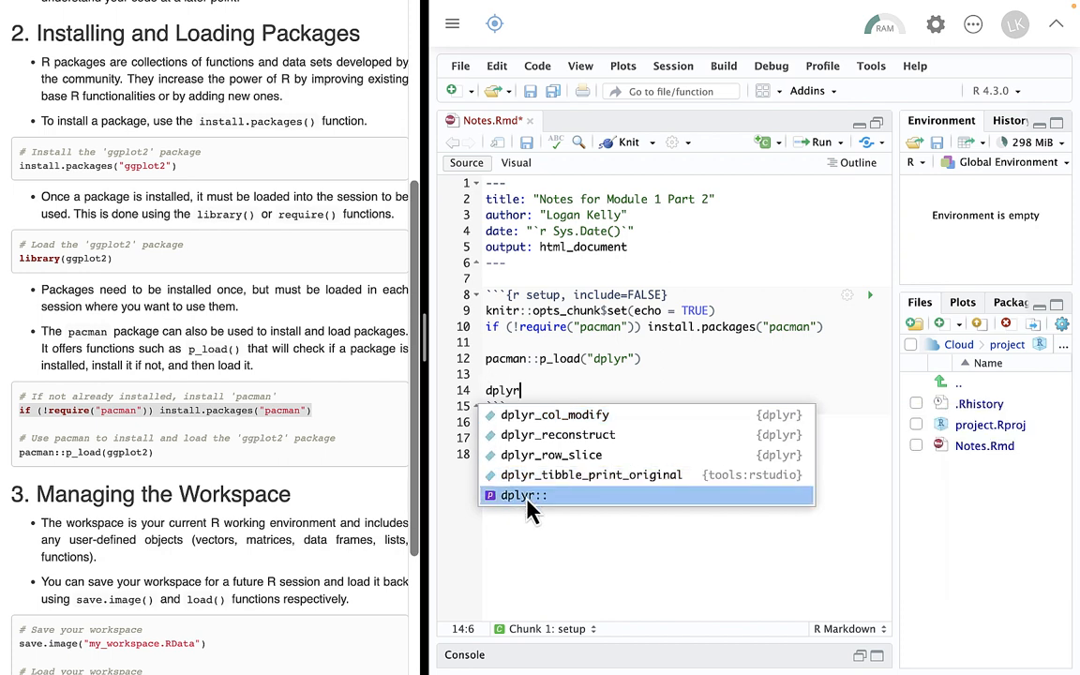
{"action": "left_click", "coordinate": [521, 495]}
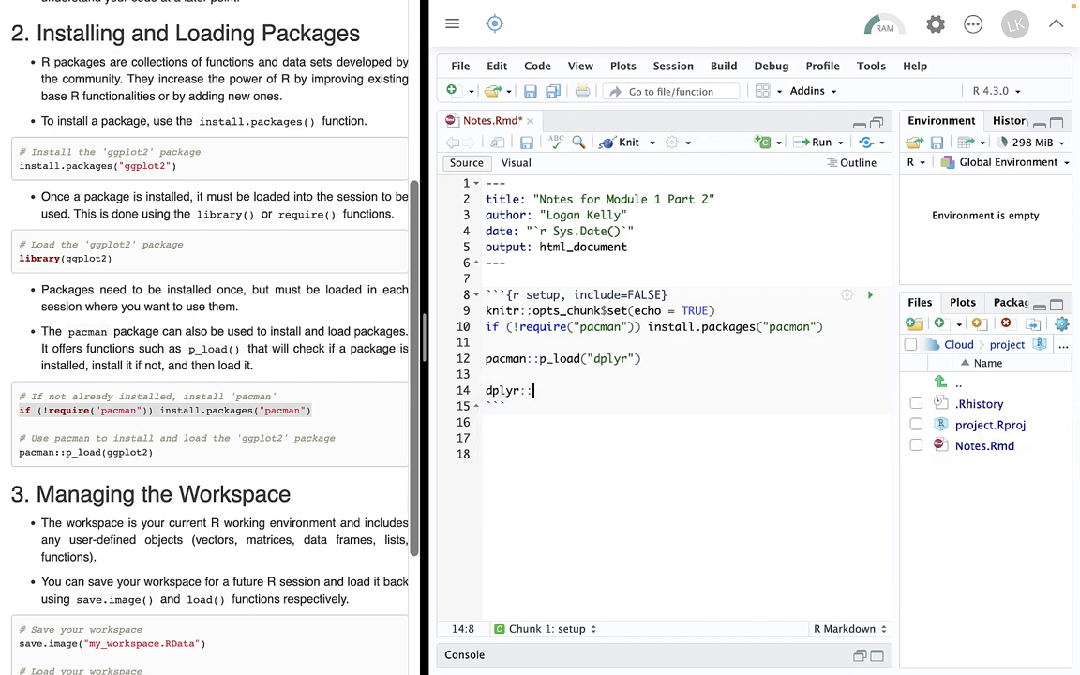
{"action": "key", "text": "Backspace"}
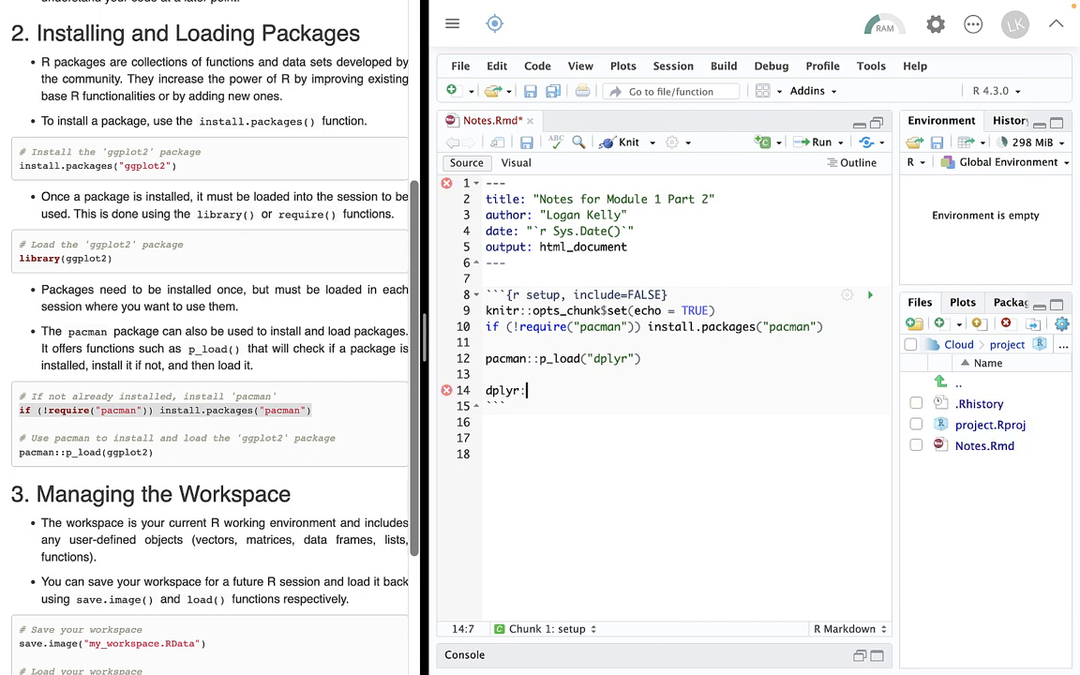
{"action": "key", "text": "Backspace"}
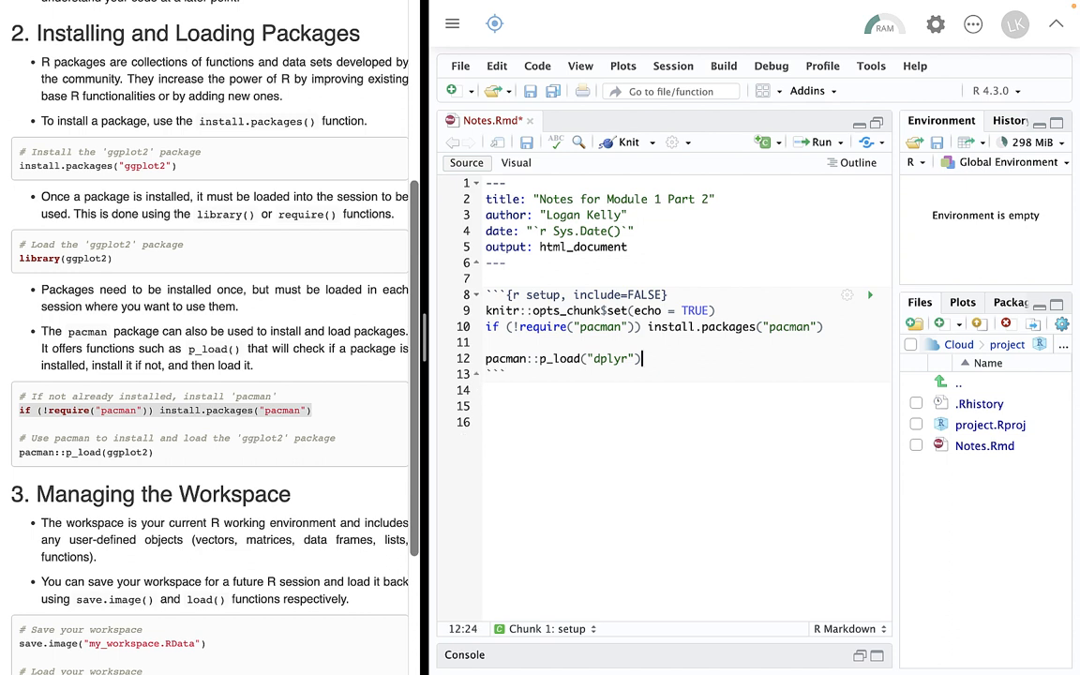
Change the p_load call to load "tidyverse" instead of "dplyr"
{"action": "key", "text": "BackSpace"}
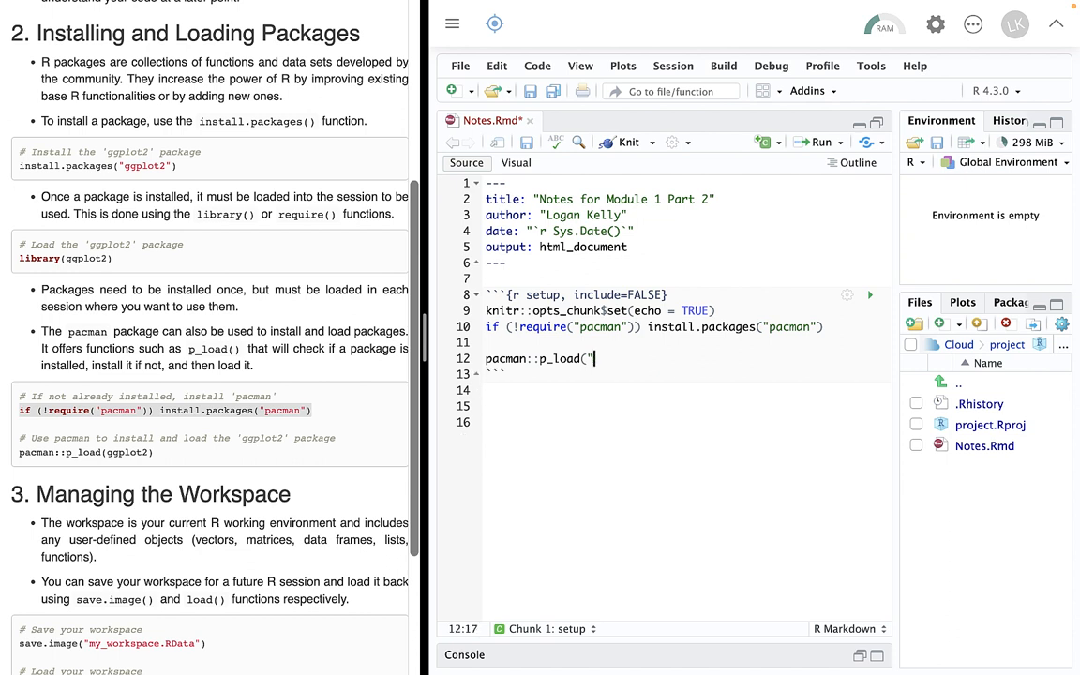
{"action": "key", "text": "Backspace"}
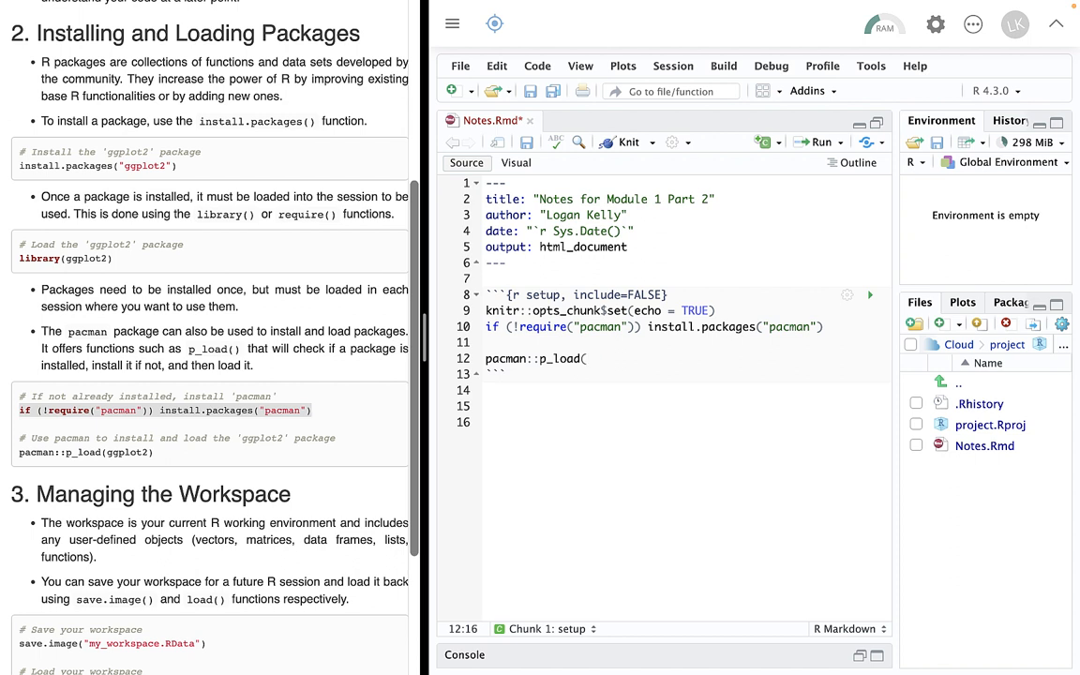
{"action": "type", "text": "\""}
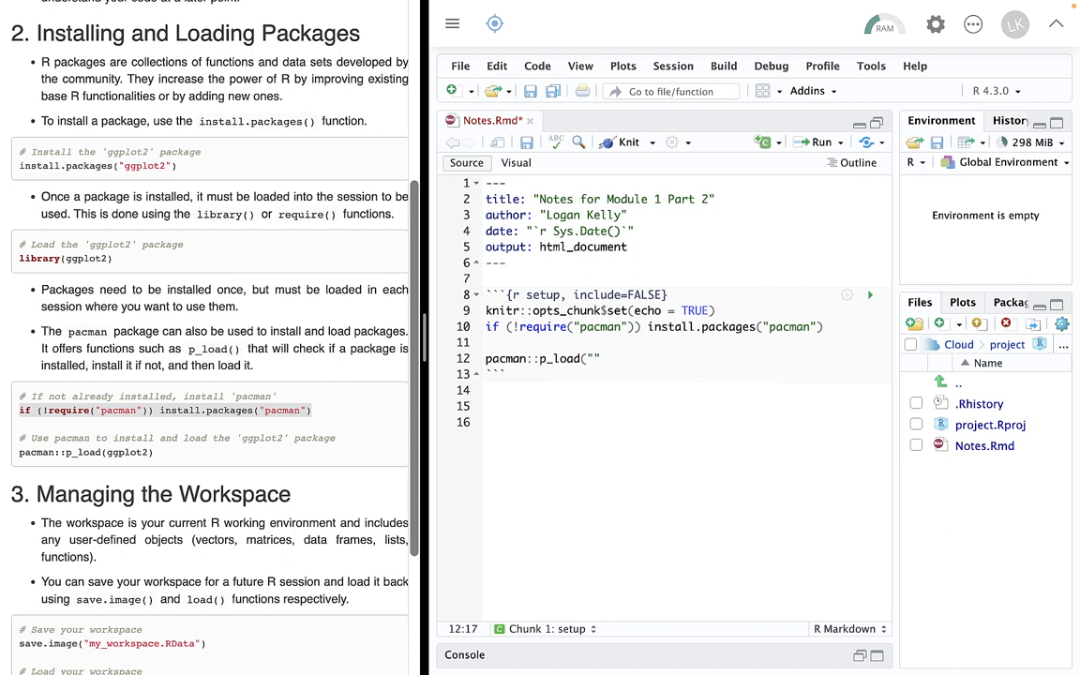
{"action": "type", "text": "t"}
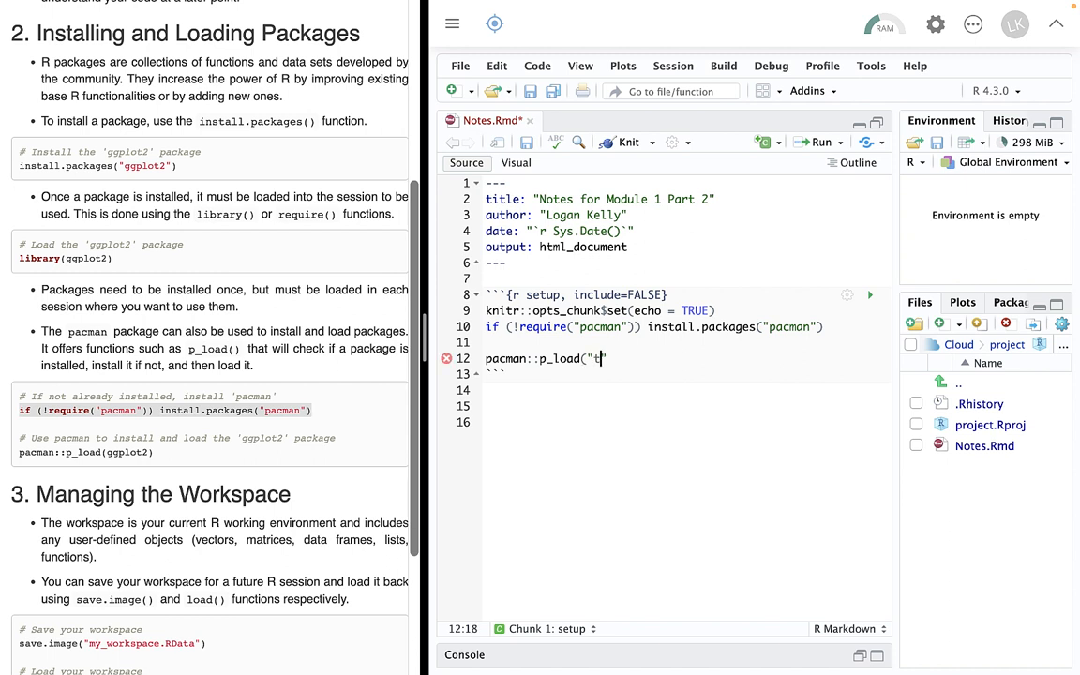
{"action": "type", "text": "idyve"}
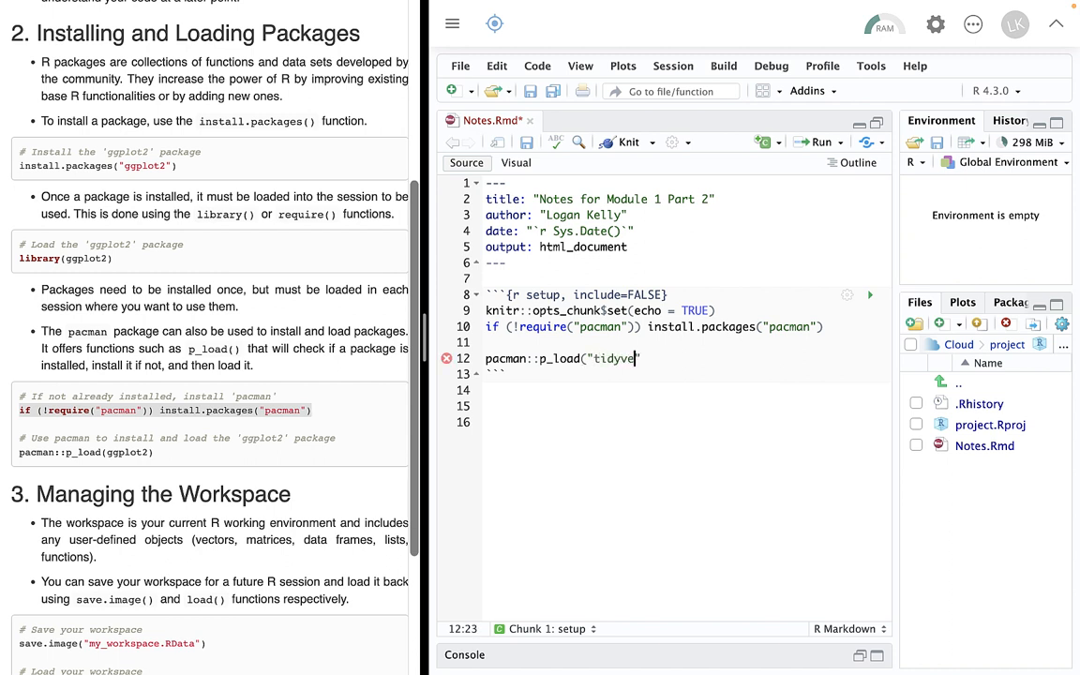
{"action": "type", "text": "rse\")"}
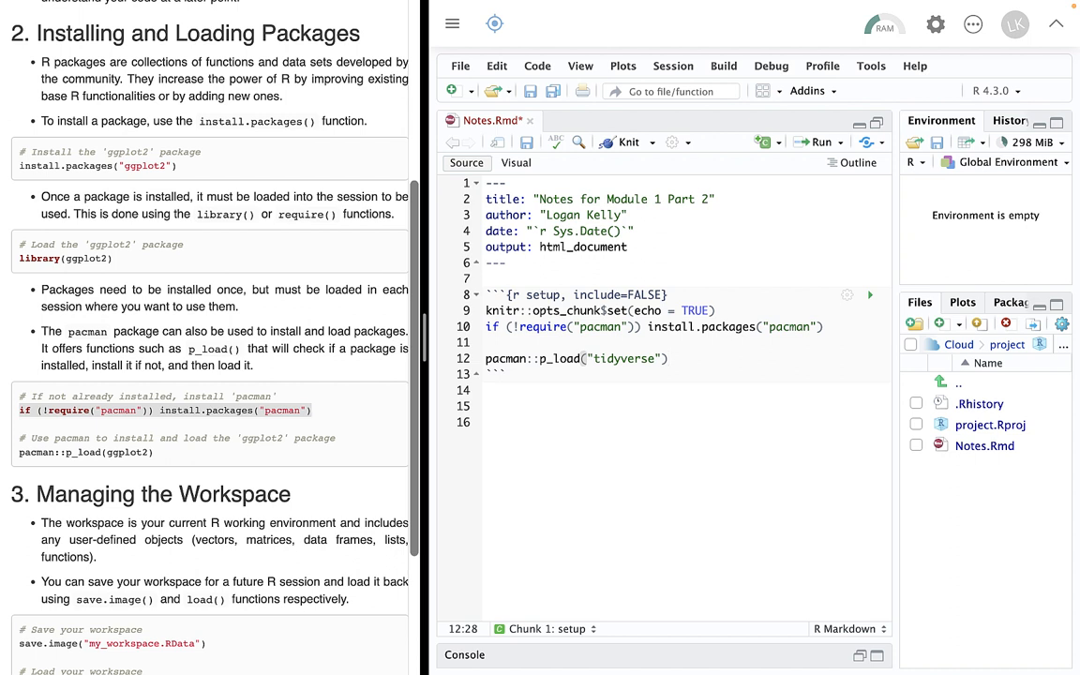
{"action": "mouse_move", "coordinate": [523, 489]}
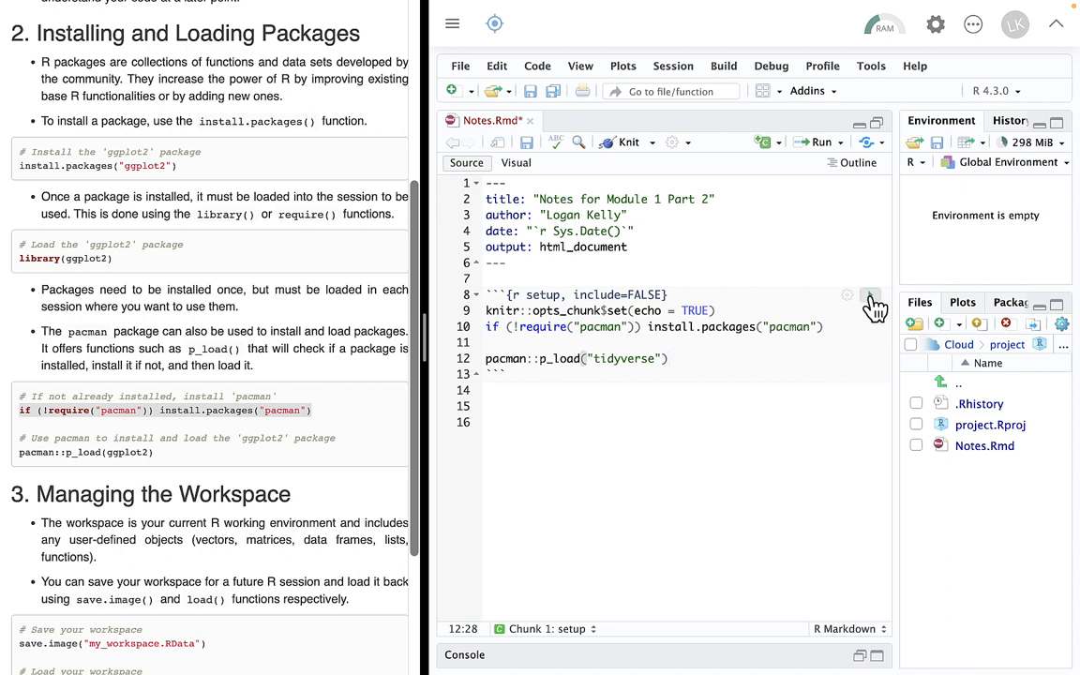
Run the setup chunk so pacman installs tidyverse and its dependencies
{"action": "left_click", "coordinate": [870, 294]}
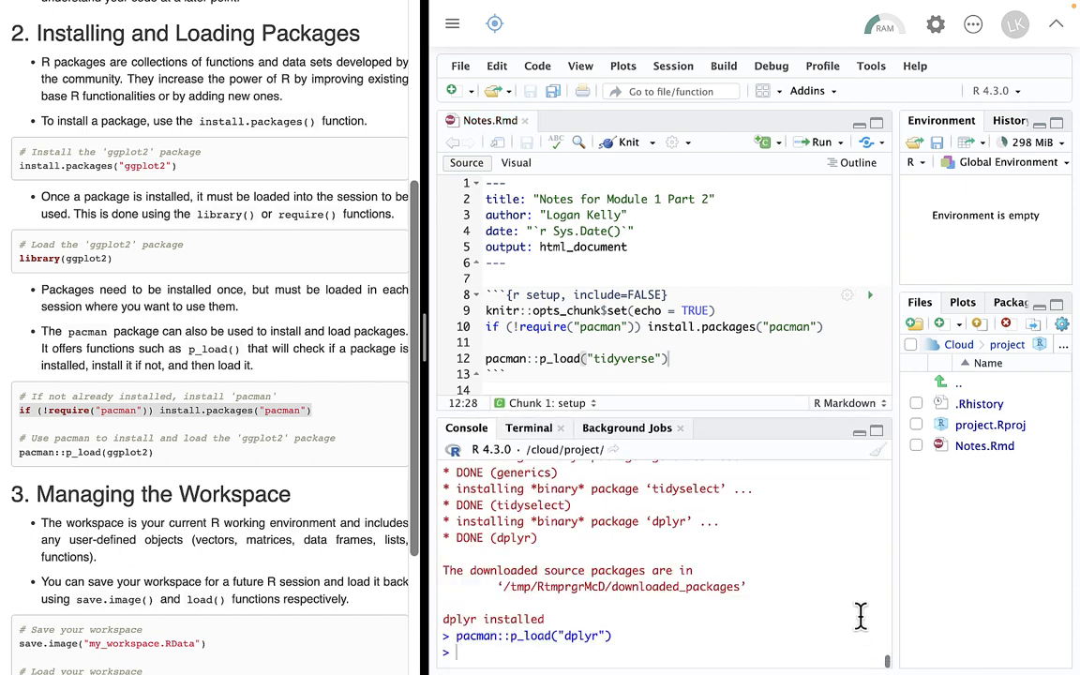
{"action": "mouse_move", "coordinate": [885, 540]}
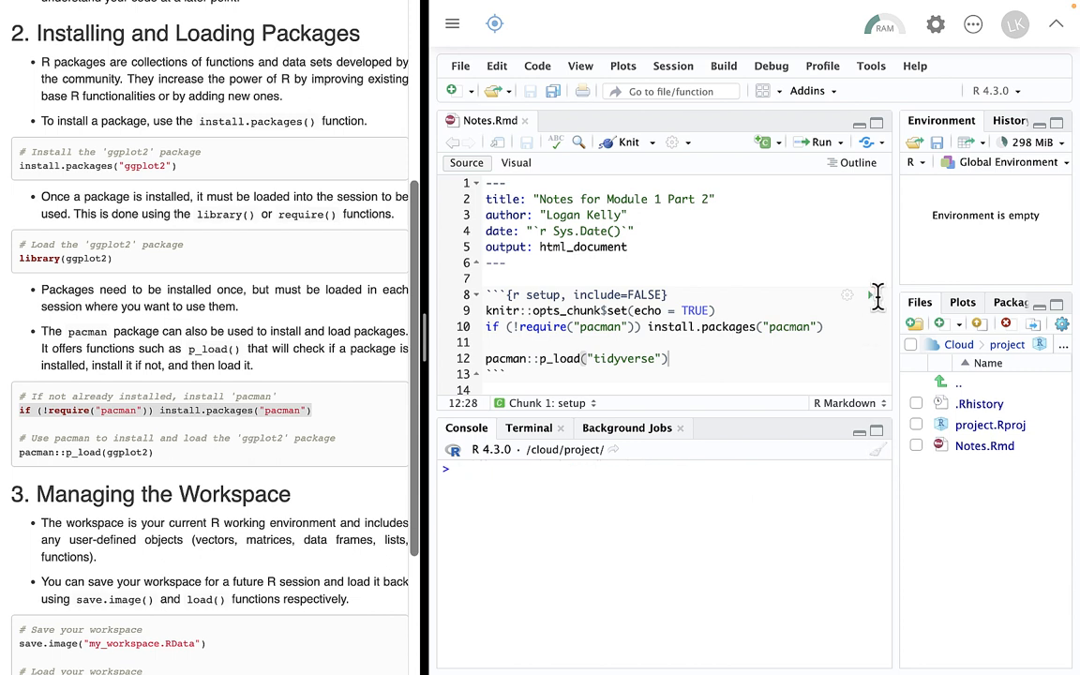
{"action": "left_click", "coordinate": [869, 298]}
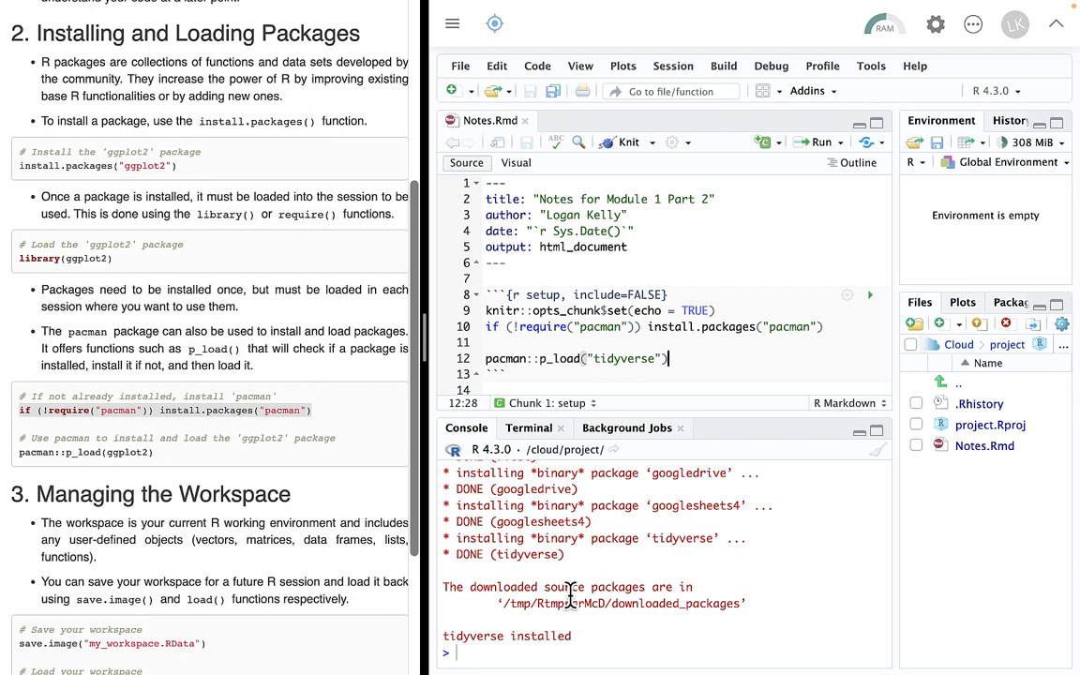
{"action": "scroll", "scroll_direction": "down", "scroll_amount": 3}
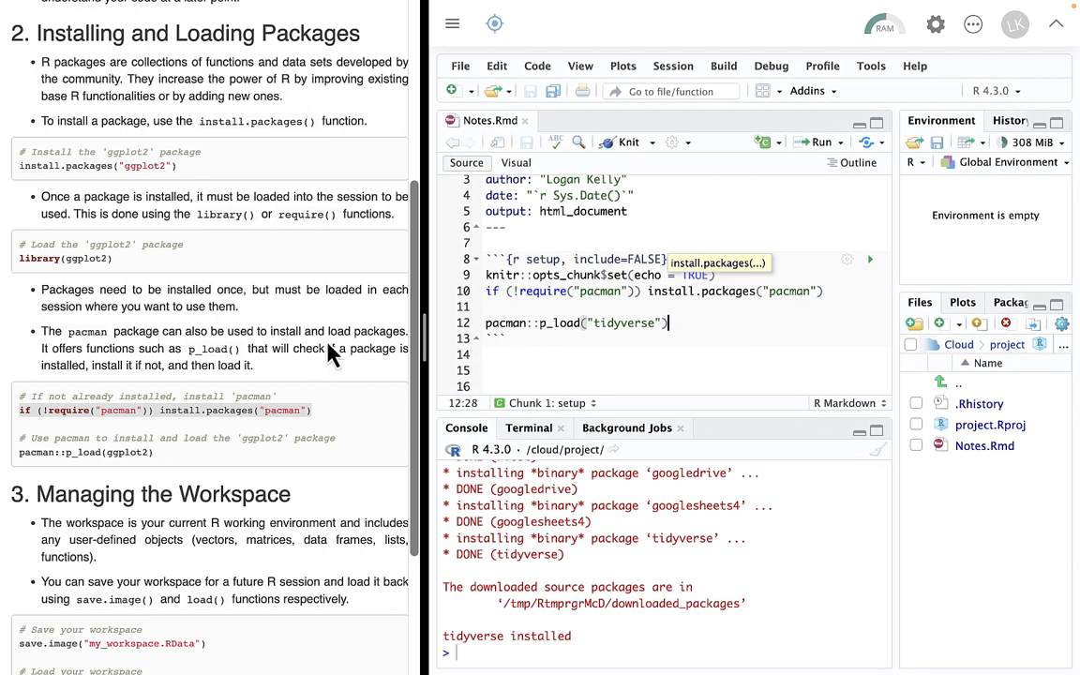
Write the comment # Load the Tidyverse above the pacman::p_load("tidyverse") line
{"action": "scroll", "scroll_direction": "down", "scroll_amount": 3}
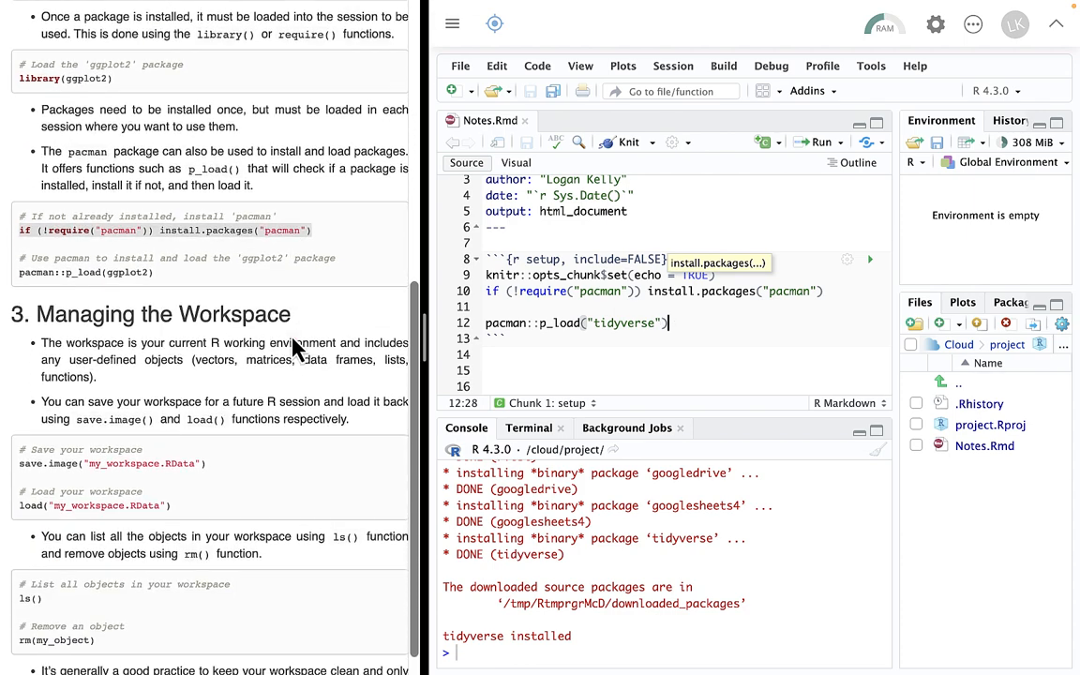
{"action": "scroll", "scroll_direction": "up", "scroll_amount": 3}
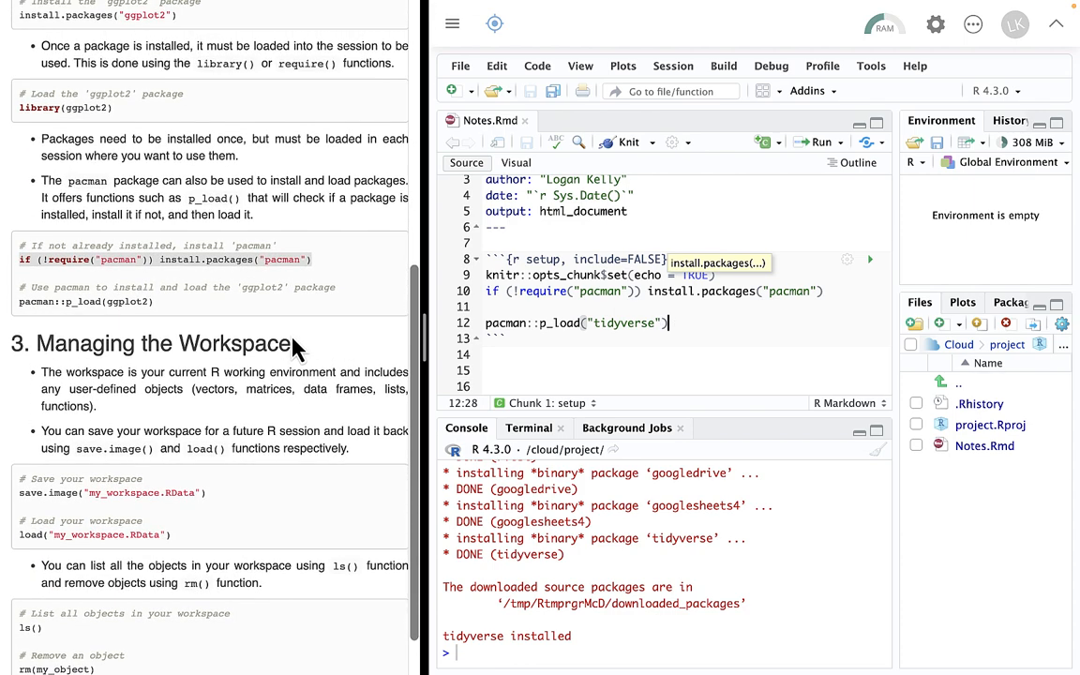
{"action": "scroll", "scroll_direction": "up", "scroll_amount": 3}
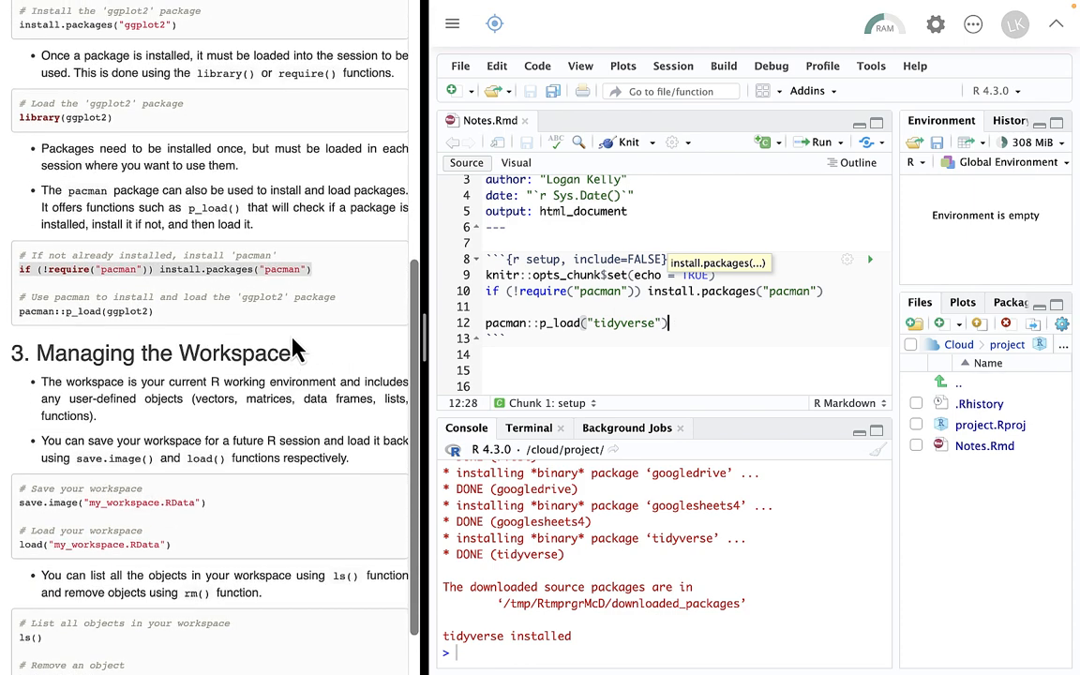
{"action": "scroll", "scroll_direction": "down", "scroll_amount": 3}
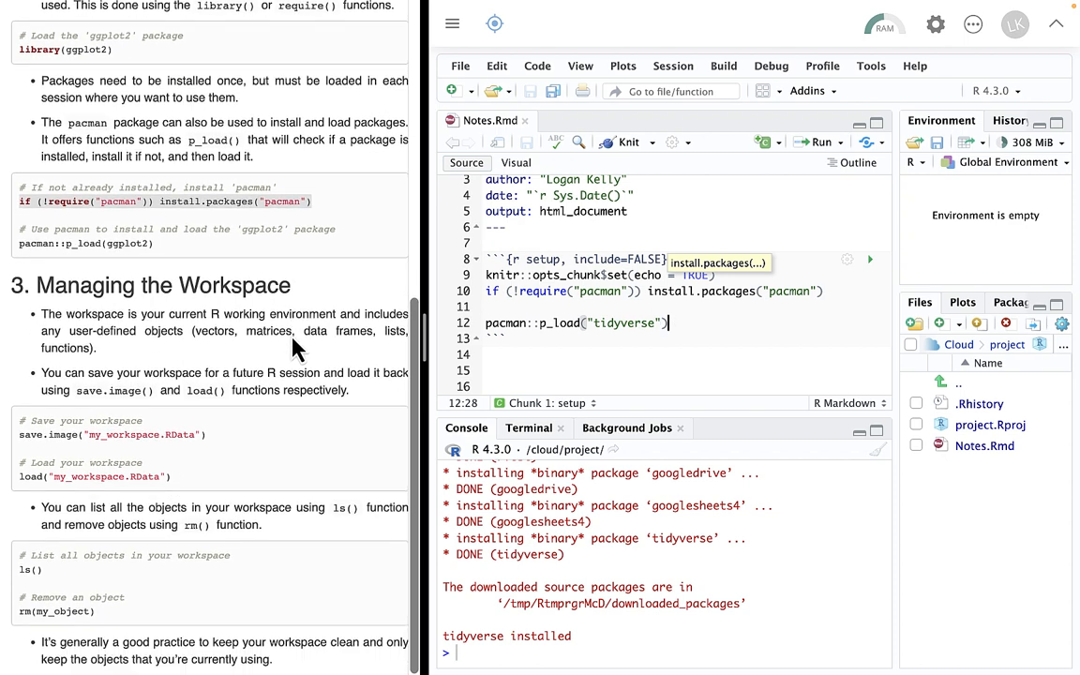
{"action": "scroll", "scroll_direction": "up", "scroll_amount": 3}
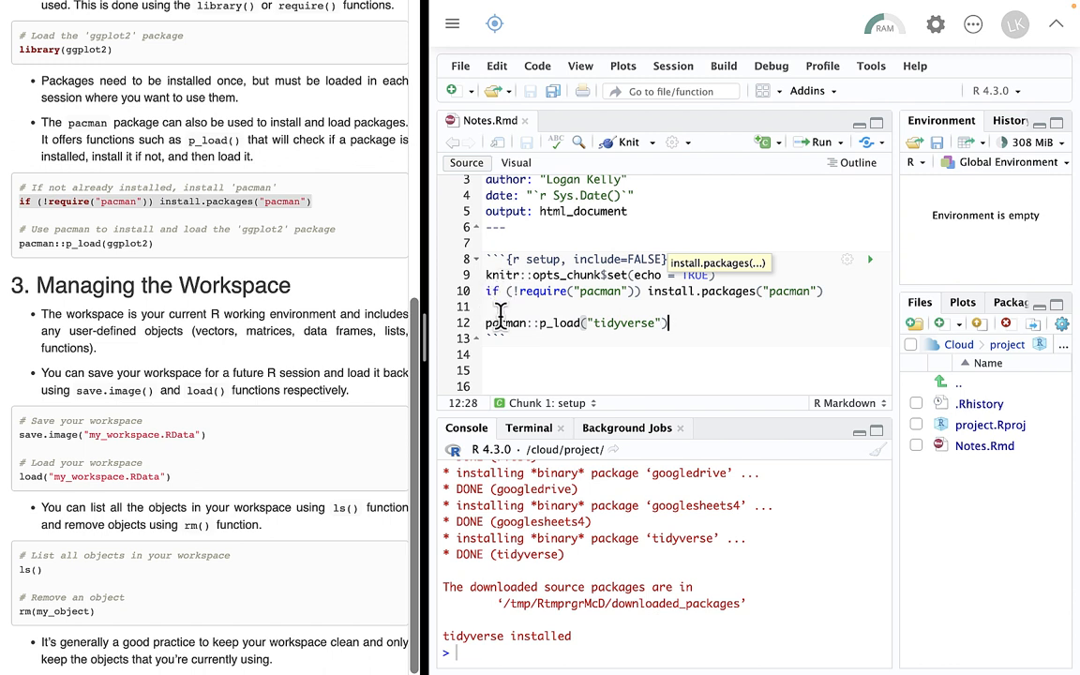
{"action": "type", "text": "#"}
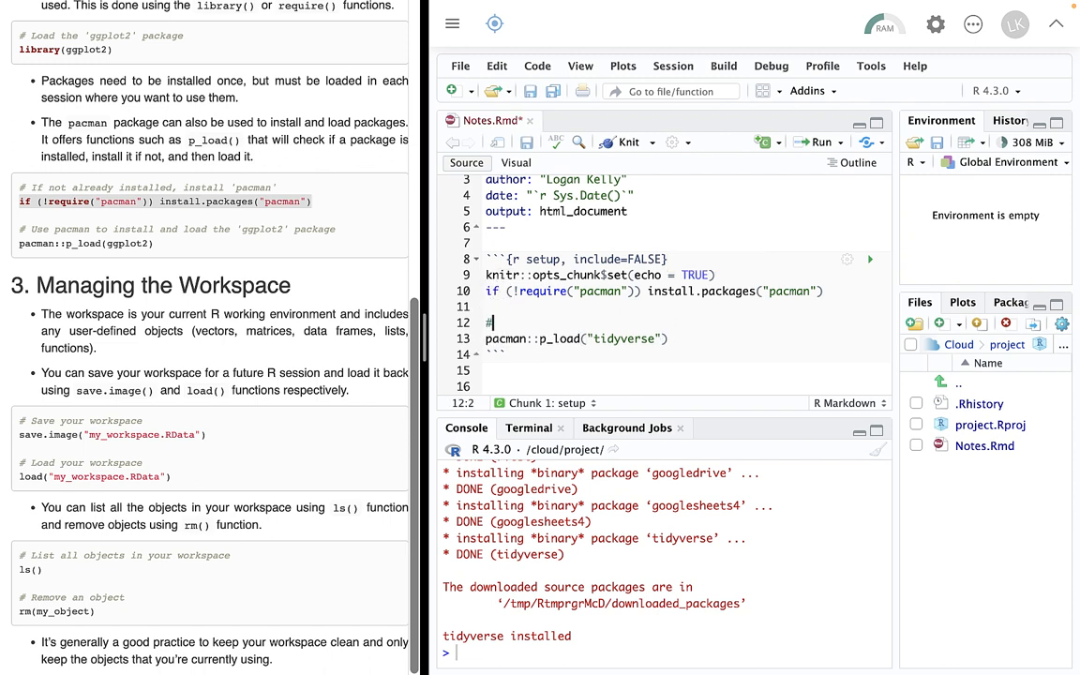
{"action": "type", "text": "Load the"}
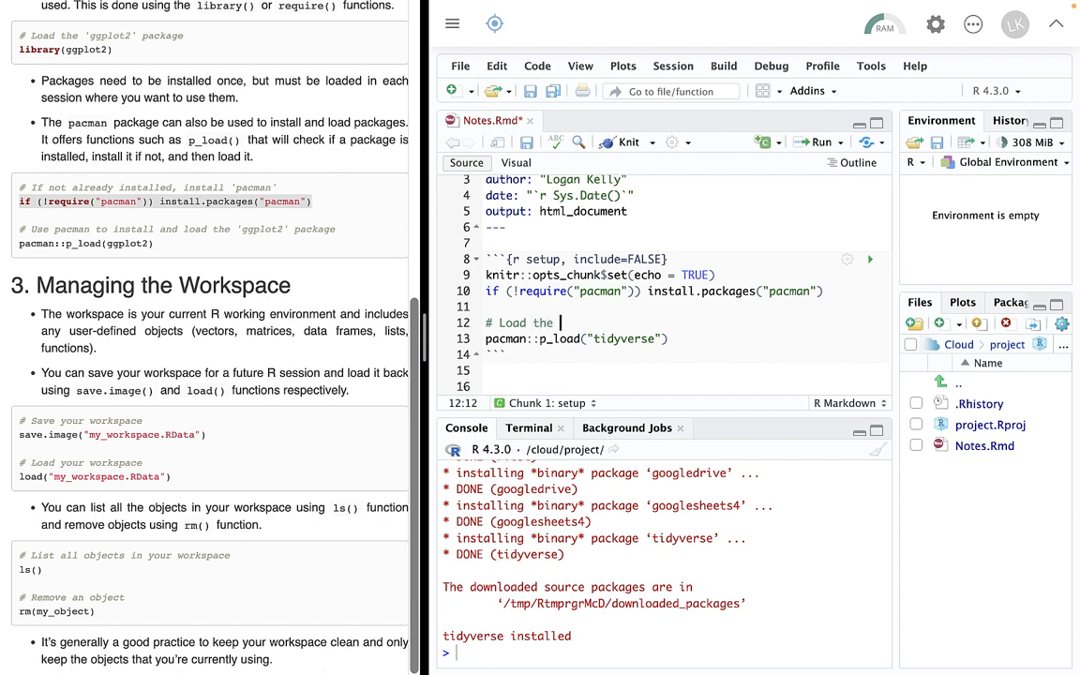
{"action": "type", "text": "Tidyverse"}
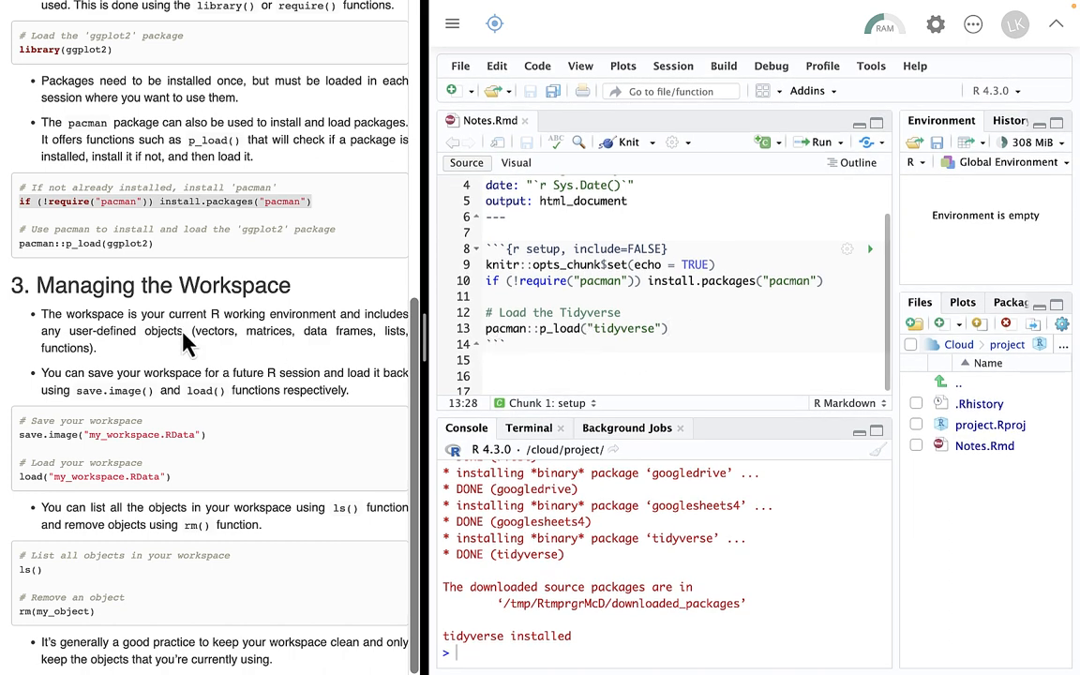
{"action": "mouse_move", "coordinate": [153, 433]}
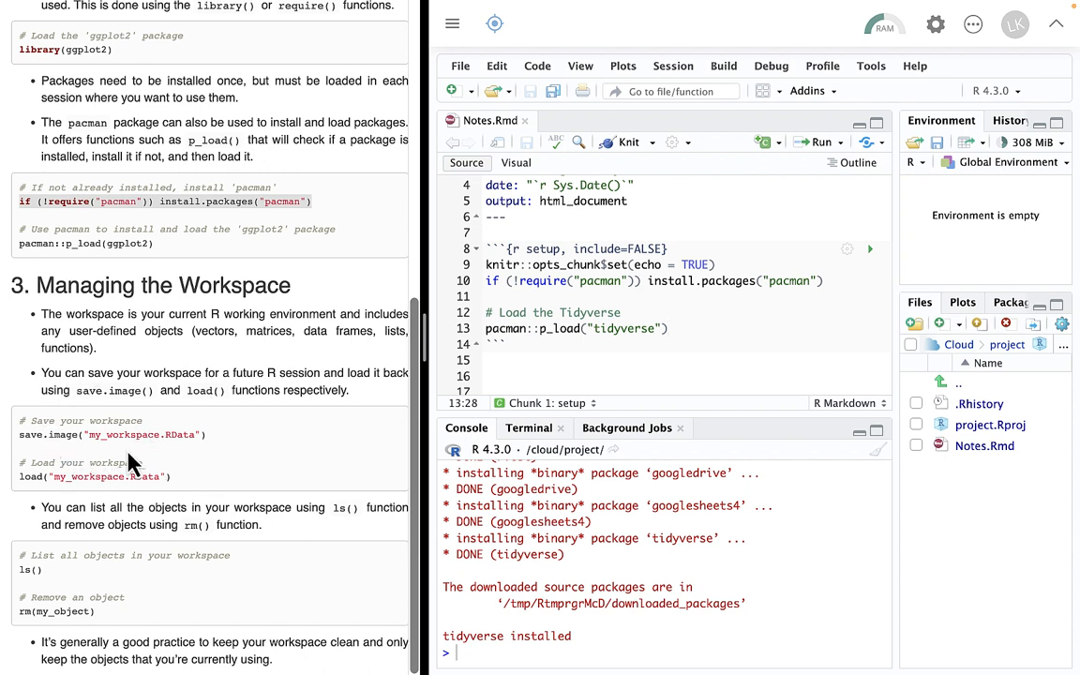
{"action": "mouse_move", "coordinate": [178, 465]}
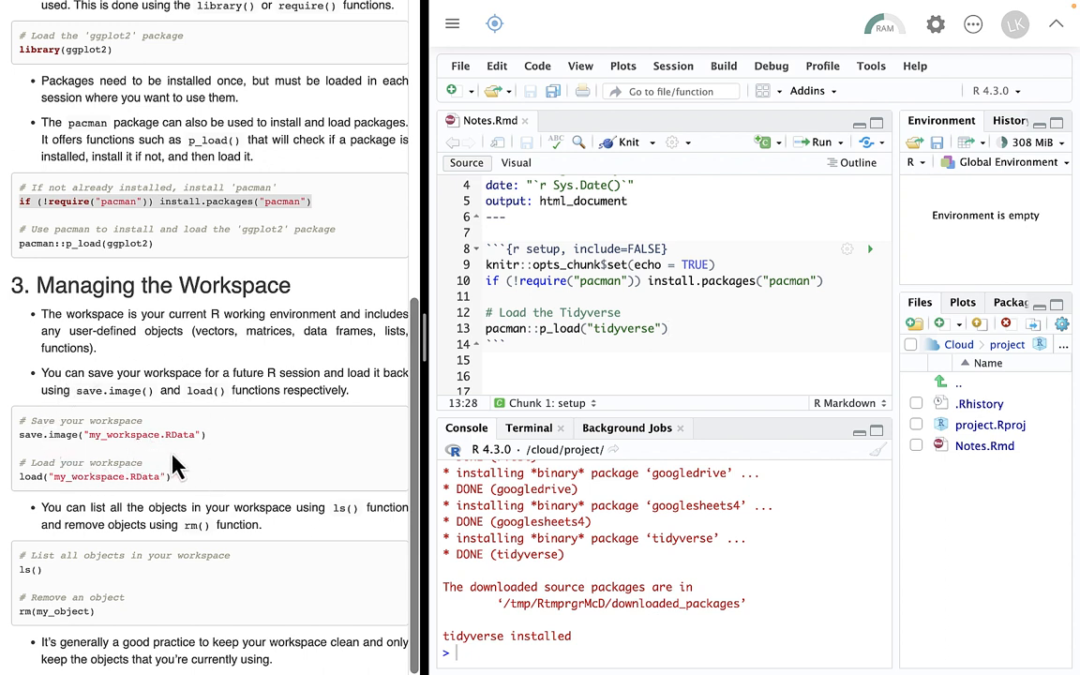
{"action": "mouse_move", "coordinate": [367, 398]}
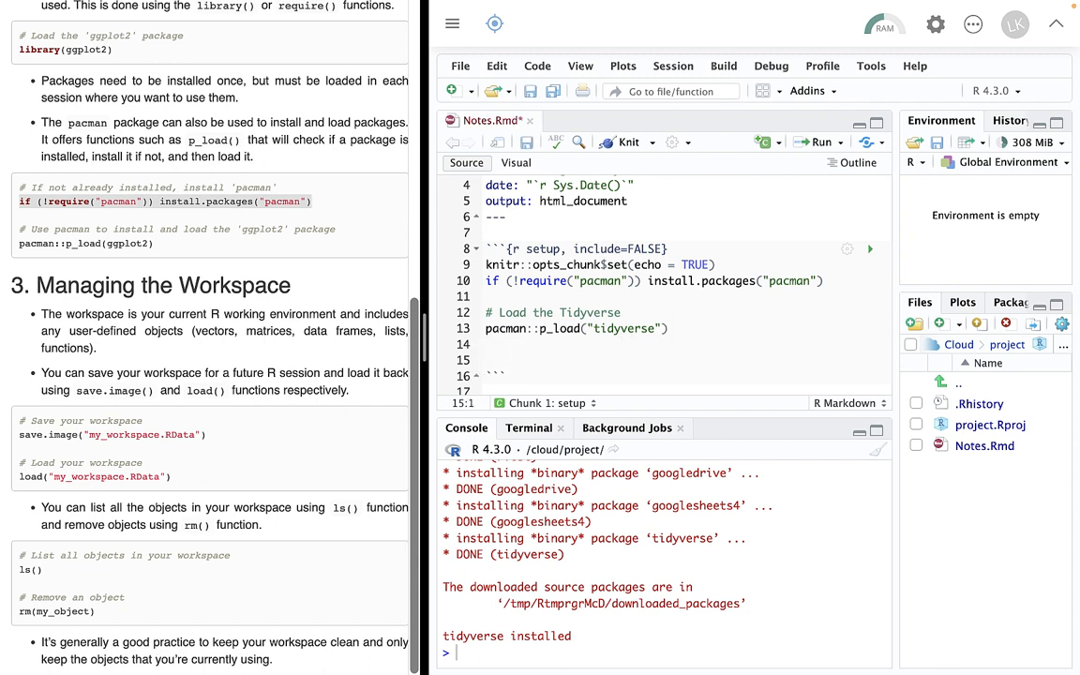
Add data("mtcars") via autocomplete, run it, and start a new line below
{"action": "type", "text": "data"}
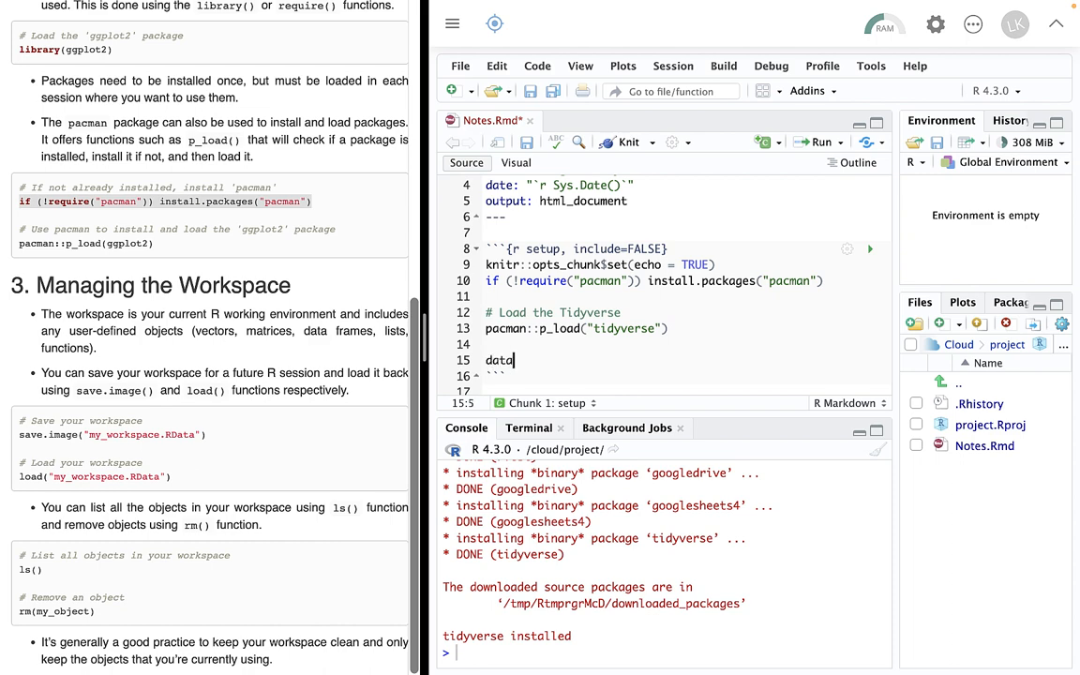
{"action": "type", "text": "("}
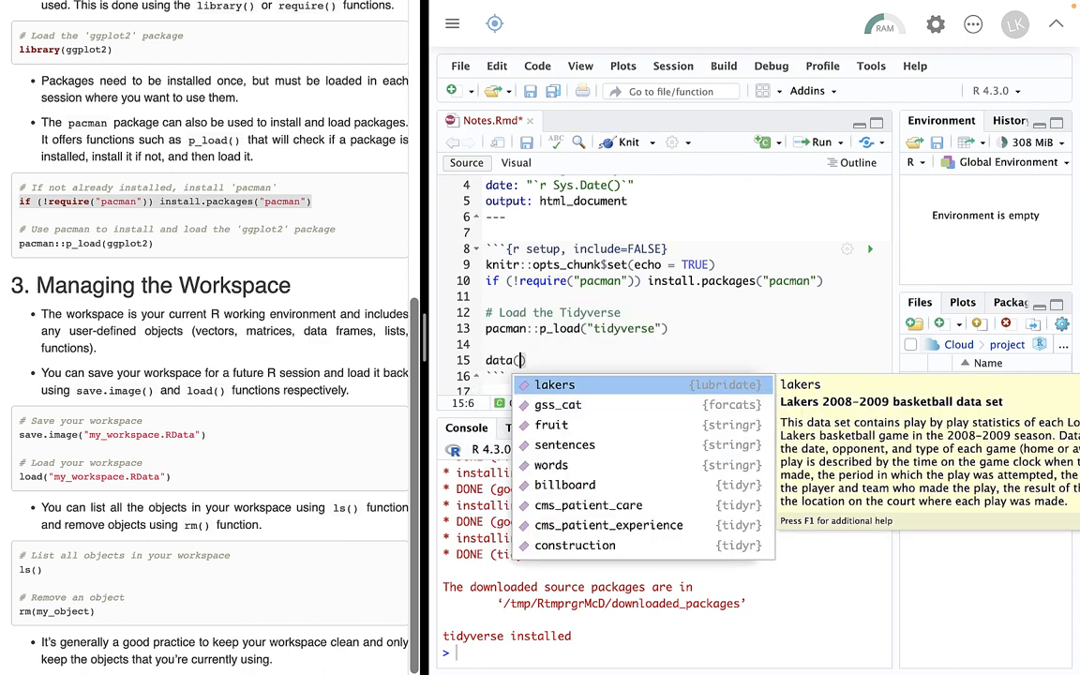
{"action": "type", "text": "mtcars\""}
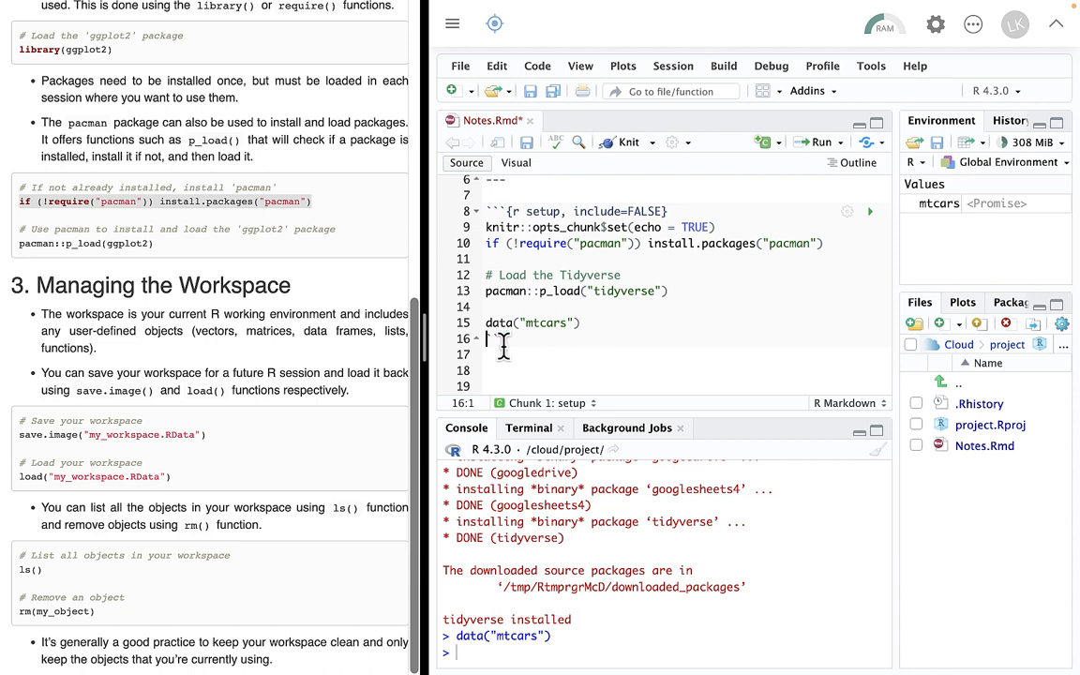
{"action": "left_click", "coordinate": [581, 323]}
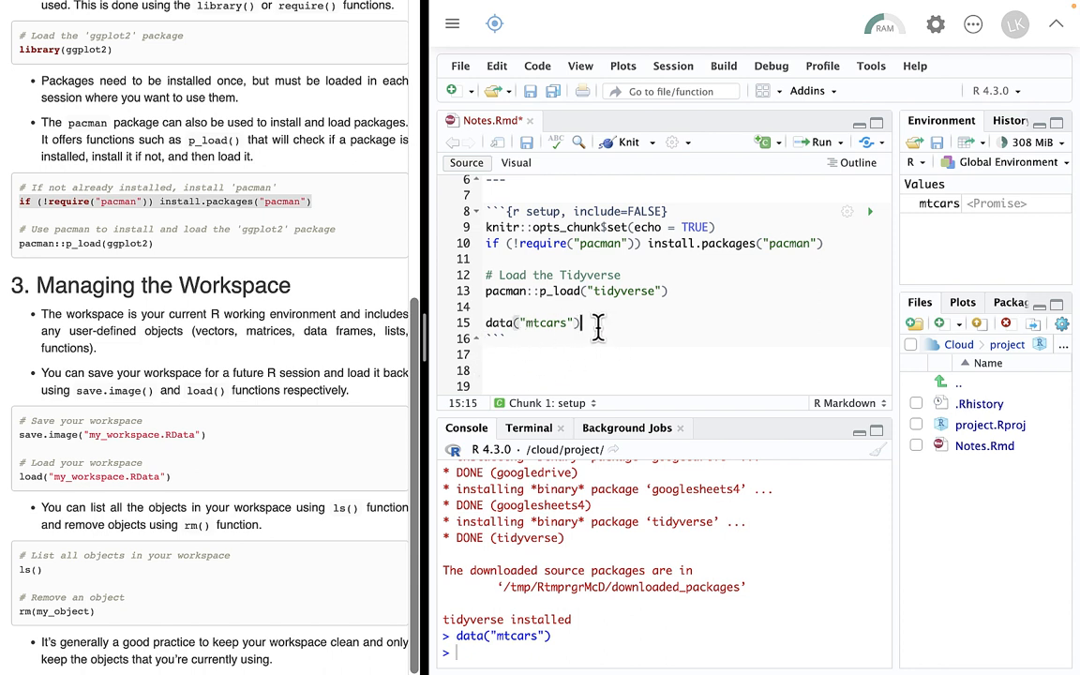
{"action": "key", "text": "Return"}
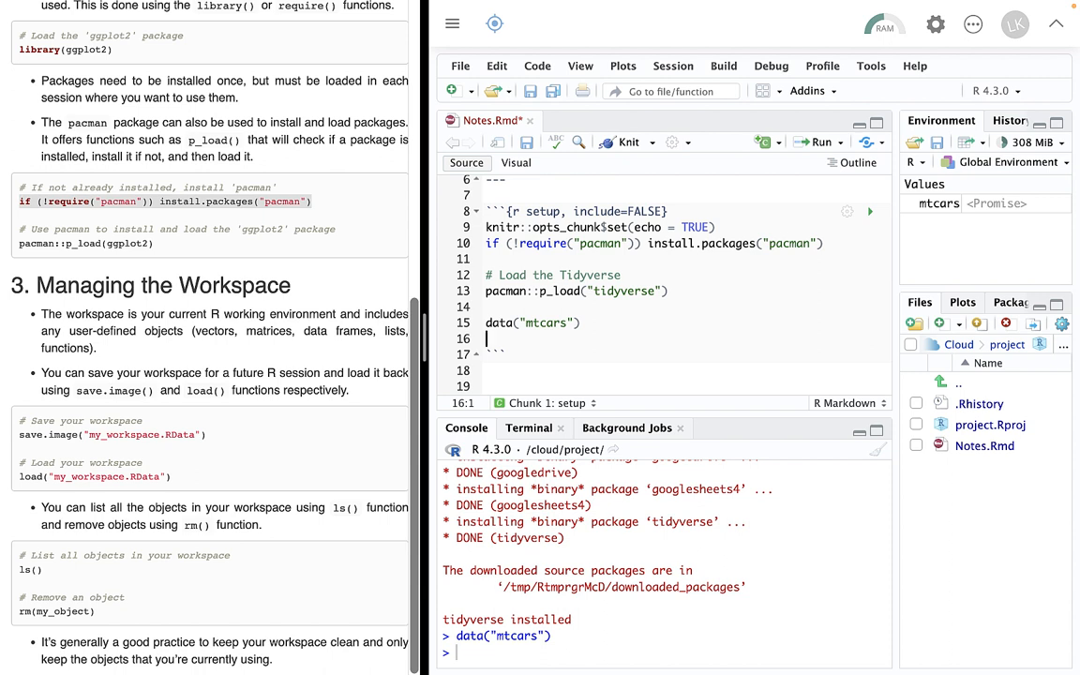
{"action": "type", "text": "5"}
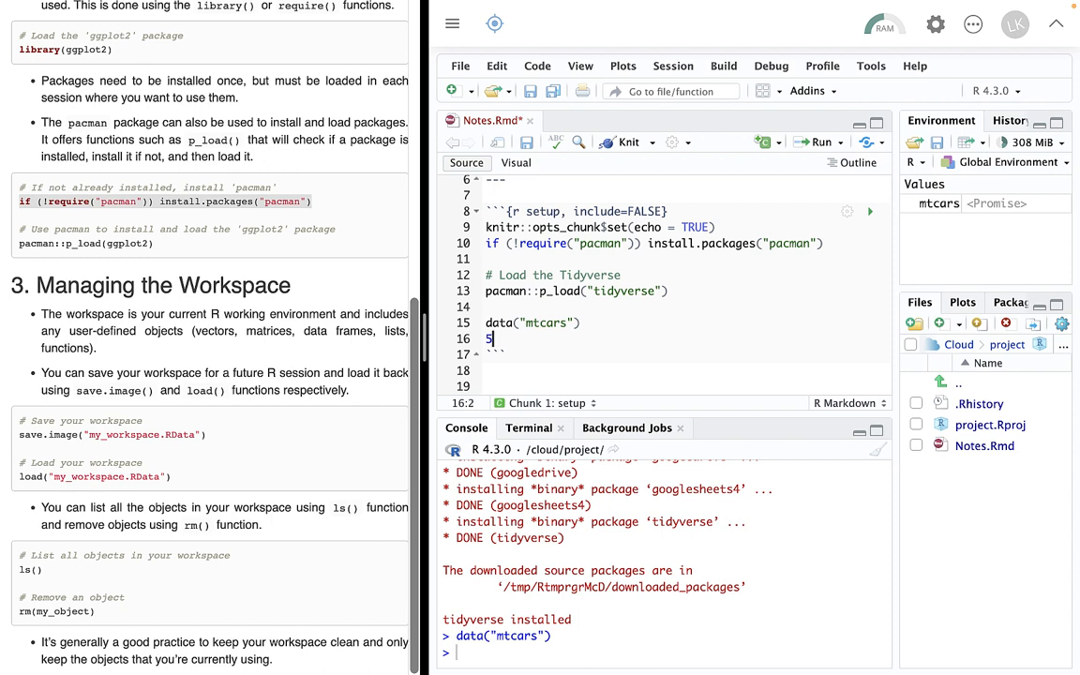
Define a <- 5 in the setup chunk
{"action": "type", "text": "a"}
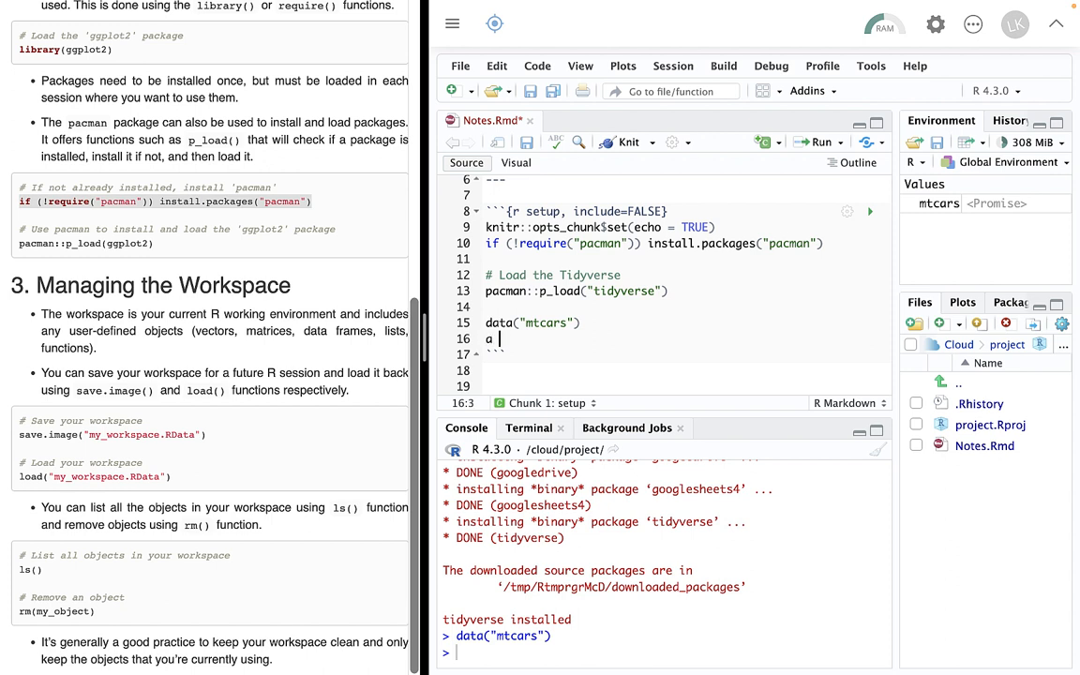
{"action": "type", "text": "<-"}
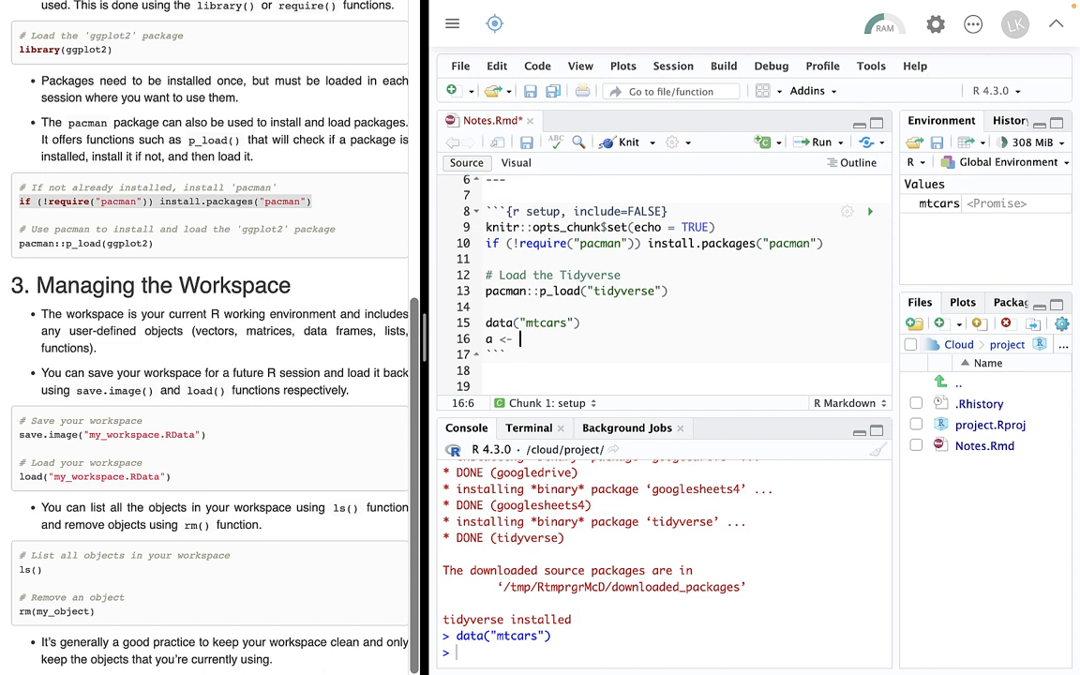
{"action": "type", "text": "5"}
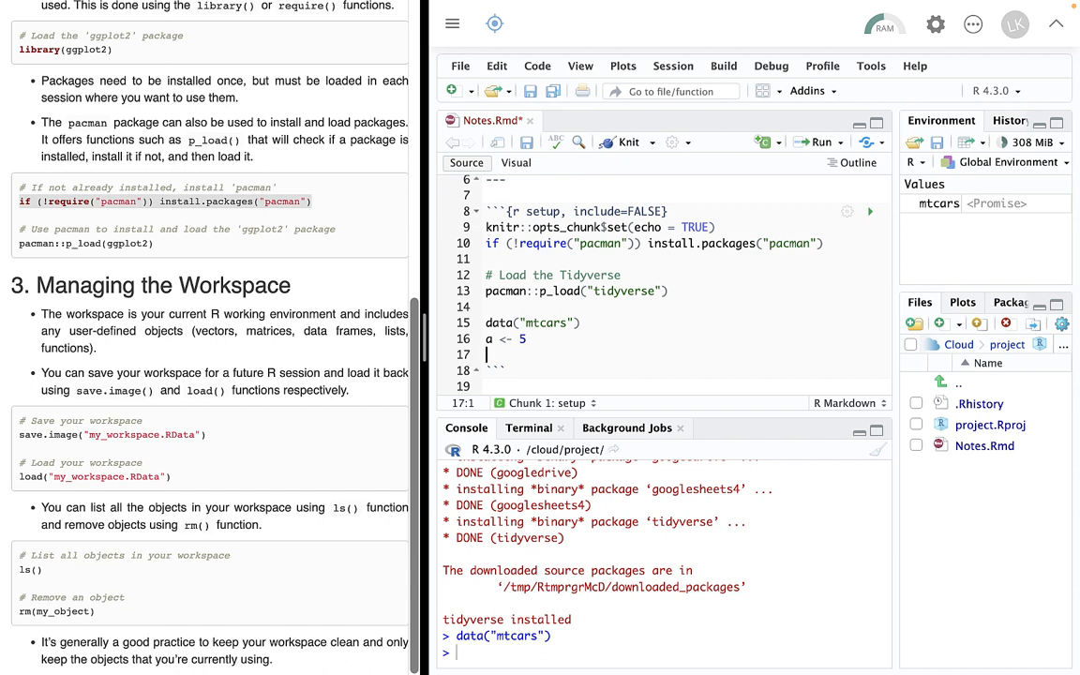
Define b <- function(x){ return x^3 } and run the chunk, hitting an unexpected-symbol error
{"action": "type", "text": "b"}
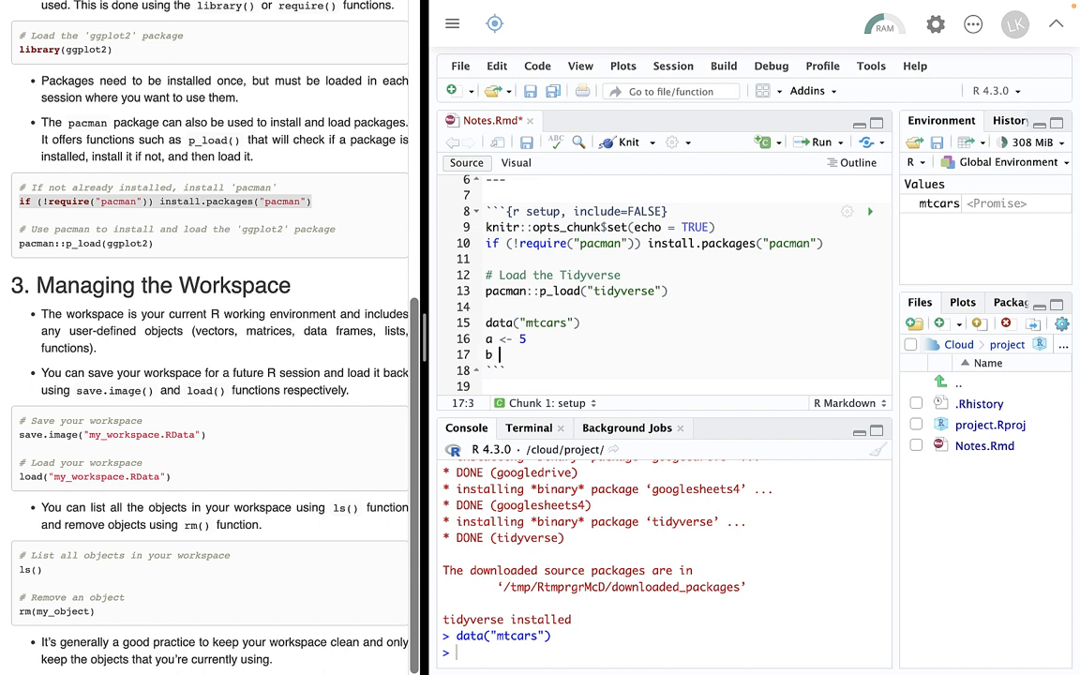
{"action": "type", "text": "funct"}
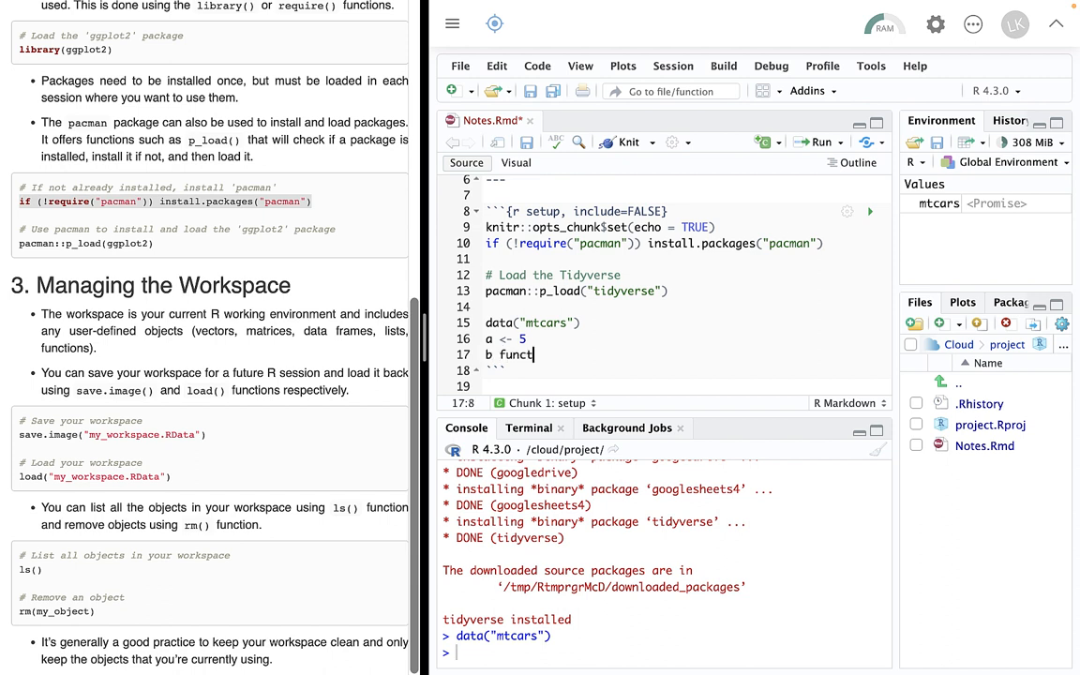
{"action": "type", "text": "ion"}
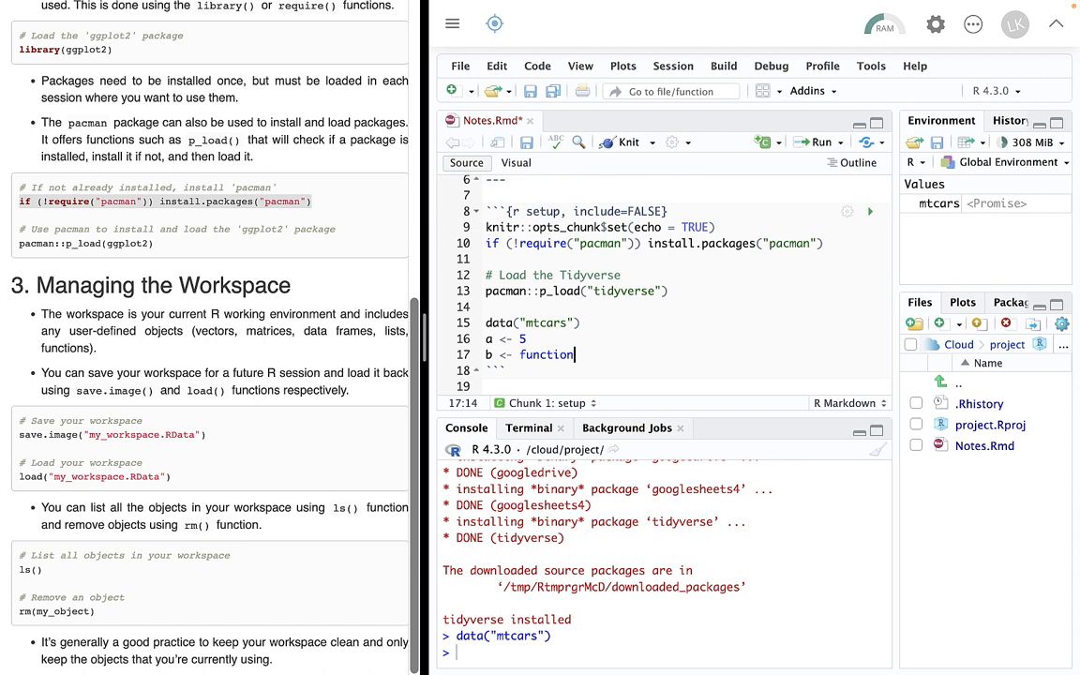
{"action": "type", "text": "("}
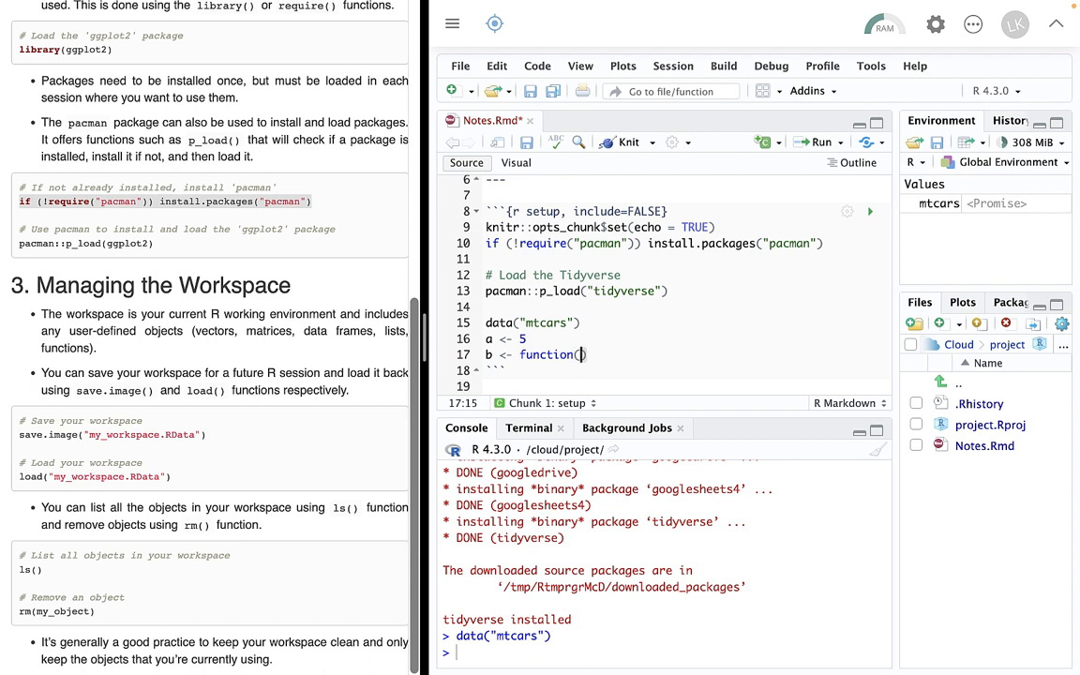
{"action": "type", "text": "x"}
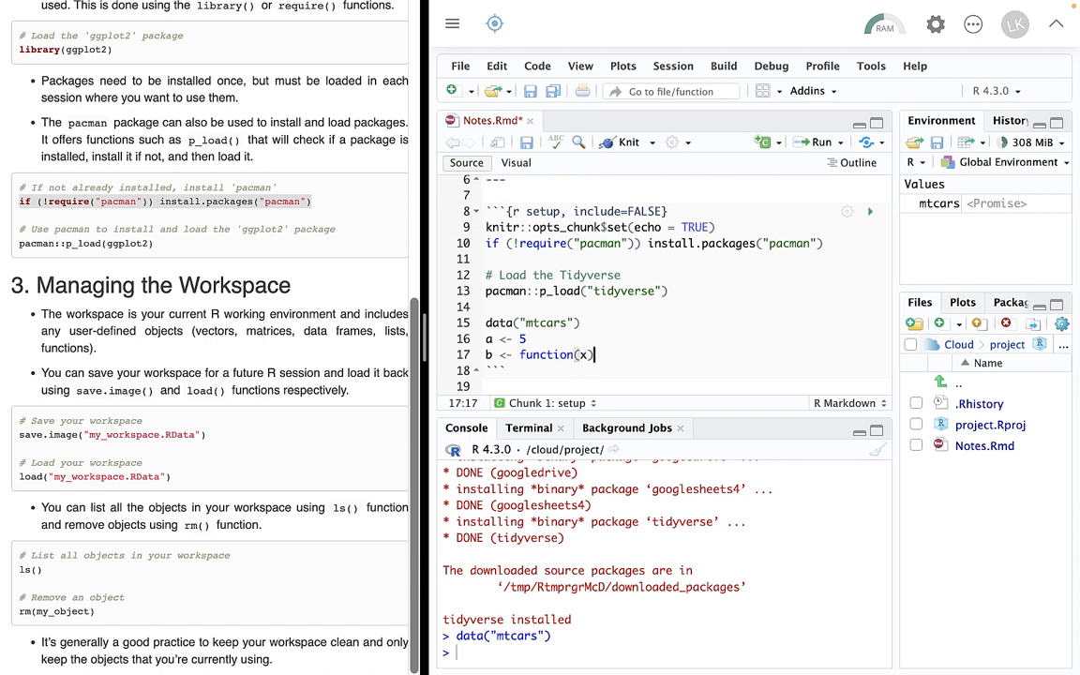
{"action": "type", "text": "{"}
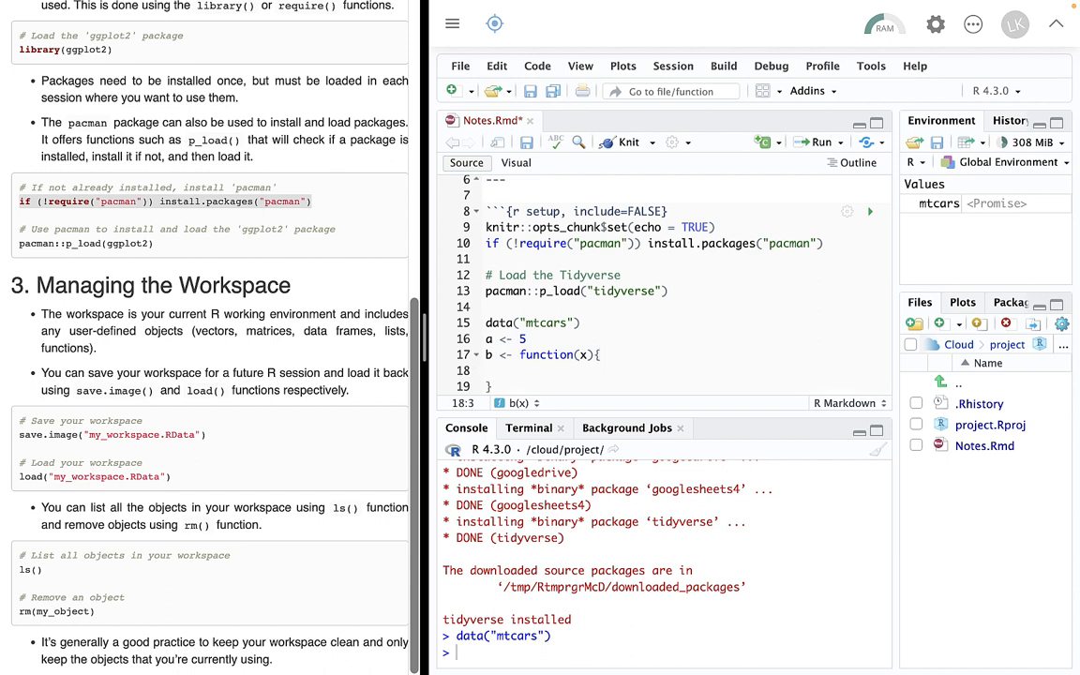
{"action": "type", "text": "ret"}
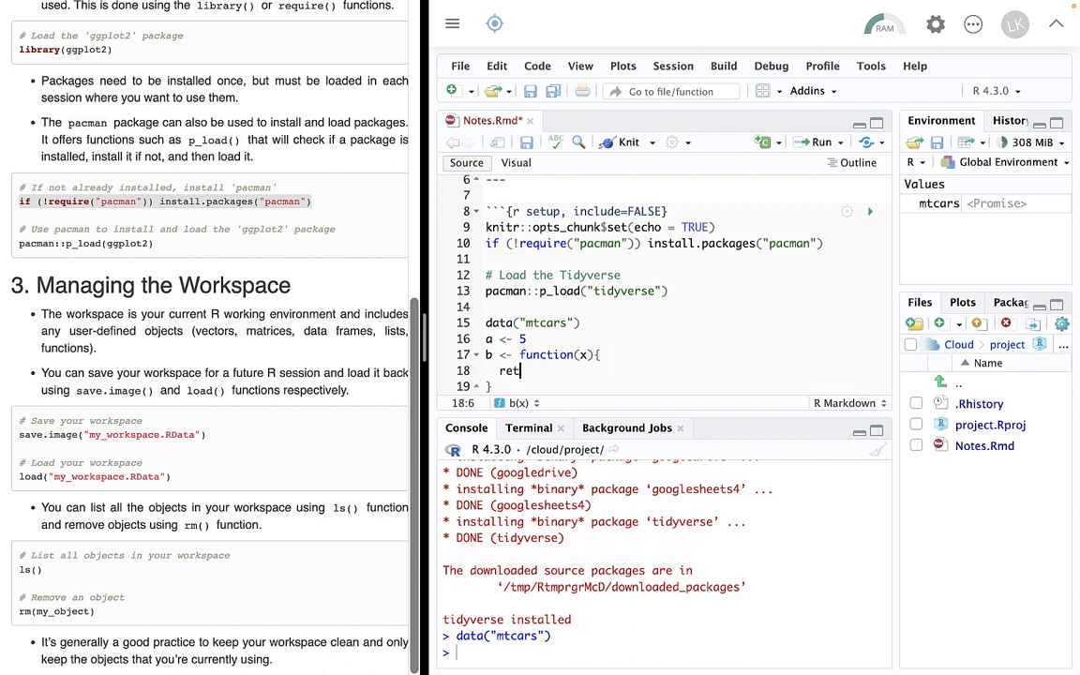
{"action": "type", "text": "urn"}
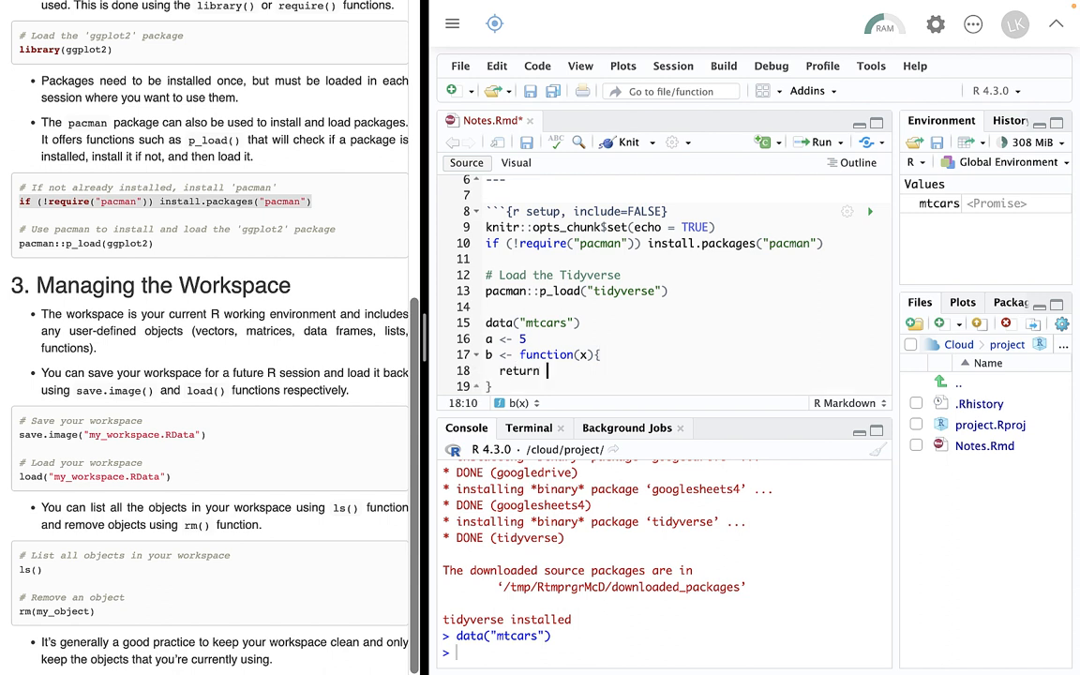
{"action": "type", "text": "x^"}
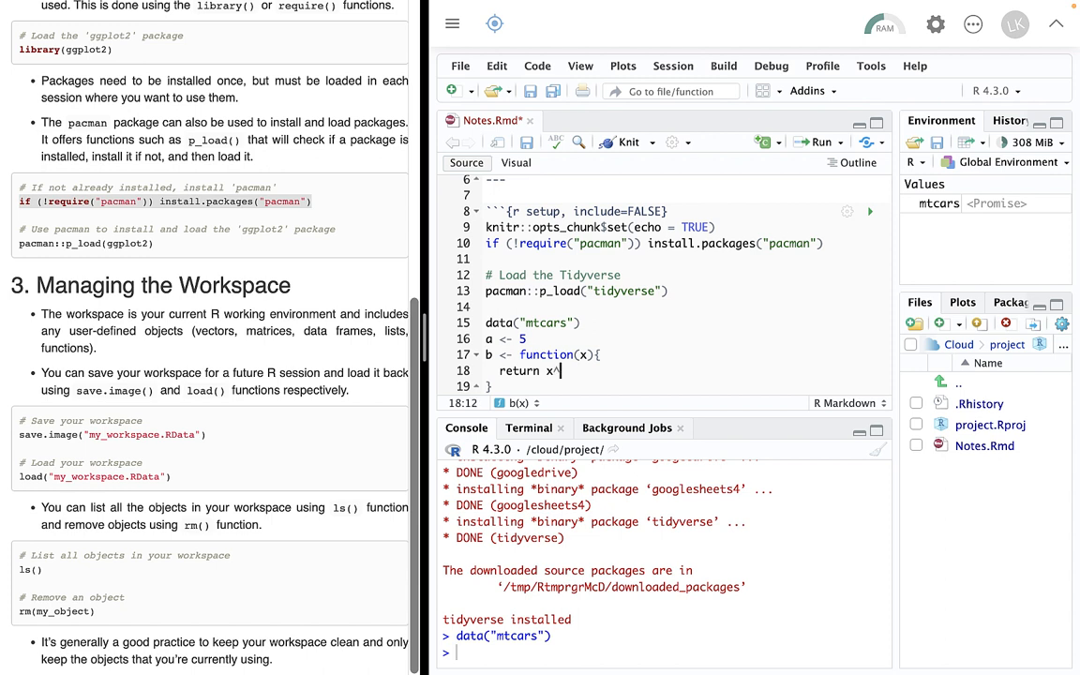
{"action": "type", "text": "3"}
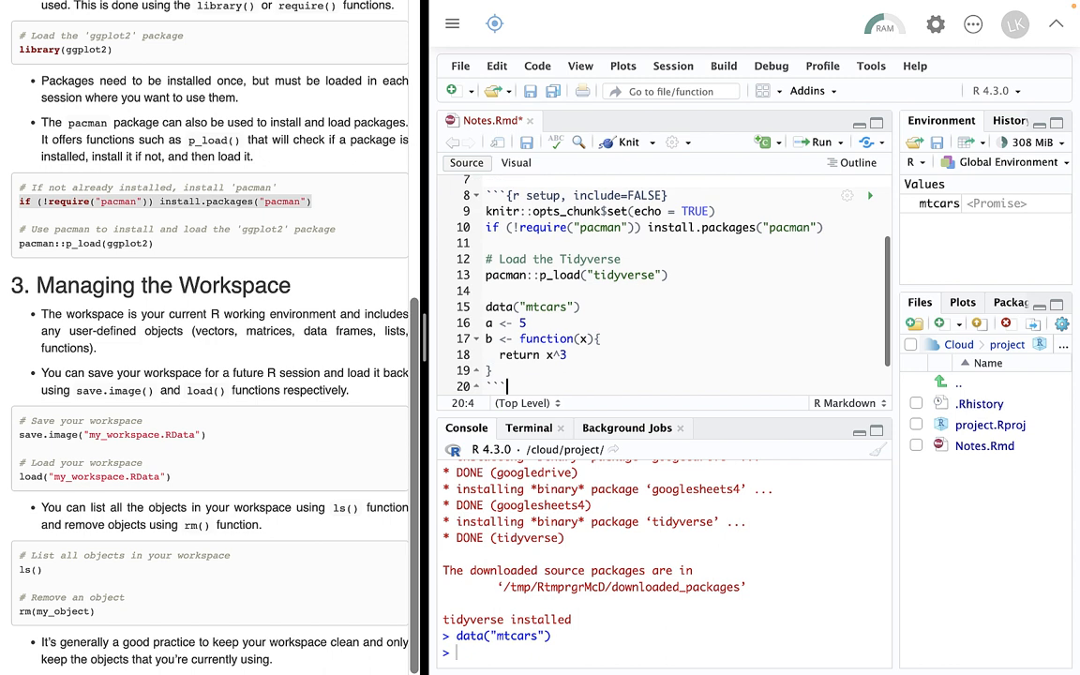
{"action": "left_click", "coordinate": [791, 226]}
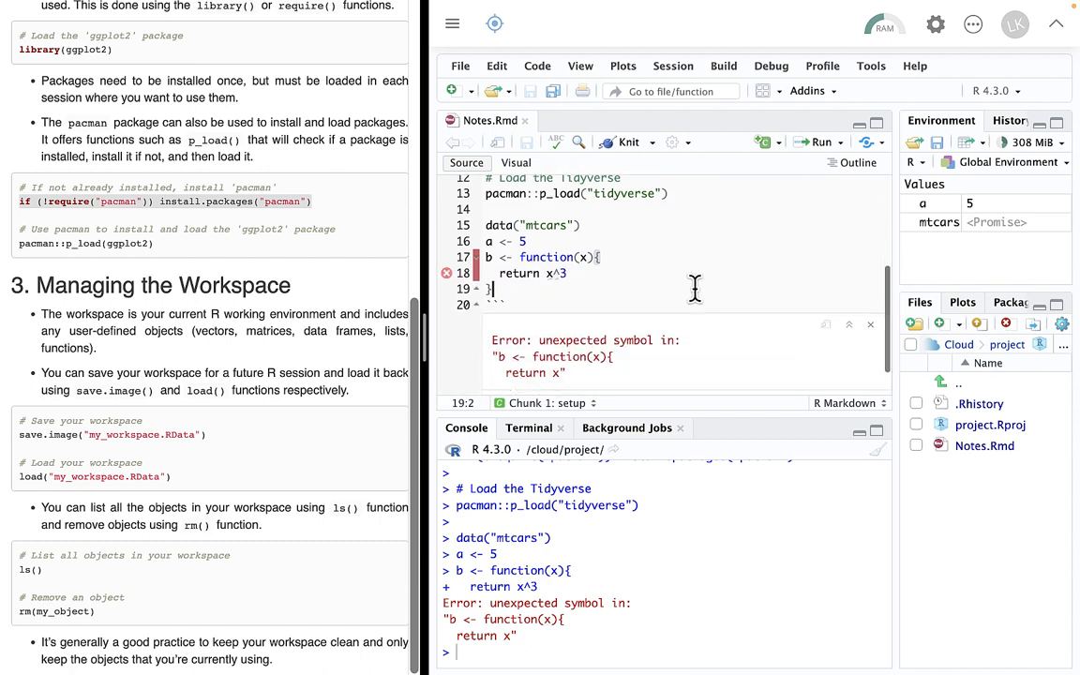
Clear the error output and rerun the setup chunk so b with return(x^3) is defined
{"action": "scroll", "scroll_direction": "down", "scroll_amount": 3}
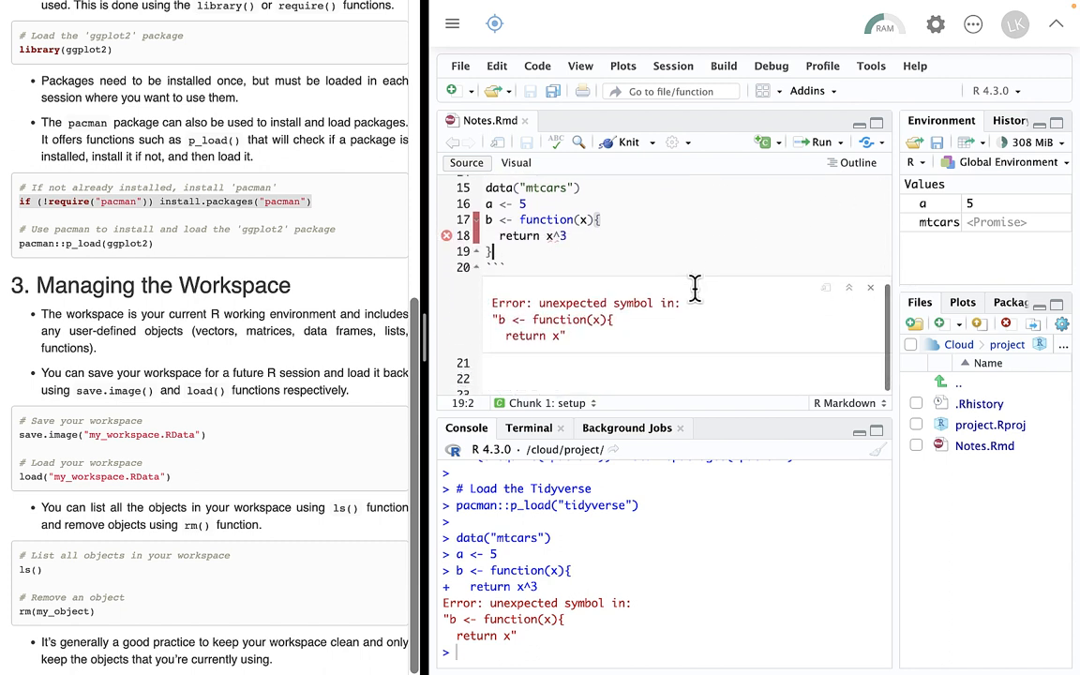
{"action": "mouse_move", "coordinate": [546, 240]}
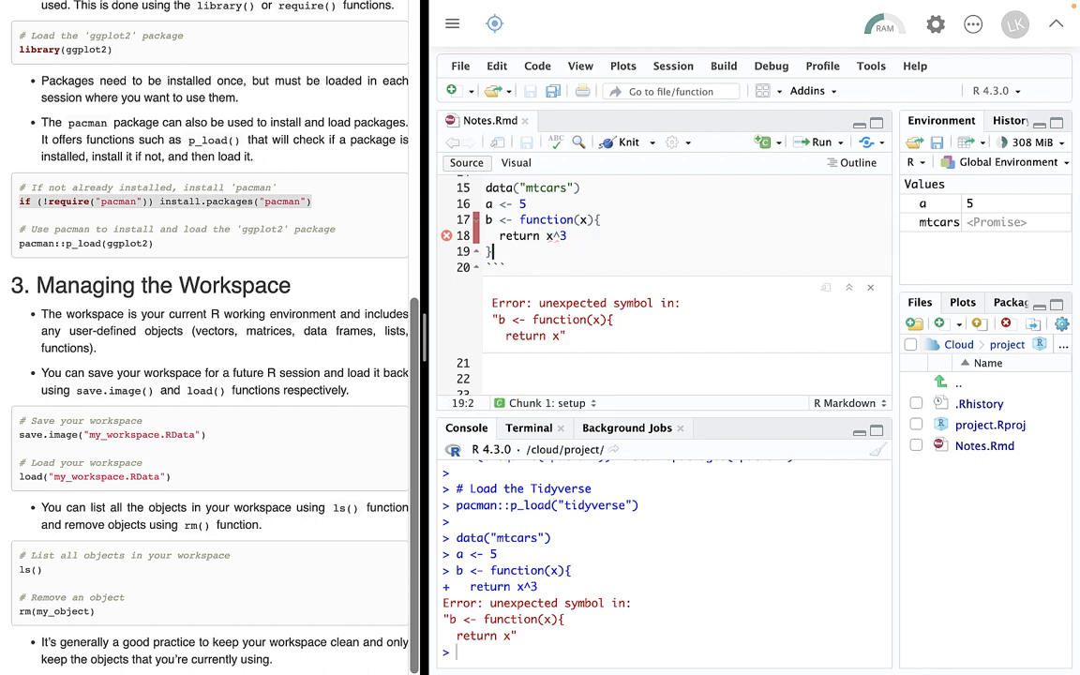
{"action": "mouse_move", "coordinate": [555, 236]}
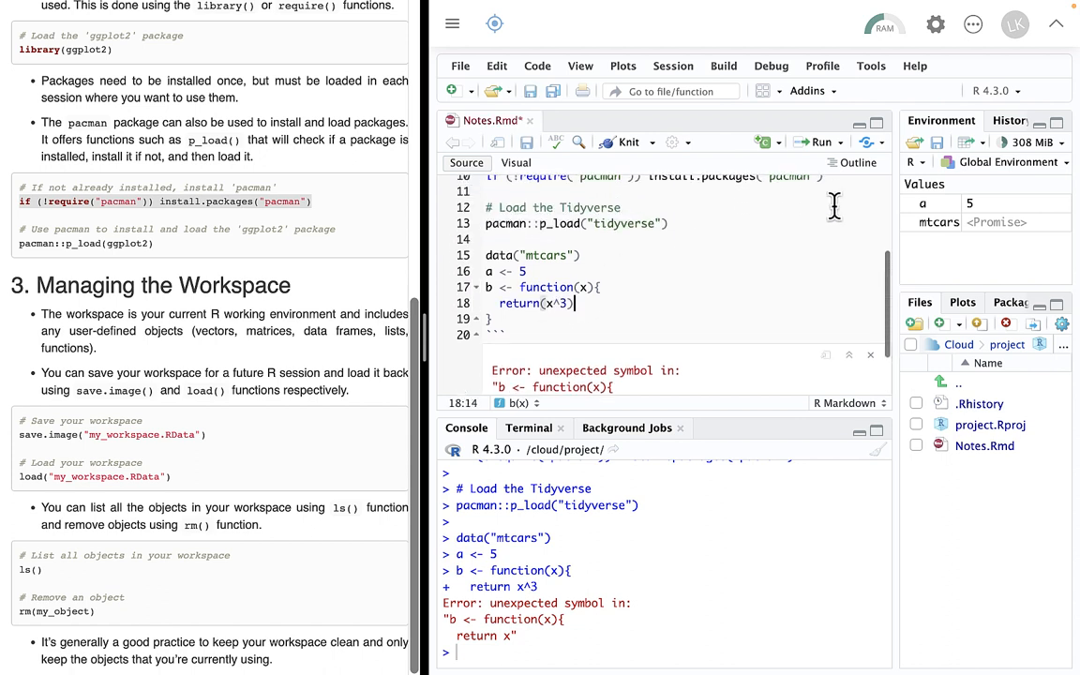
{"action": "left_click", "coordinate": [870, 204]}
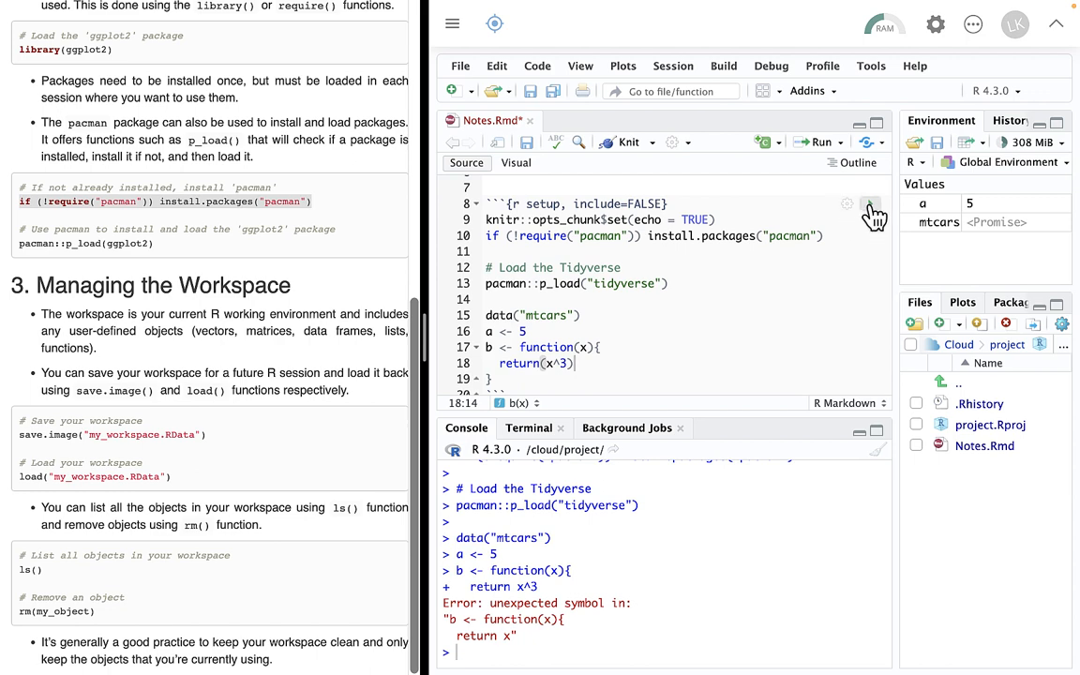
{"action": "left_click", "coordinate": [870, 203]}
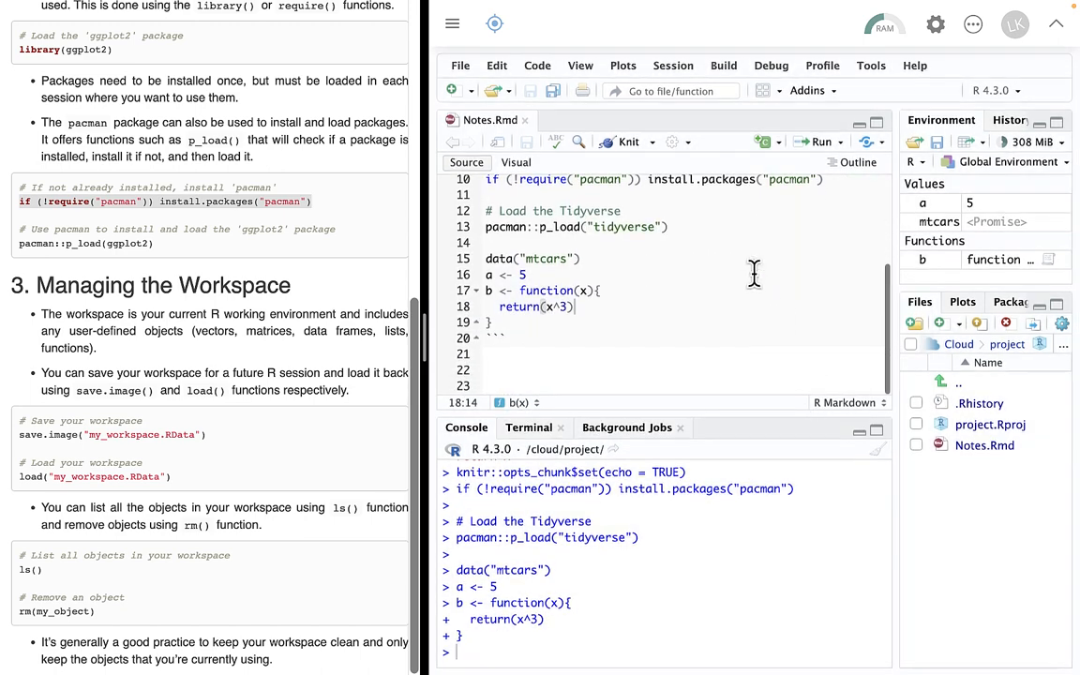
{"action": "mouse_move", "coordinate": [993, 262]}
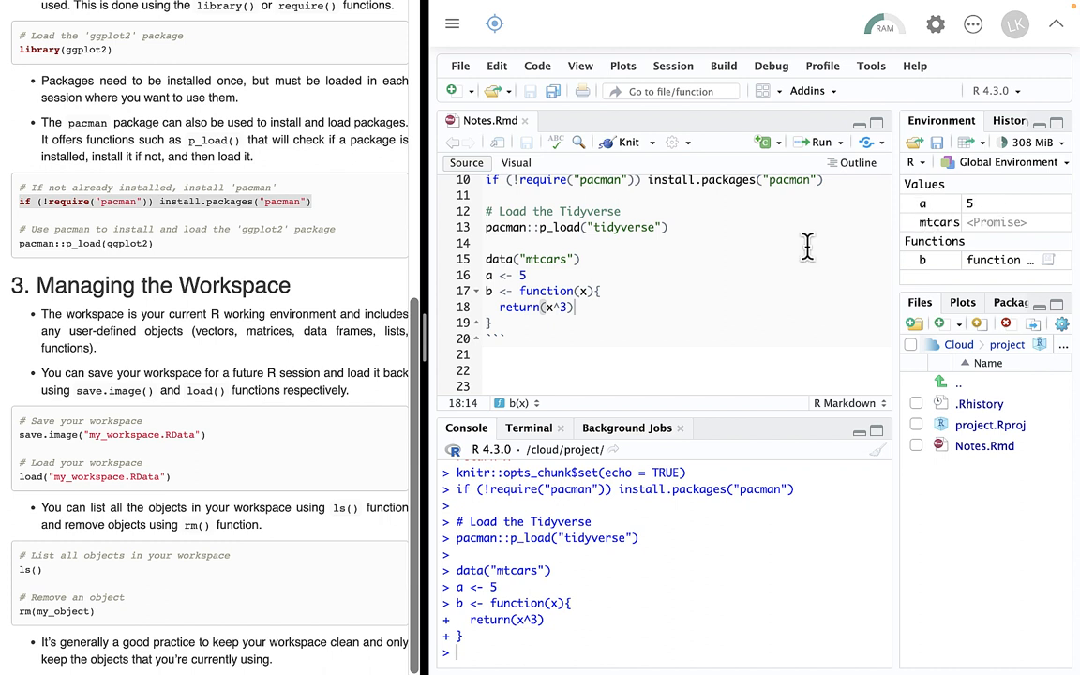
{"action": "scroll", "scroll_direction": "up", "scroll_amount": 3}
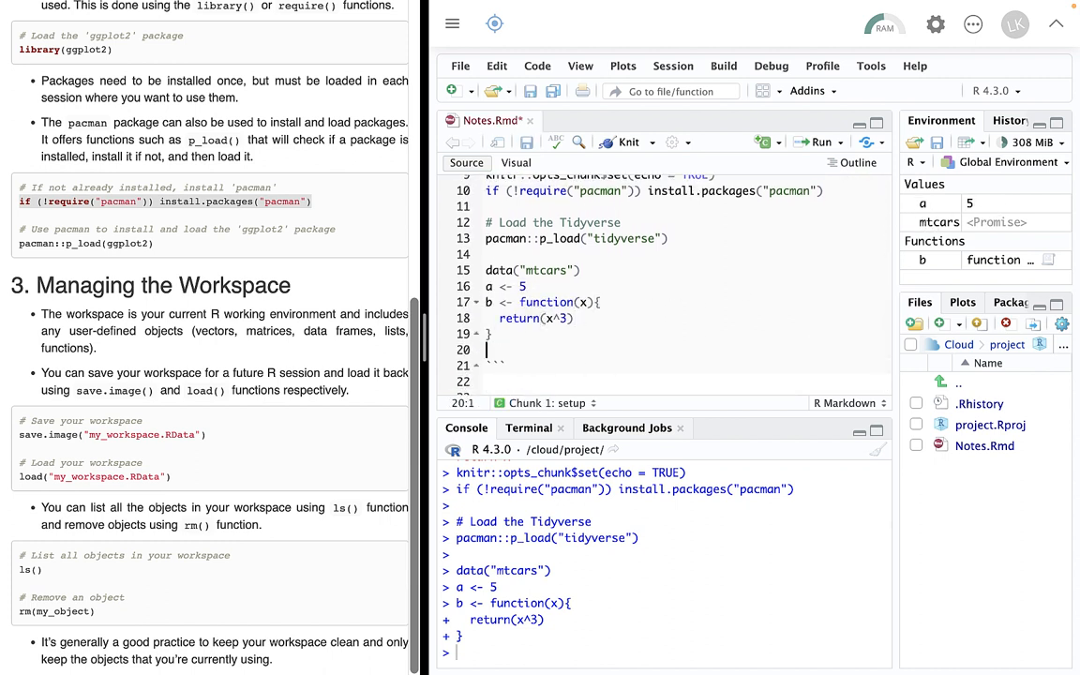
Add save.image("my_workspace.RData") to the chunk and run it, creating the .RData file
{"action": "type", "text": "s"}
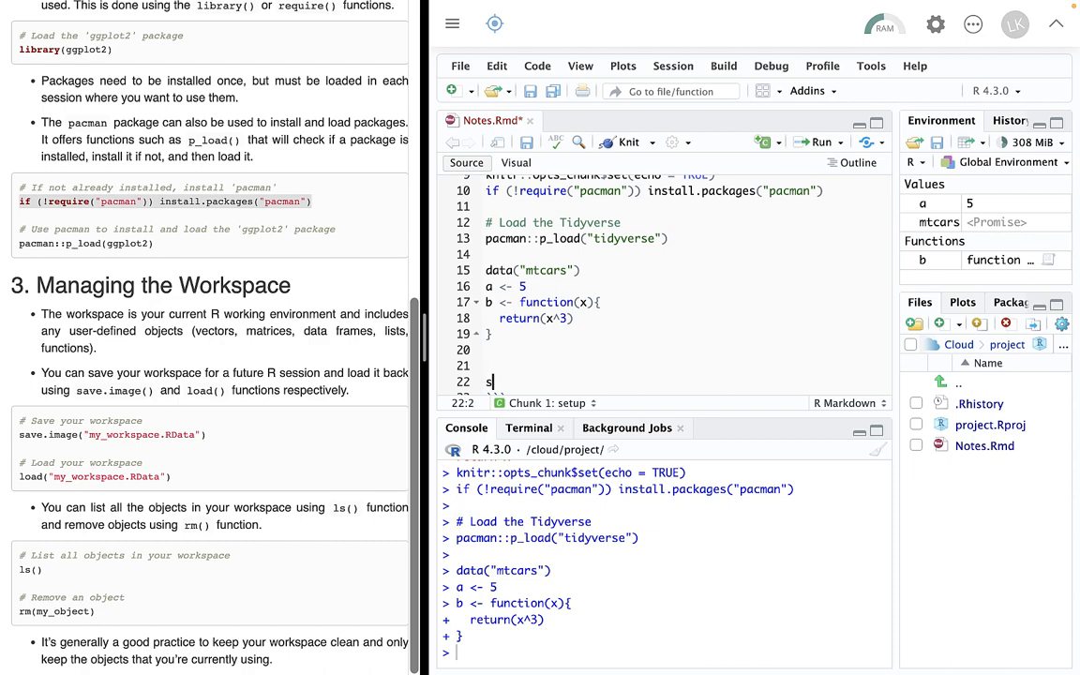
{"action": "type", "text": "ave."}
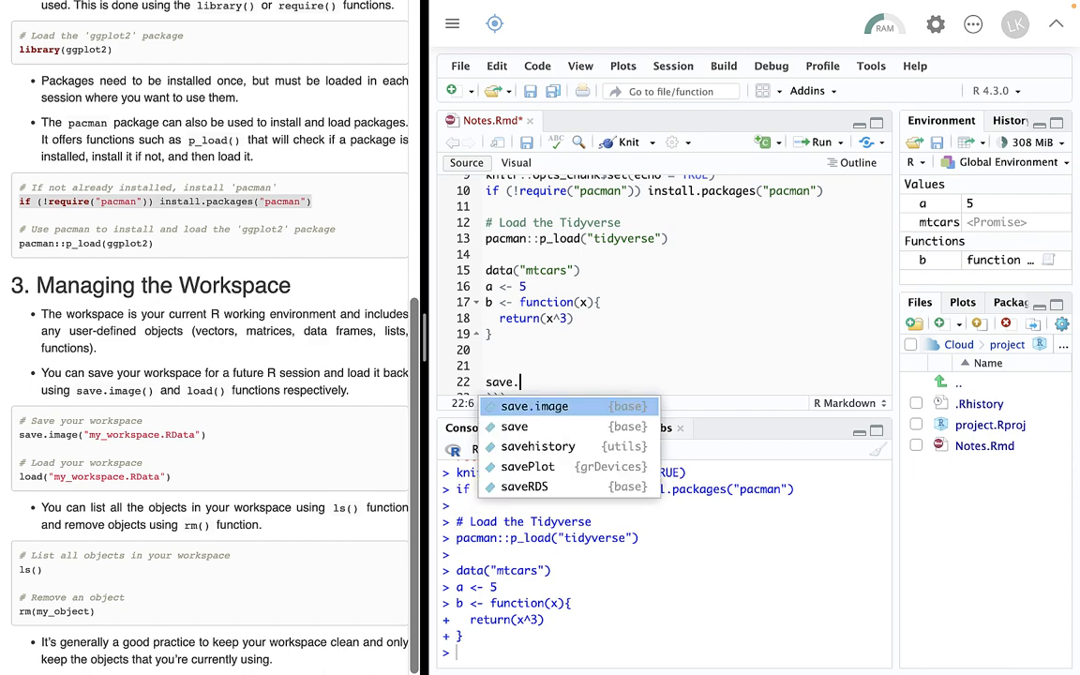
{"action": "left_click", "coordinate": [534, 405]}
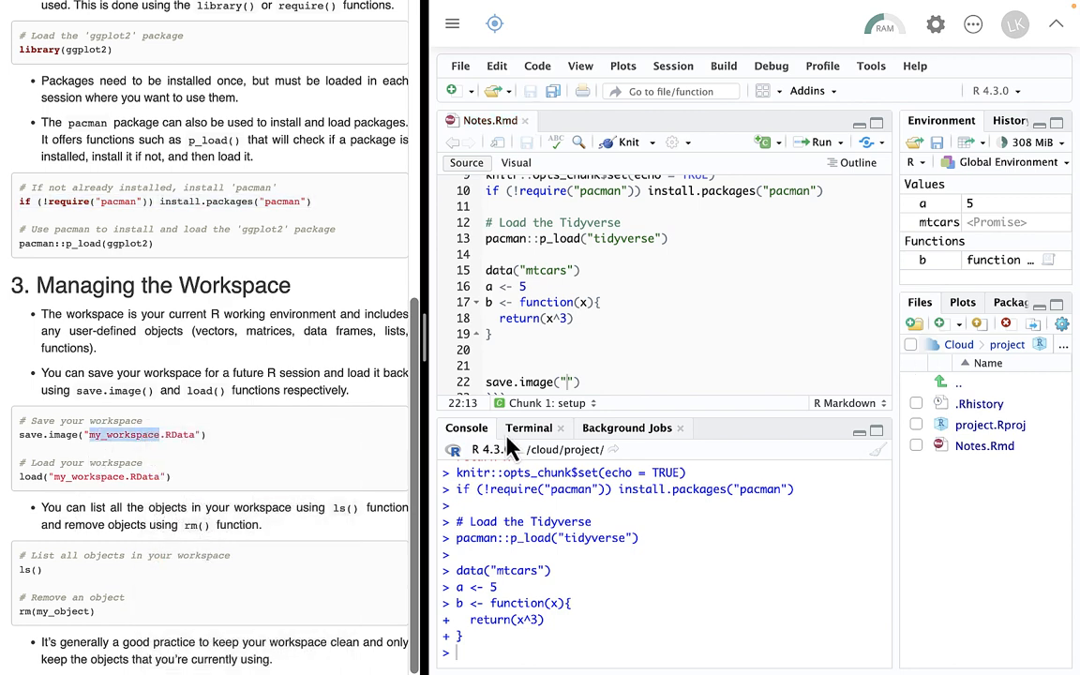
{"action": "right_click", "coordinate": [562, 382]}
{"action": "type", "text": "my_workspace.R"}
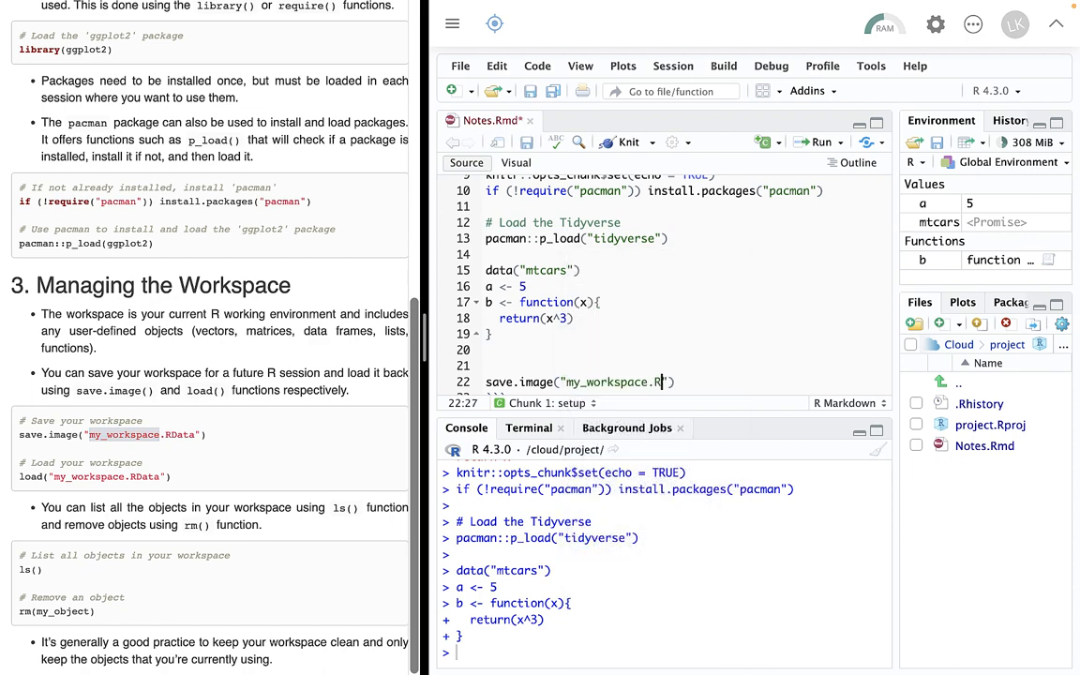
{"action": "type", "text": "Data"}
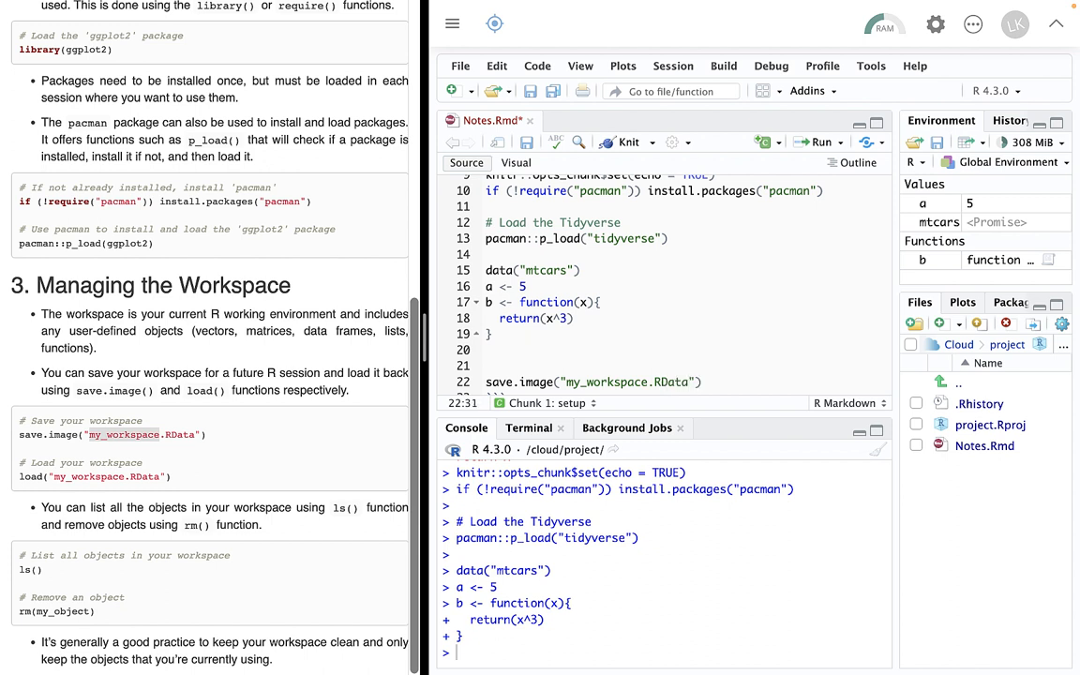
{"action": "mouse_move", "coordinate": [705, 364]}
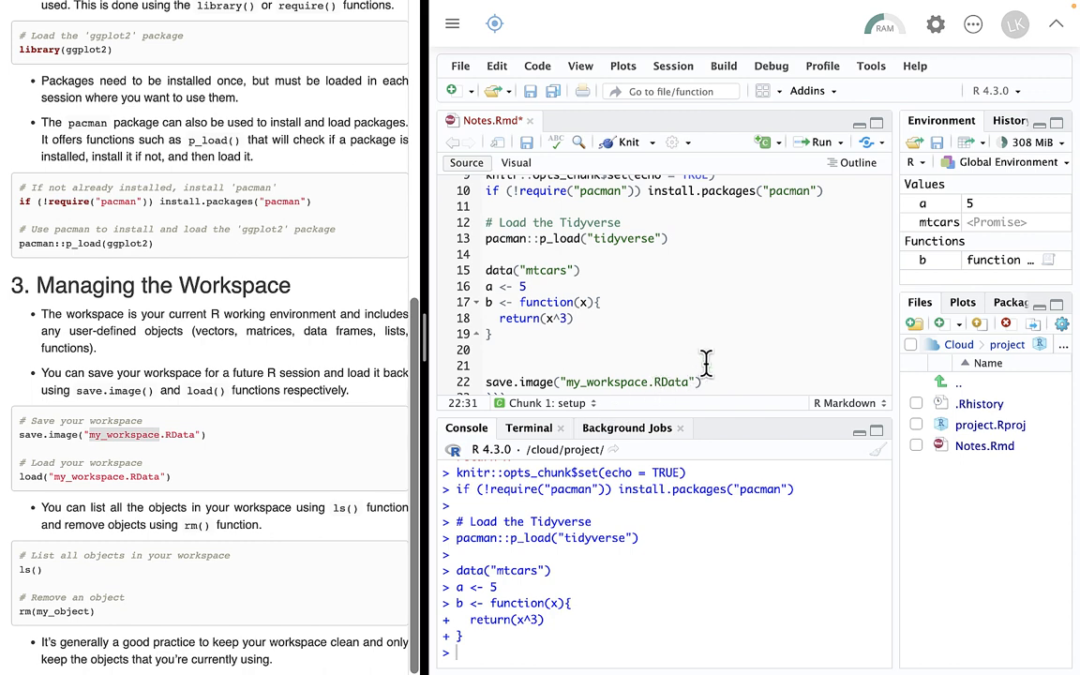
{"action": "scroll", "scroll_direction": "up", "scroll_amount": 3}
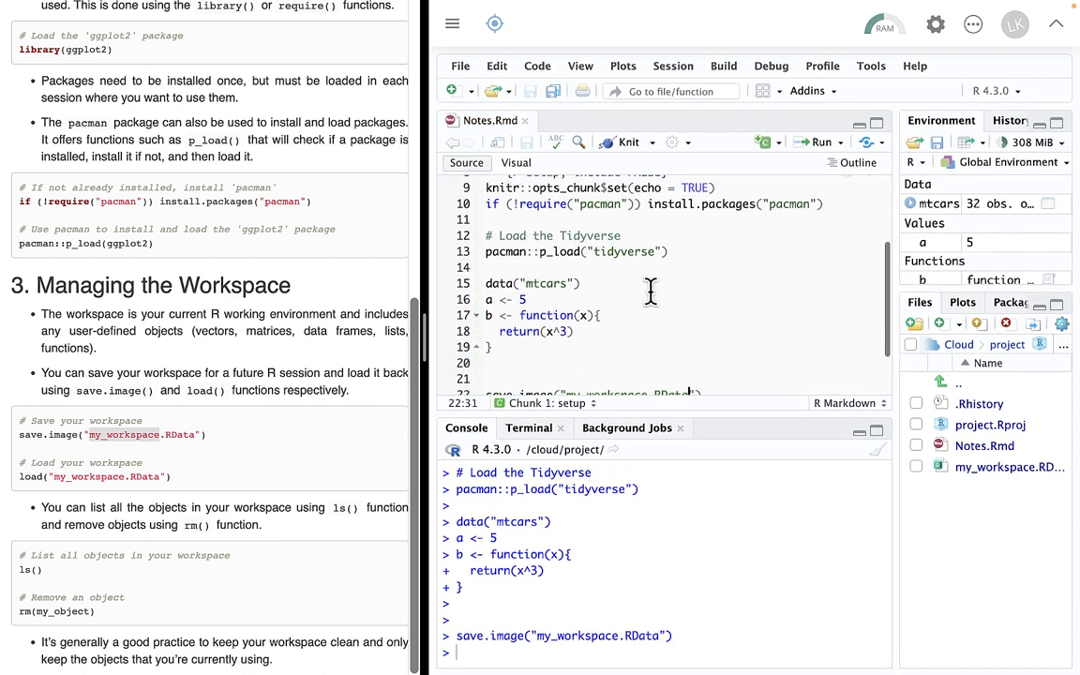
{"action": "scroll", "scroll_direction": "down", "scroll_amount": 3}
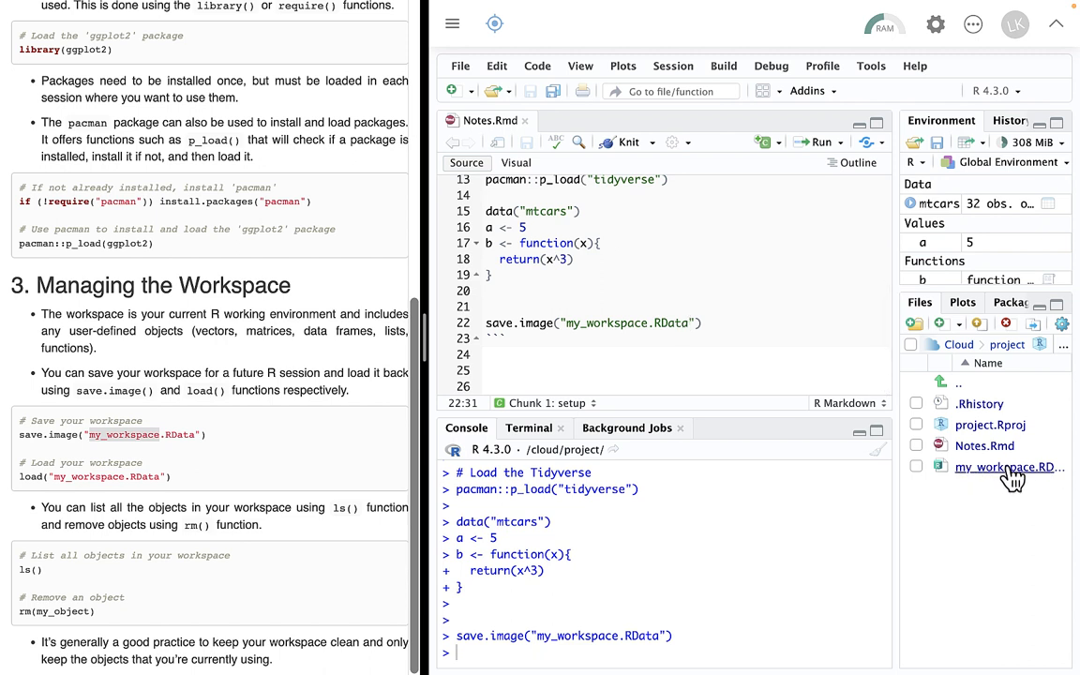
{"action": "mouse_move", "coordinate": [1008, 467]}
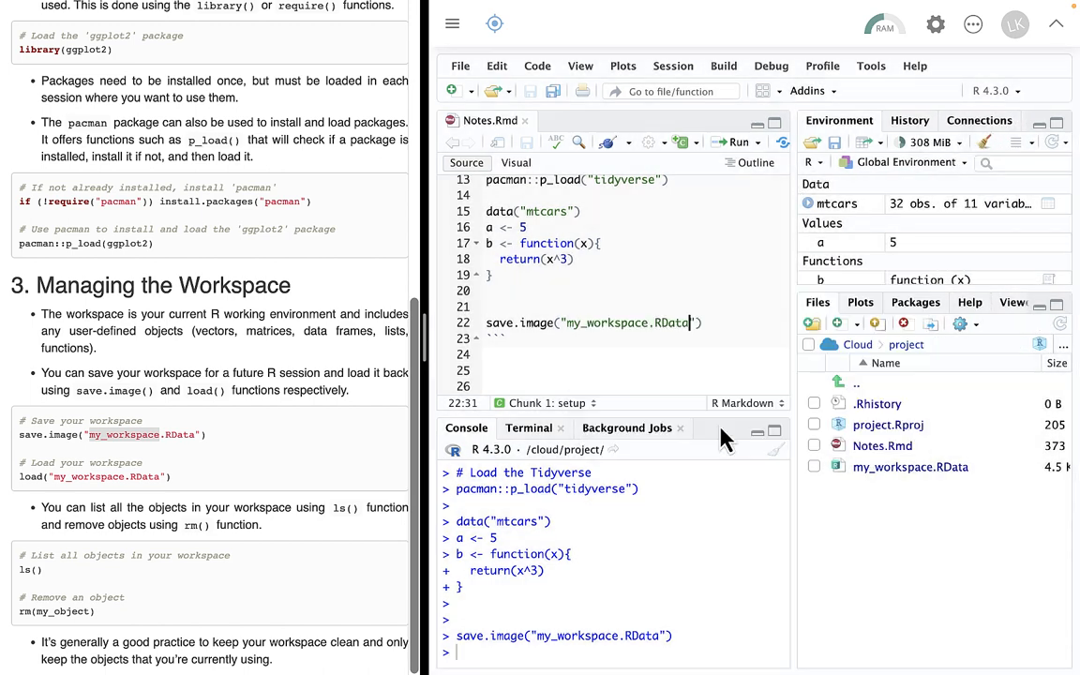
Clear the environment with the broom, then confirm b(3) fails as not found in the console
{"action": "left_click", "coordinate": [982, 142]}
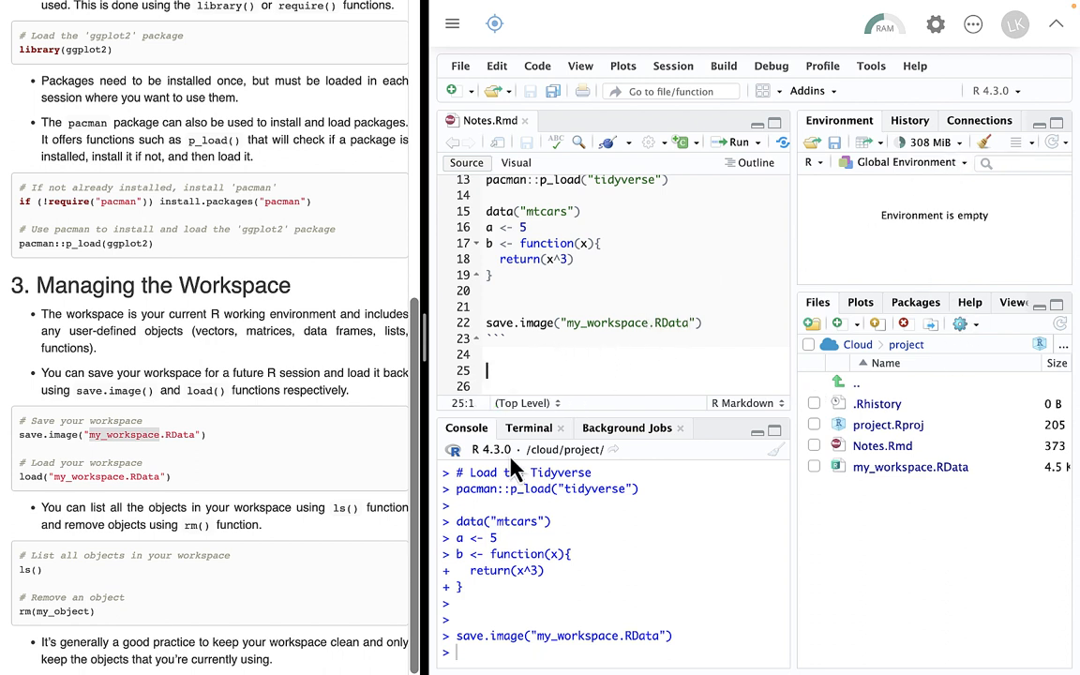
{"action": "mouse_move", "coordinate": [465, 651]}
{"action": "type", "text": "b"}
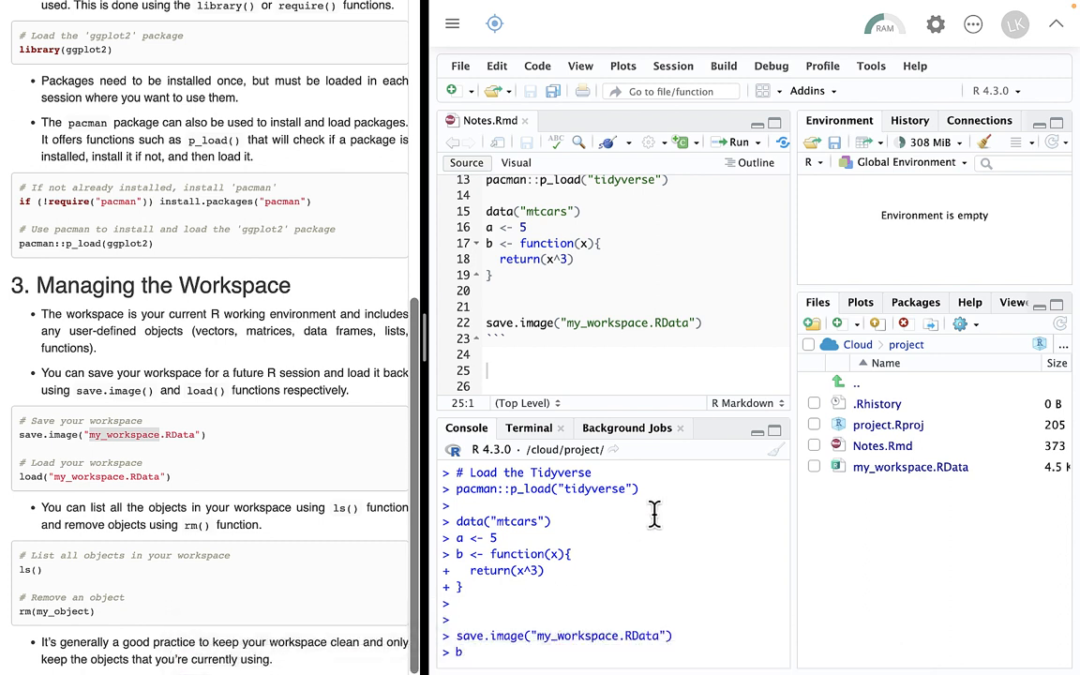
{"action": "type", "text": "(3)"}
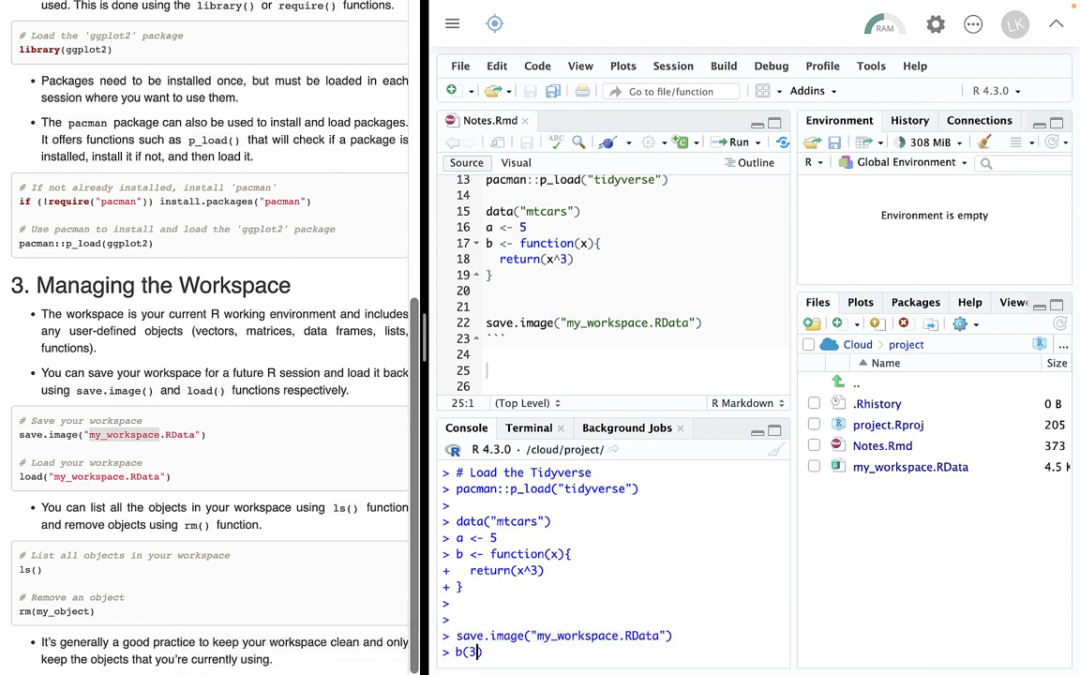
{"action": "key", "text": "Return"}
{"action": "type", "text": "a"}
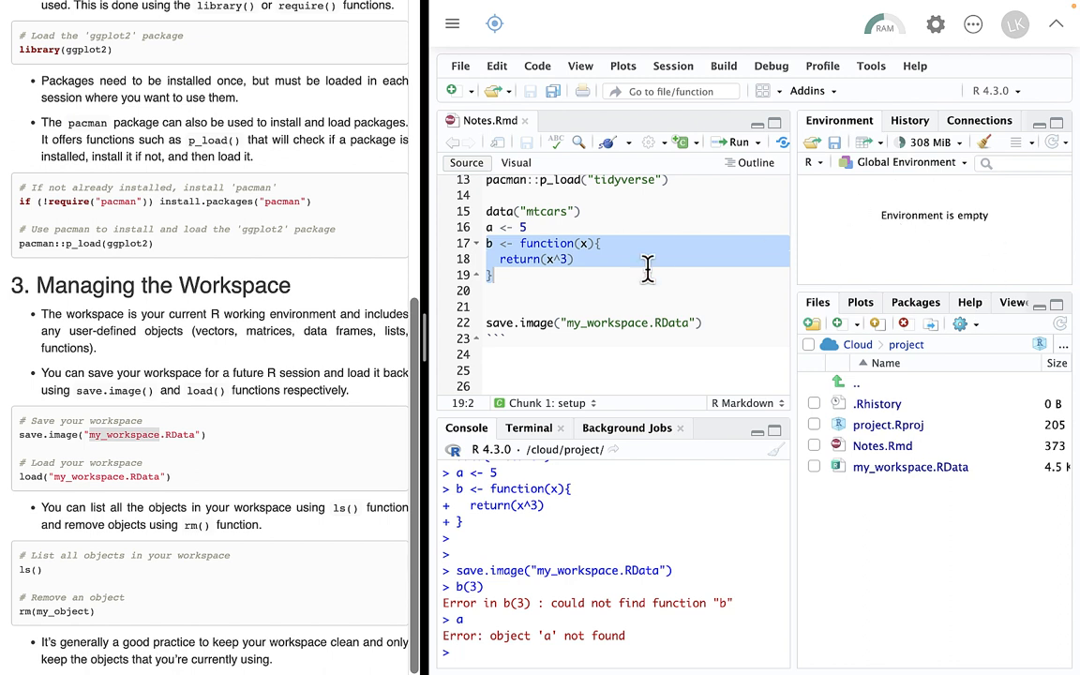
{"action": "mouse_move", "coordinate": [536, 328]}
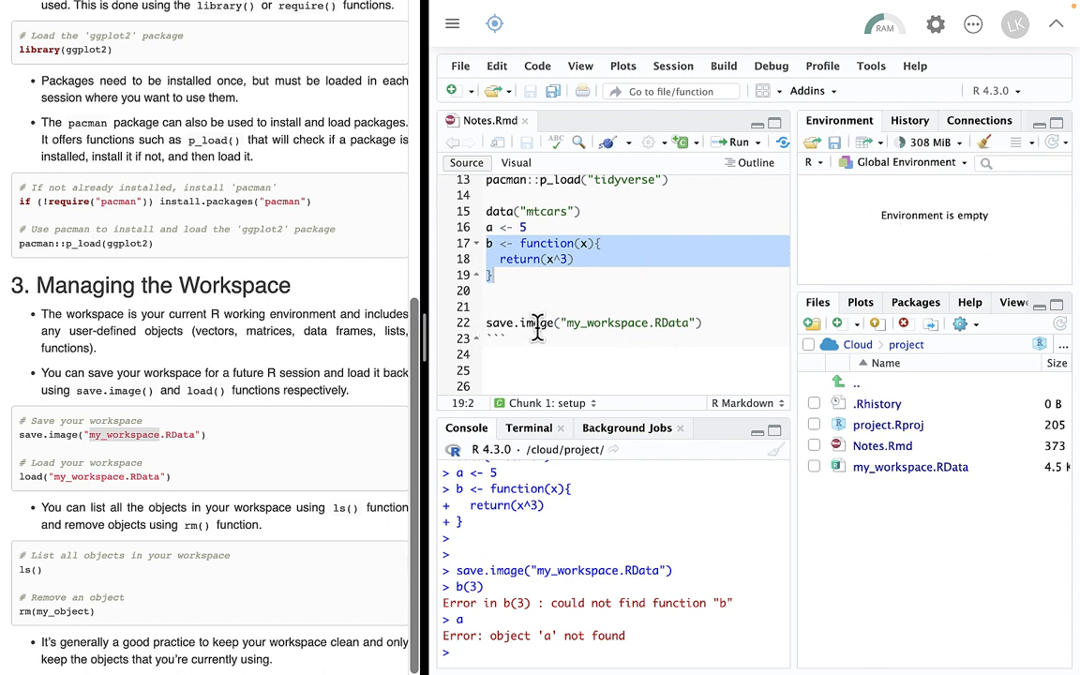
{"action": "left_click", "coordinate": [491, 371]}
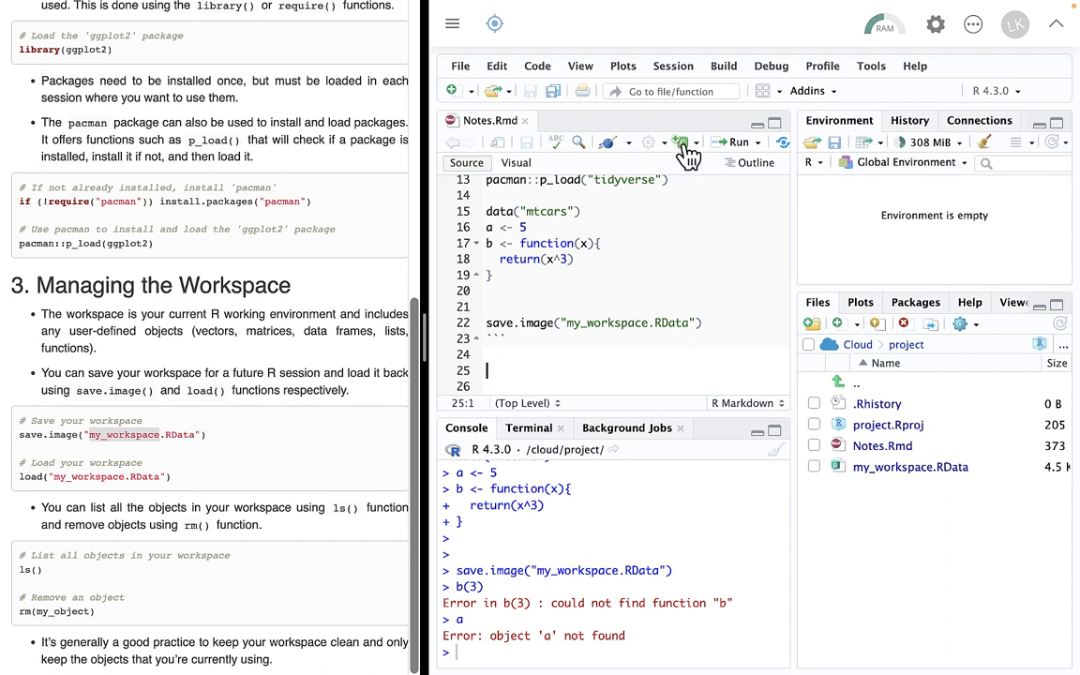
Insert a second chunk and enter a load() call in it
{"action": "left_click", "coordinate": [683, 143]}
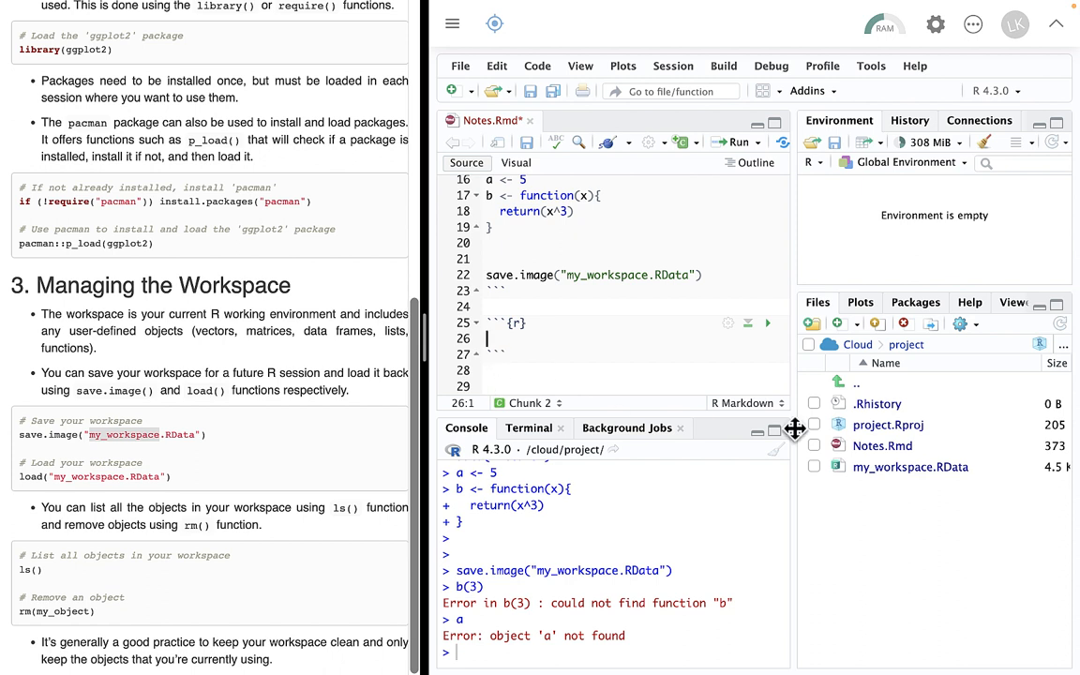
{"action": "type", "text": "1"}
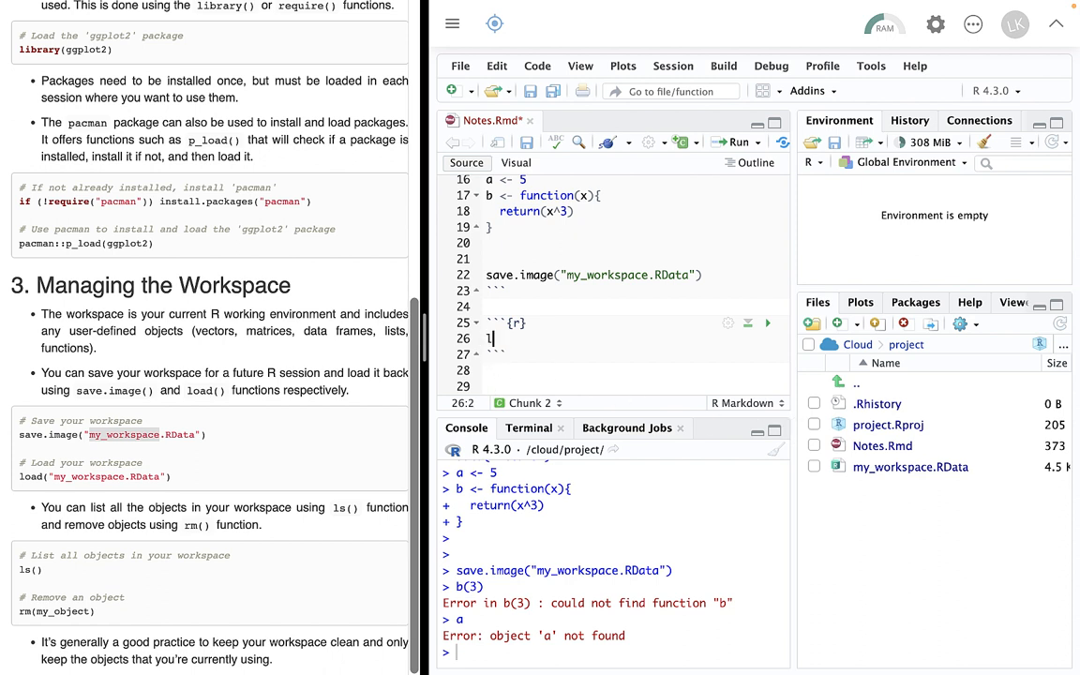
{"action": "type", "text": "oad"}
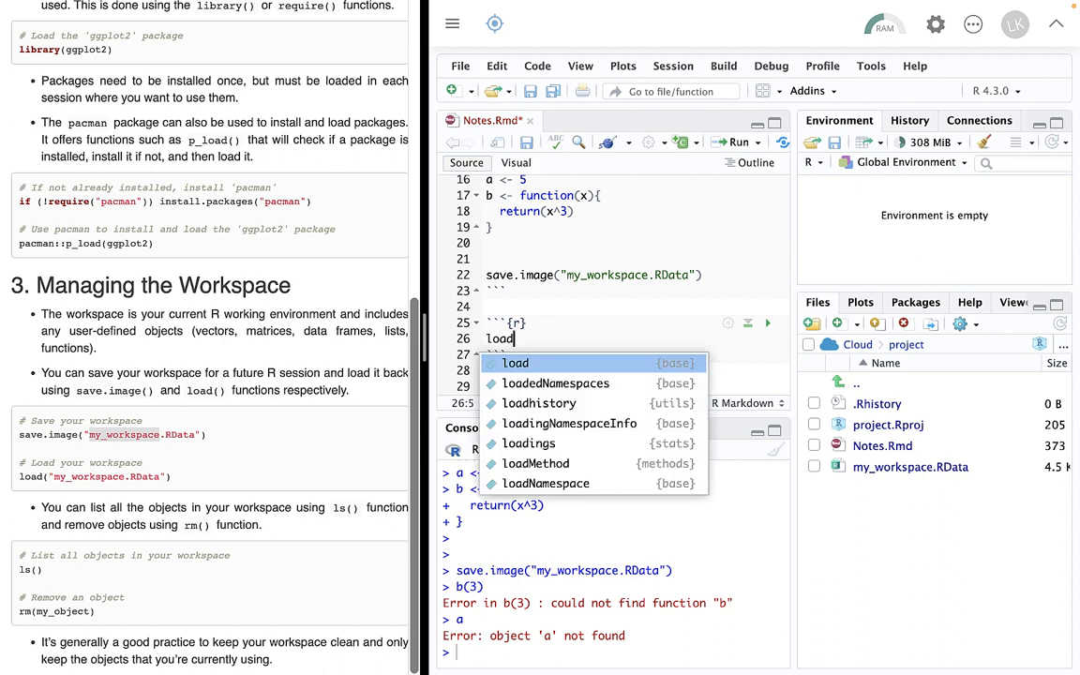
{"action": "left_click", "coordinate": [514, 364]}
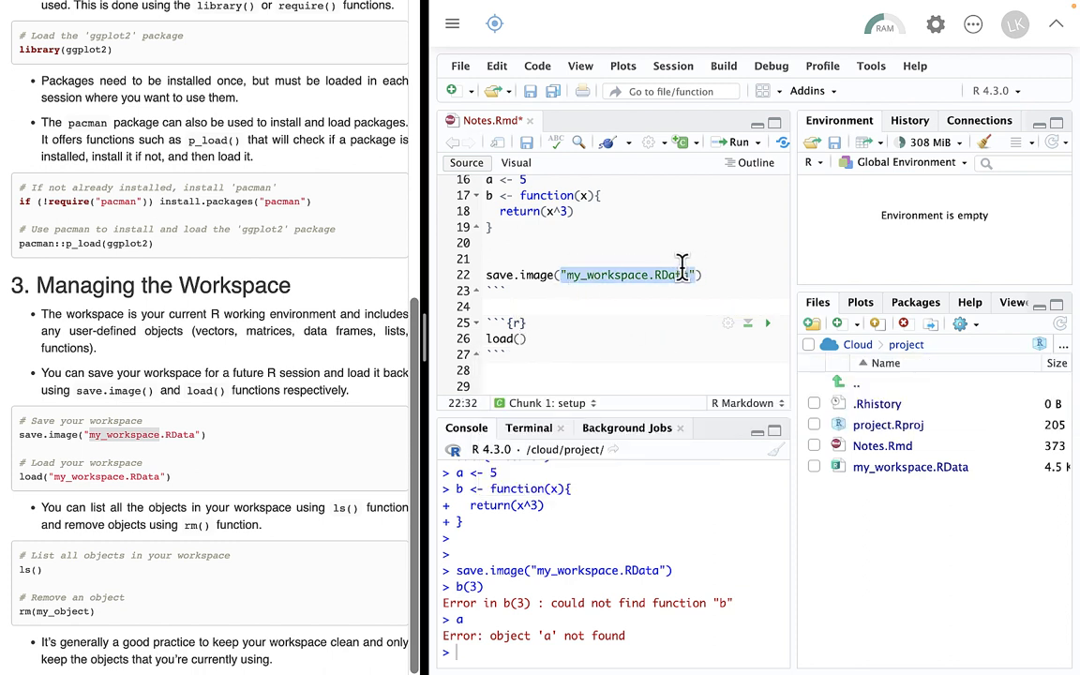
Copy "my_workspace.RData" into load() and run the chunk, restoring a, mtcars and b
{"action": "right_click", "coordinate": [671, 274]}
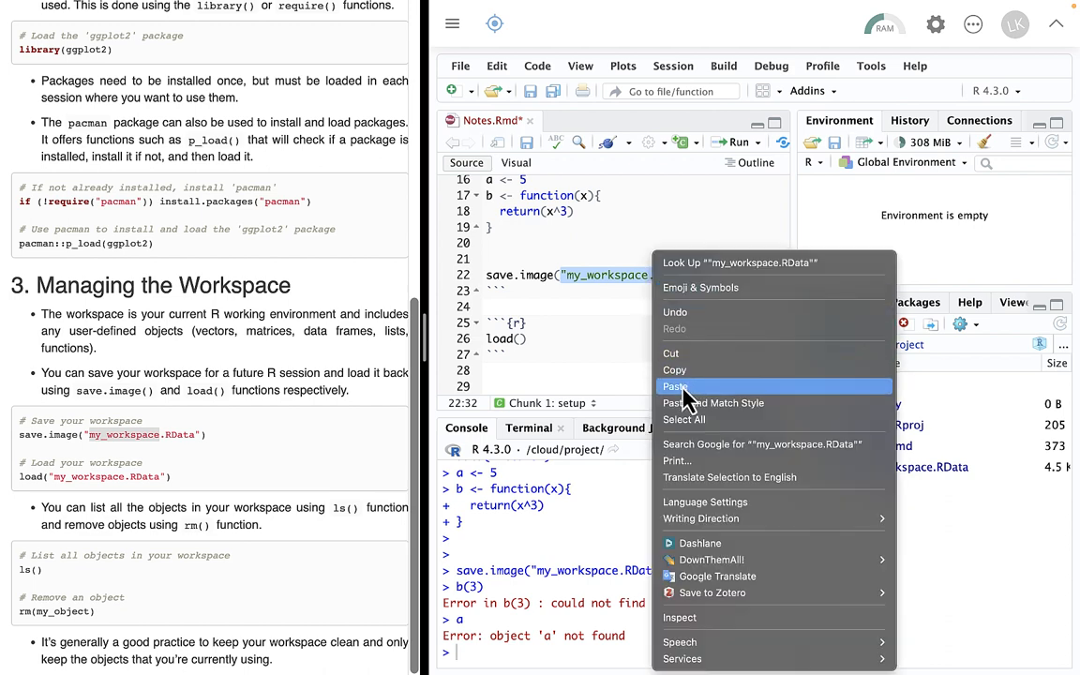
{"action": "left_click", "coordinate": [675, 386]}
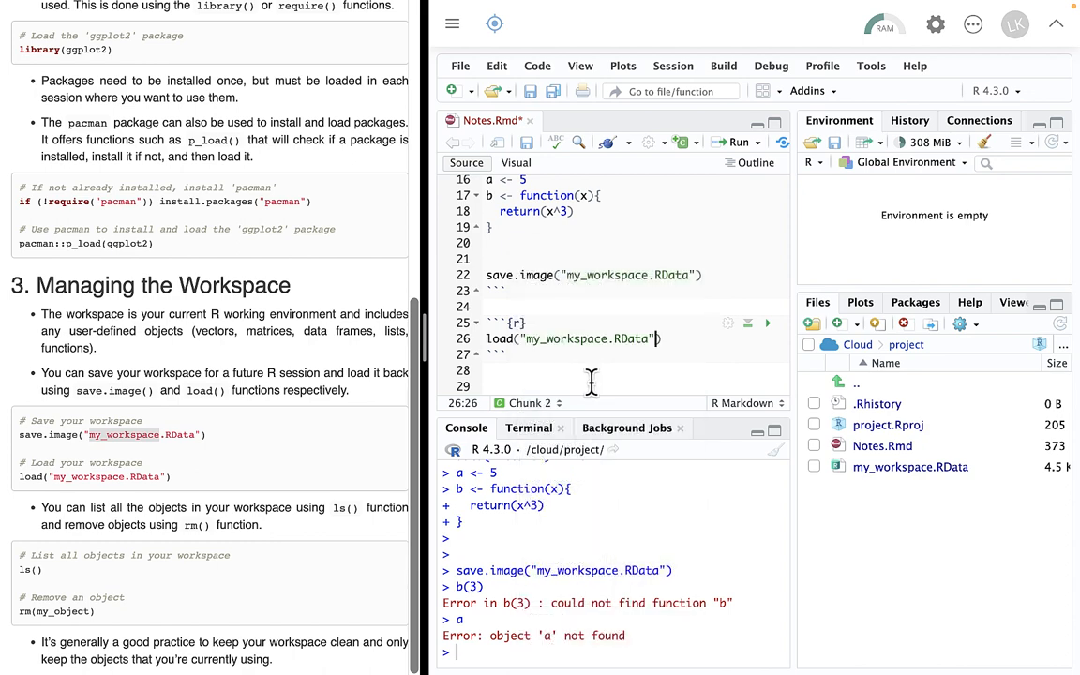
{"action": "left_click", "coordinate": [767, 322]}
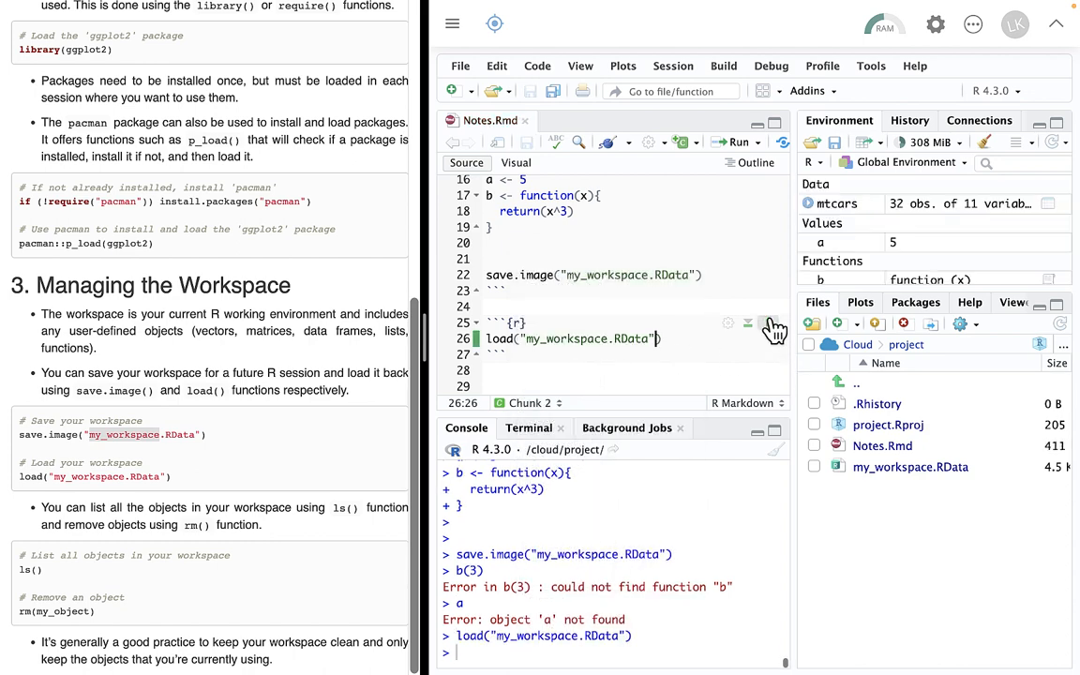
{"action": "mouse_move", "coordinate": [855, 210]}
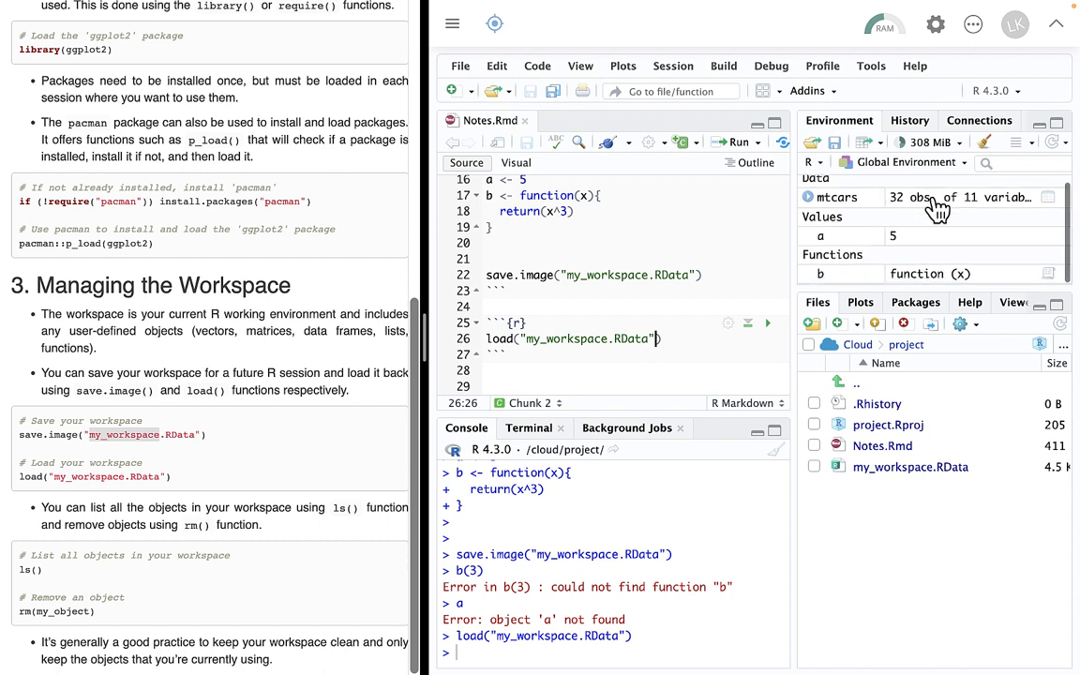
{"action": "mouse_move", "coordinate": [881, 266]}
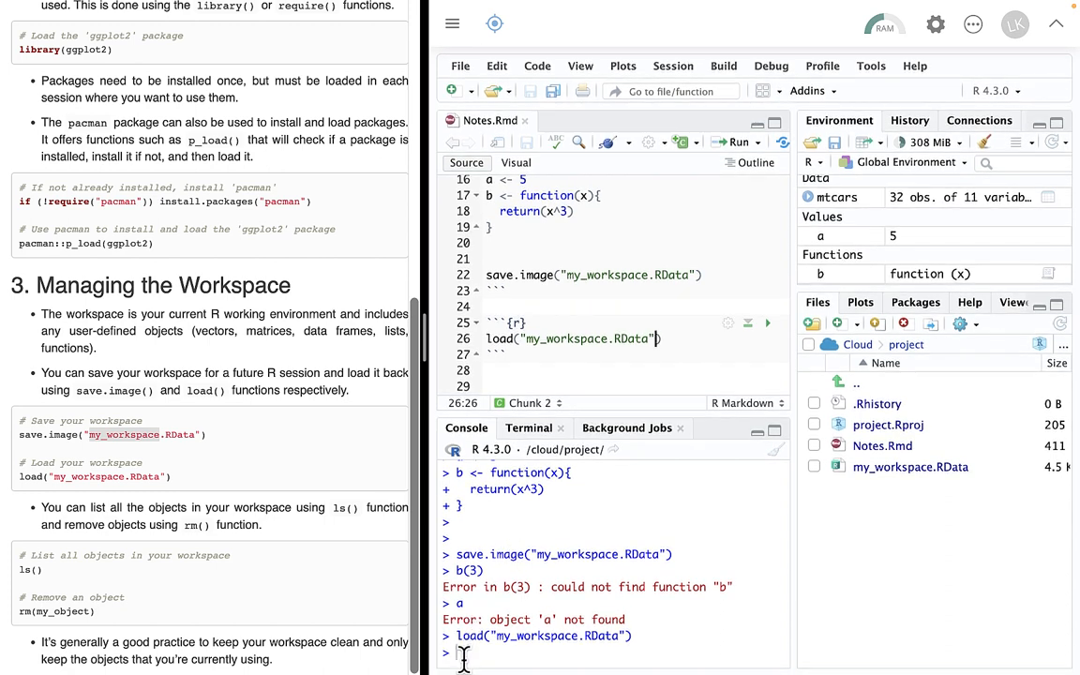
In the console, evaluate a (prints 5) and b(3) (returns 27) from the reloaded workspace
{"action": "left_click", "coordinate": [521, 322]}
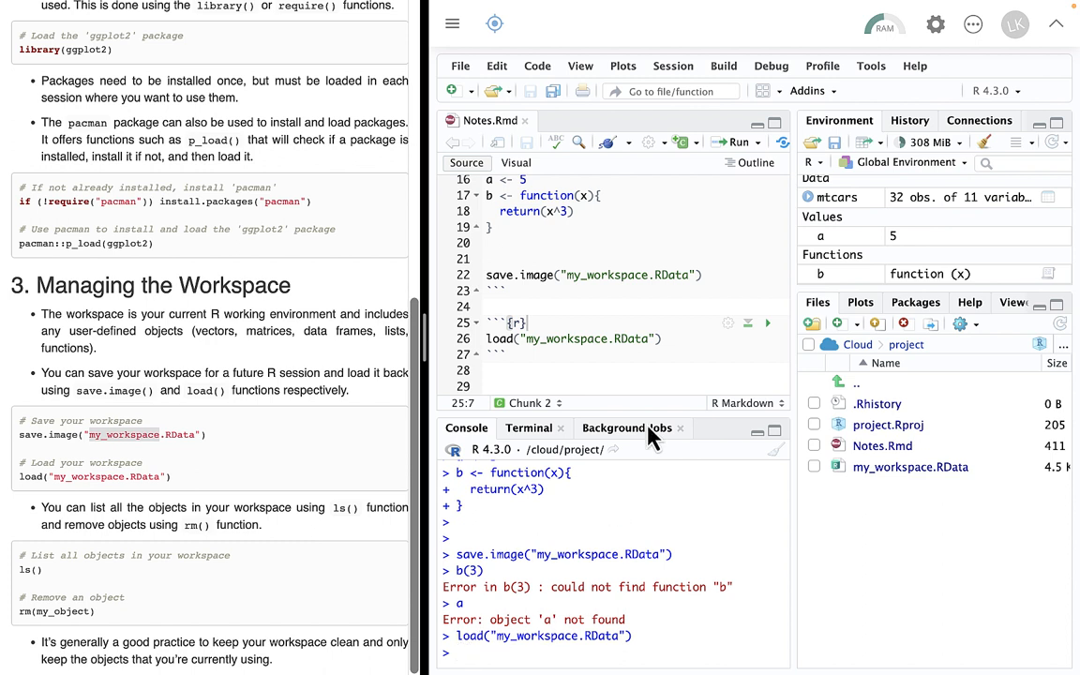
{"action": "mouse_move", "coordinate": [609, 607]}
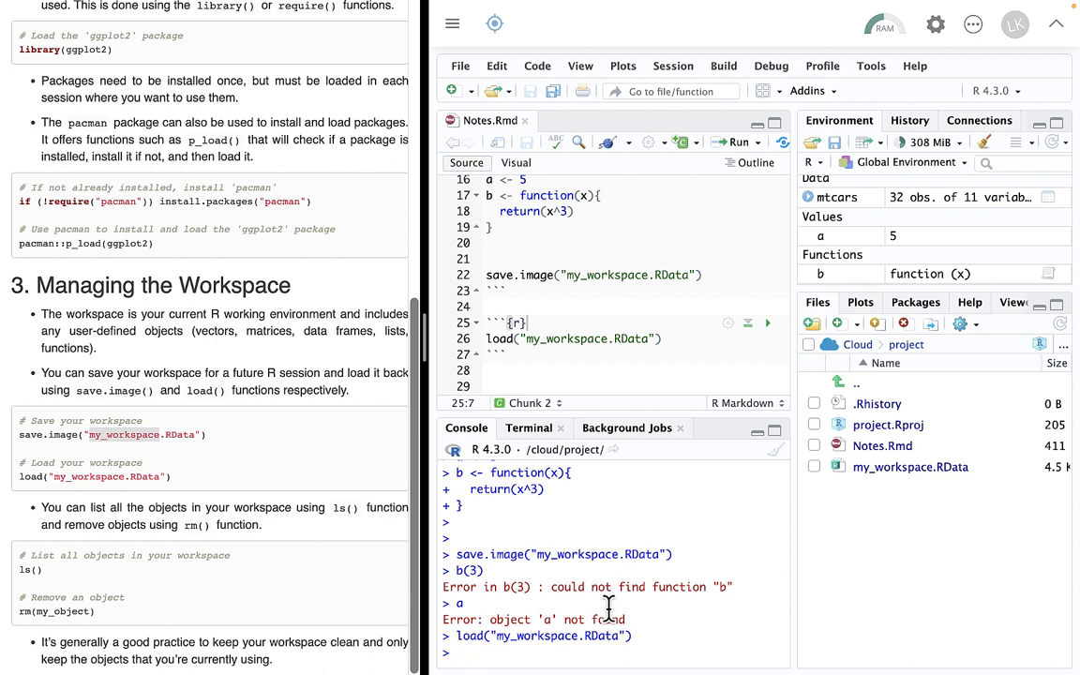
{"action": "type", "text": "a"}
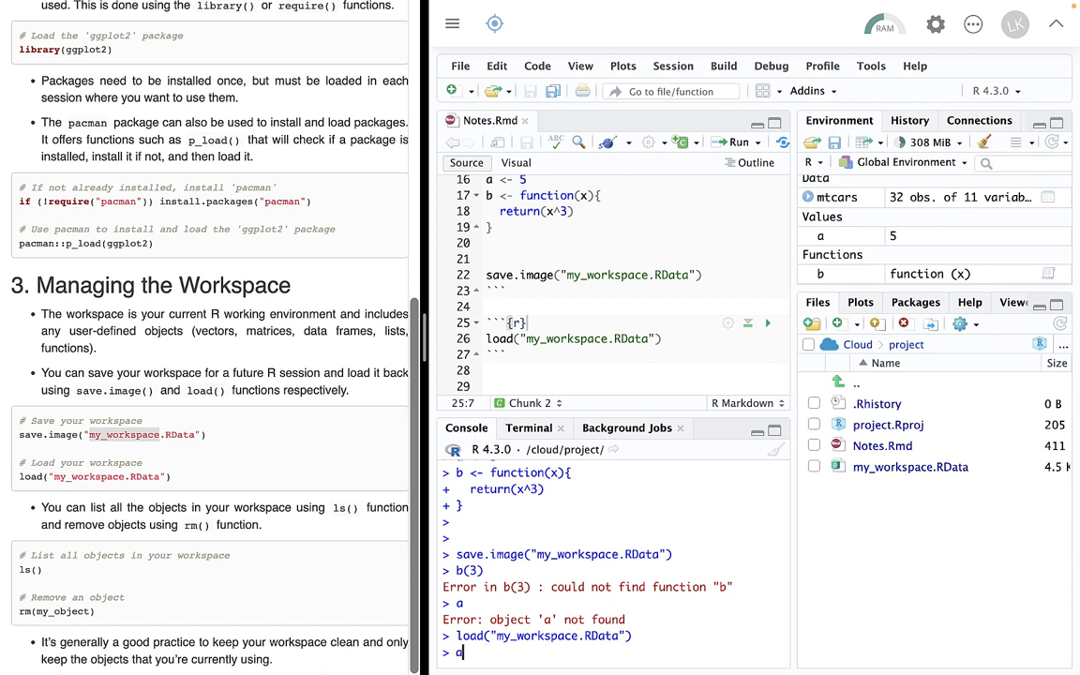
{"action": "key", "text": "Return"}
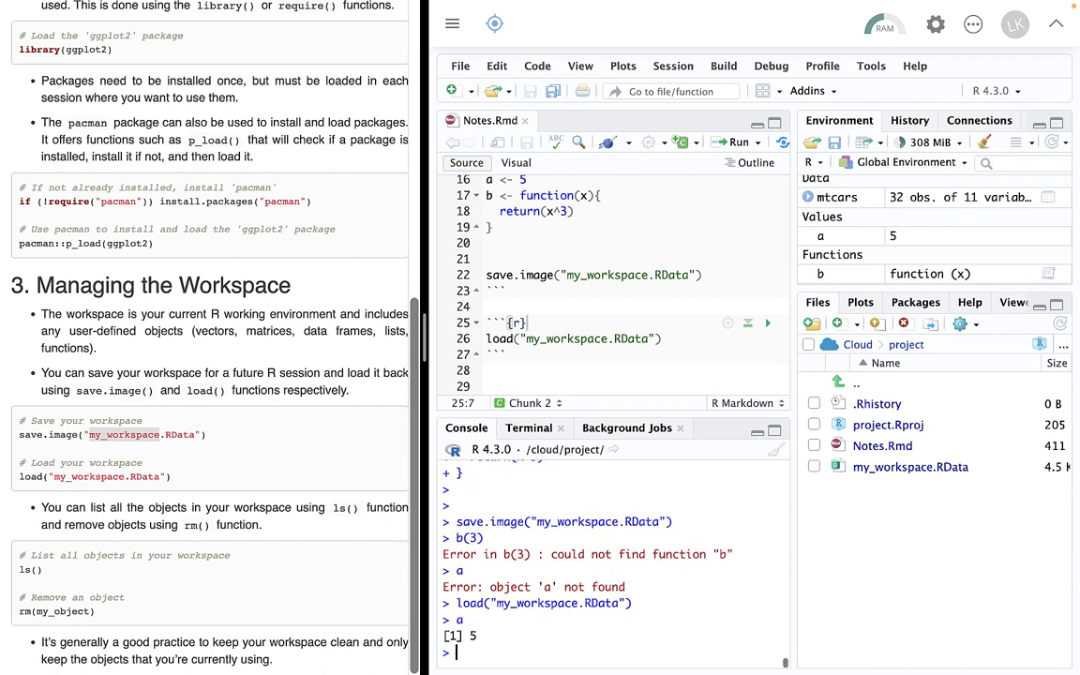
{"action": "type", "text": "a"}
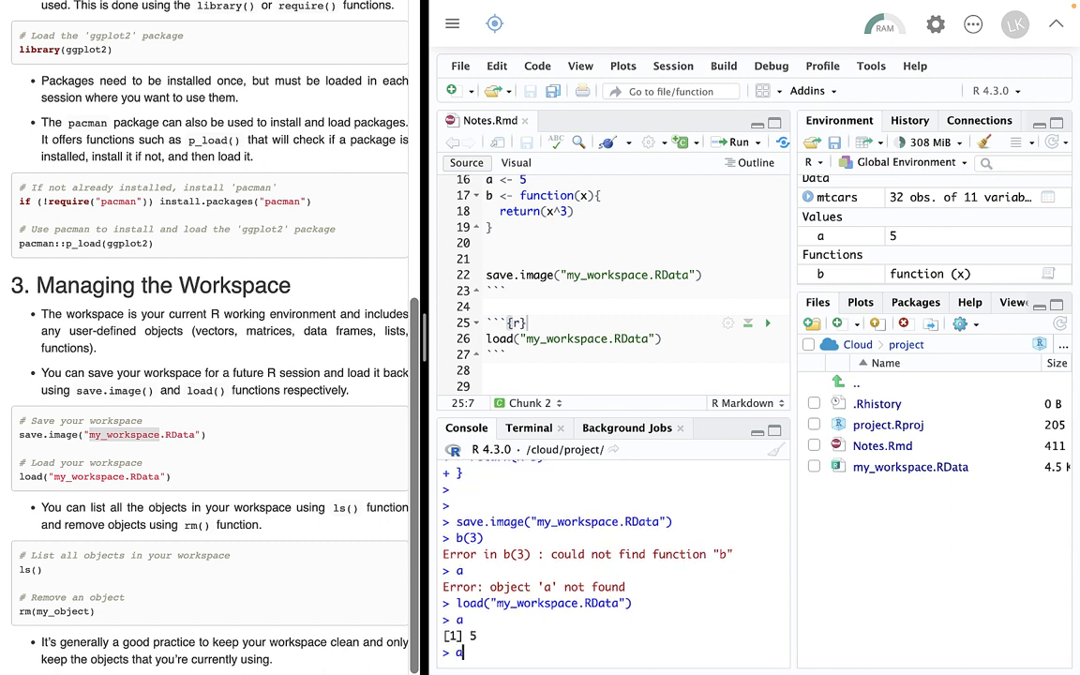
{"action": "type", "text": "b(3)"}
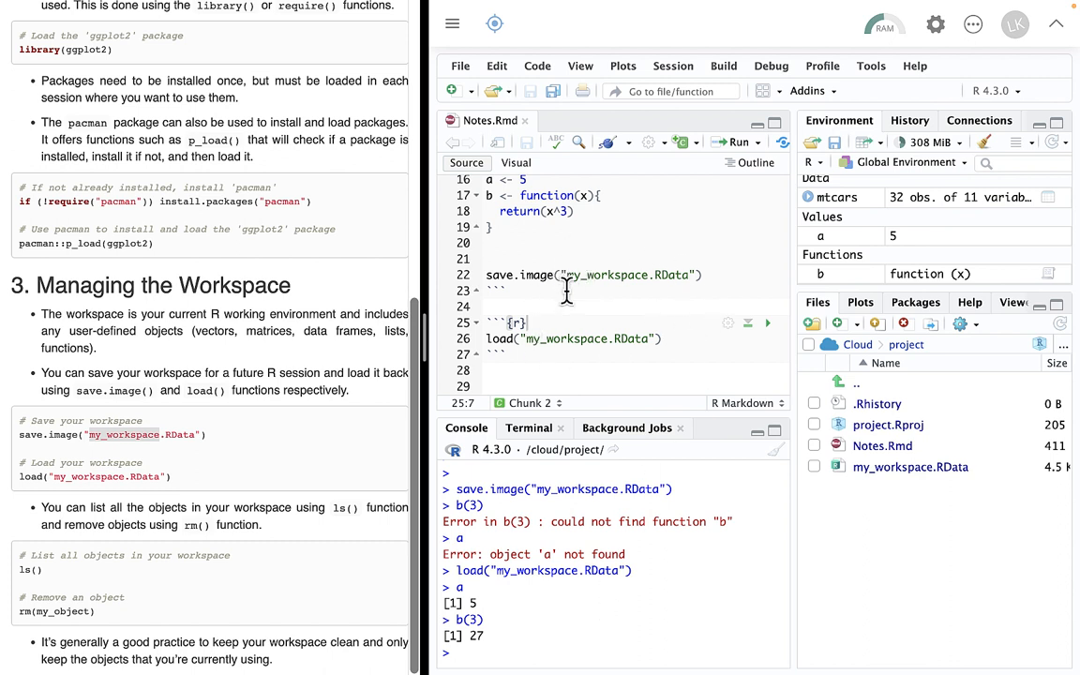
{"action": "mouse_move", "coordinate": [297, 318]}
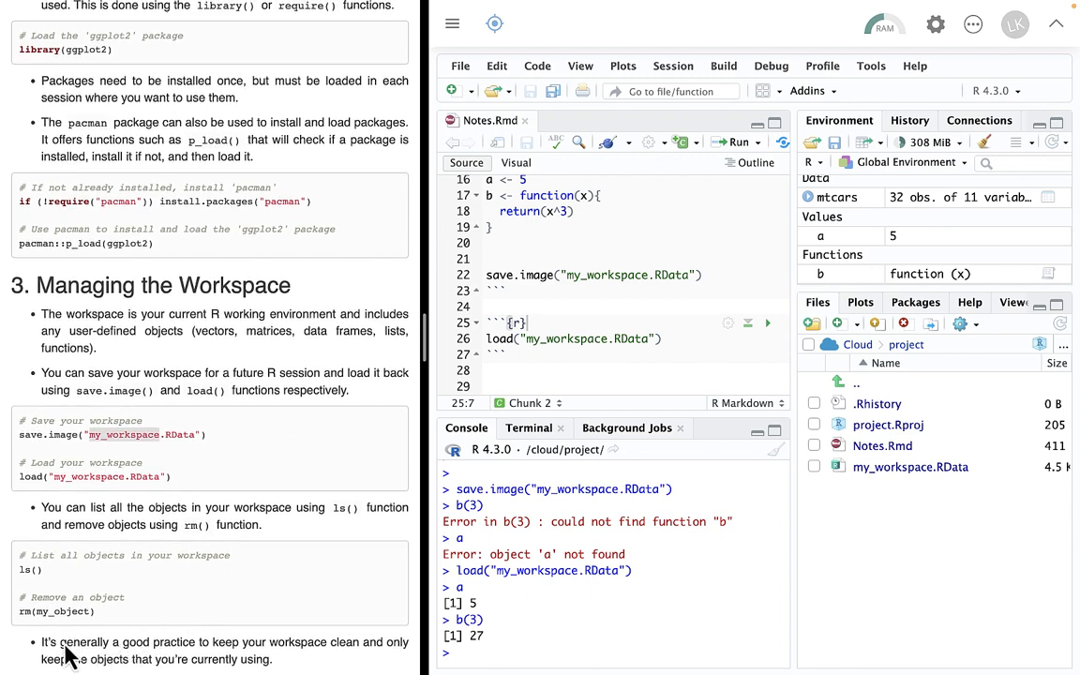
{"action": "mouse_move", "coordinate": [58, 572]}
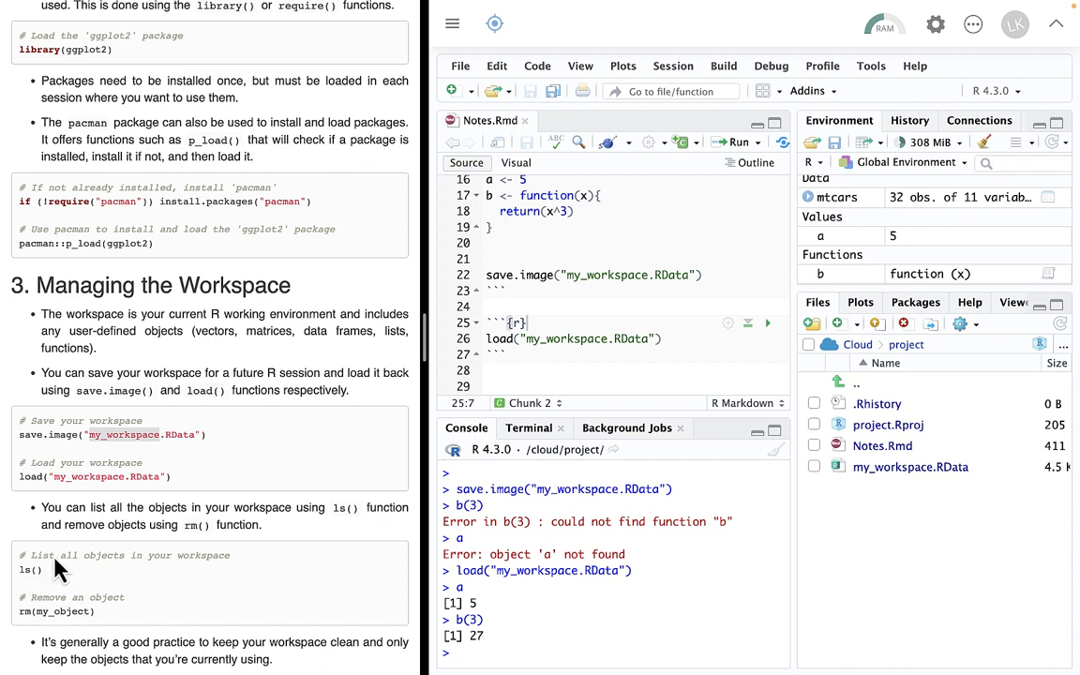
{"action": "mouse_move", "coordinate": [49, 585]}
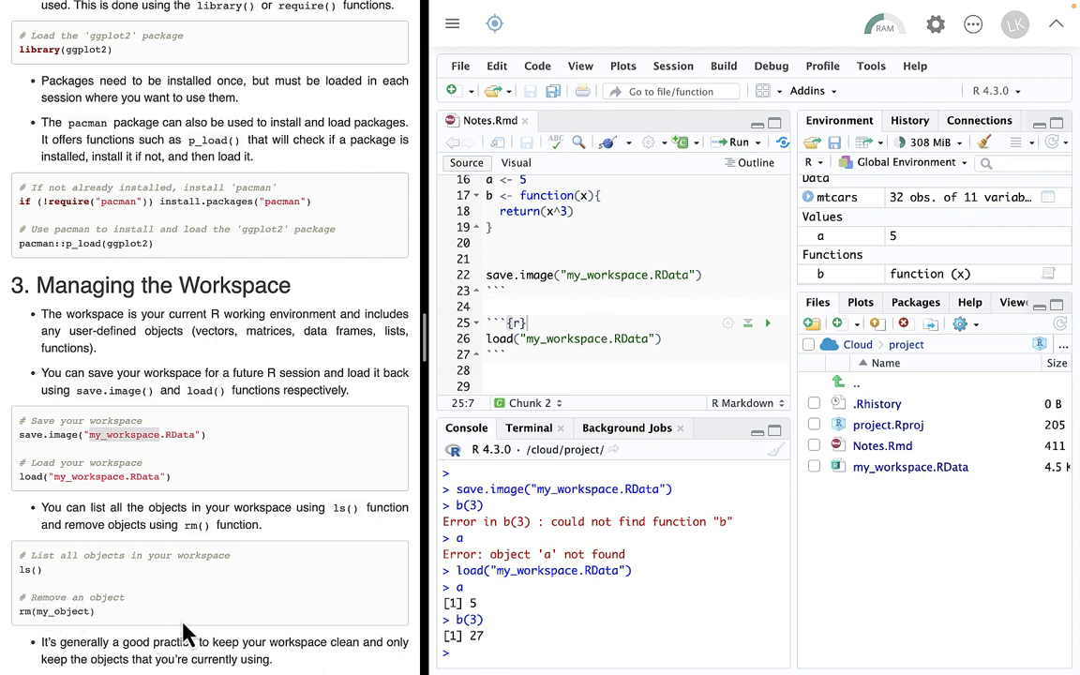
{"action": "mouse_move", "coordinate": [198, 541]}
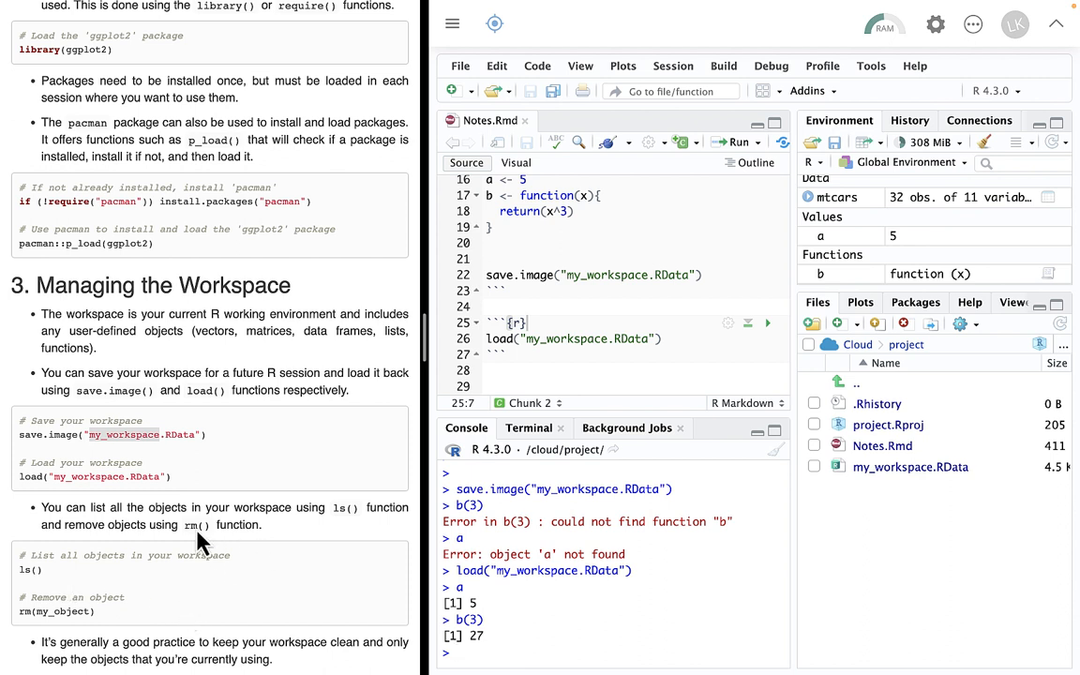
{"action": "mouse_move", "coordinate": [229, 551]}
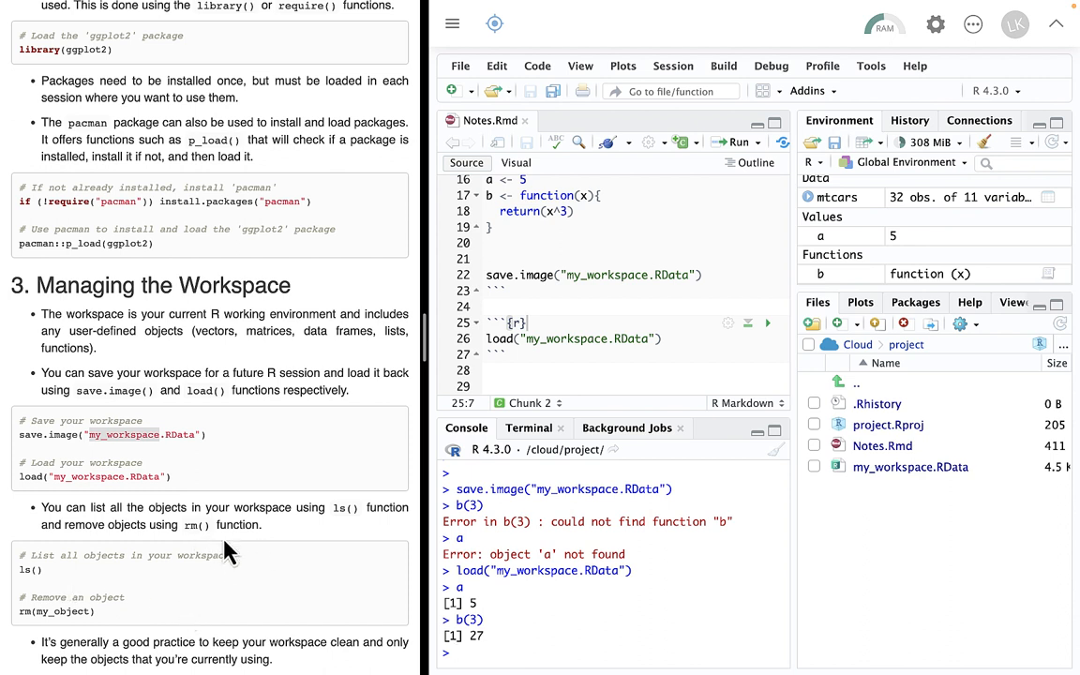
{"action": "mouse_move", "coordinate": [354, 532]}
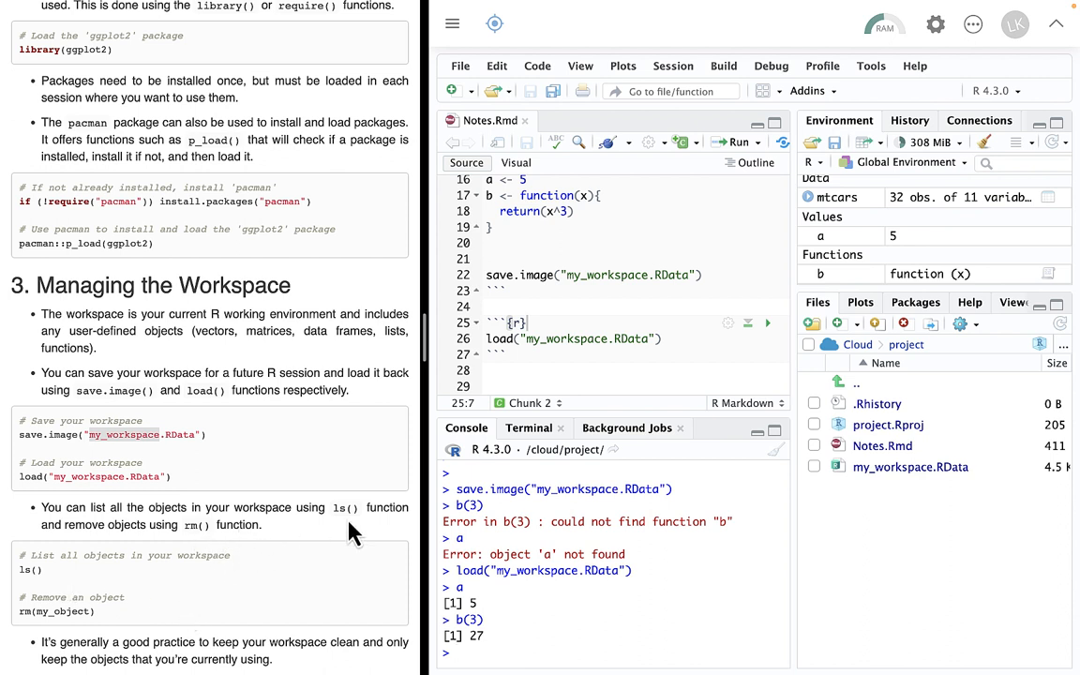
{"action": "mouse_move", "coordinate": [604, 388]}
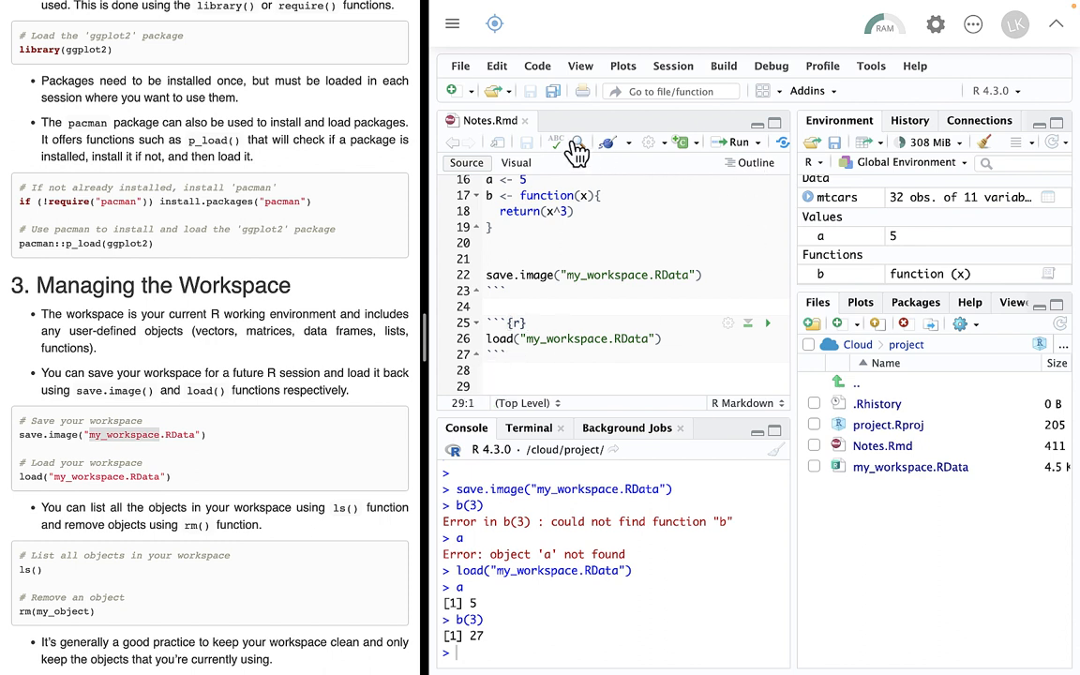
{"action": "mouse_move", "coordinate": [686, 150]}
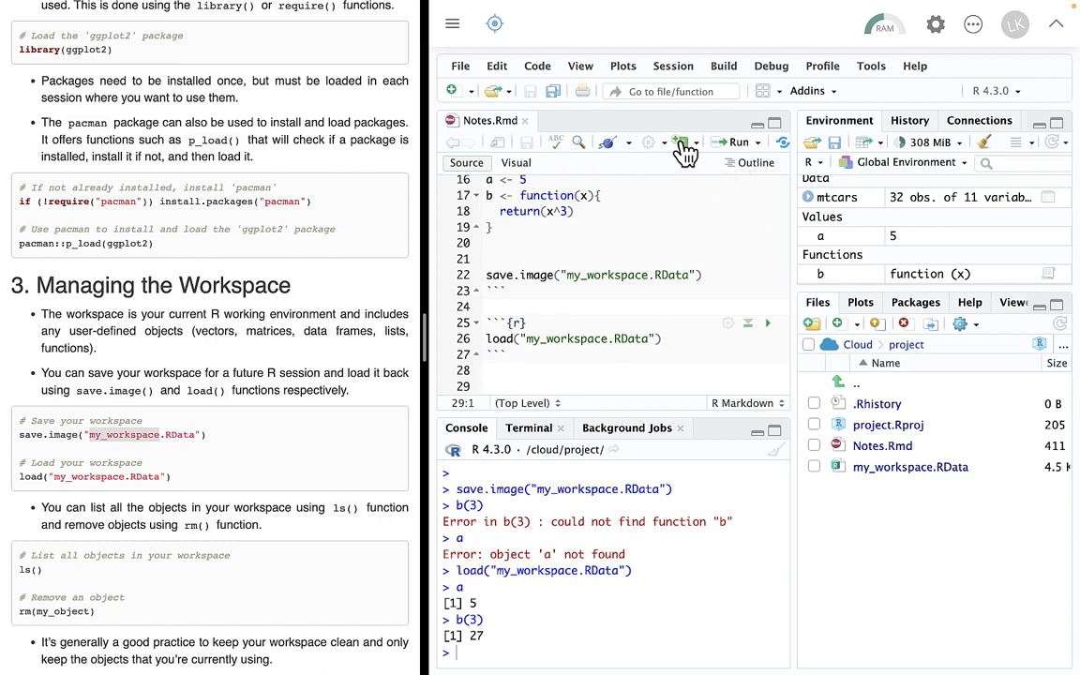
Insert a third chunk containing rm(a)
{"action": "left_click", "coordinate": [686, 142]}
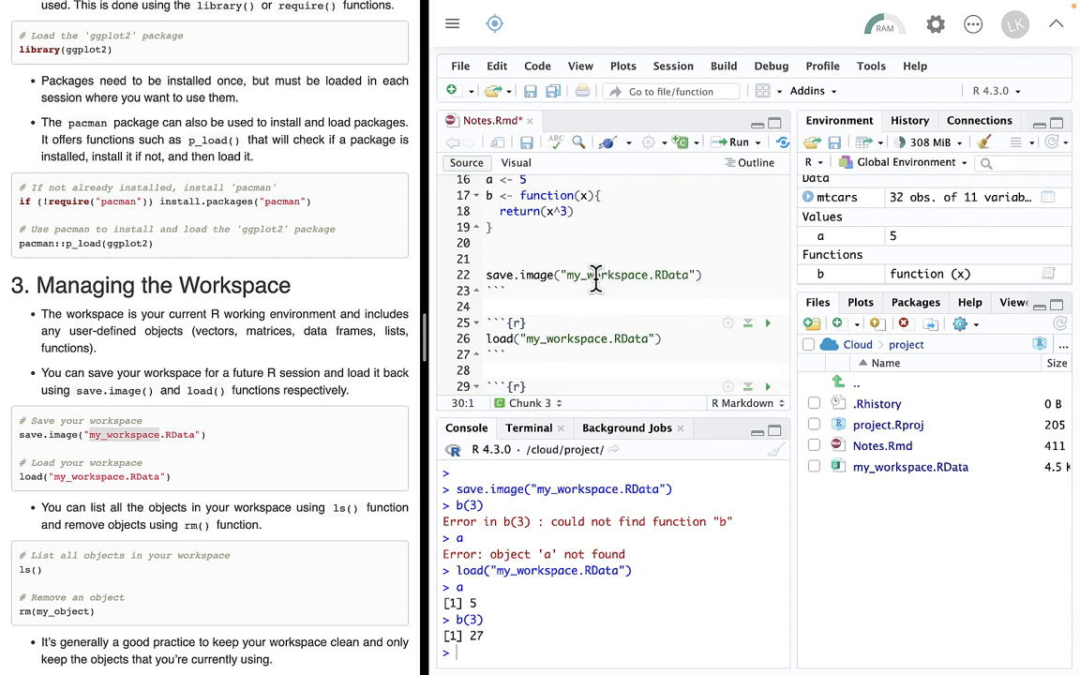
{"action": "scroll", "scroll_direction": "up", "scroll_amount": 3}
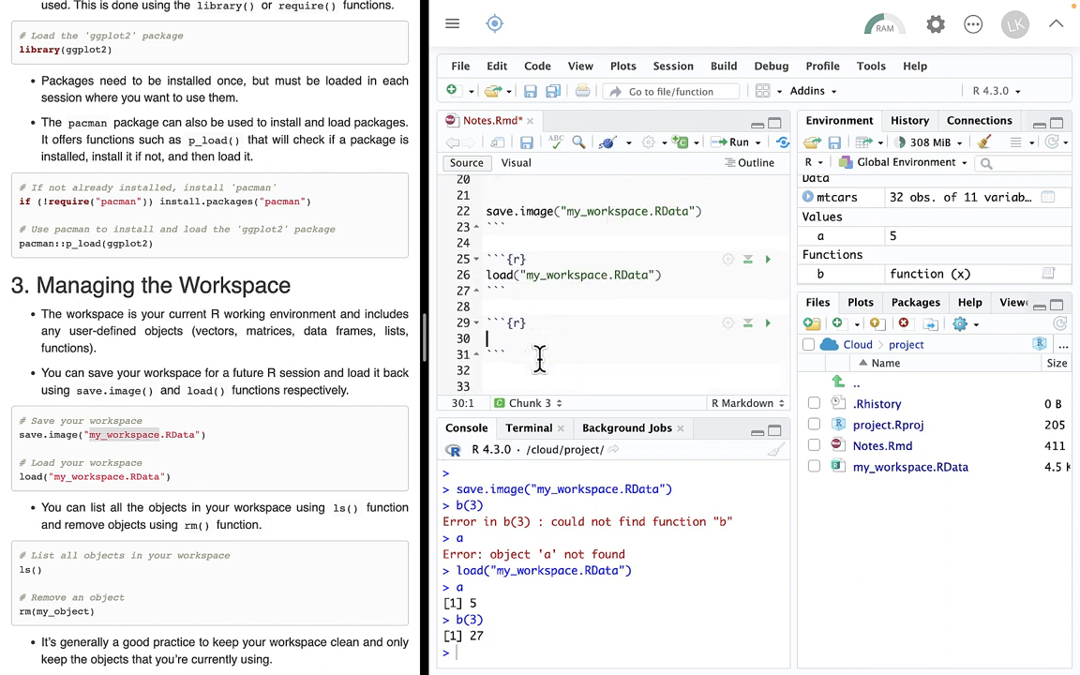
{"action": "type", "text": "rm"}
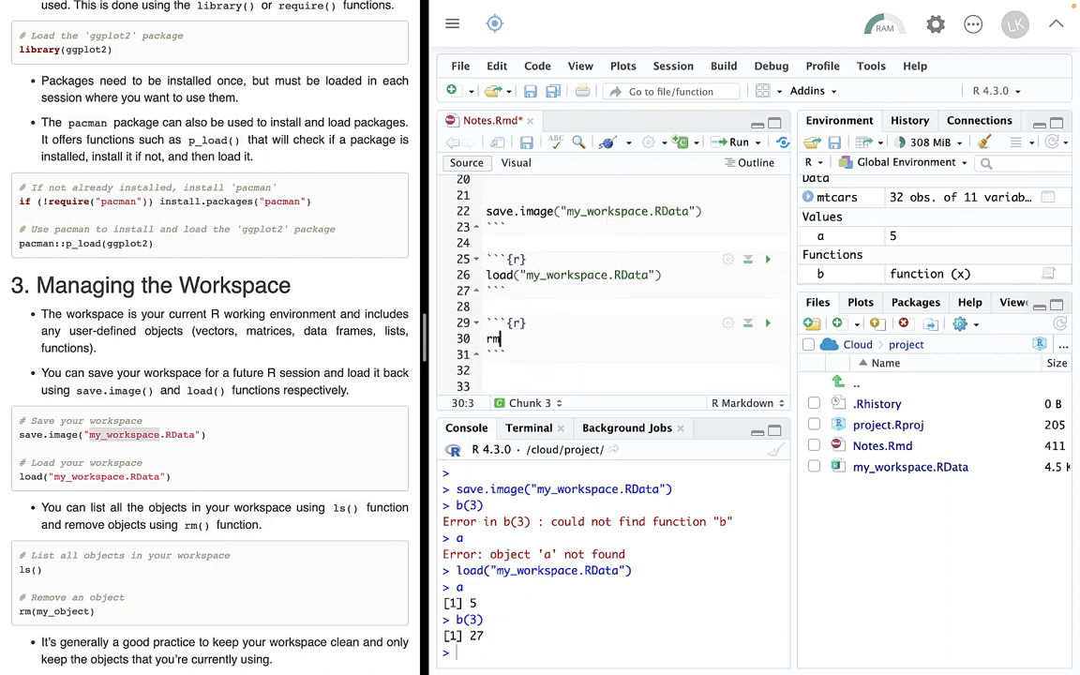
{"action": "type", "text": "(a)"}
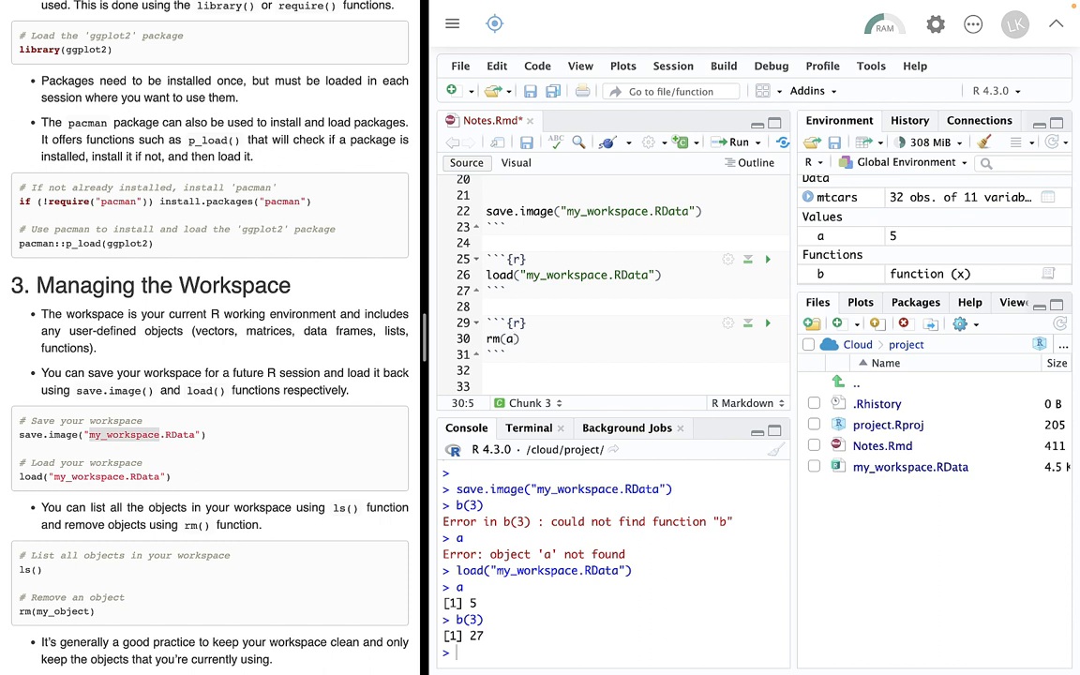